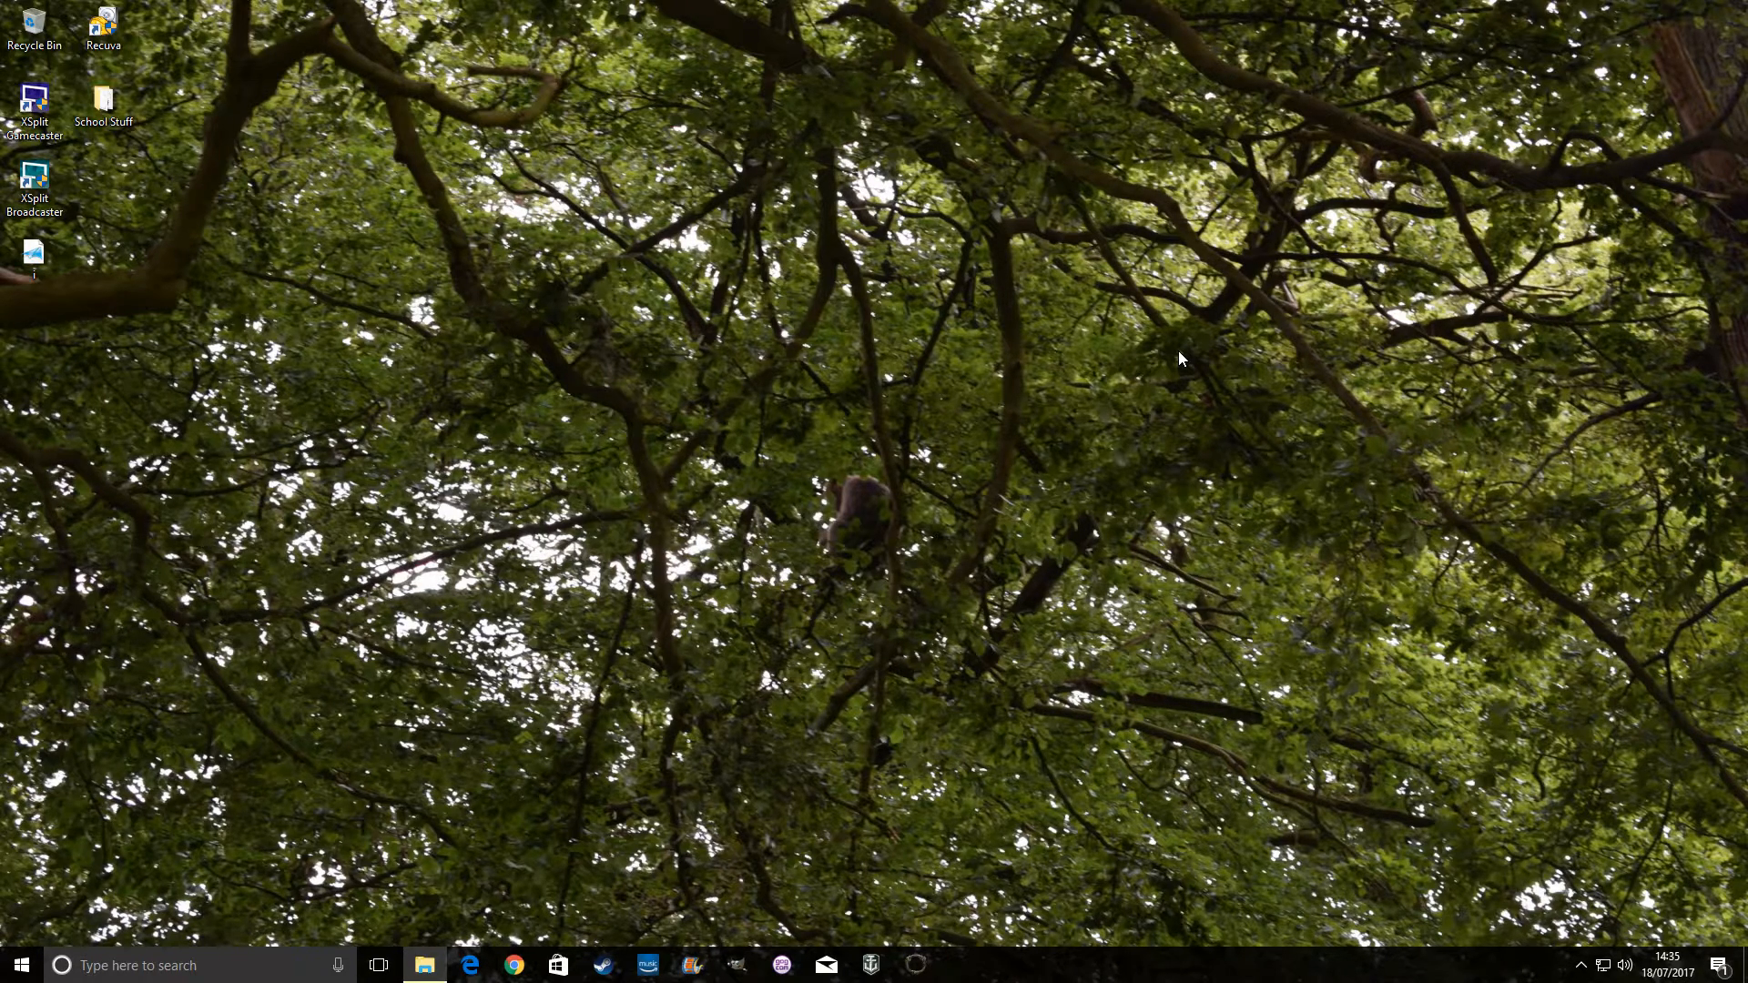
mouse_move(1602, 438)
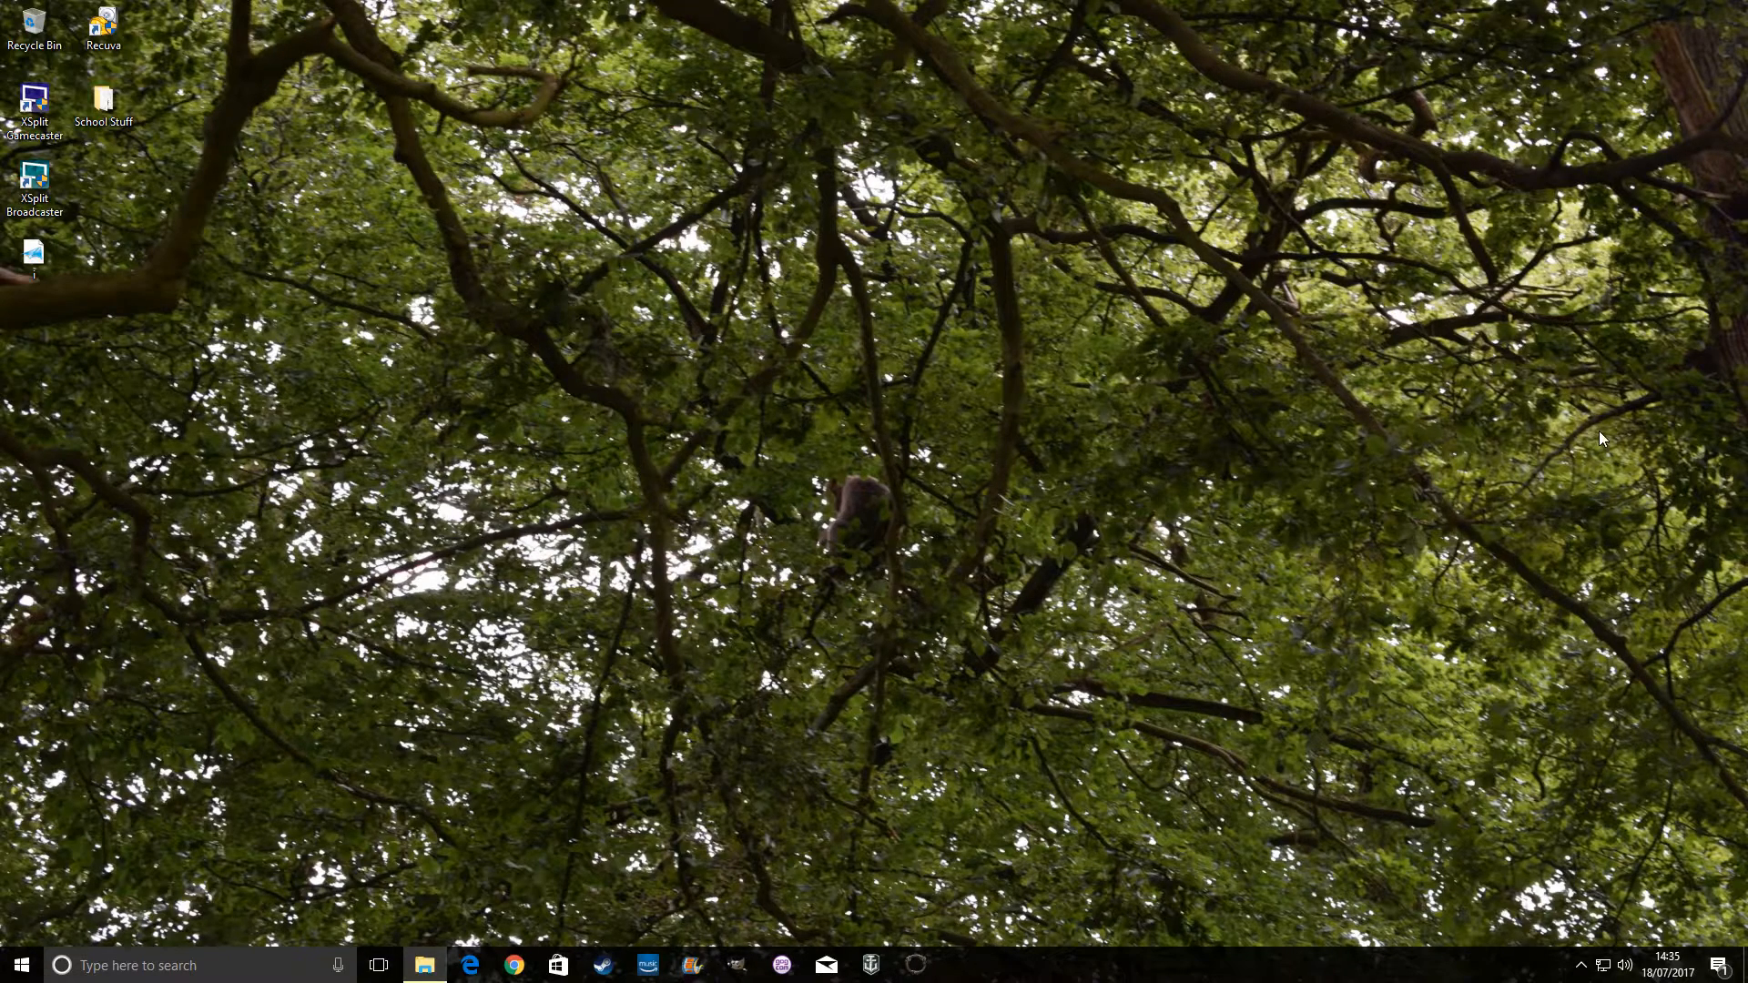
mouse_move(1015, 548)
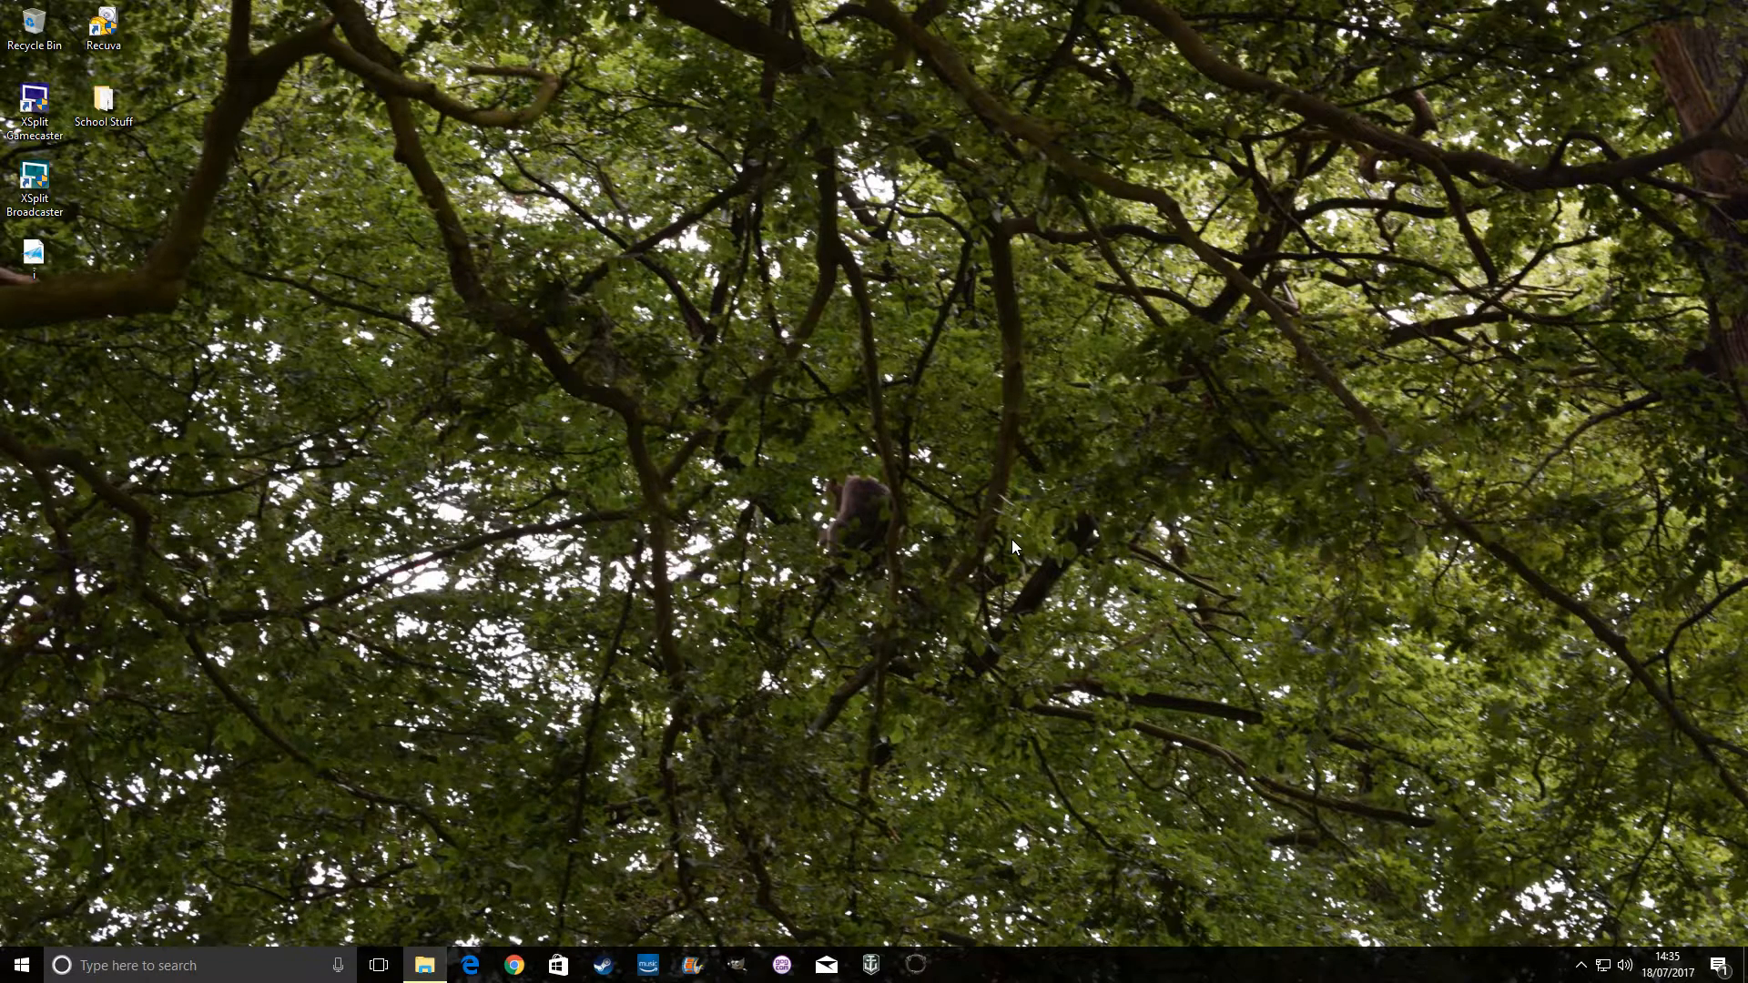
mouse_move(900, 530)
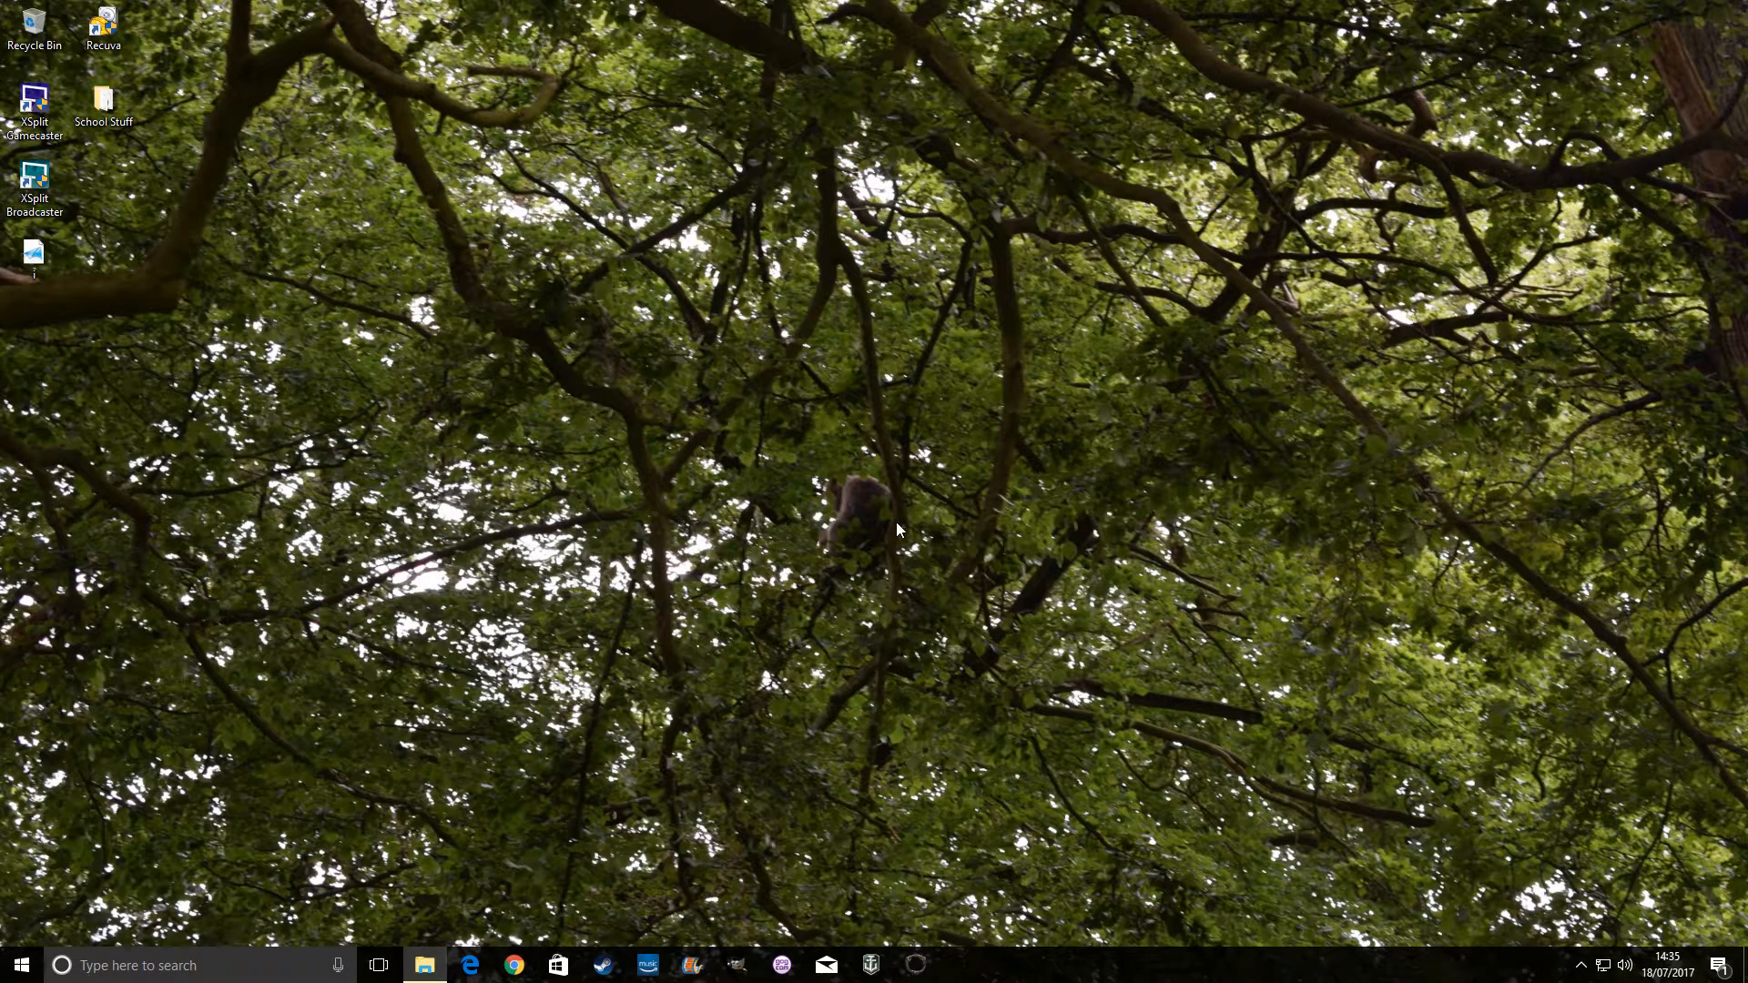
mouse_move(847, 496)
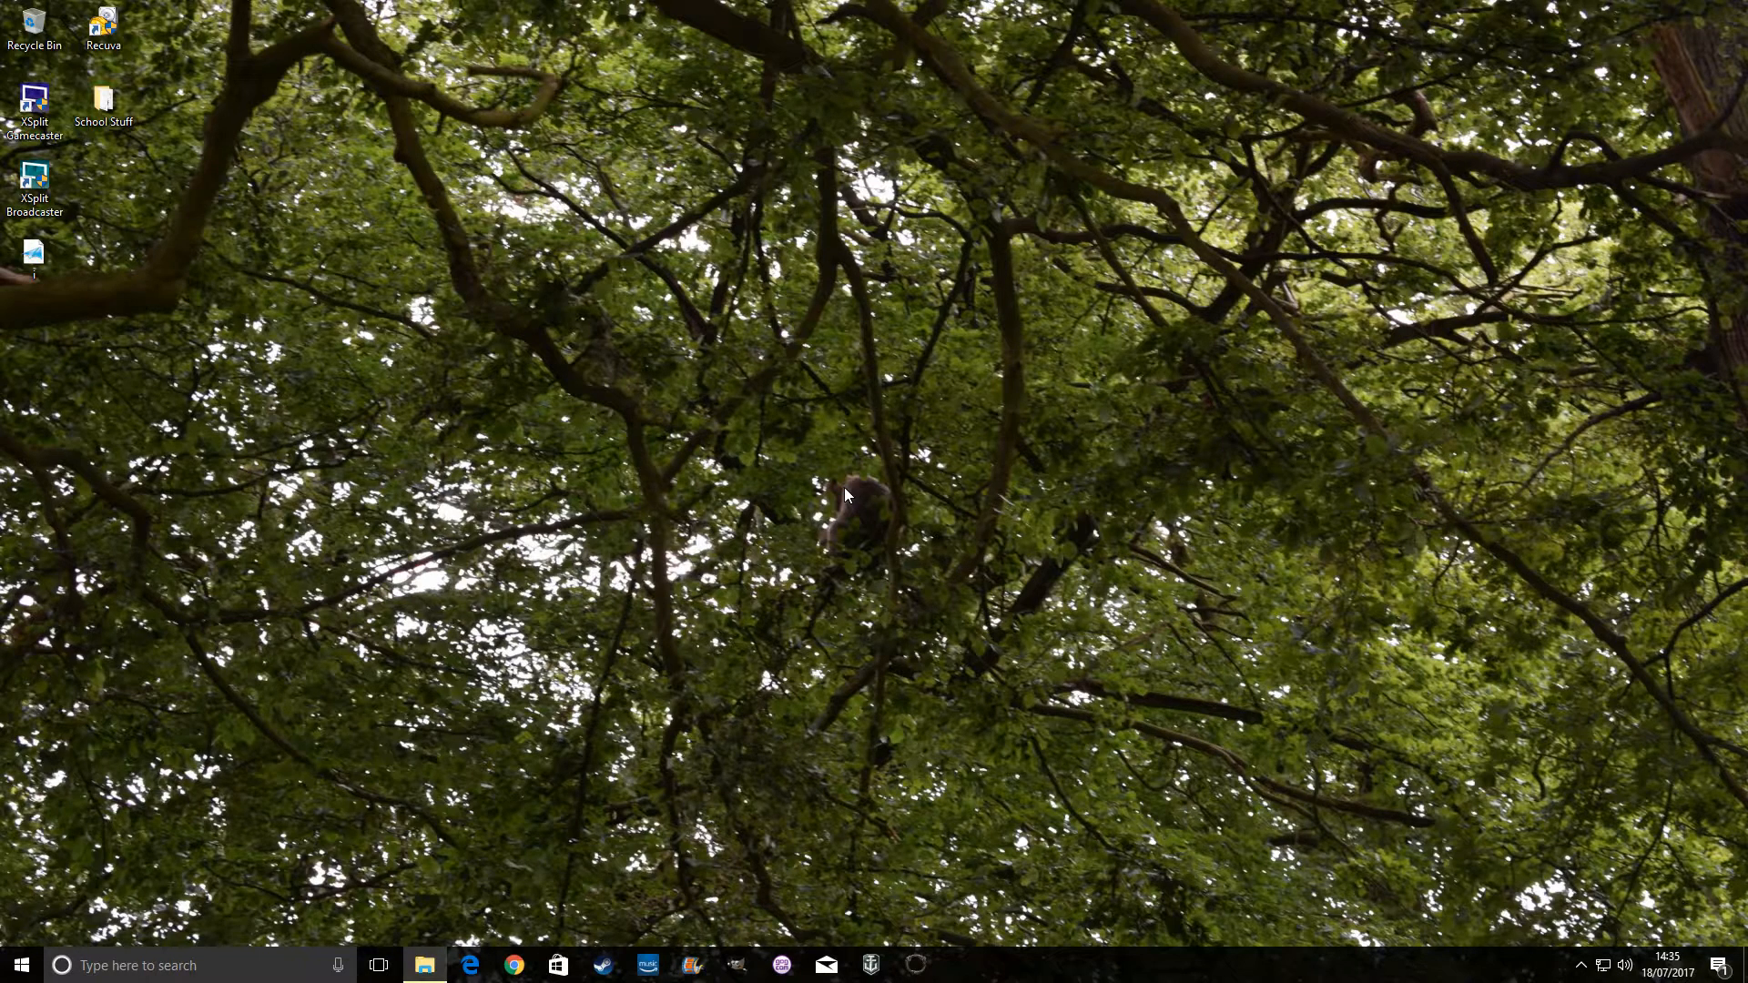
mouse_move(1211, 615)
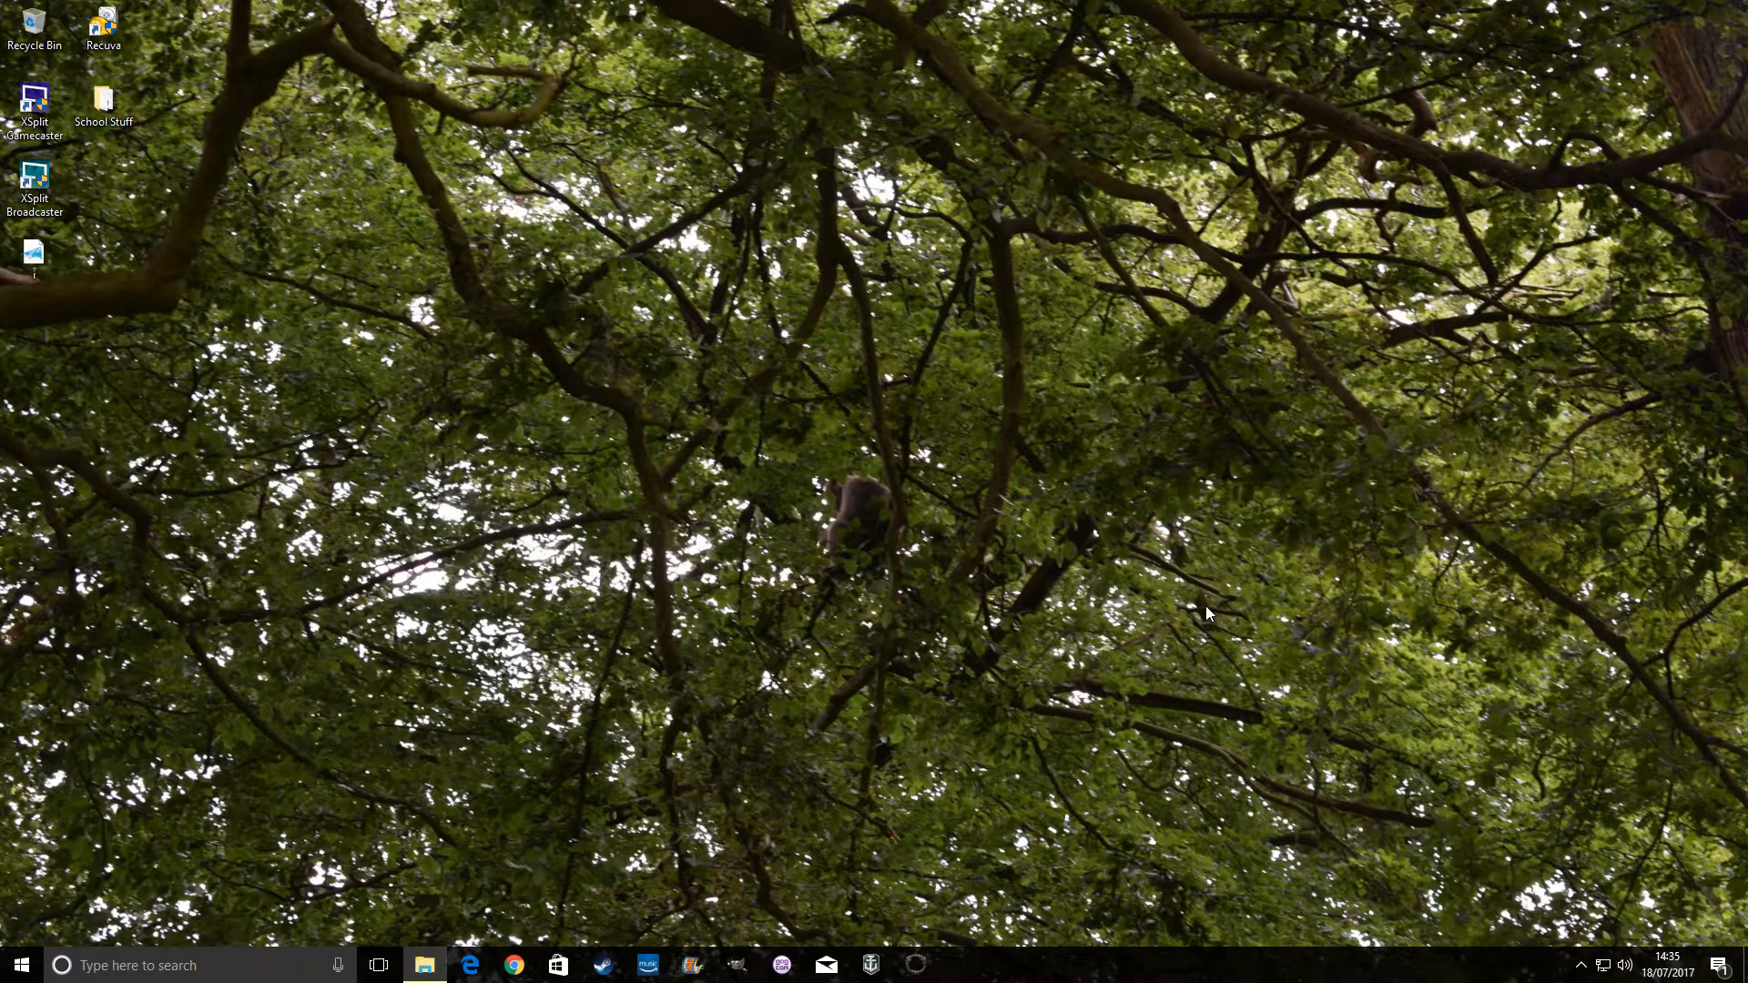
mouse_move(1179, 627)
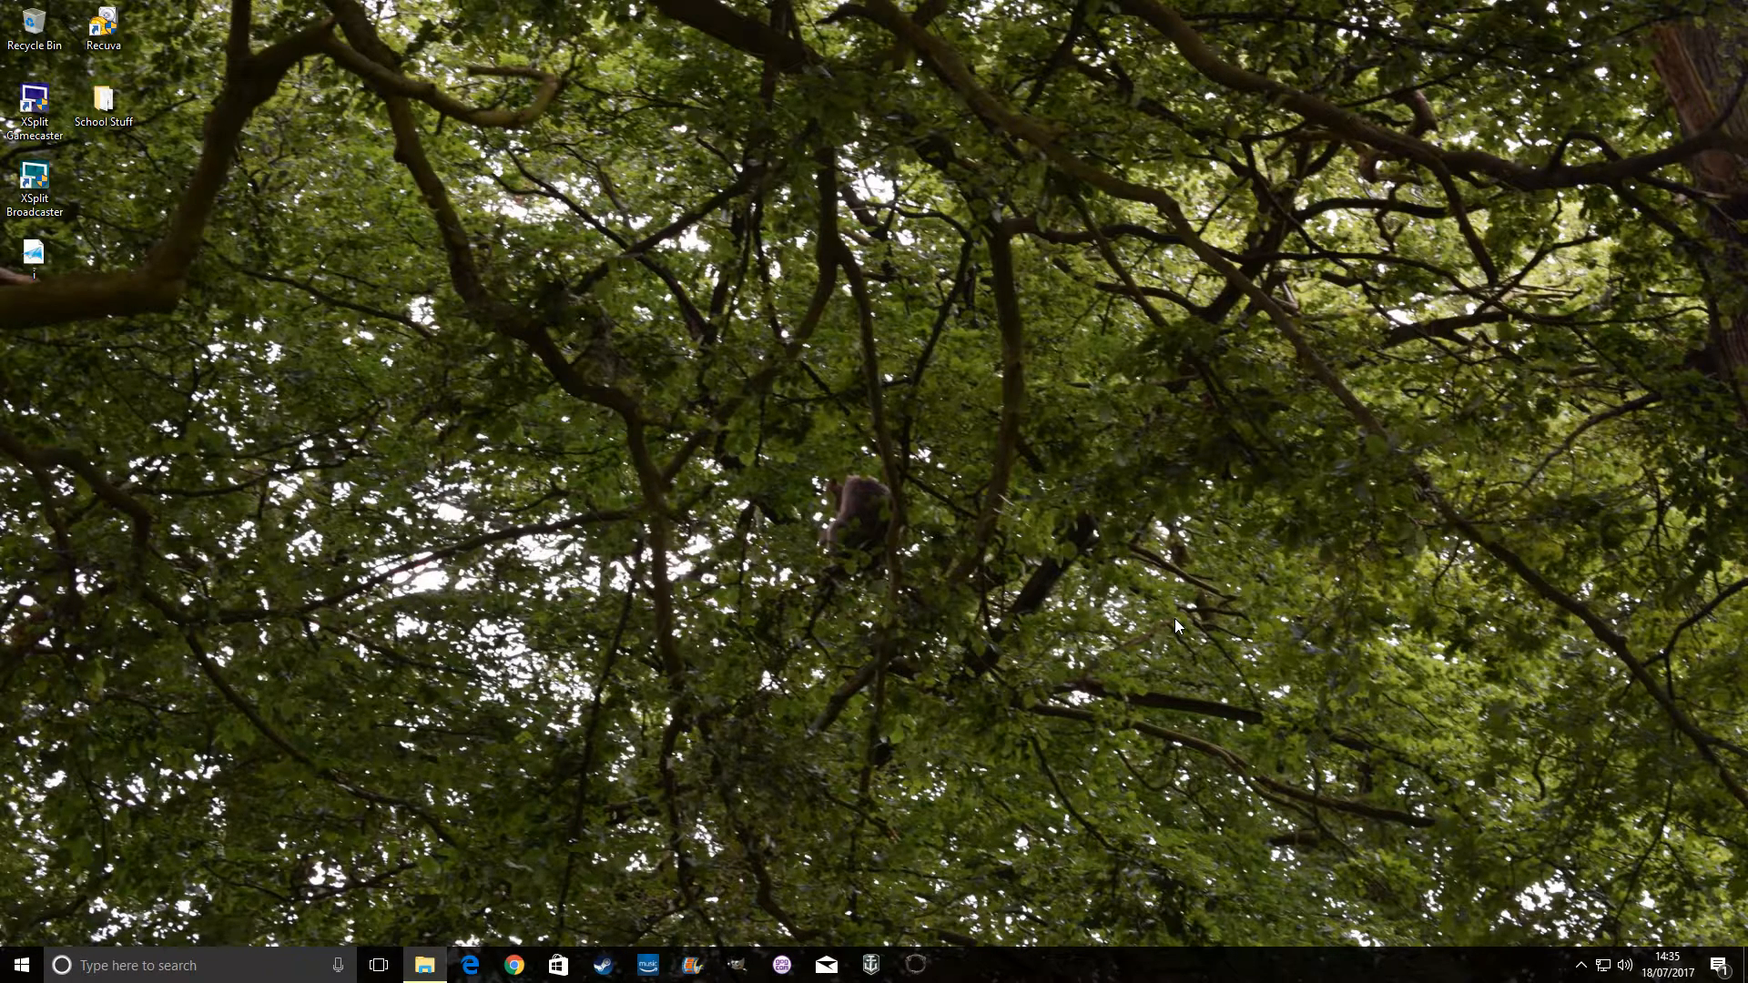
Launch GeForce Experience and open its General settings with About, My Rig and Share
click(1581, 965)
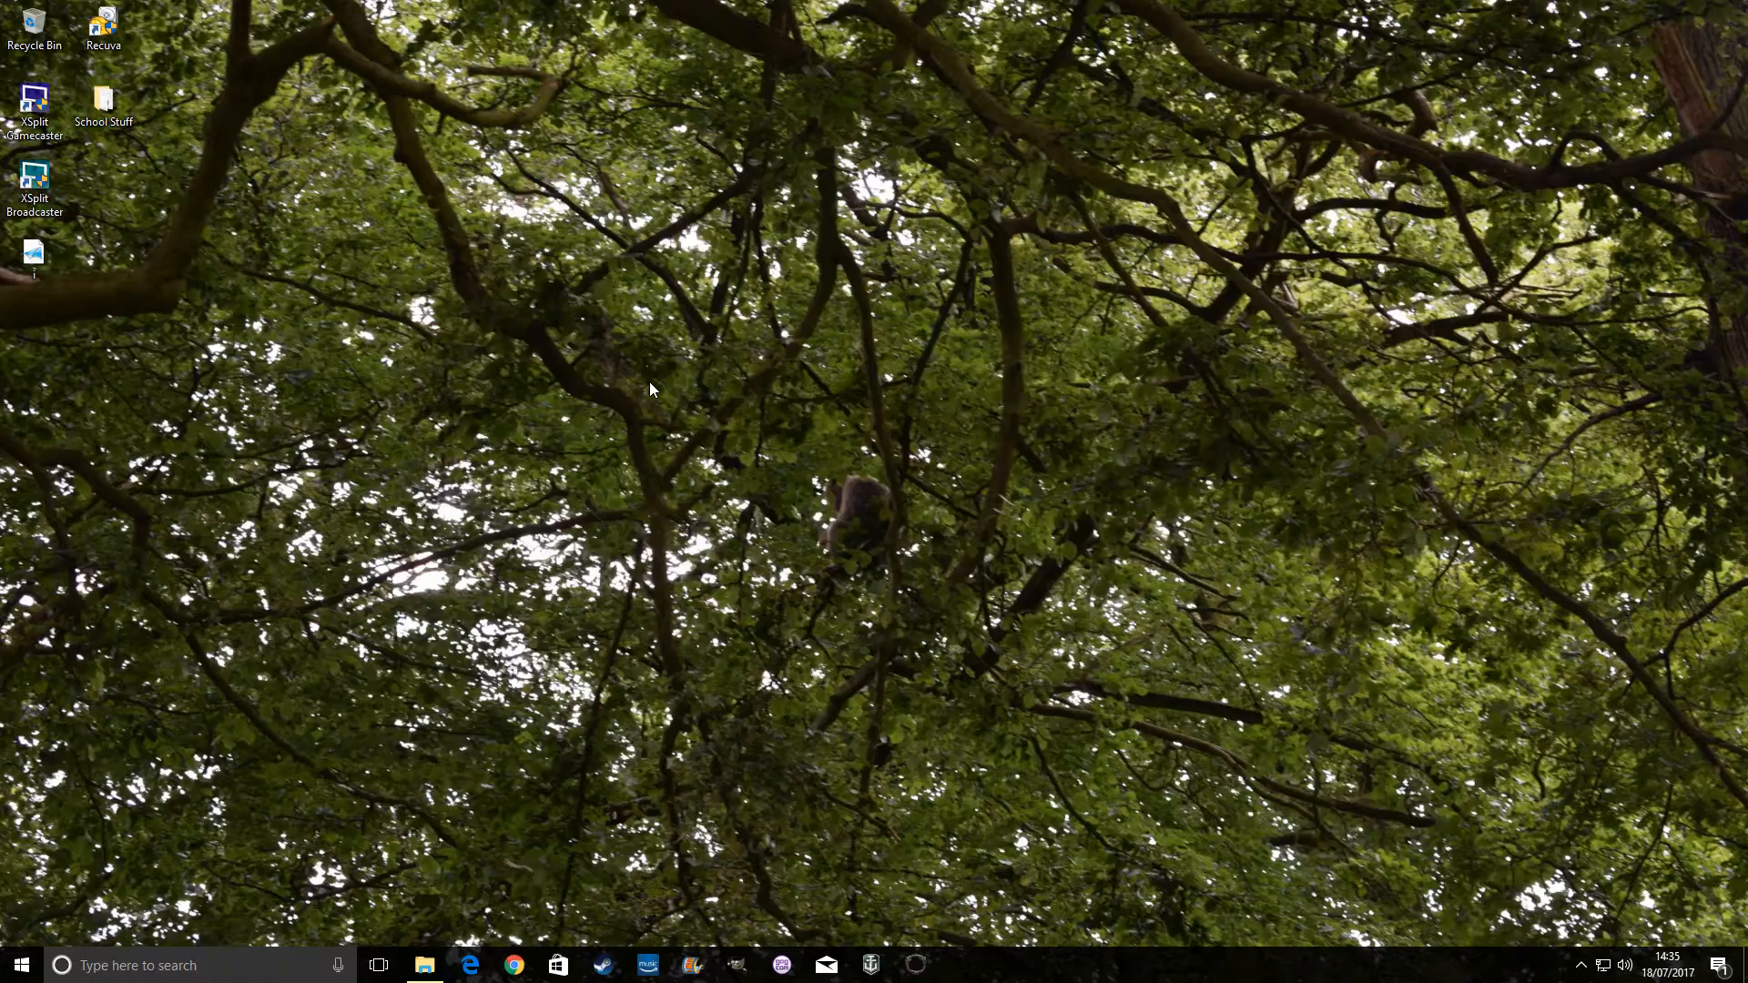
click(958, 965)
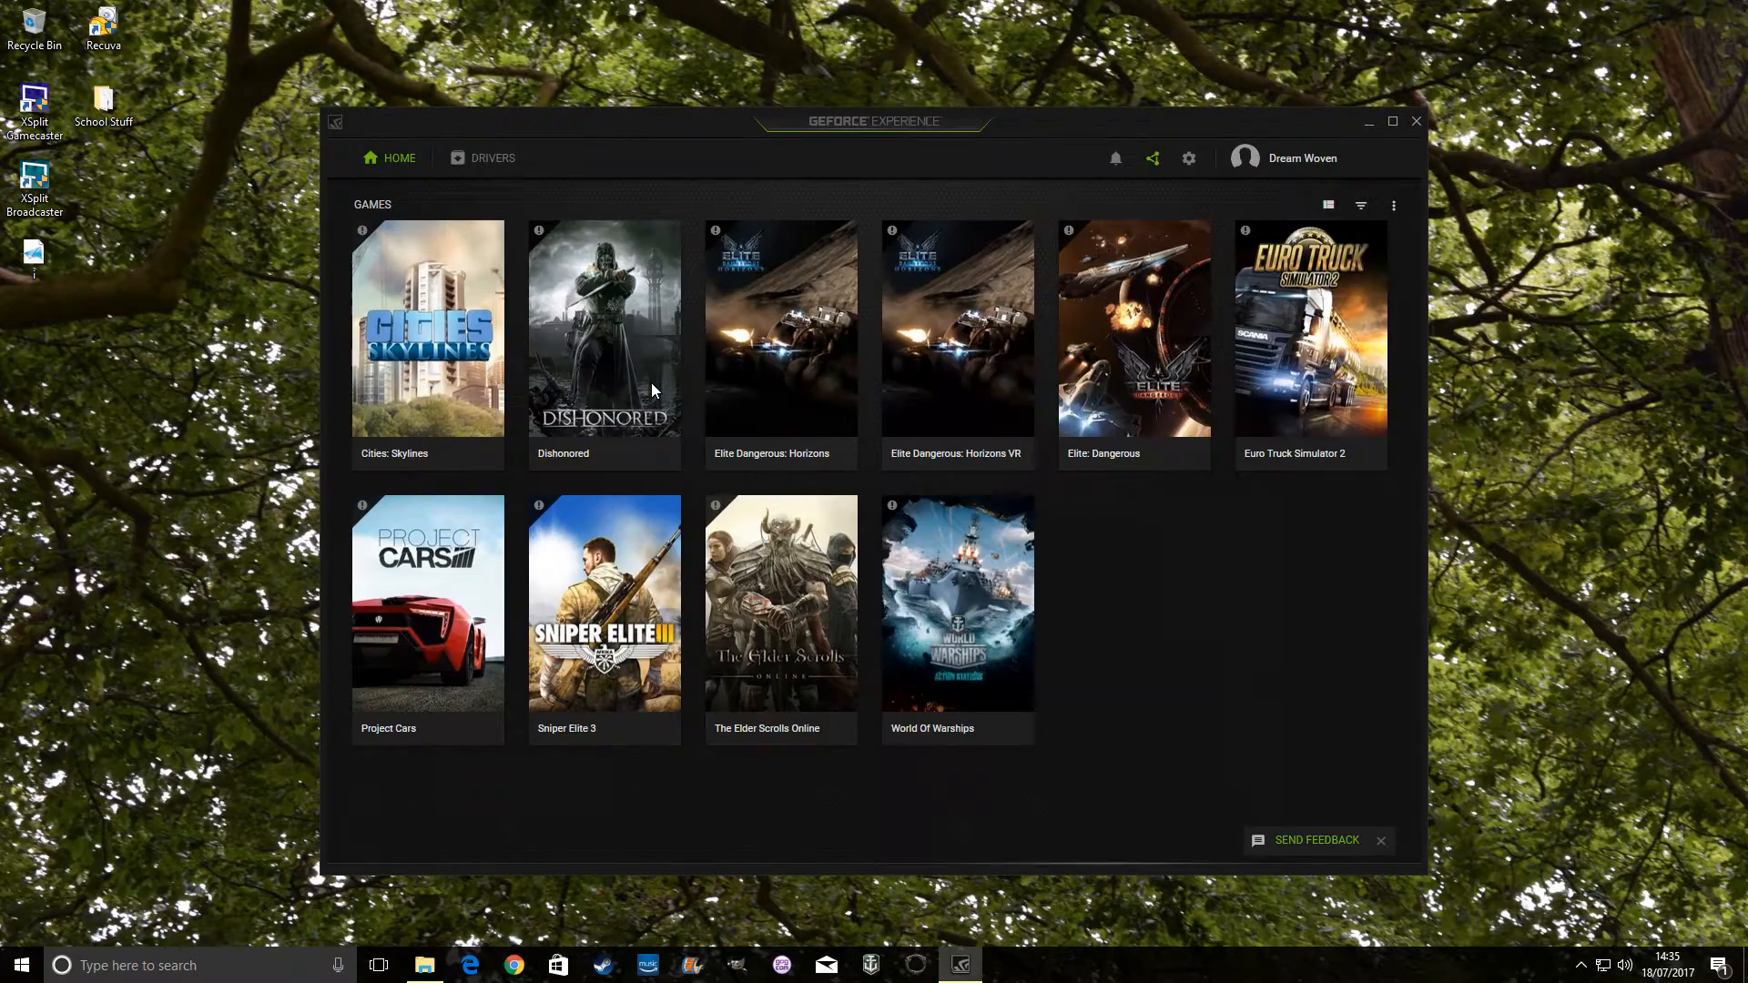
mouse_move(655, 393)
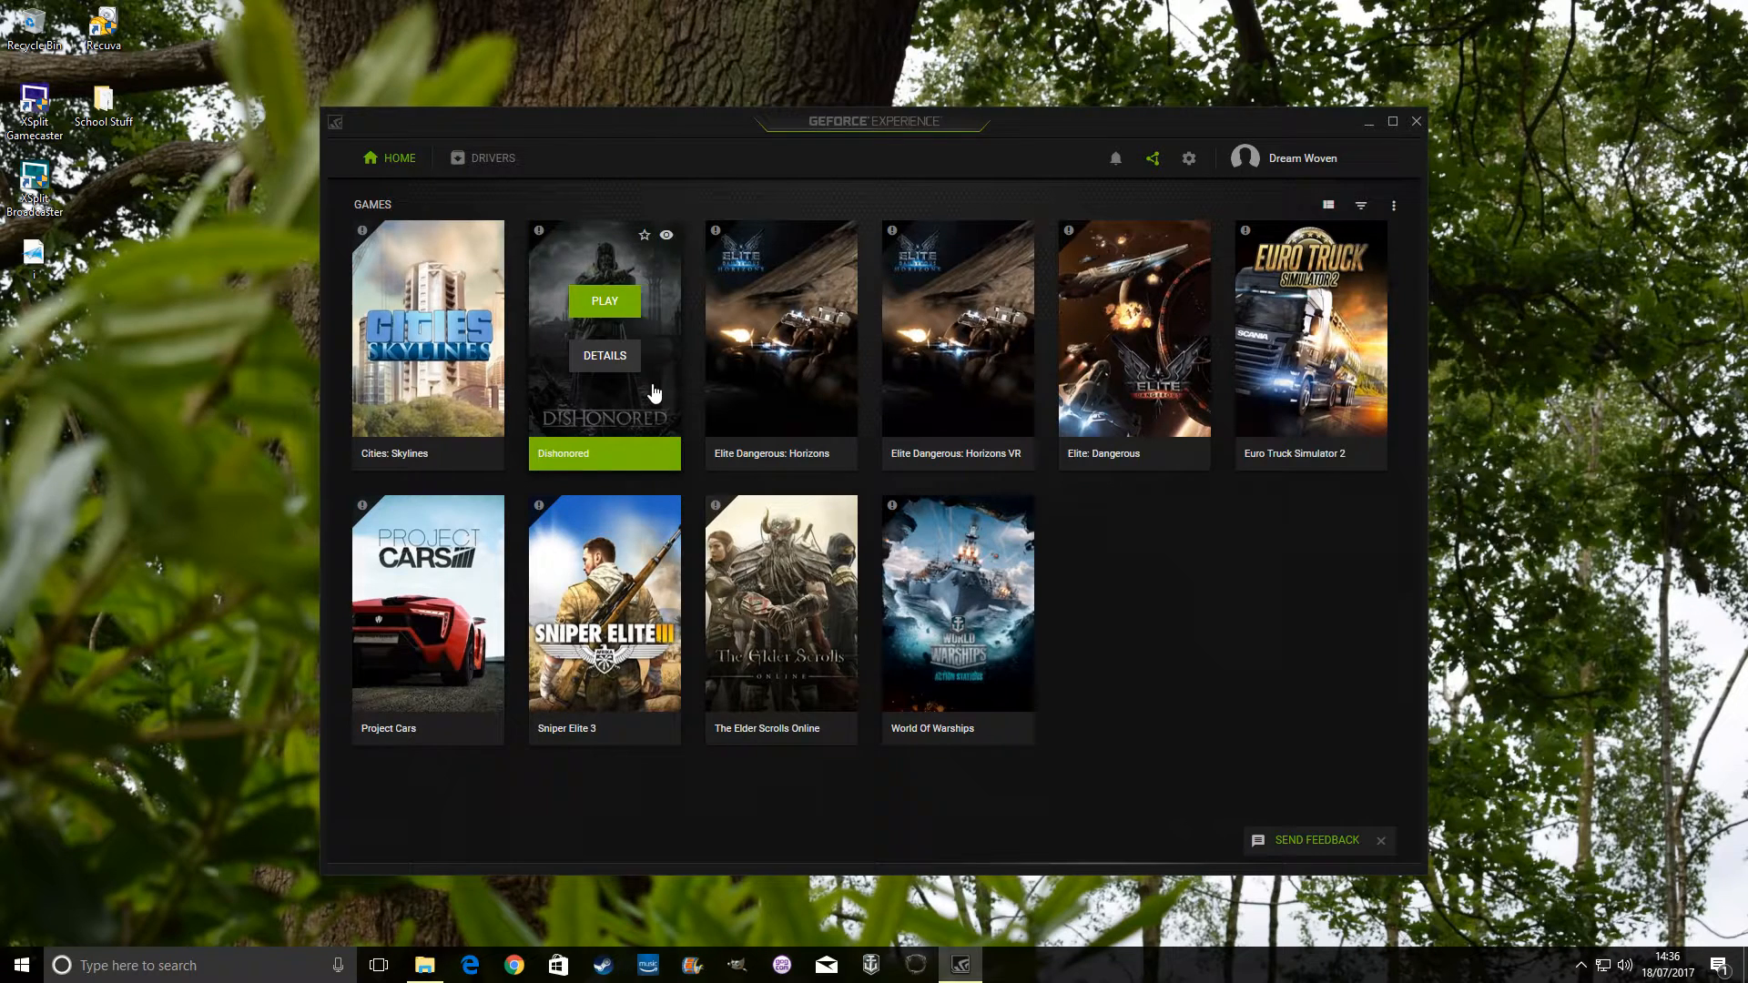
mouse_move(1149, 568)
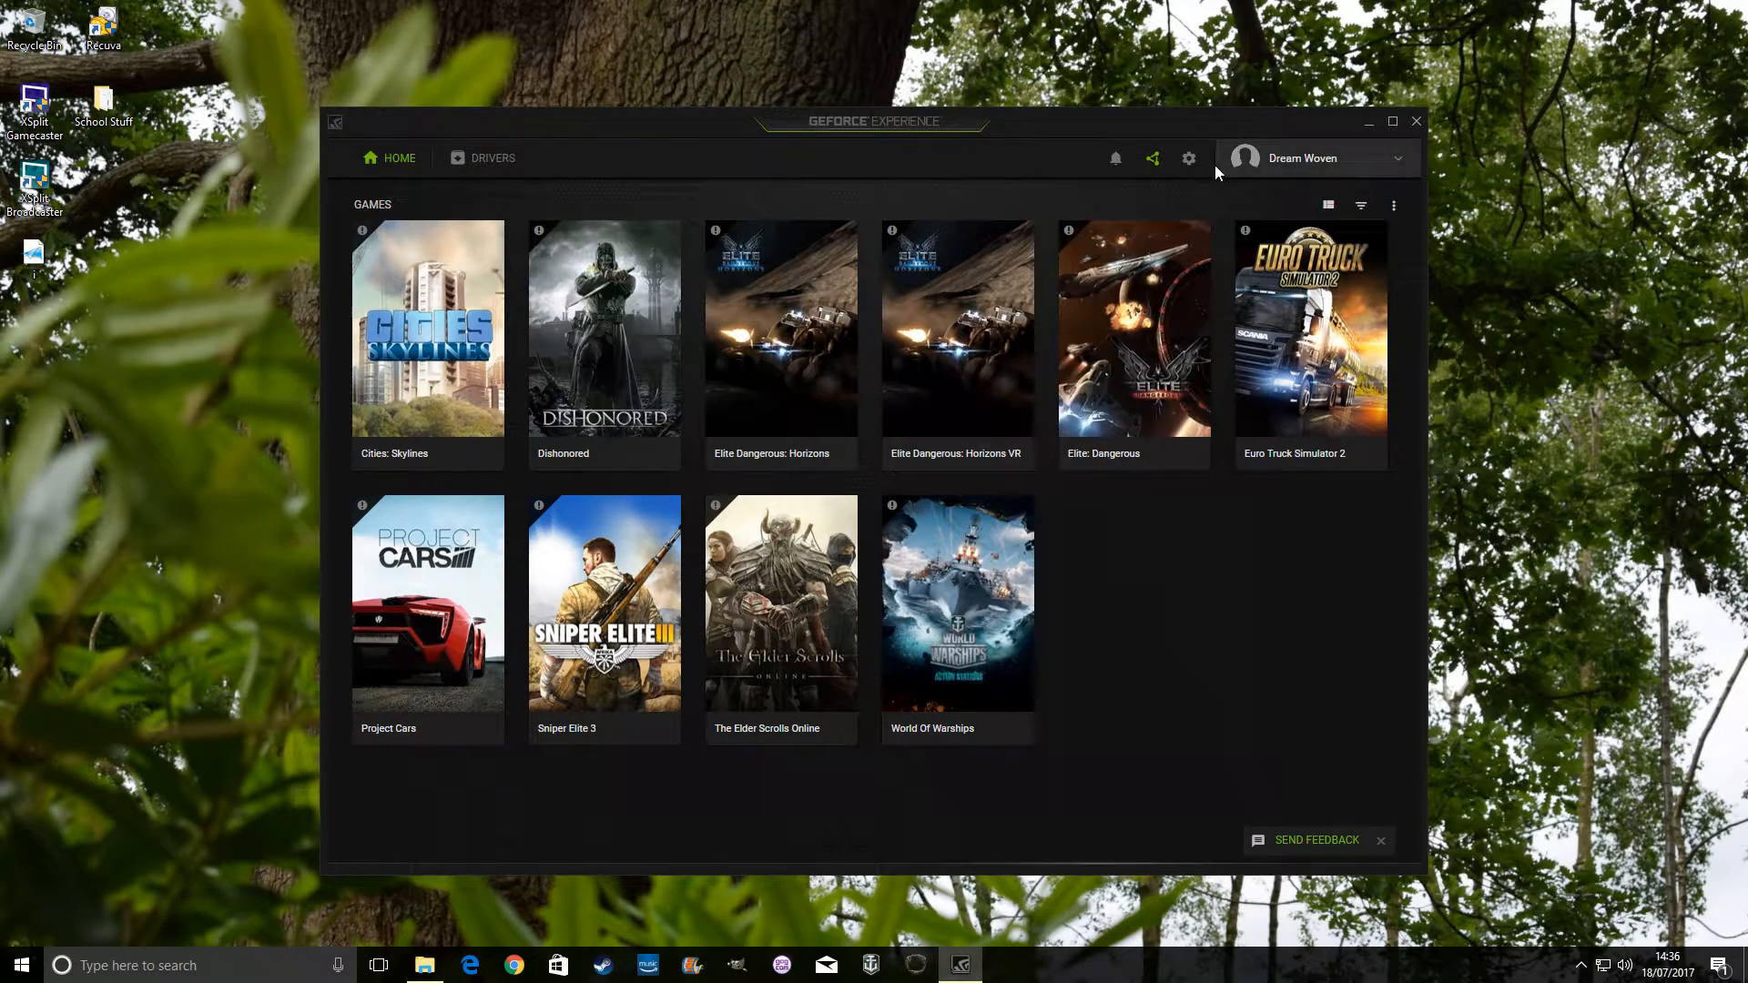
click(1188, 157)
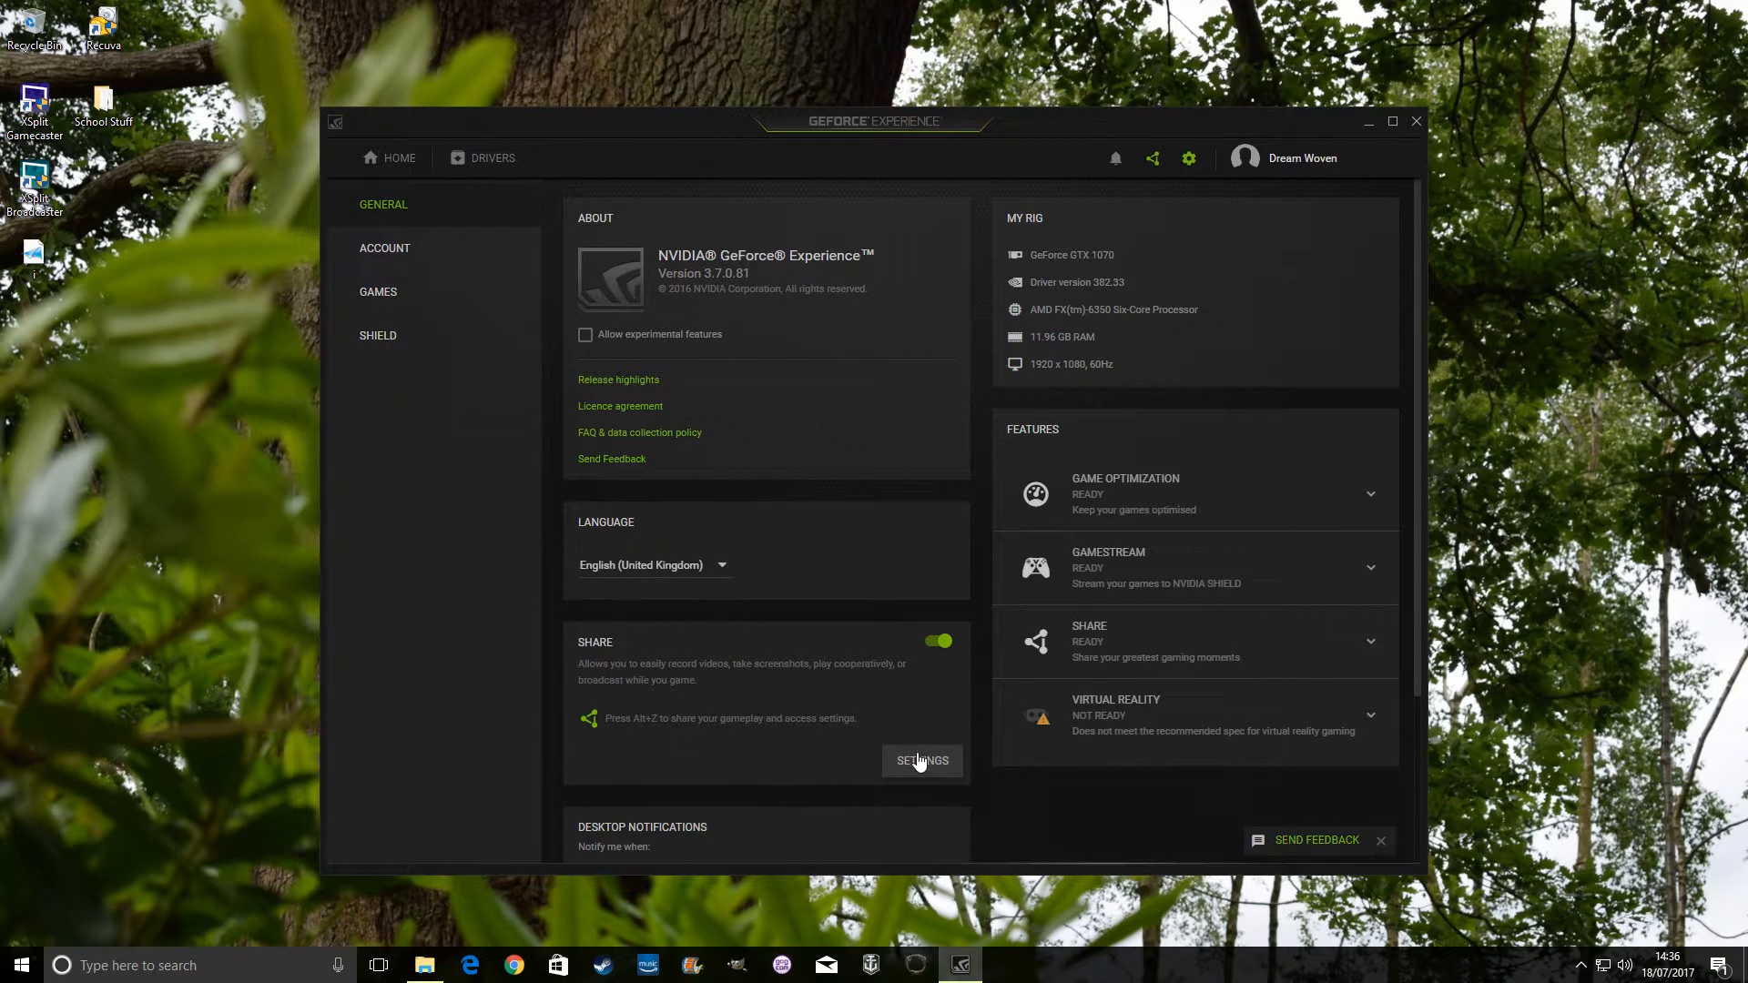
mouse_move(794, 756)
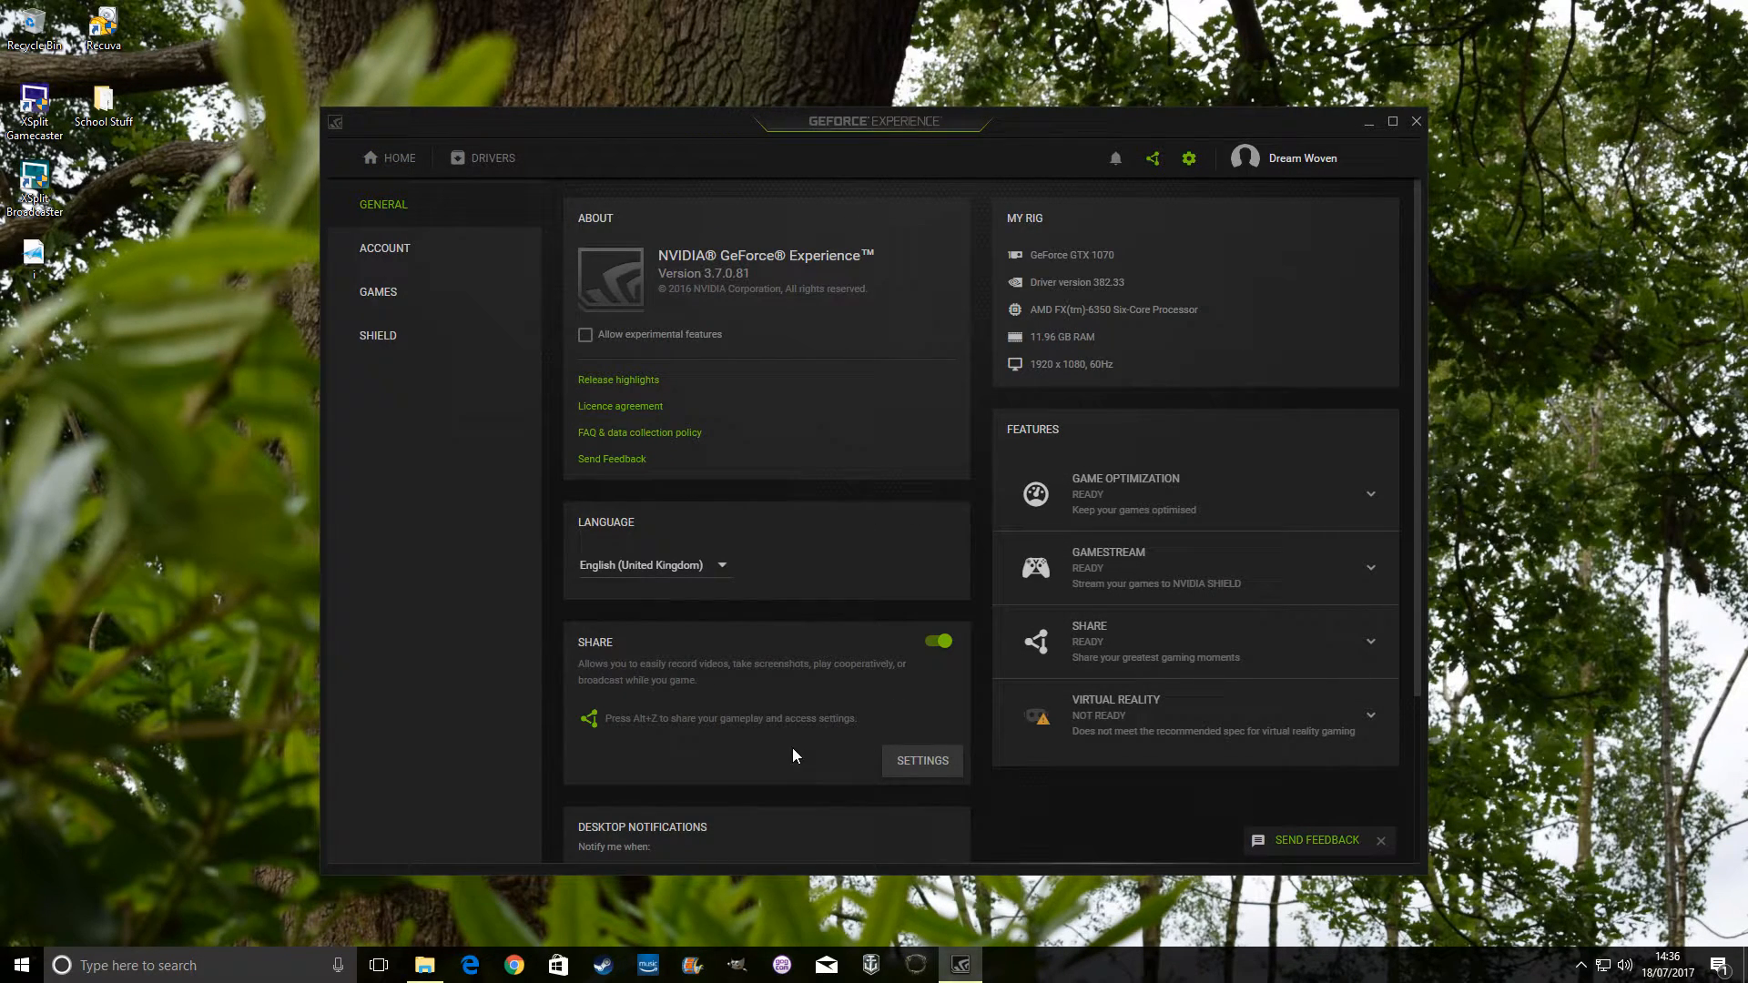
Review the Recordings paths H:\Video\Gaming\Temp\ and H:\Video\Gaming, test the Videos browser, then go back
click(921, 760)
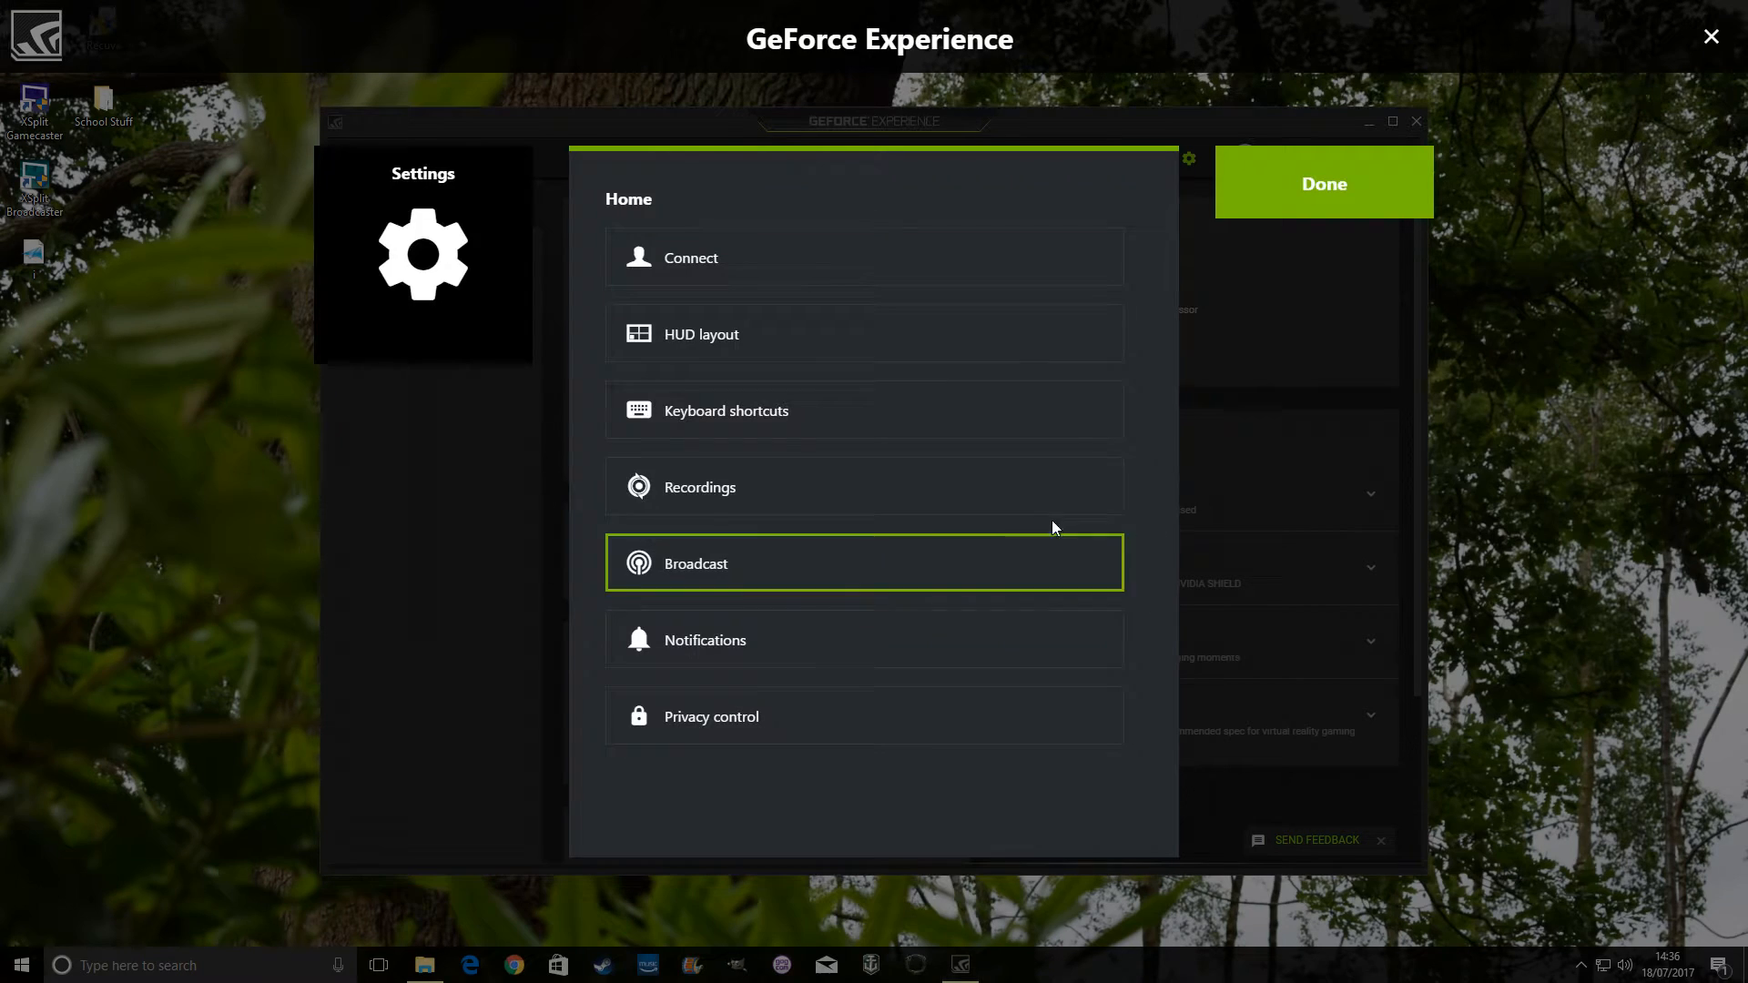
click(701, 487)
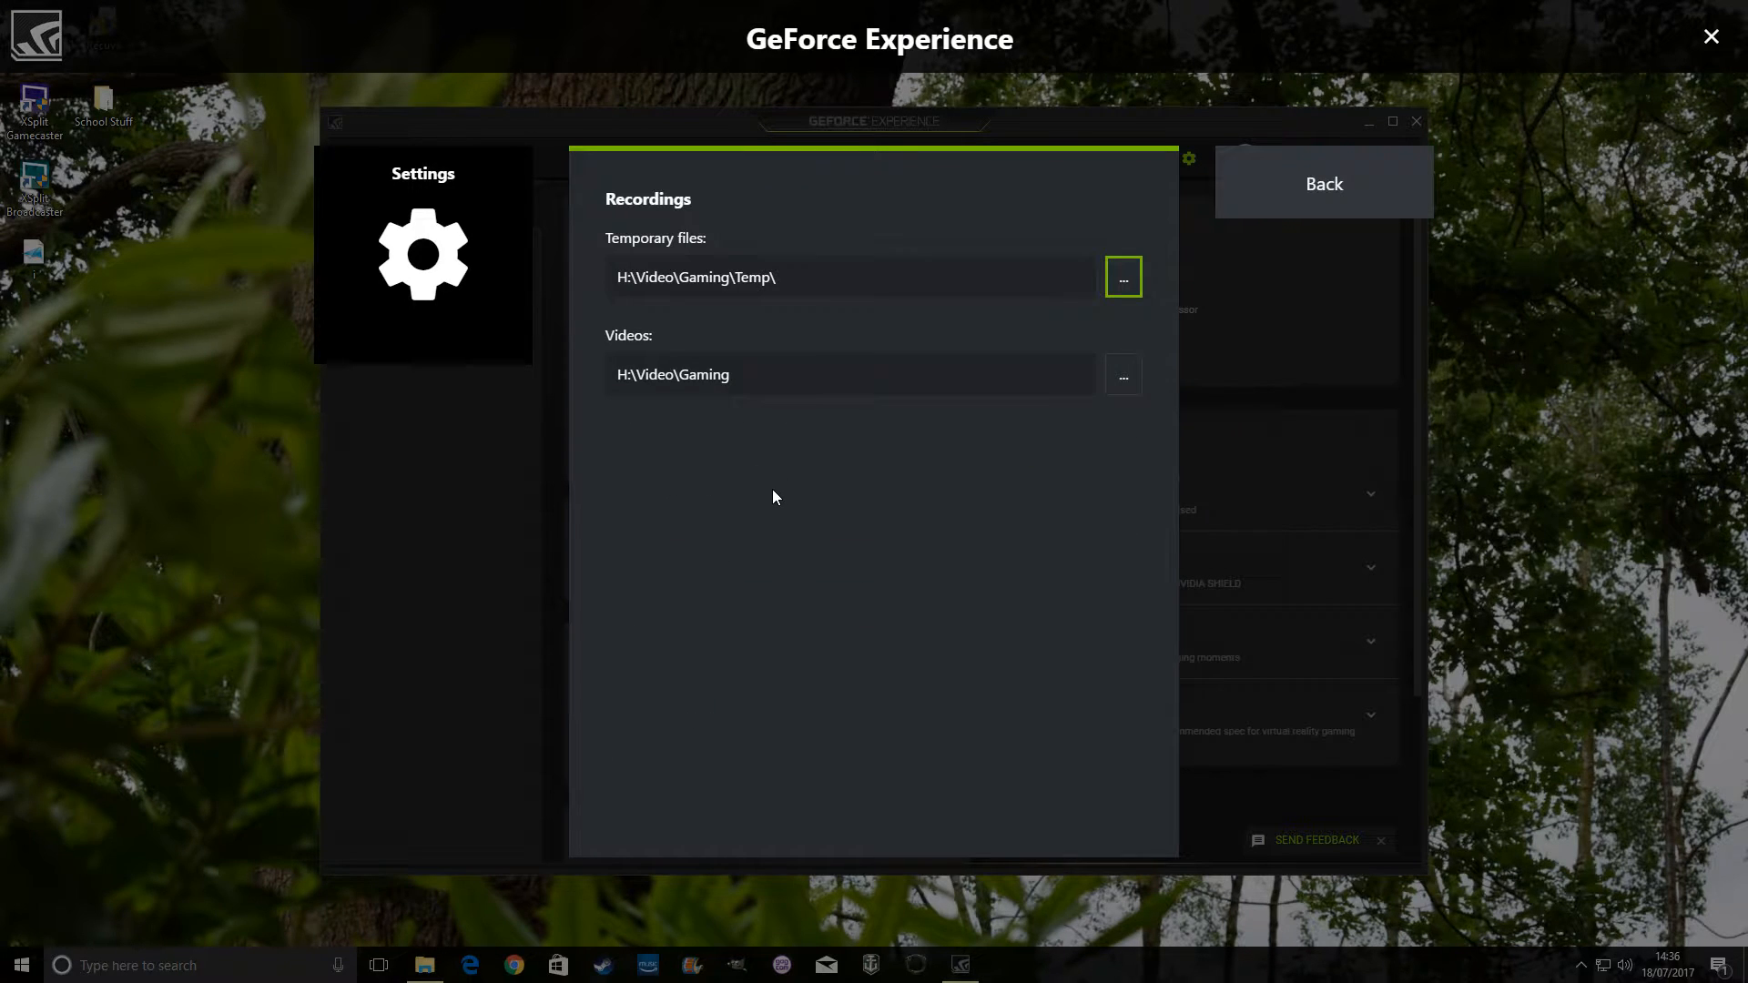
mouse_move(769, 496)
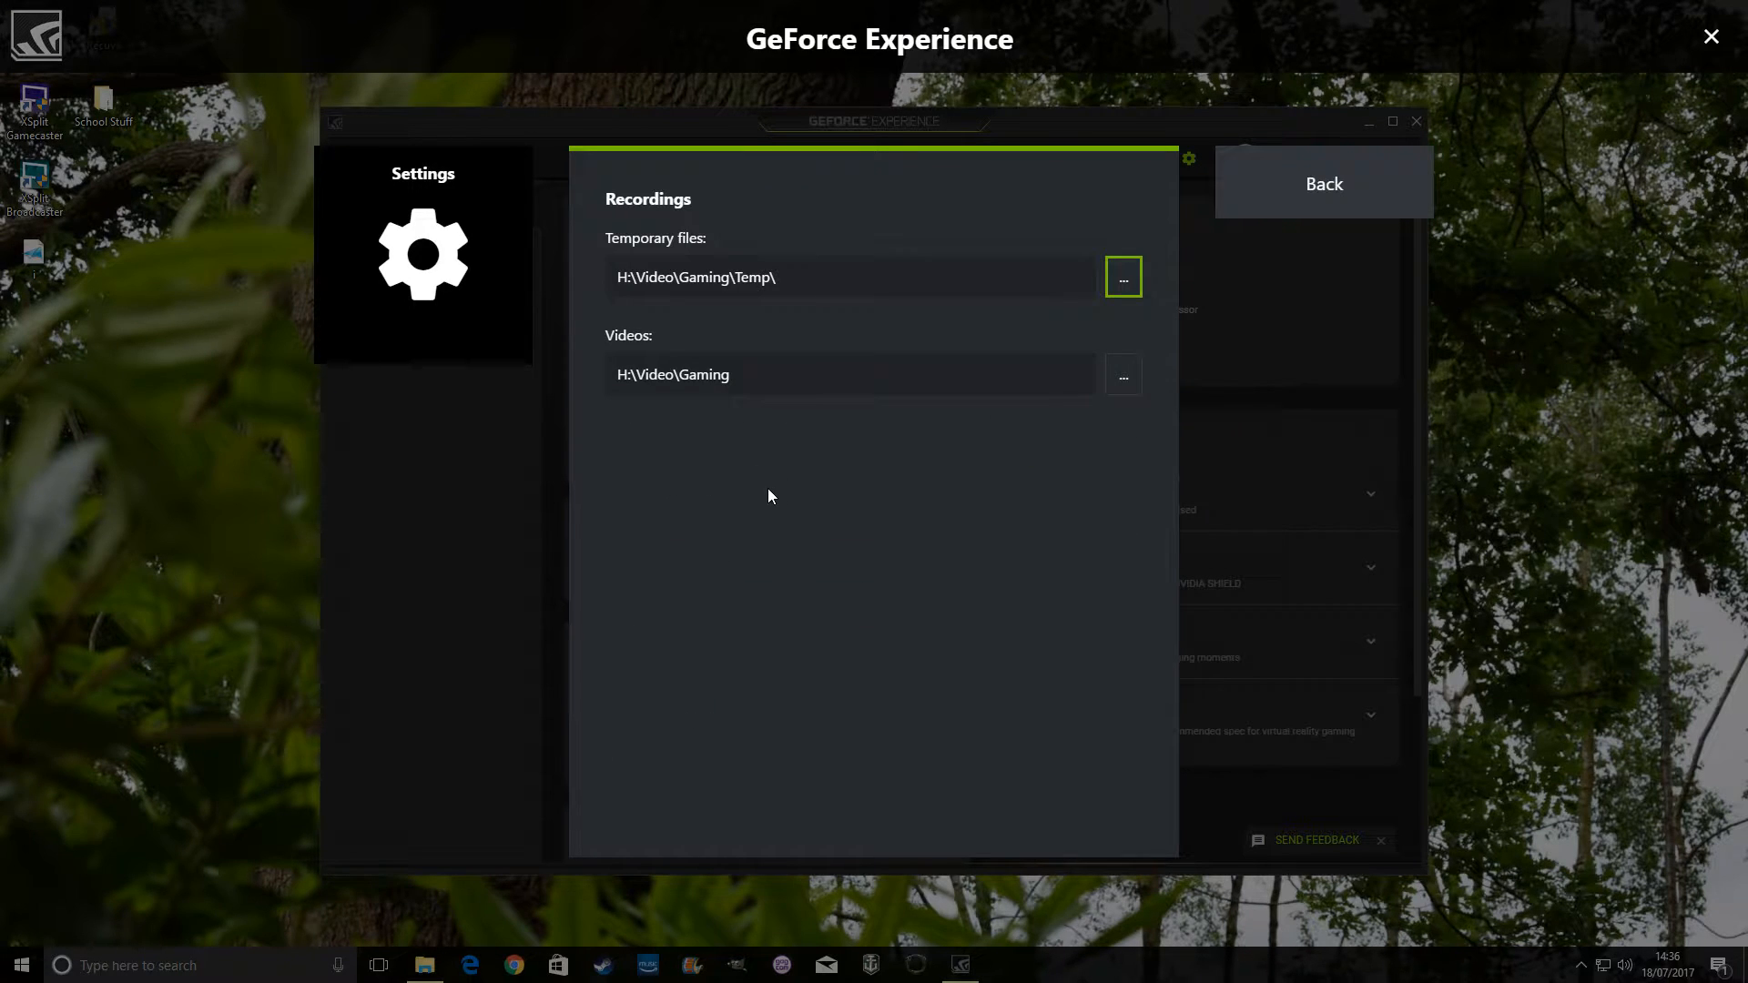
mouse_move(840, 289)
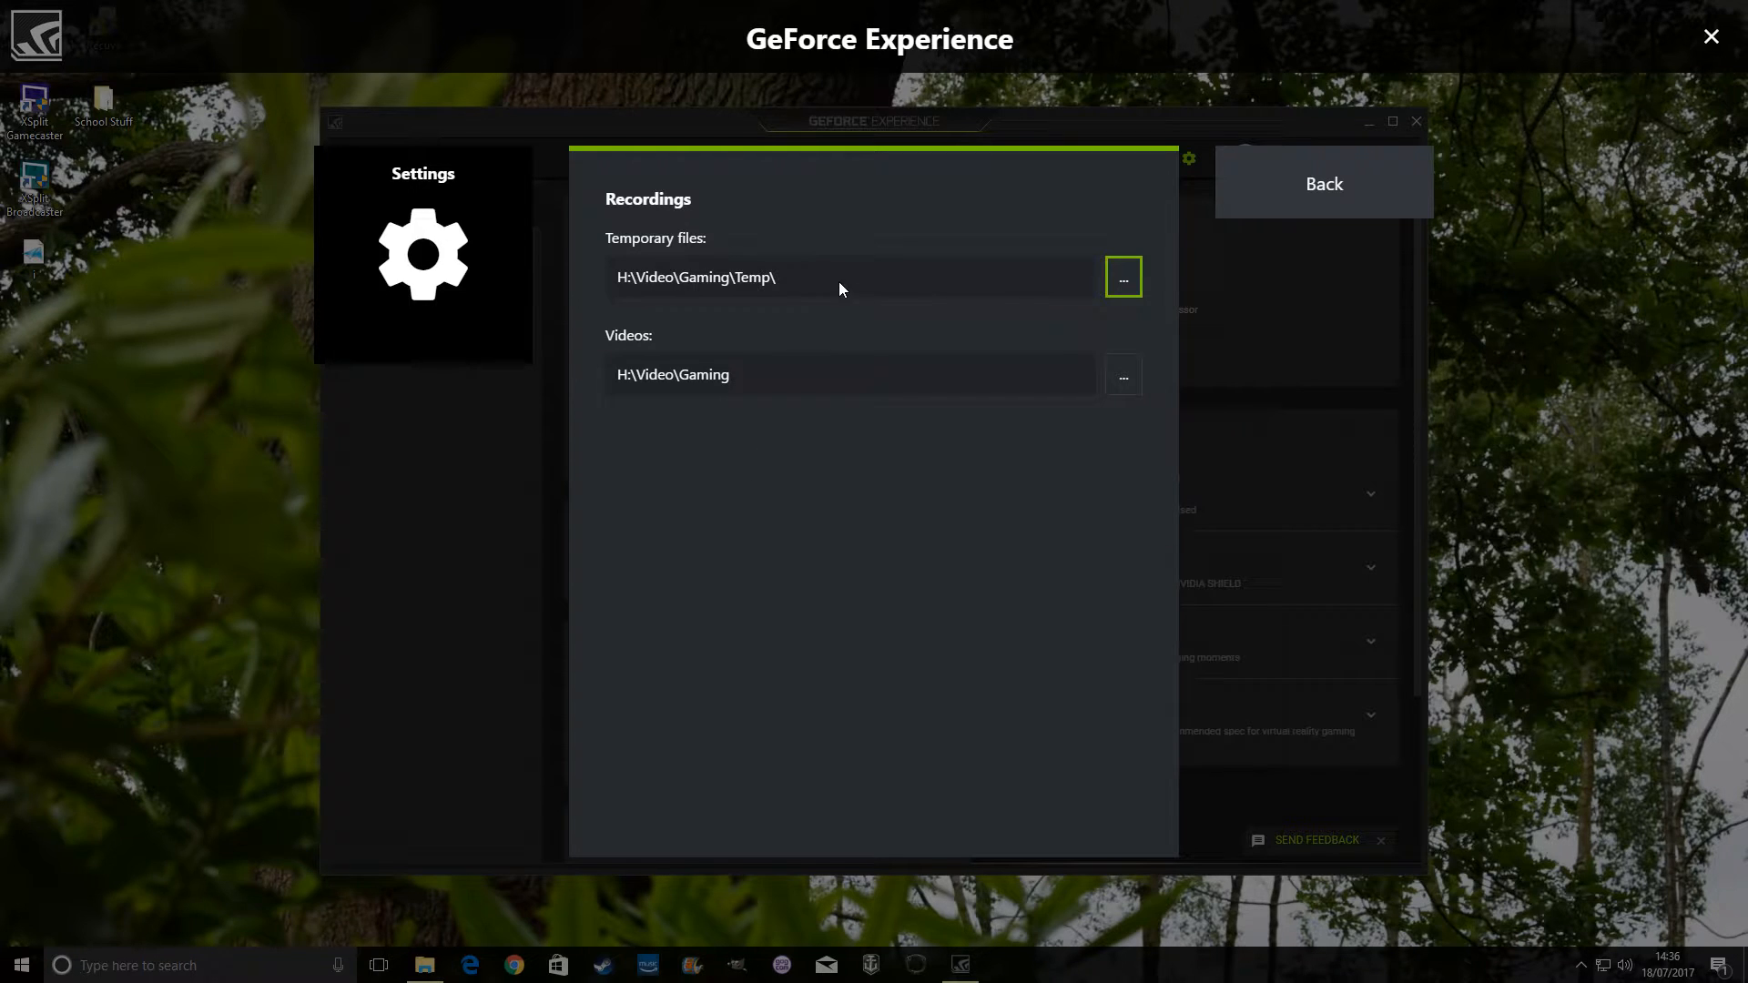
mouse_move(828, 279)
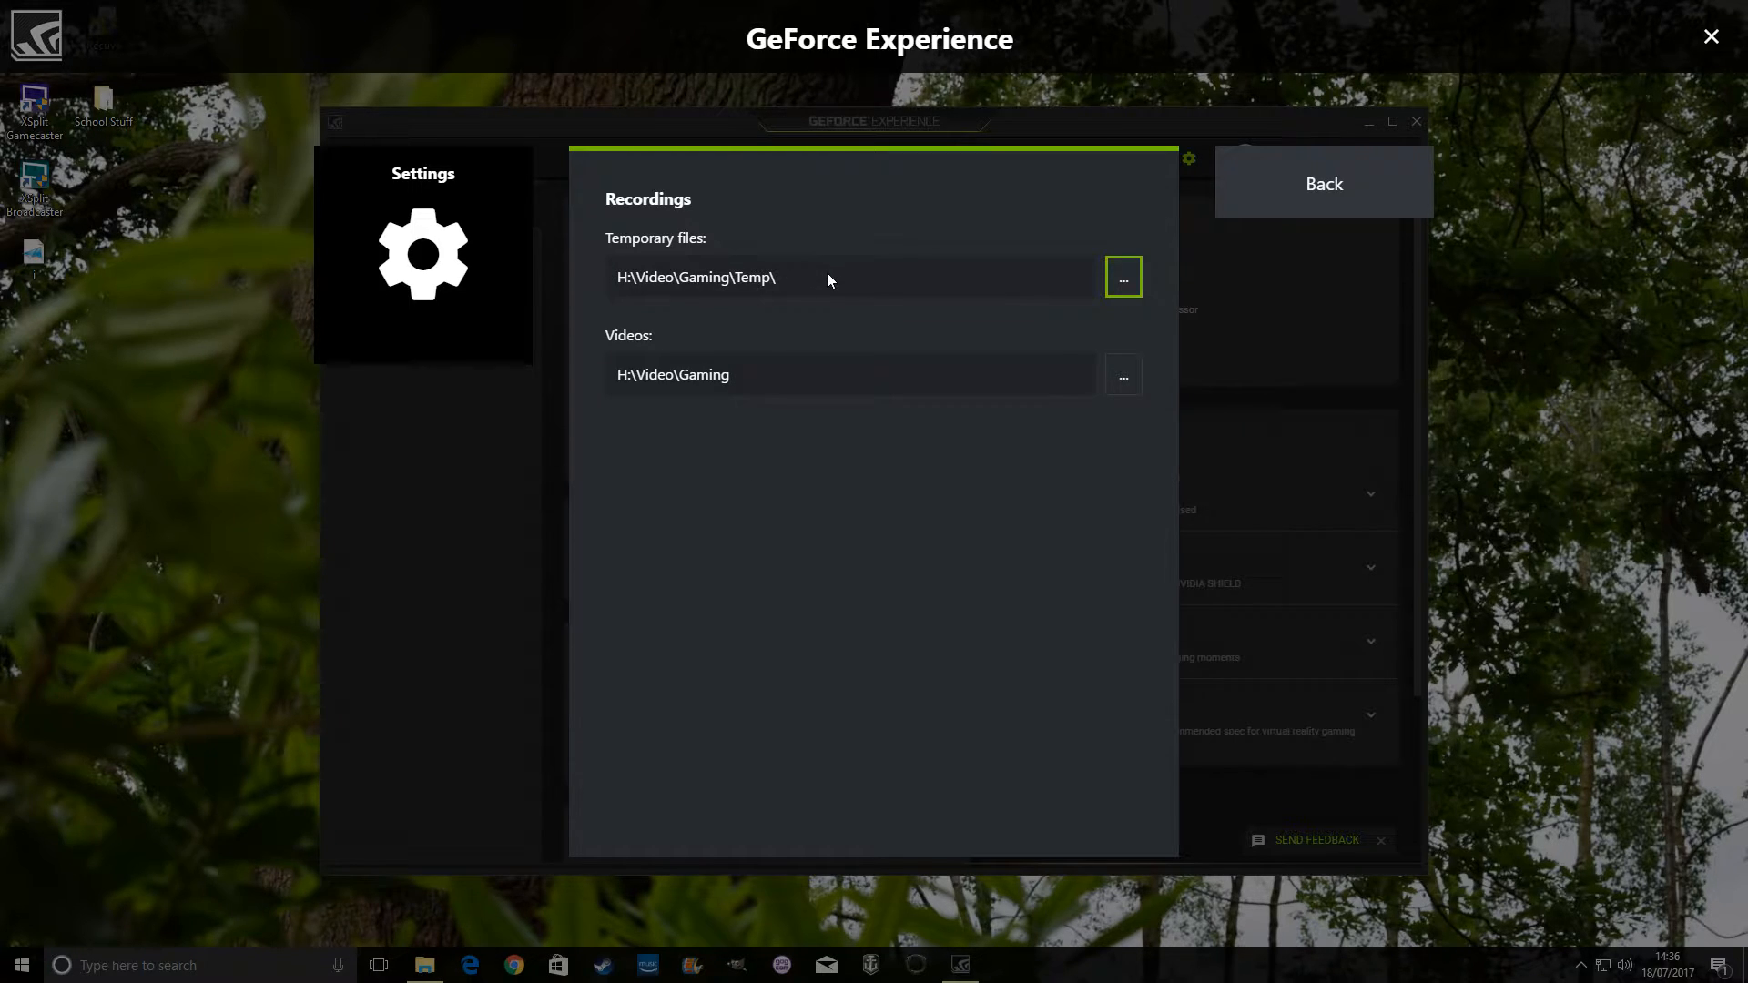
mouse_move(620, 347)
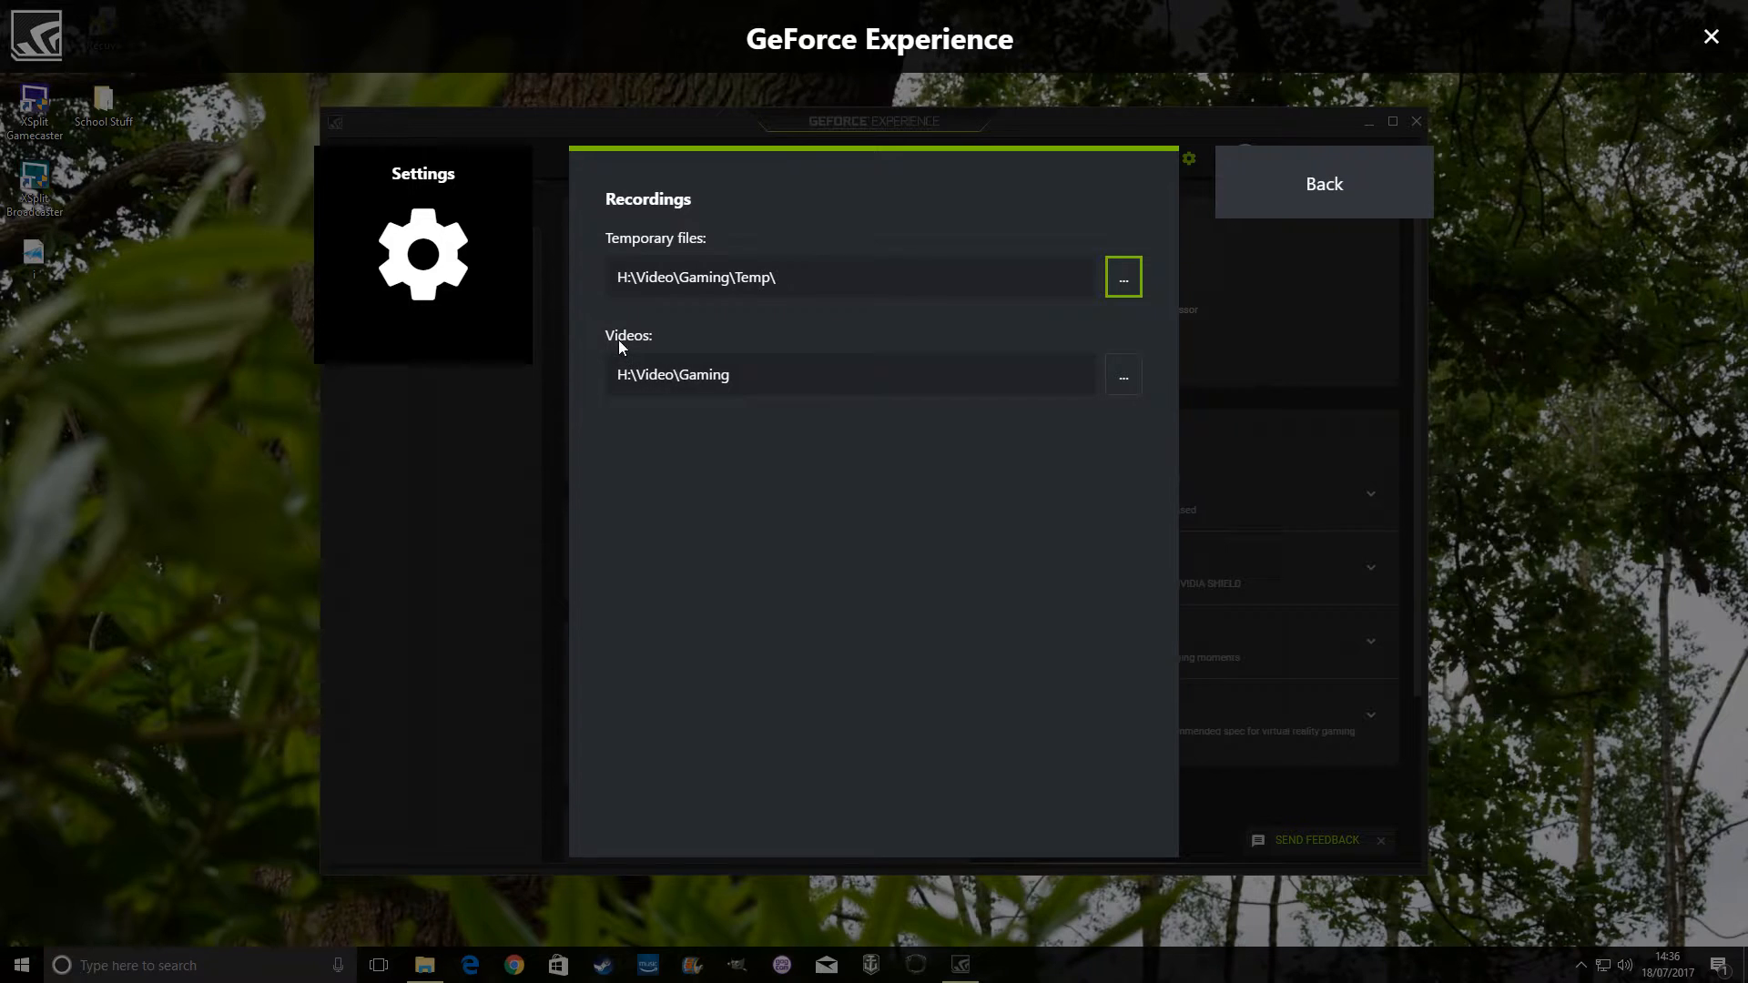
mouse_move(797, 384)
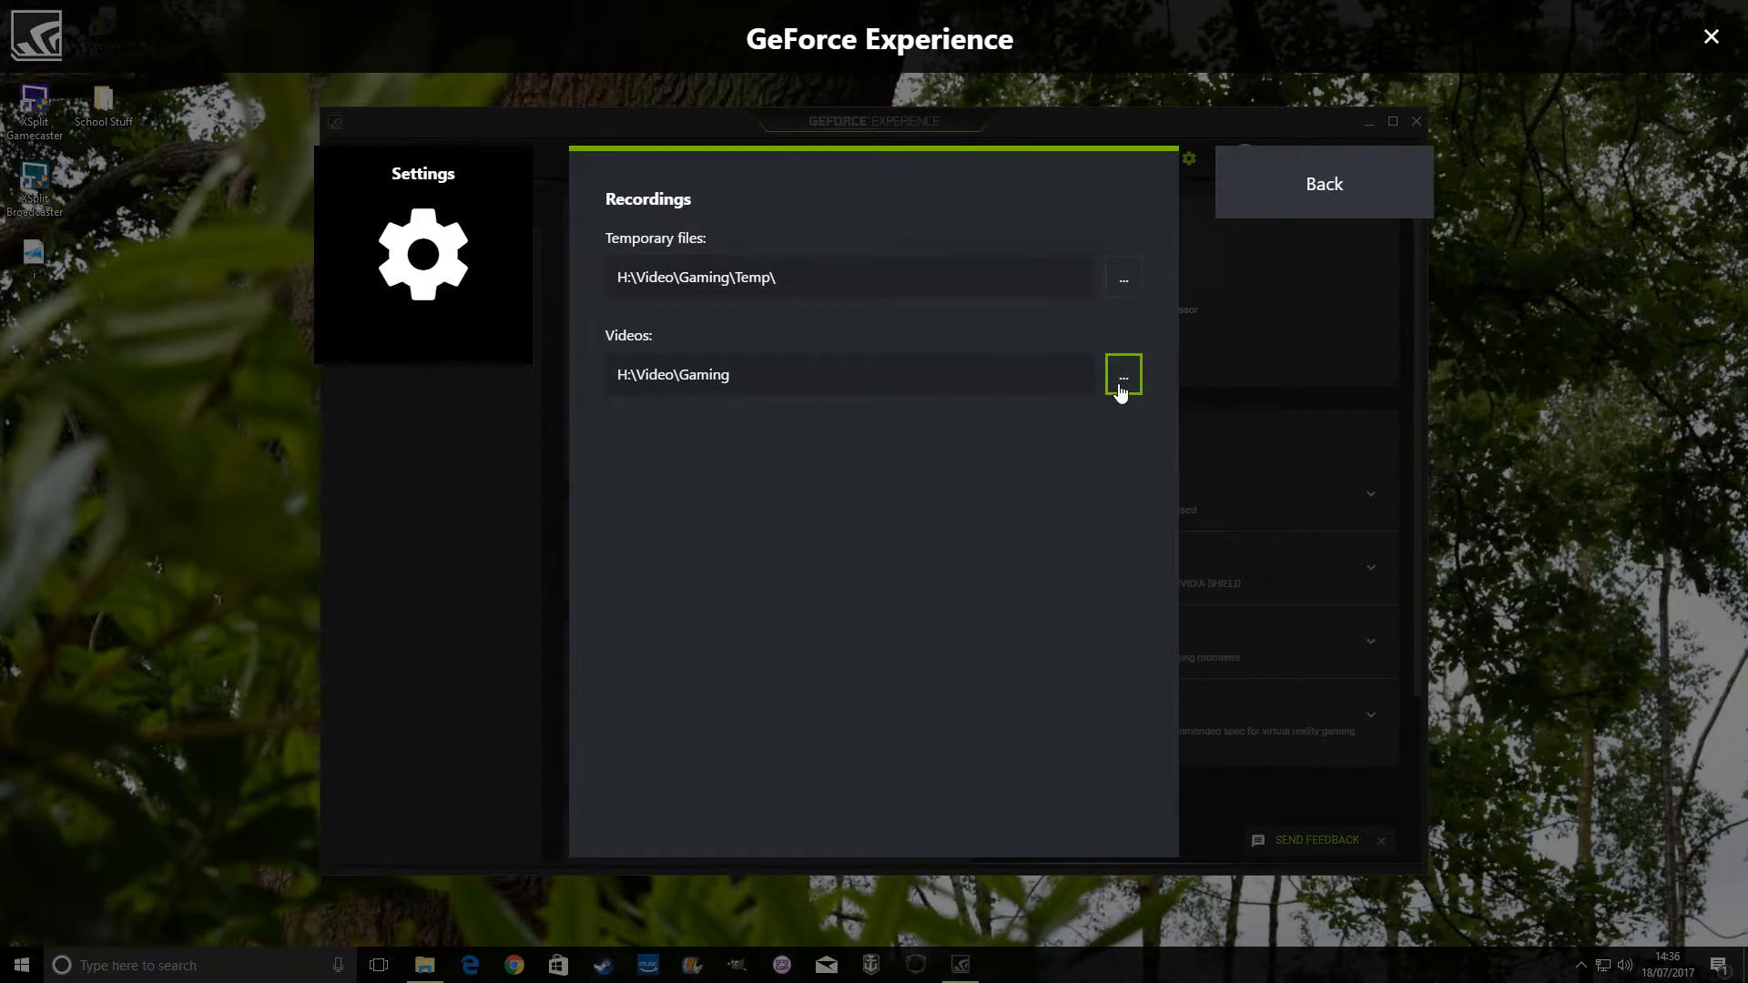
click(1122, 374)
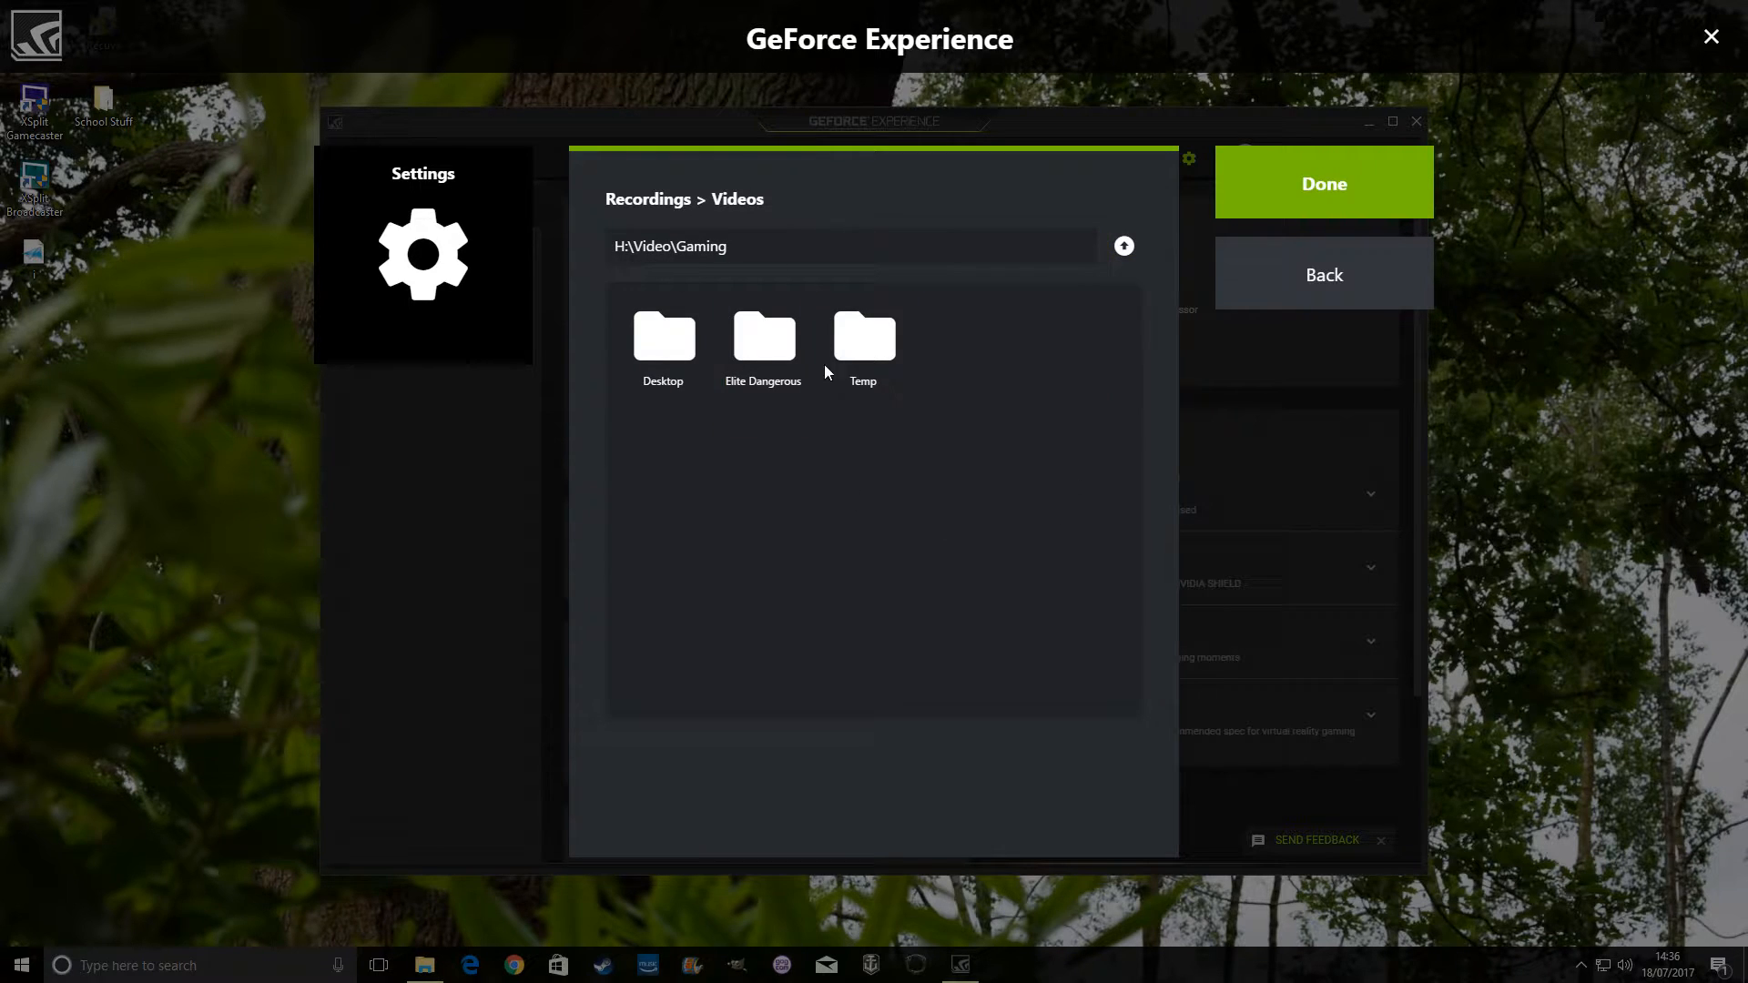
mouse_move(810, 427)
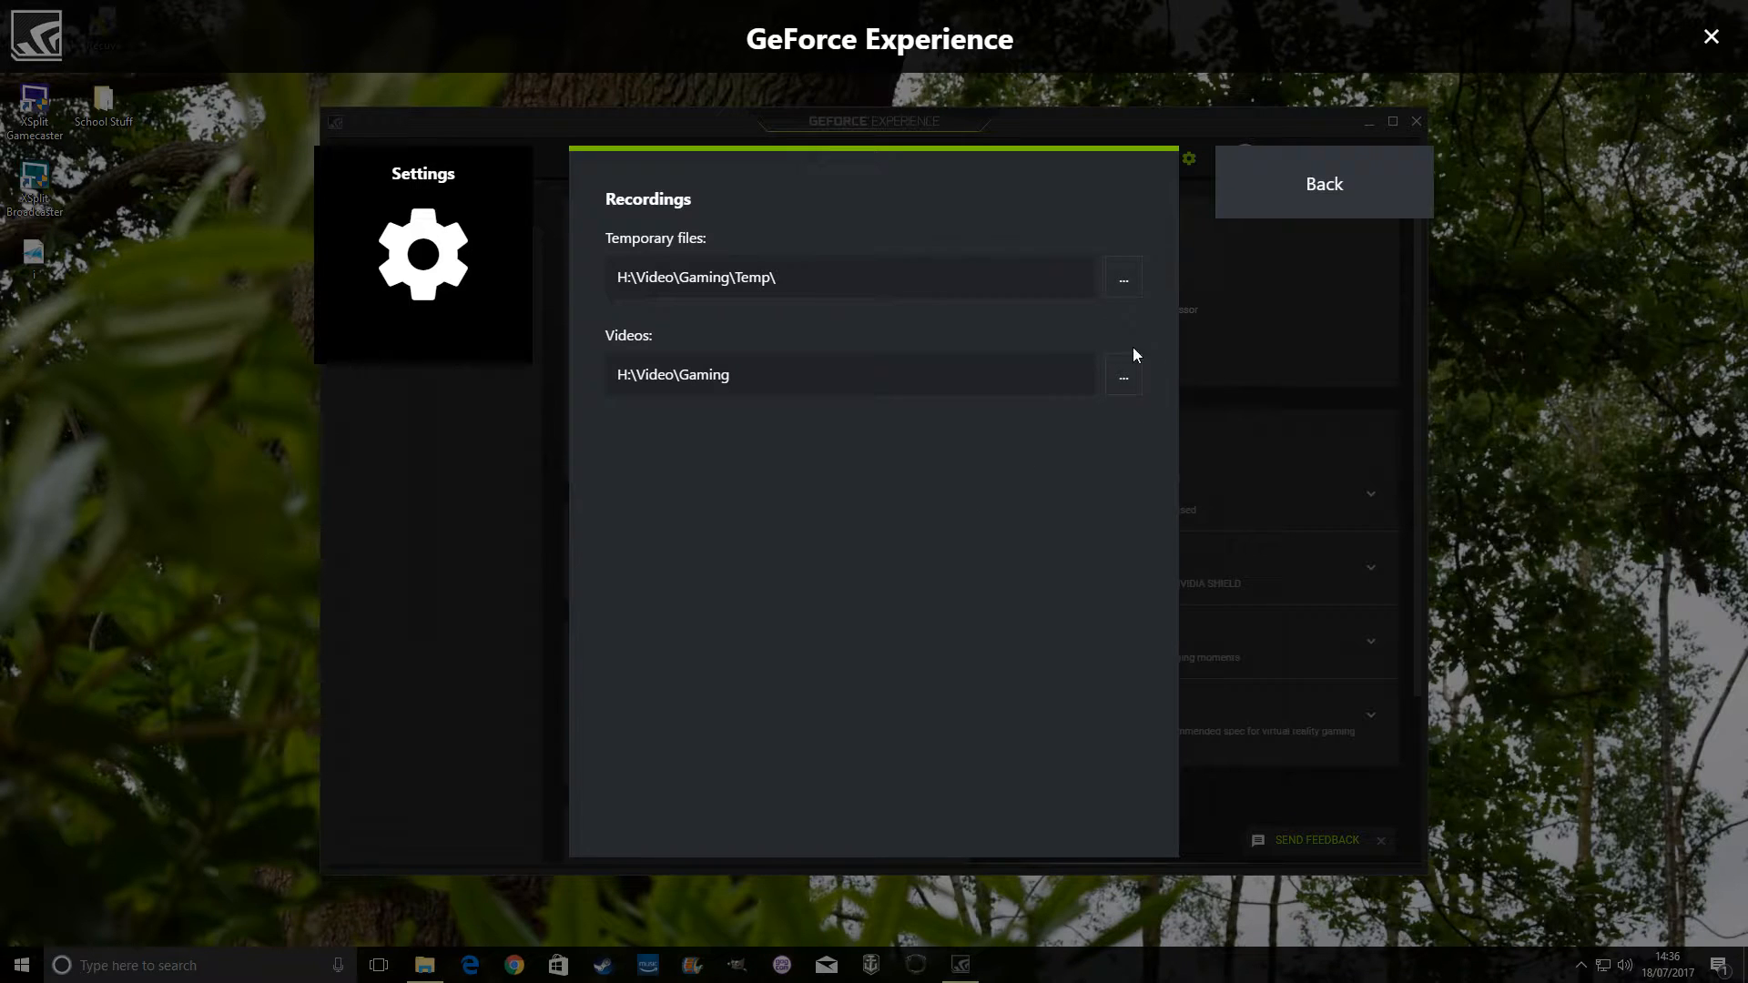
click(1322, 183)
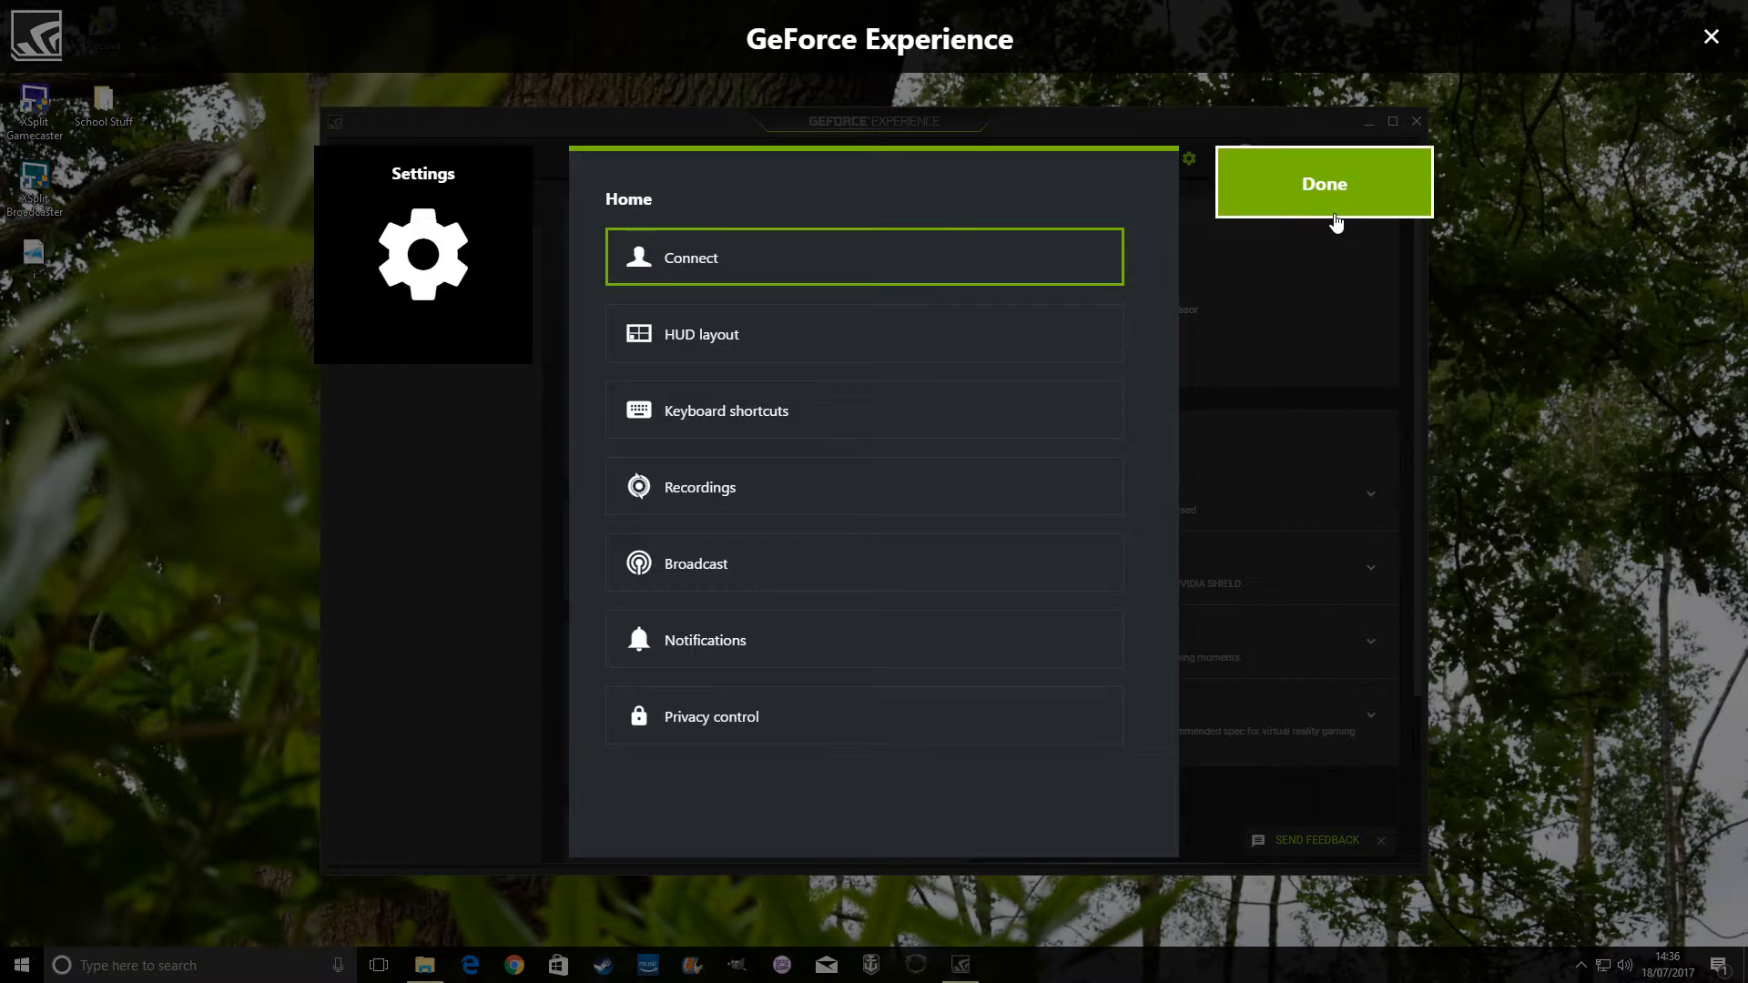
click(1324, 182)
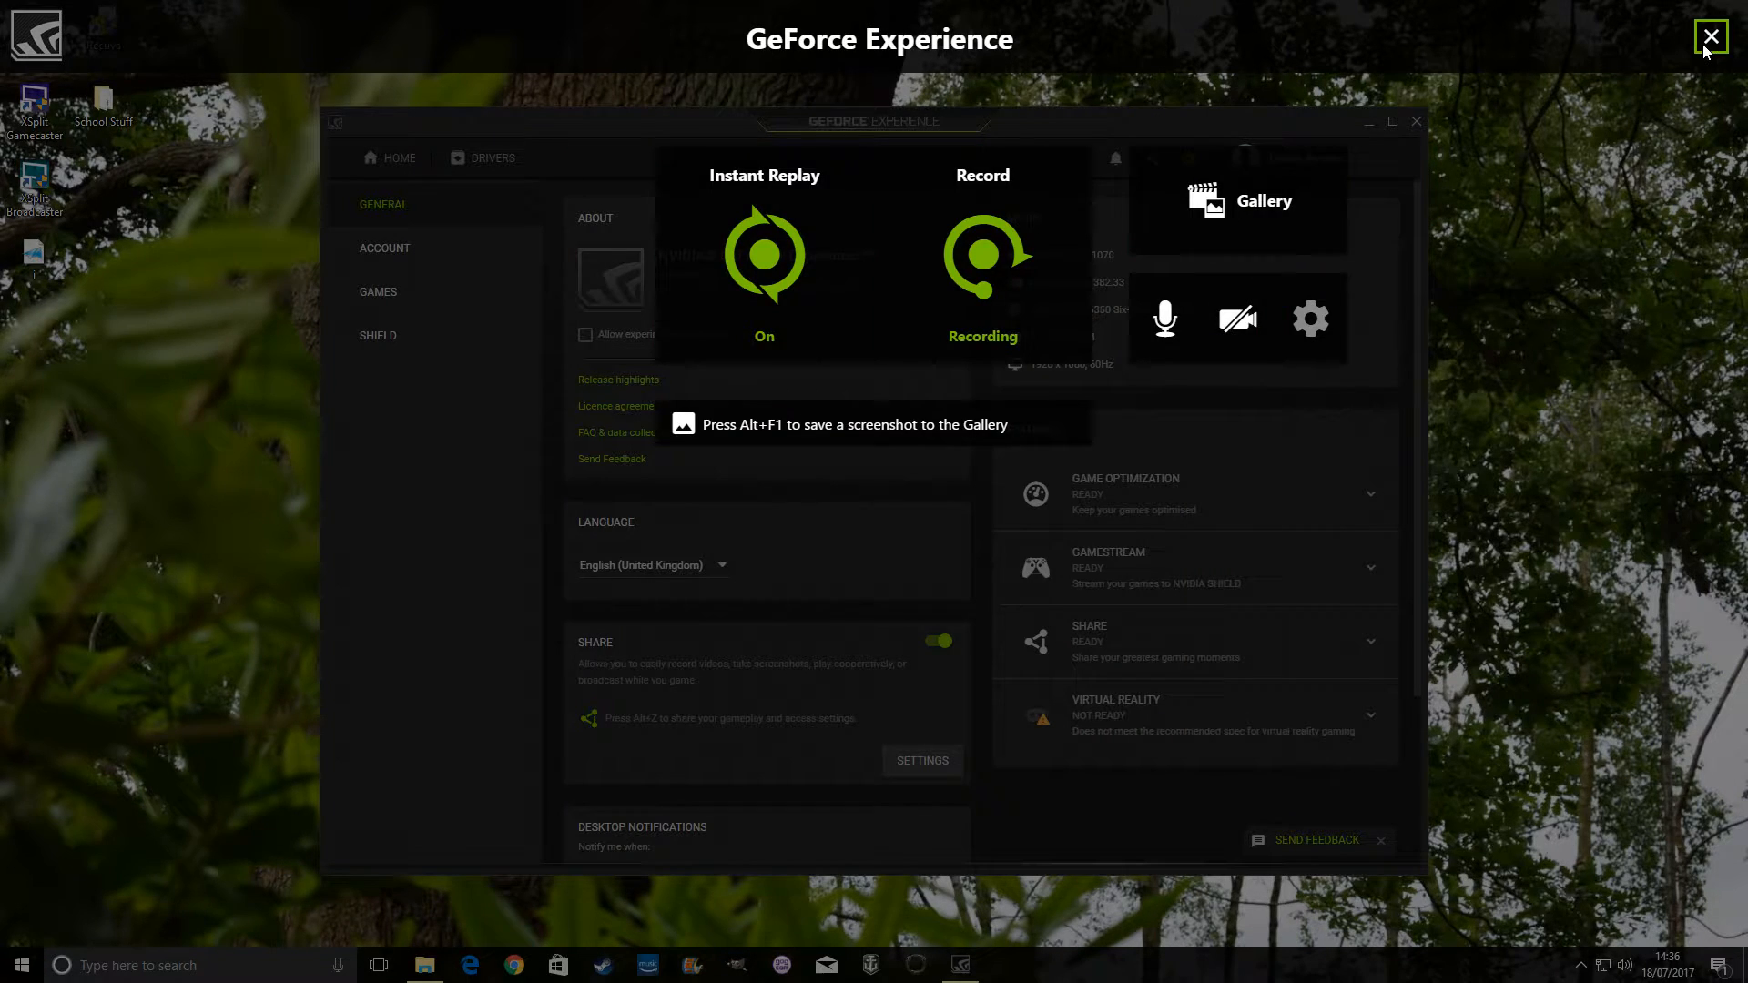
mouse_move(1695, 53)
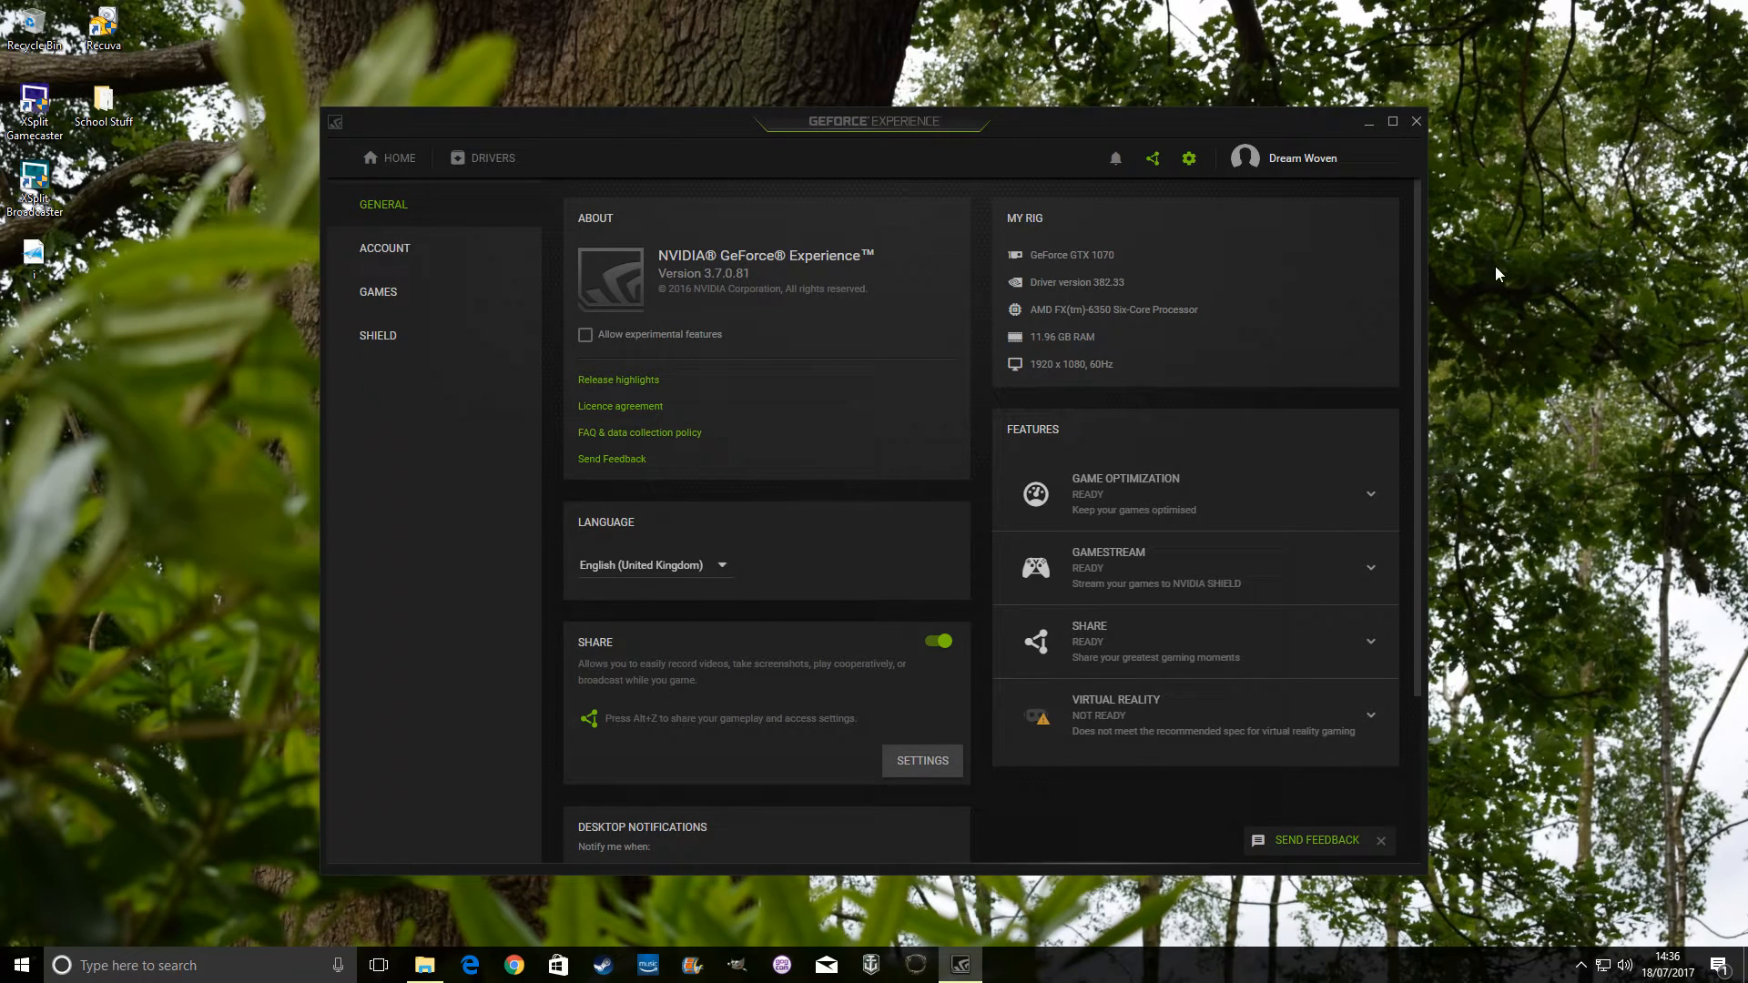
mouse_move(988, 335)
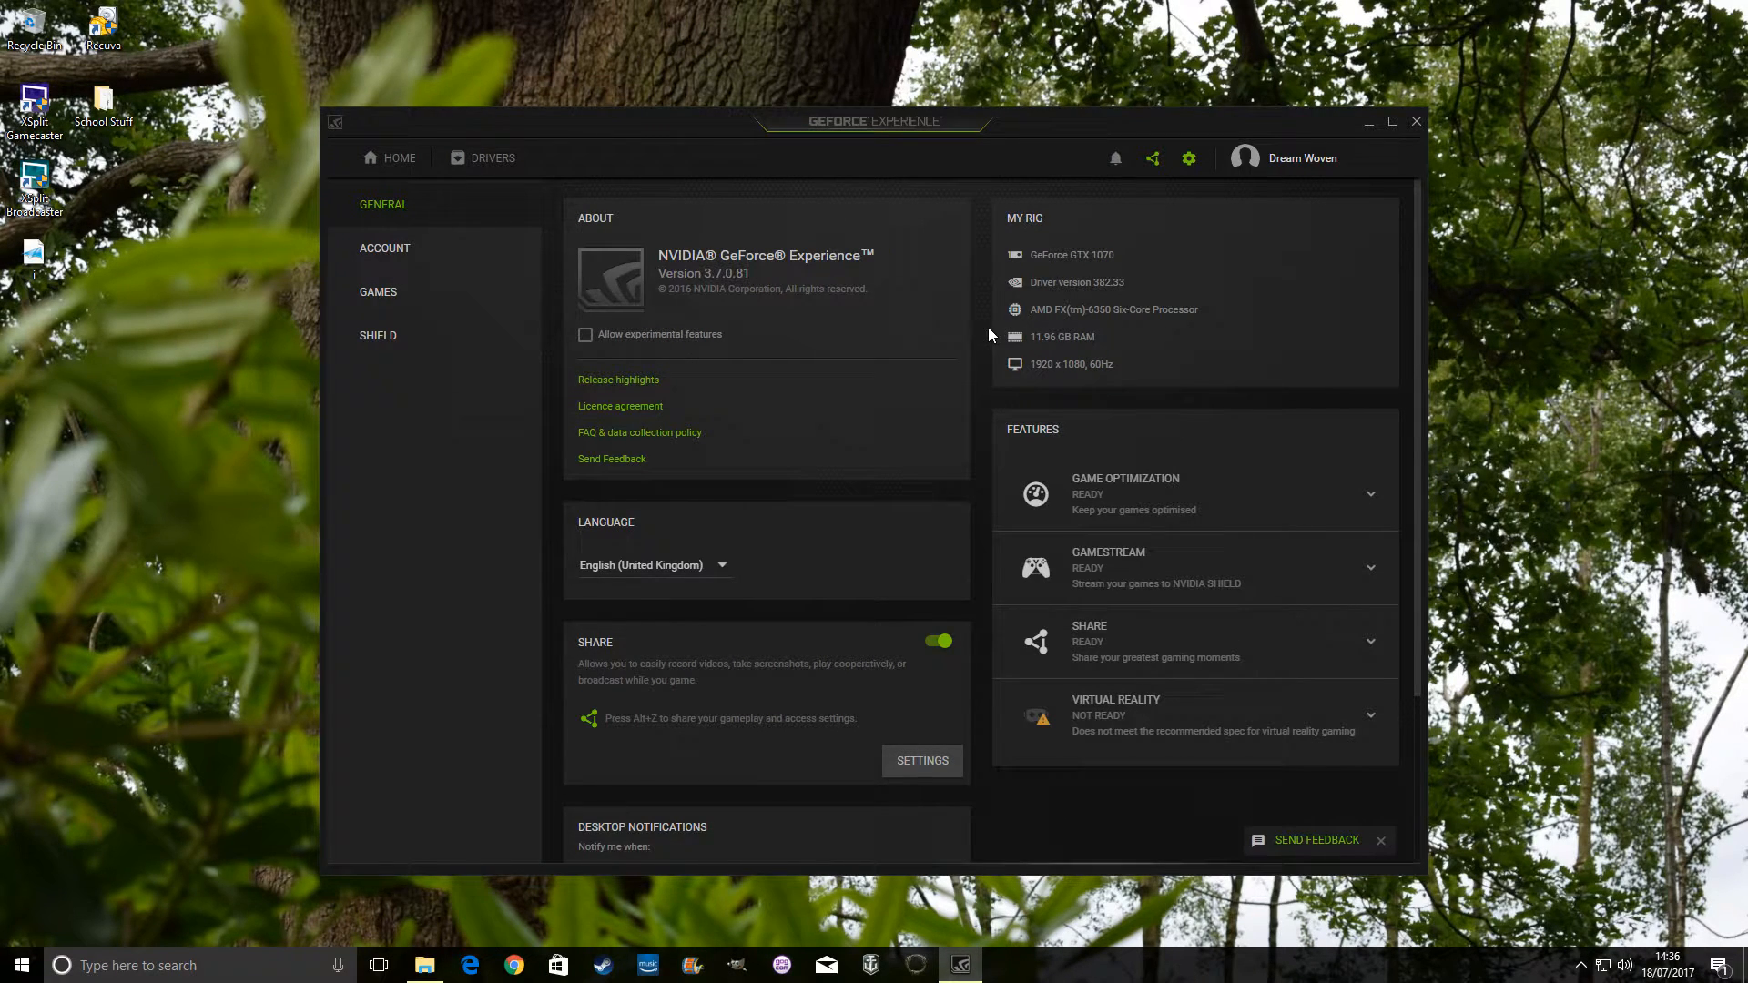
mouse_move(930, 666)
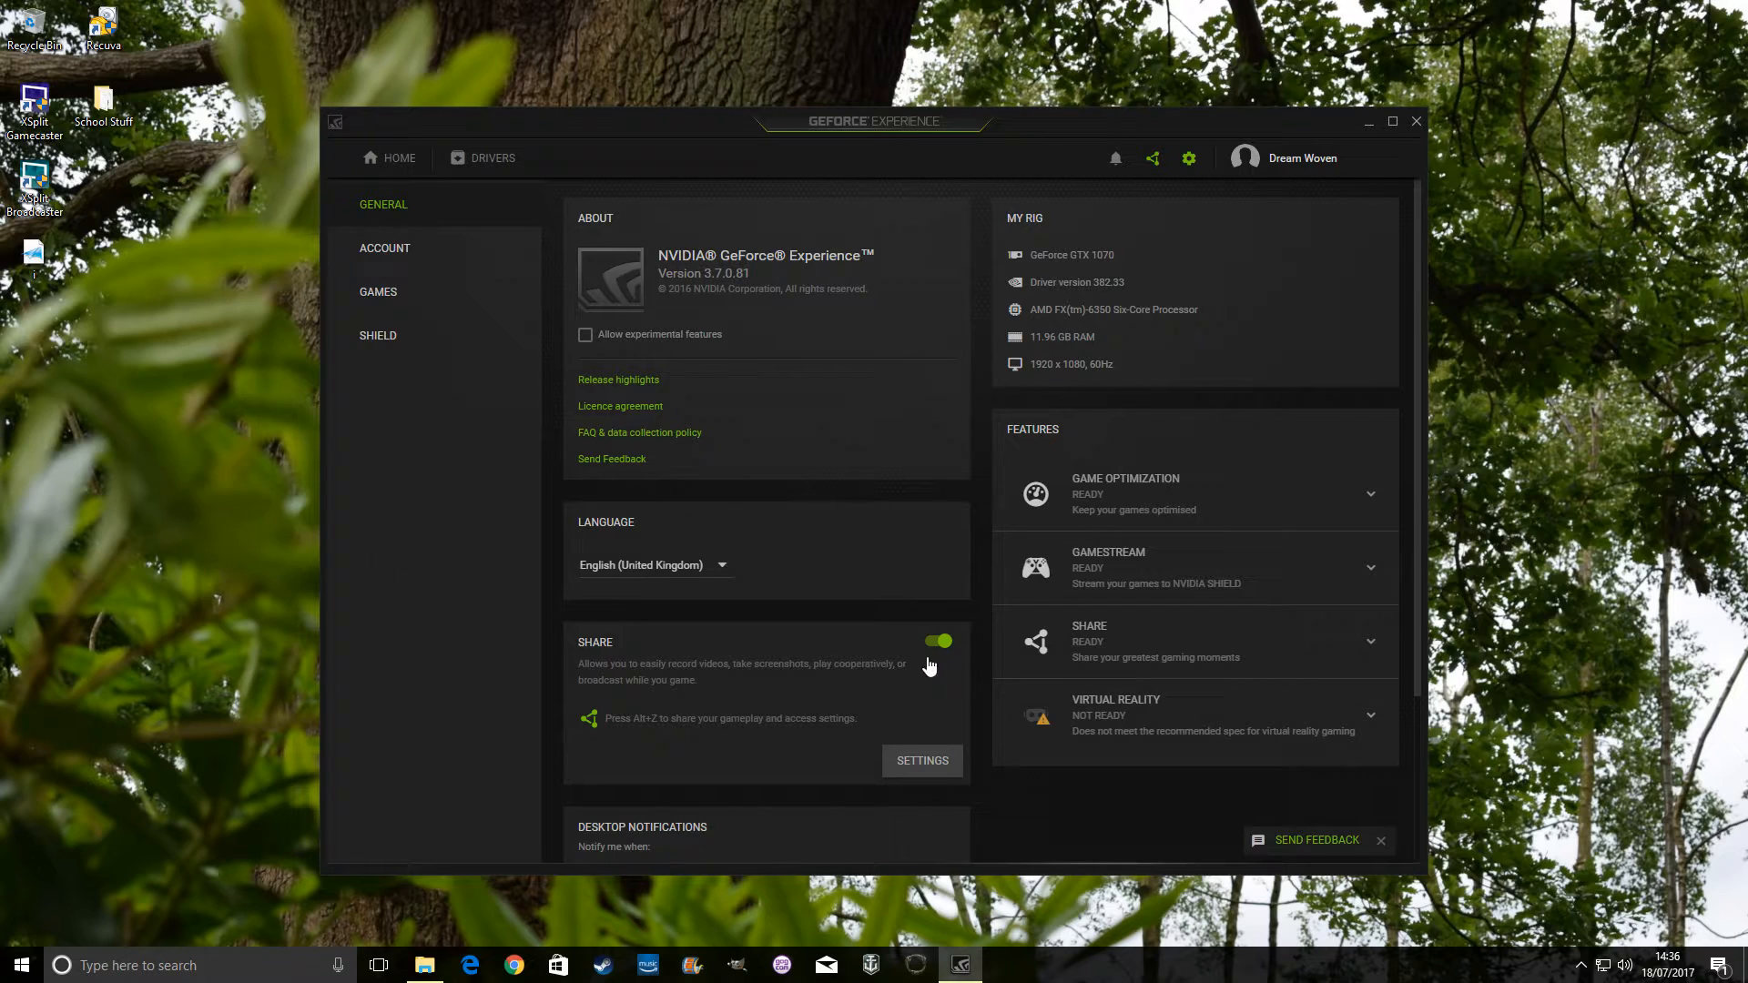
mouse_move(672, 637)
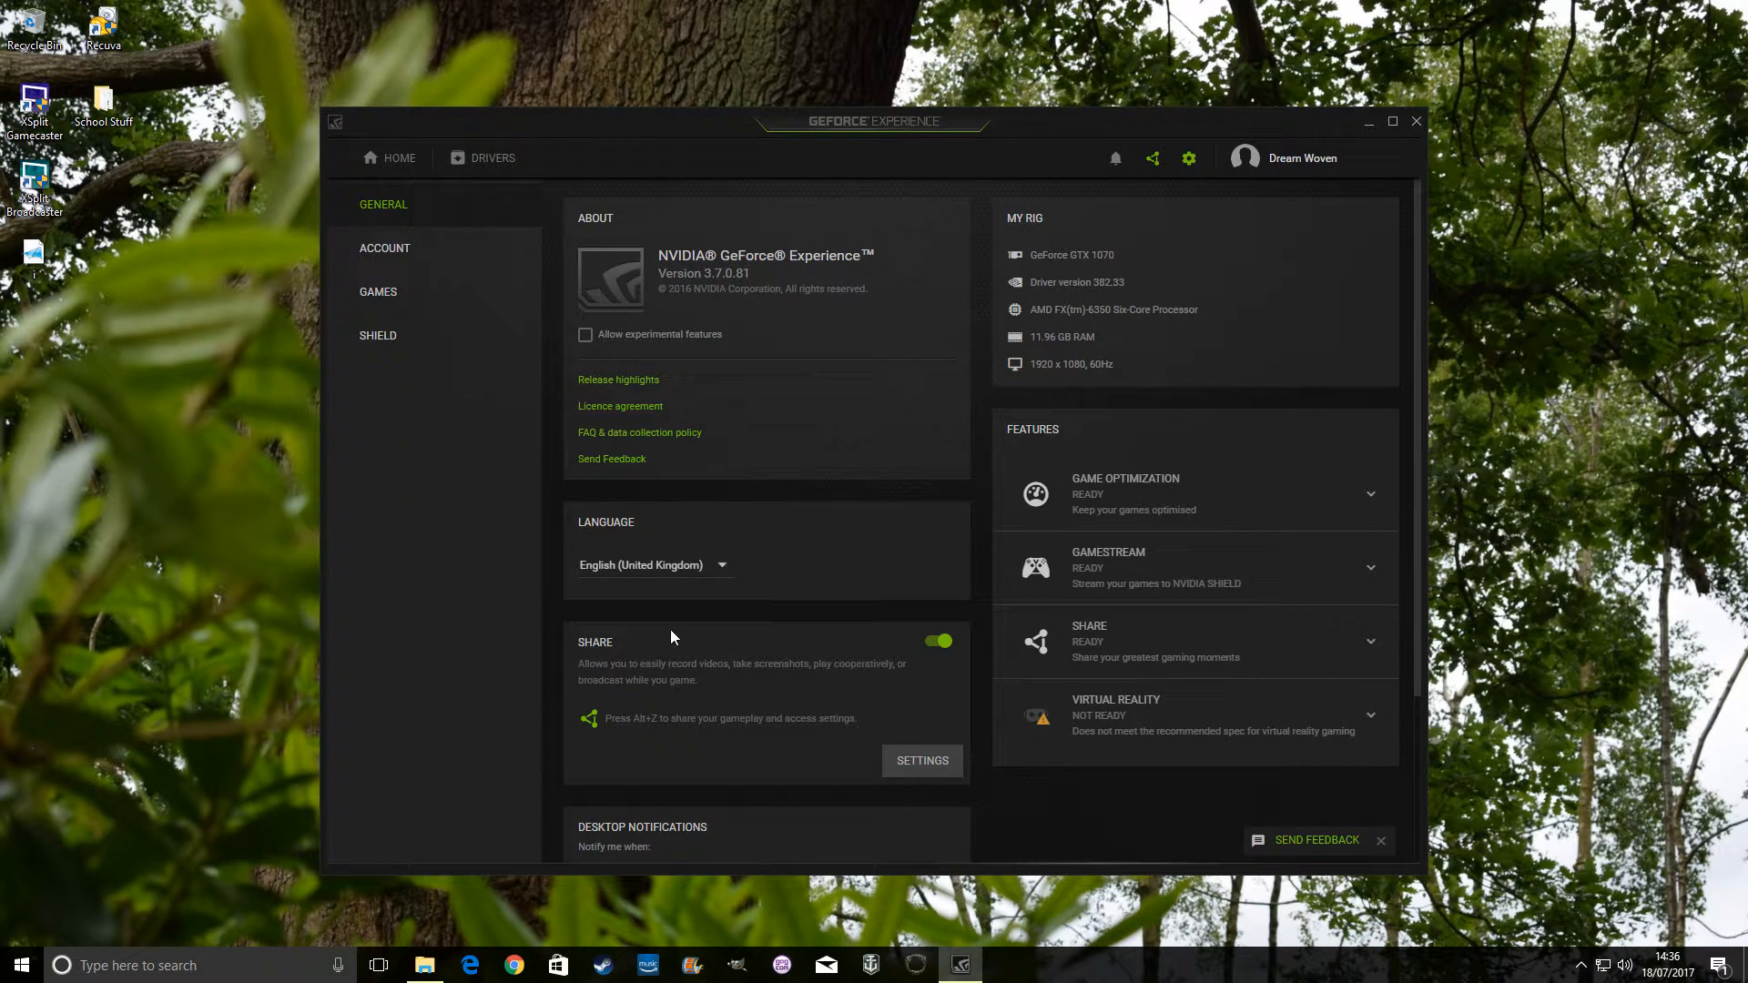
mouse_move(651, 671)
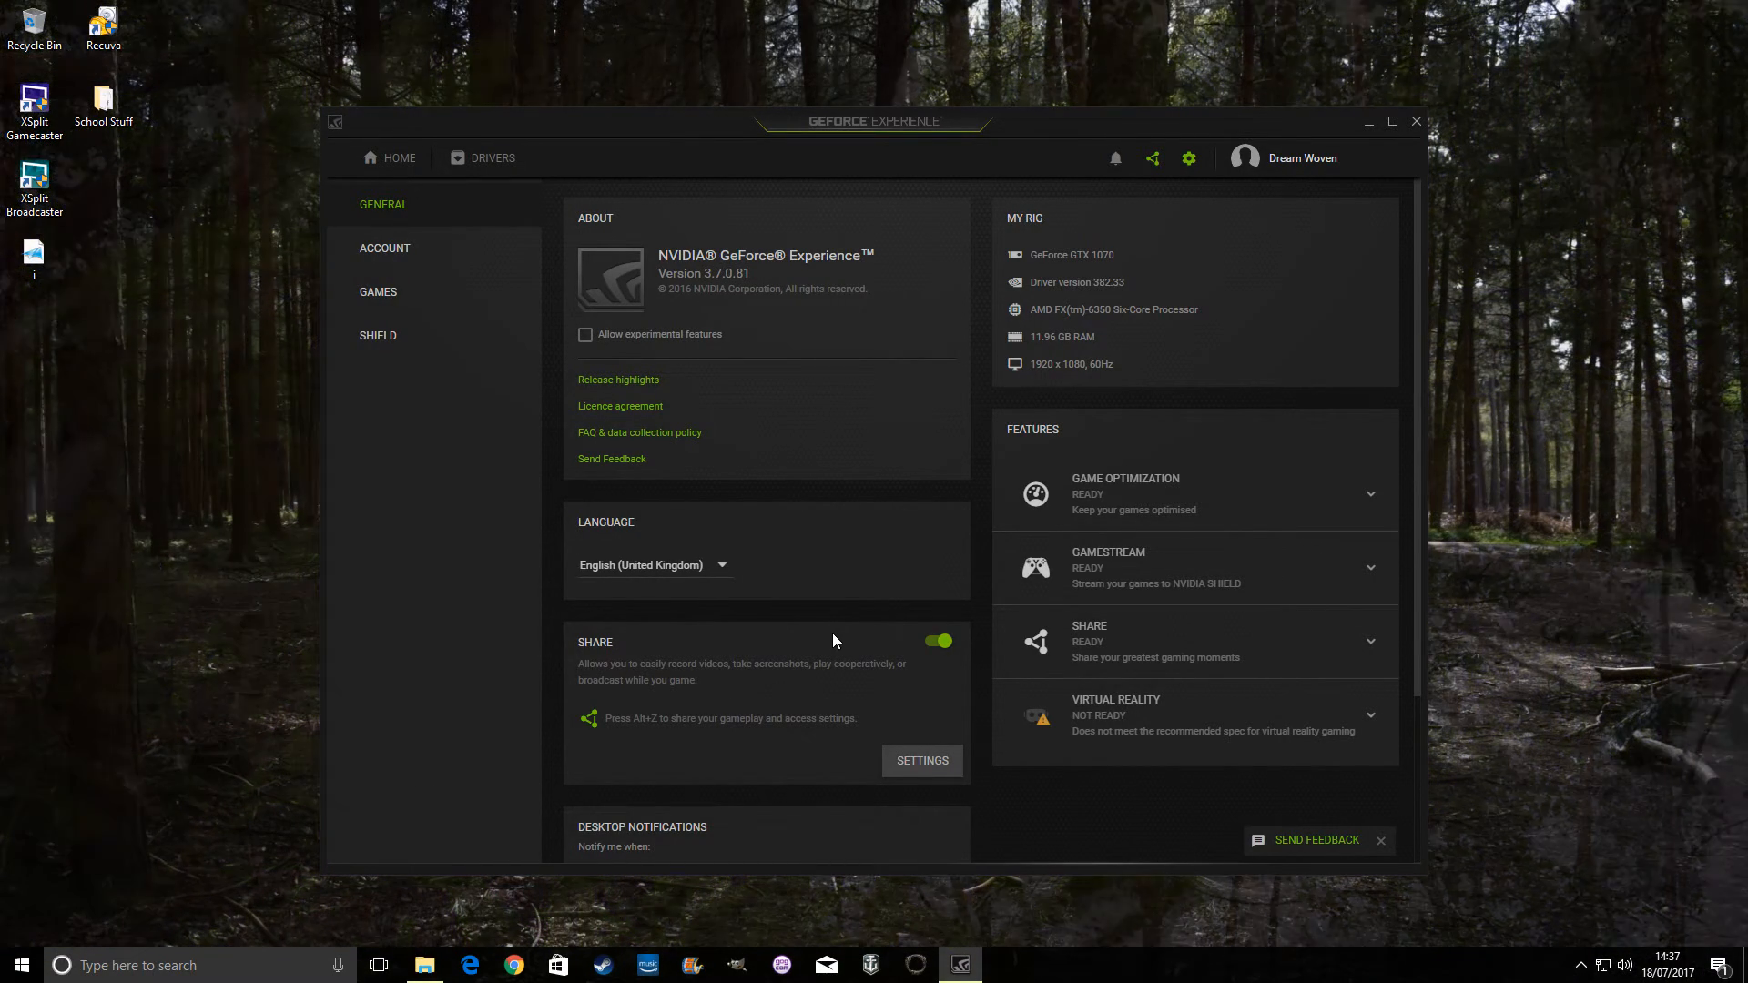
mouse_move(844, 657)
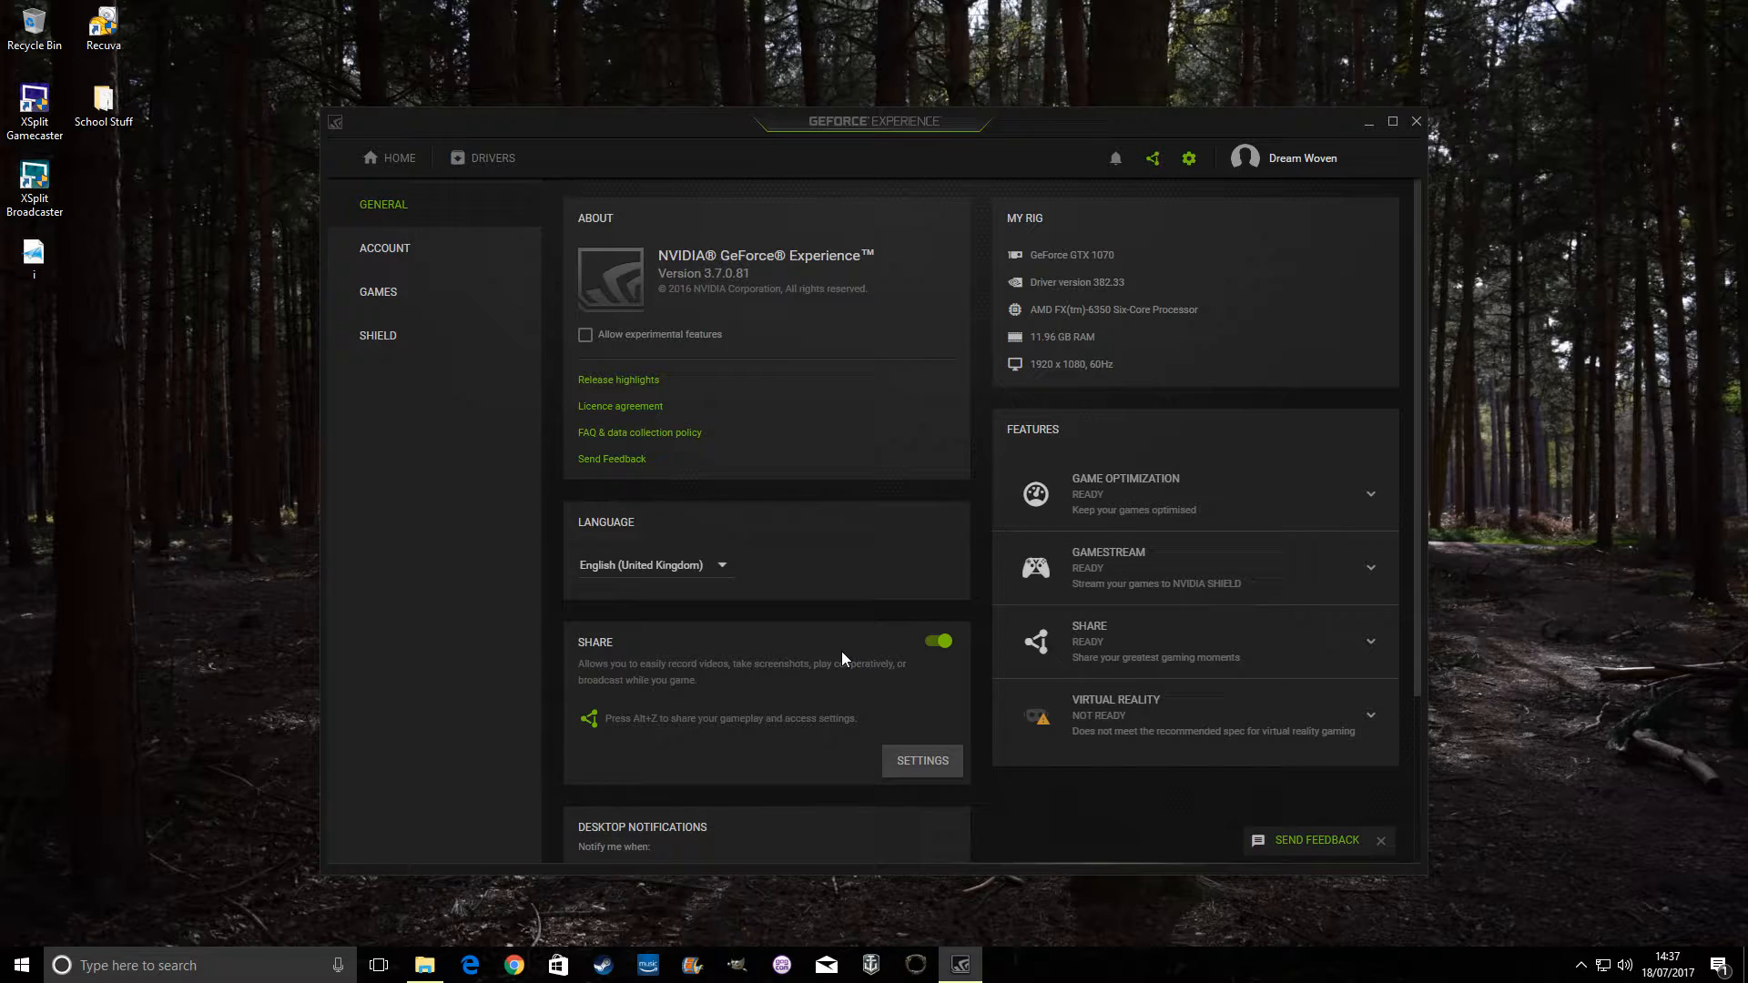
mouse_move(805, 657)
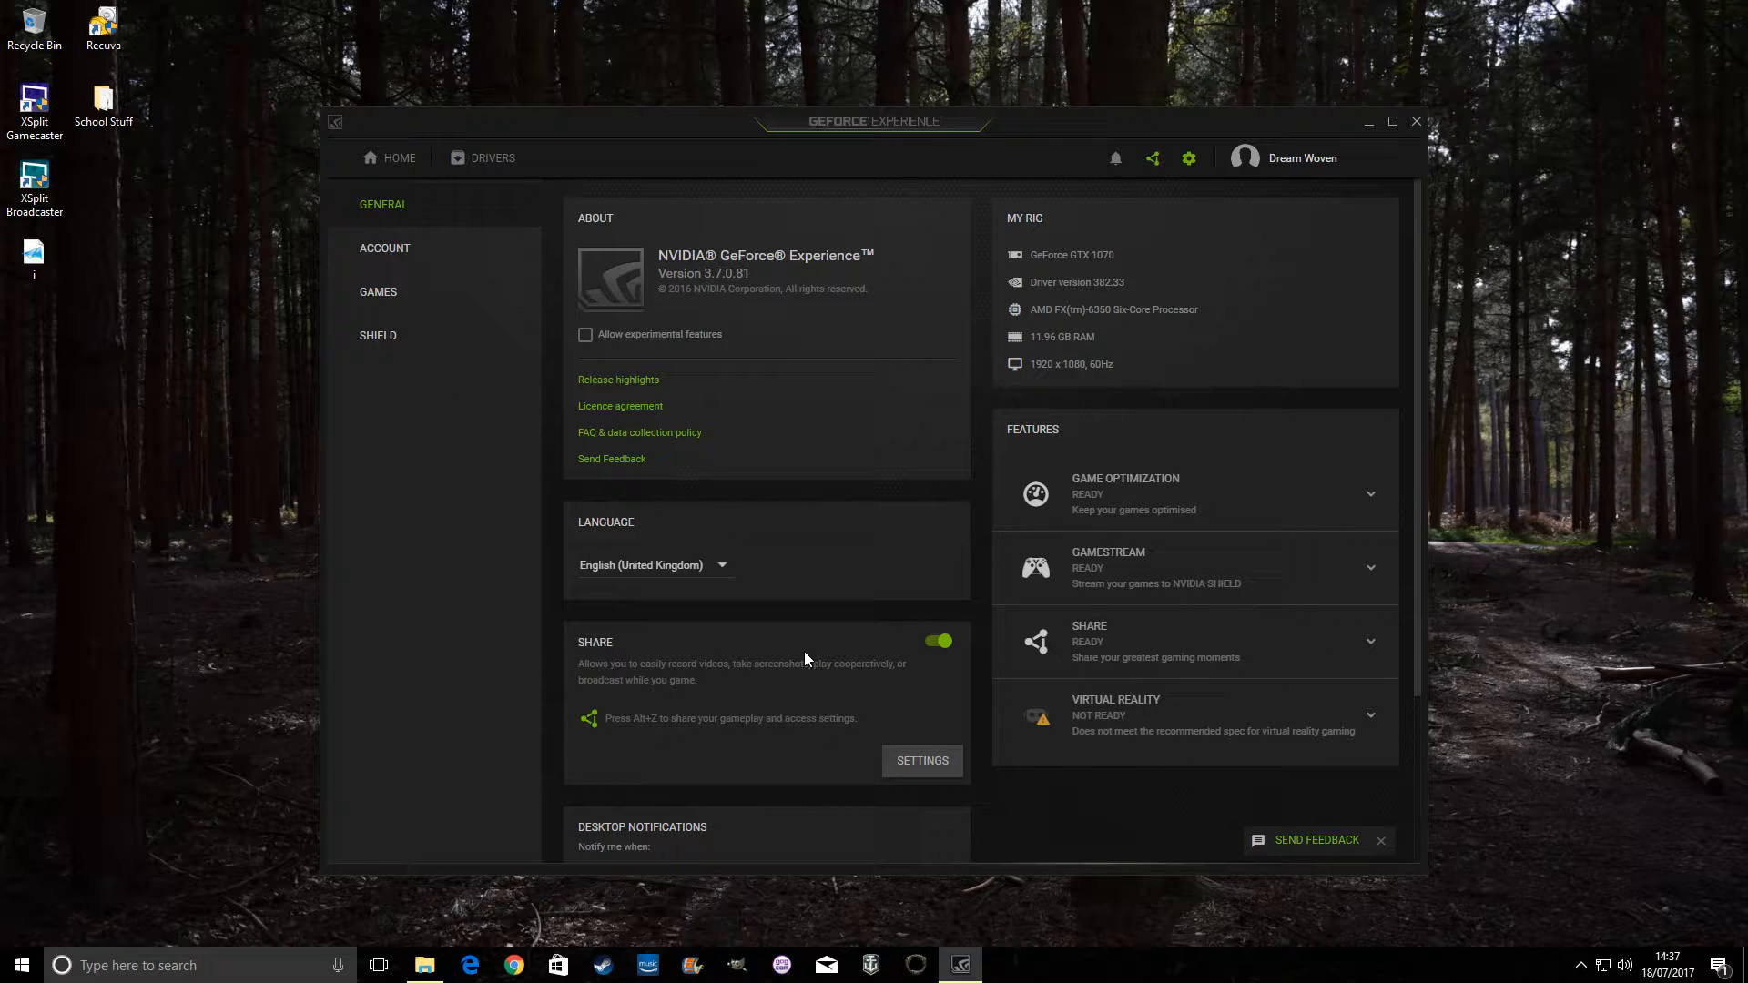
mouse_move(1357, 189)
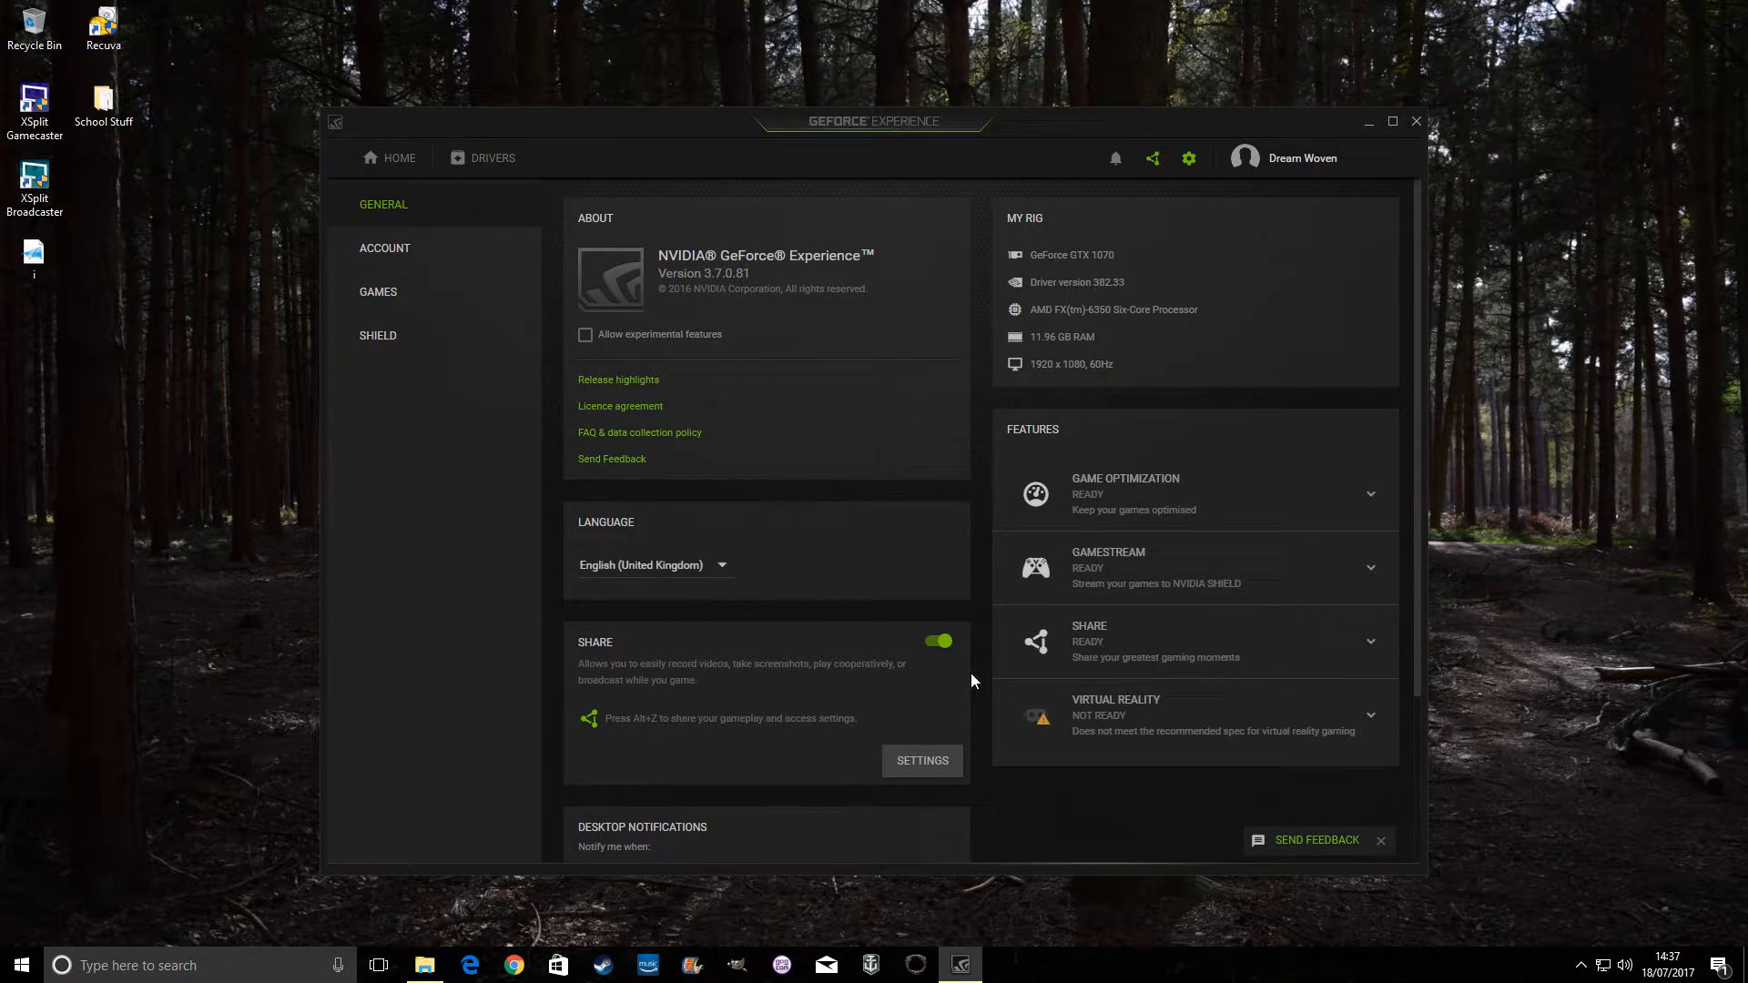
mouse_move(1417, 121)
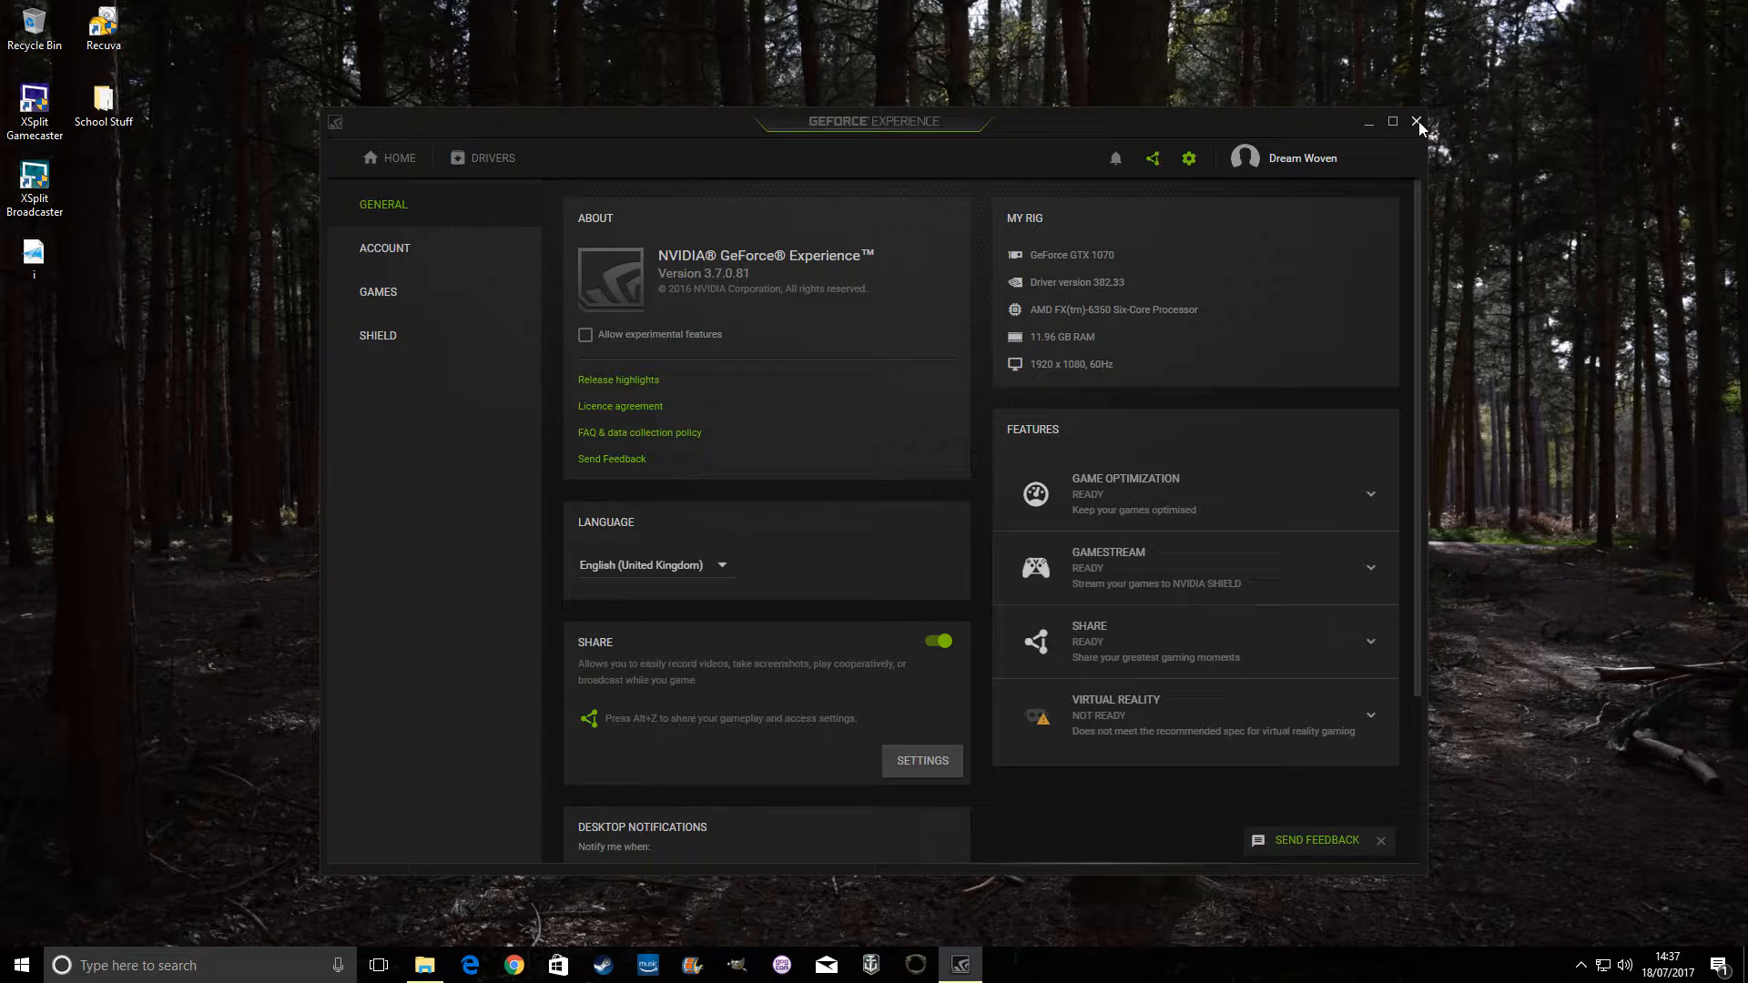
Close GeForce Experience and run regedit from the Start menu's Run dialog
click(1417, 121)
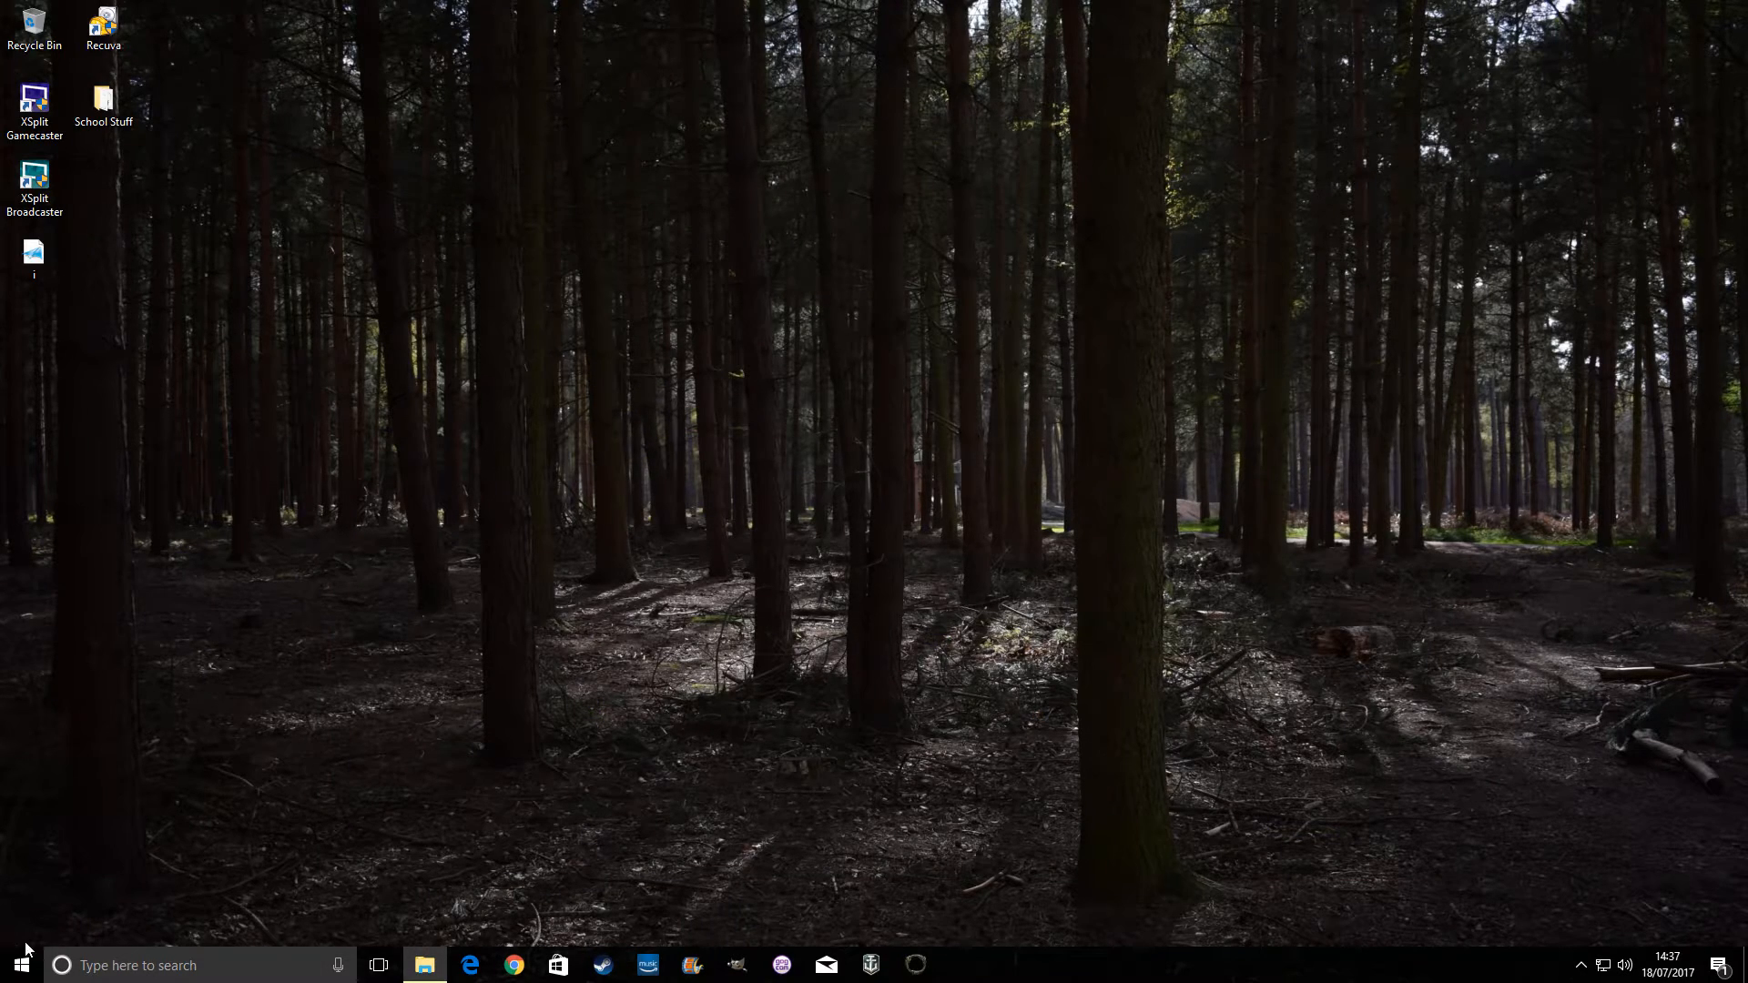
click(16, 965)
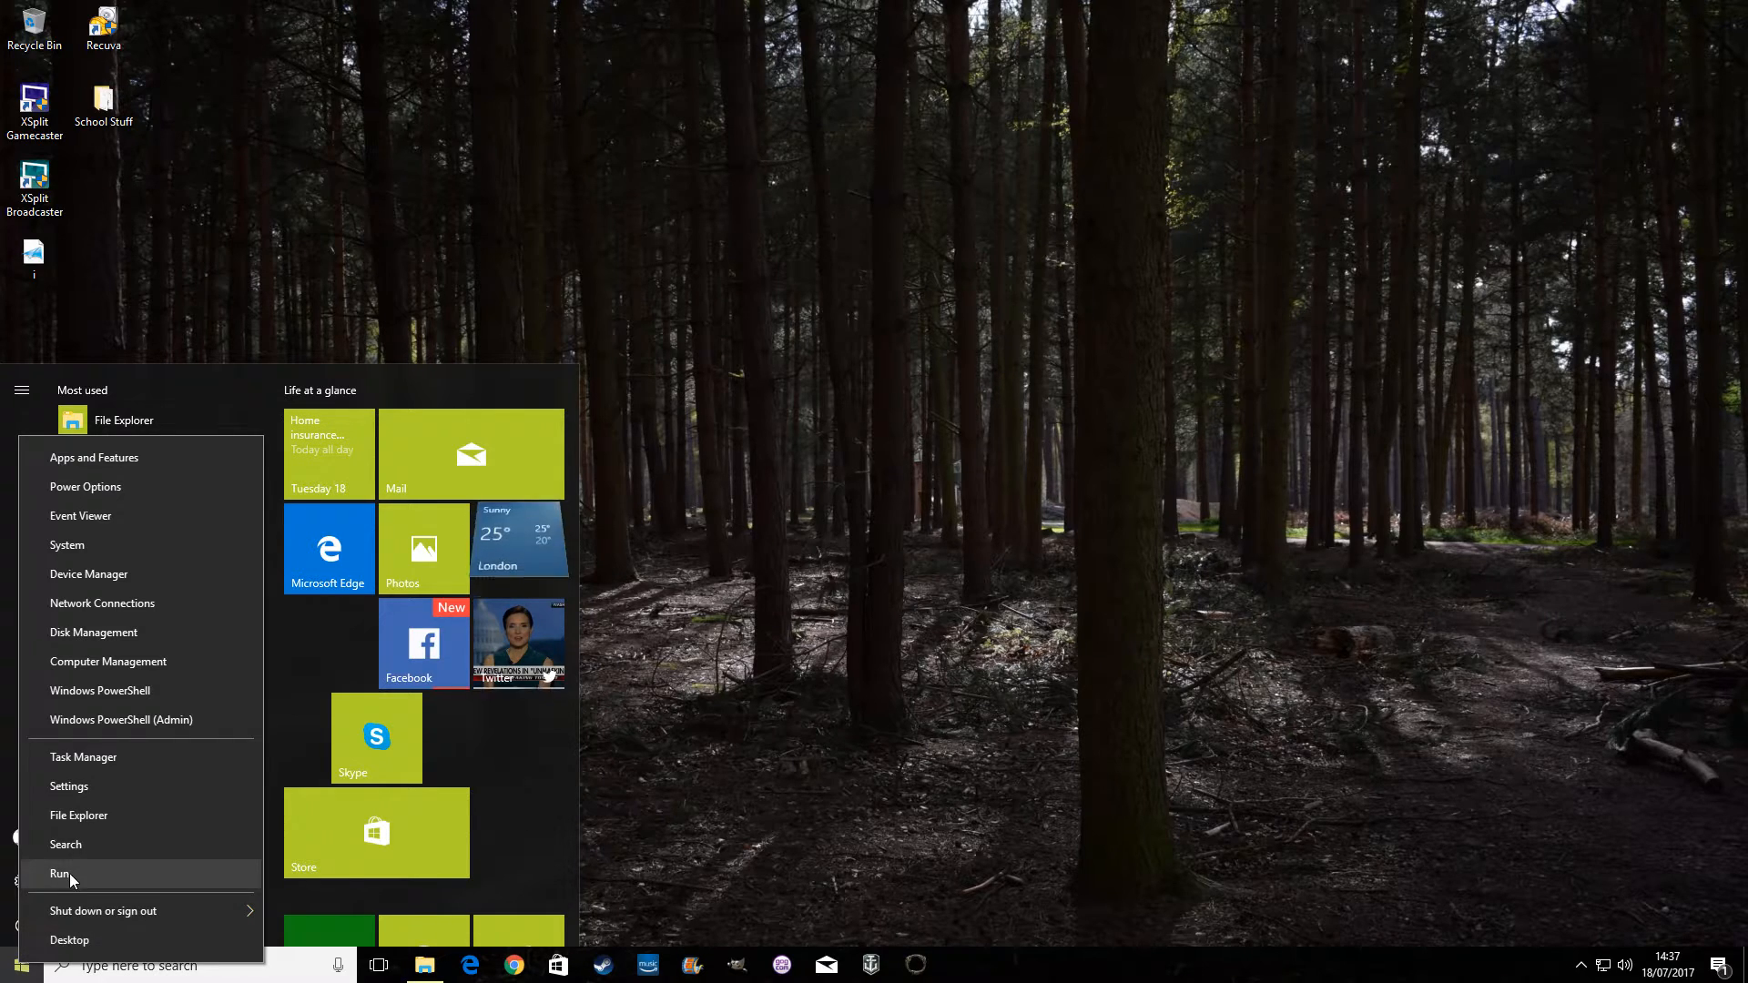
click(59, 874)
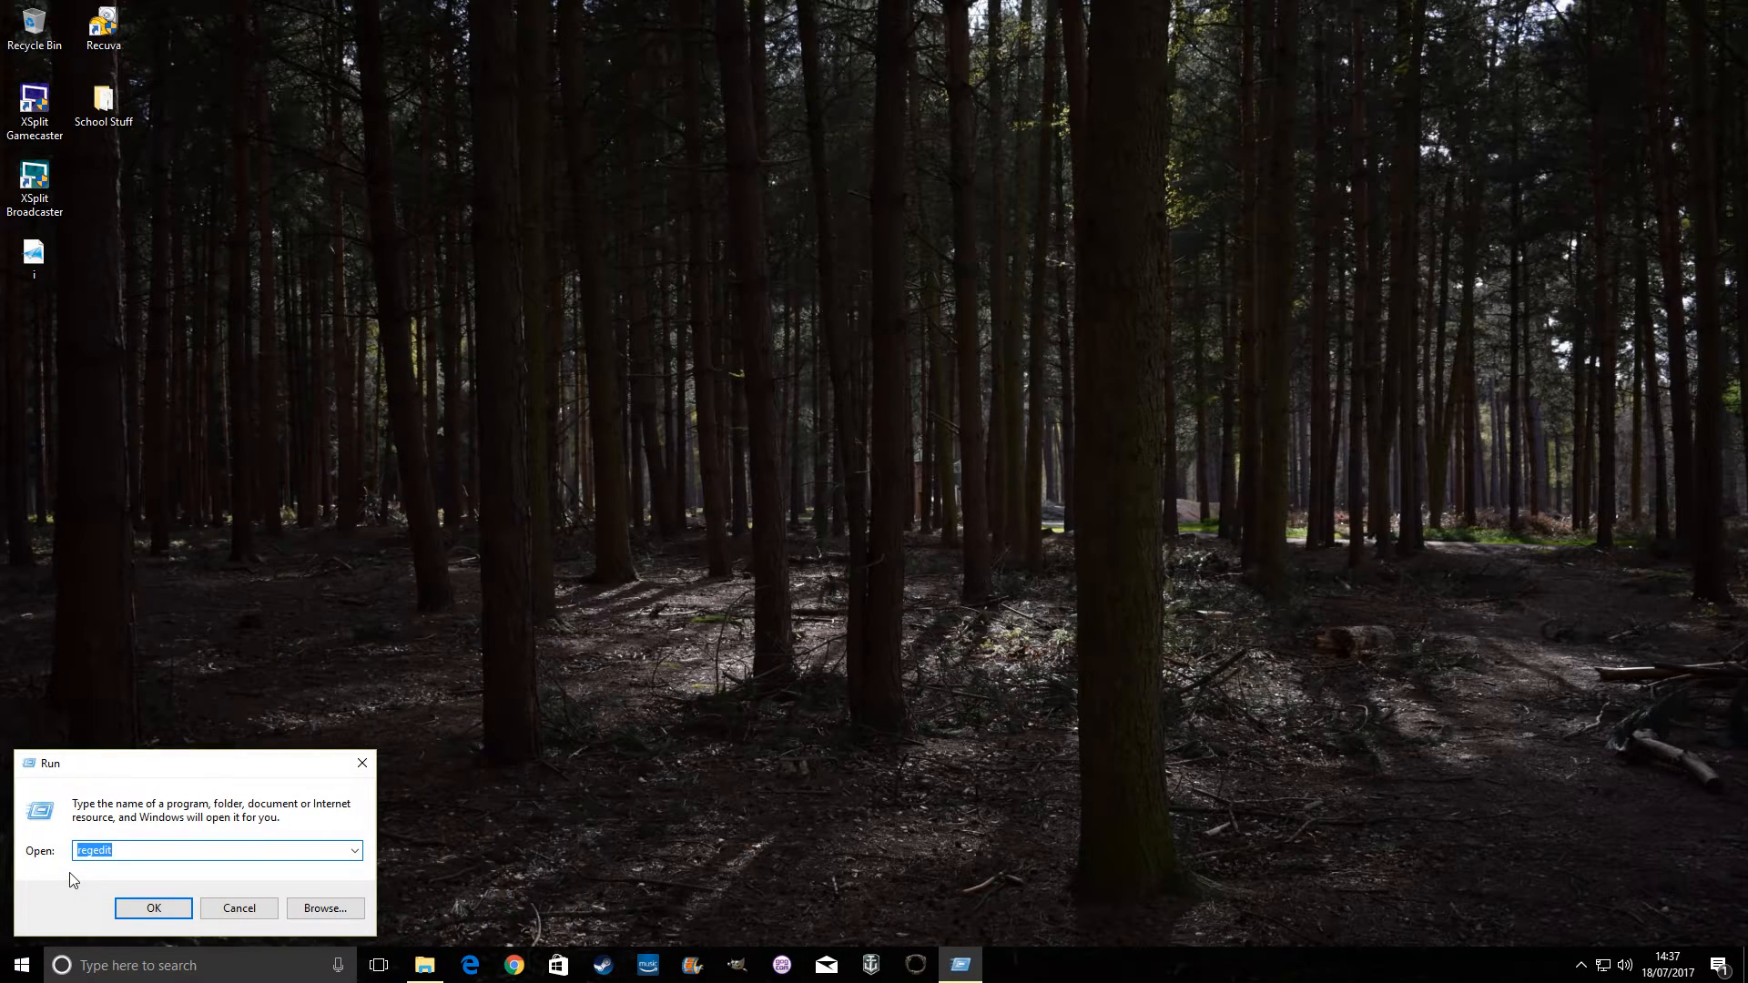
mouse_move(94, 873)
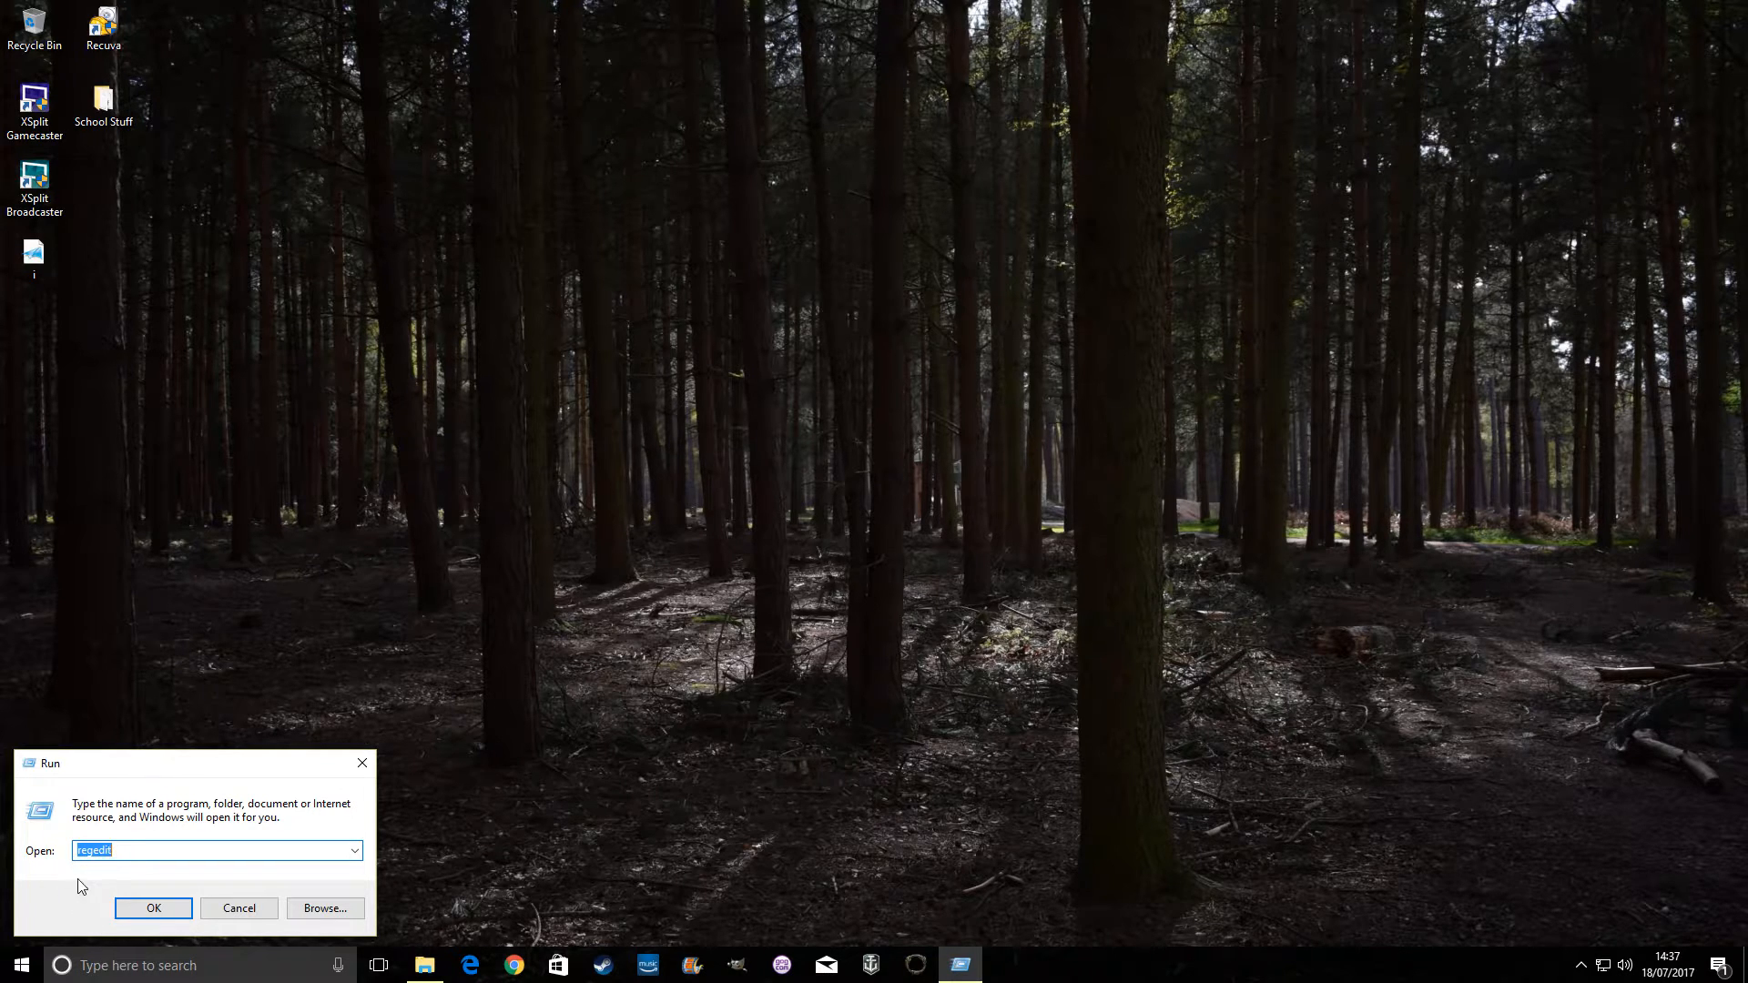
mouse_move(164, 870)
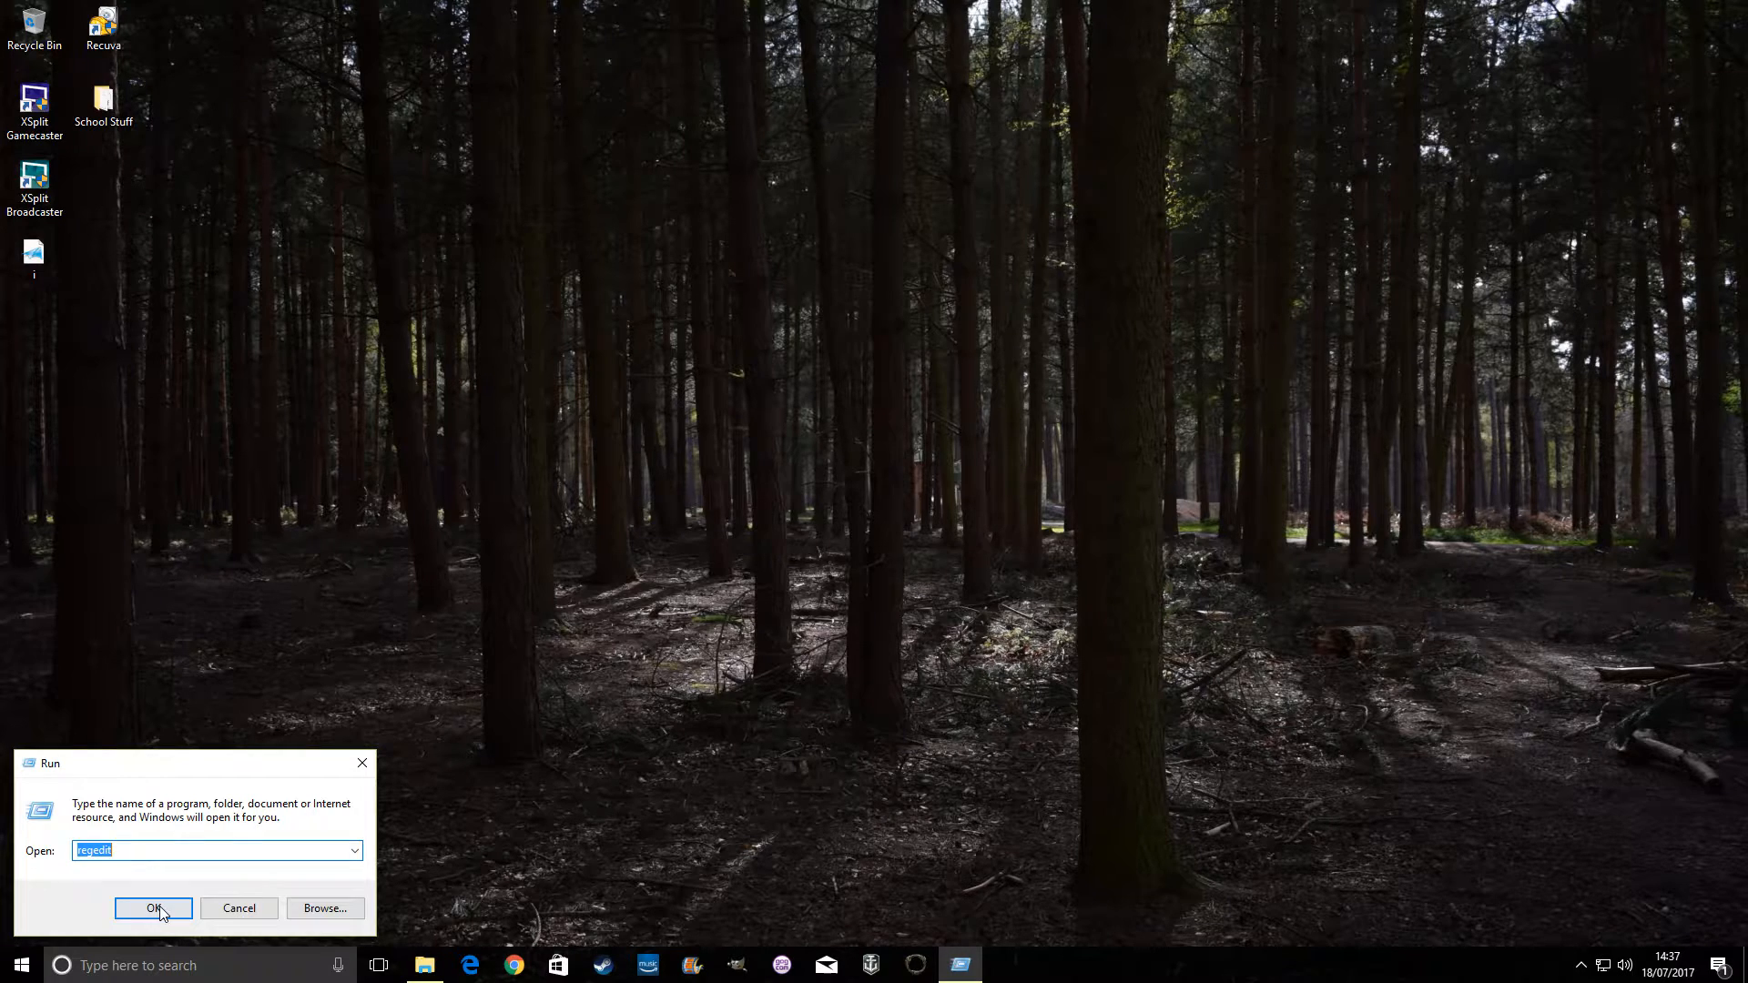
click(153, 908)
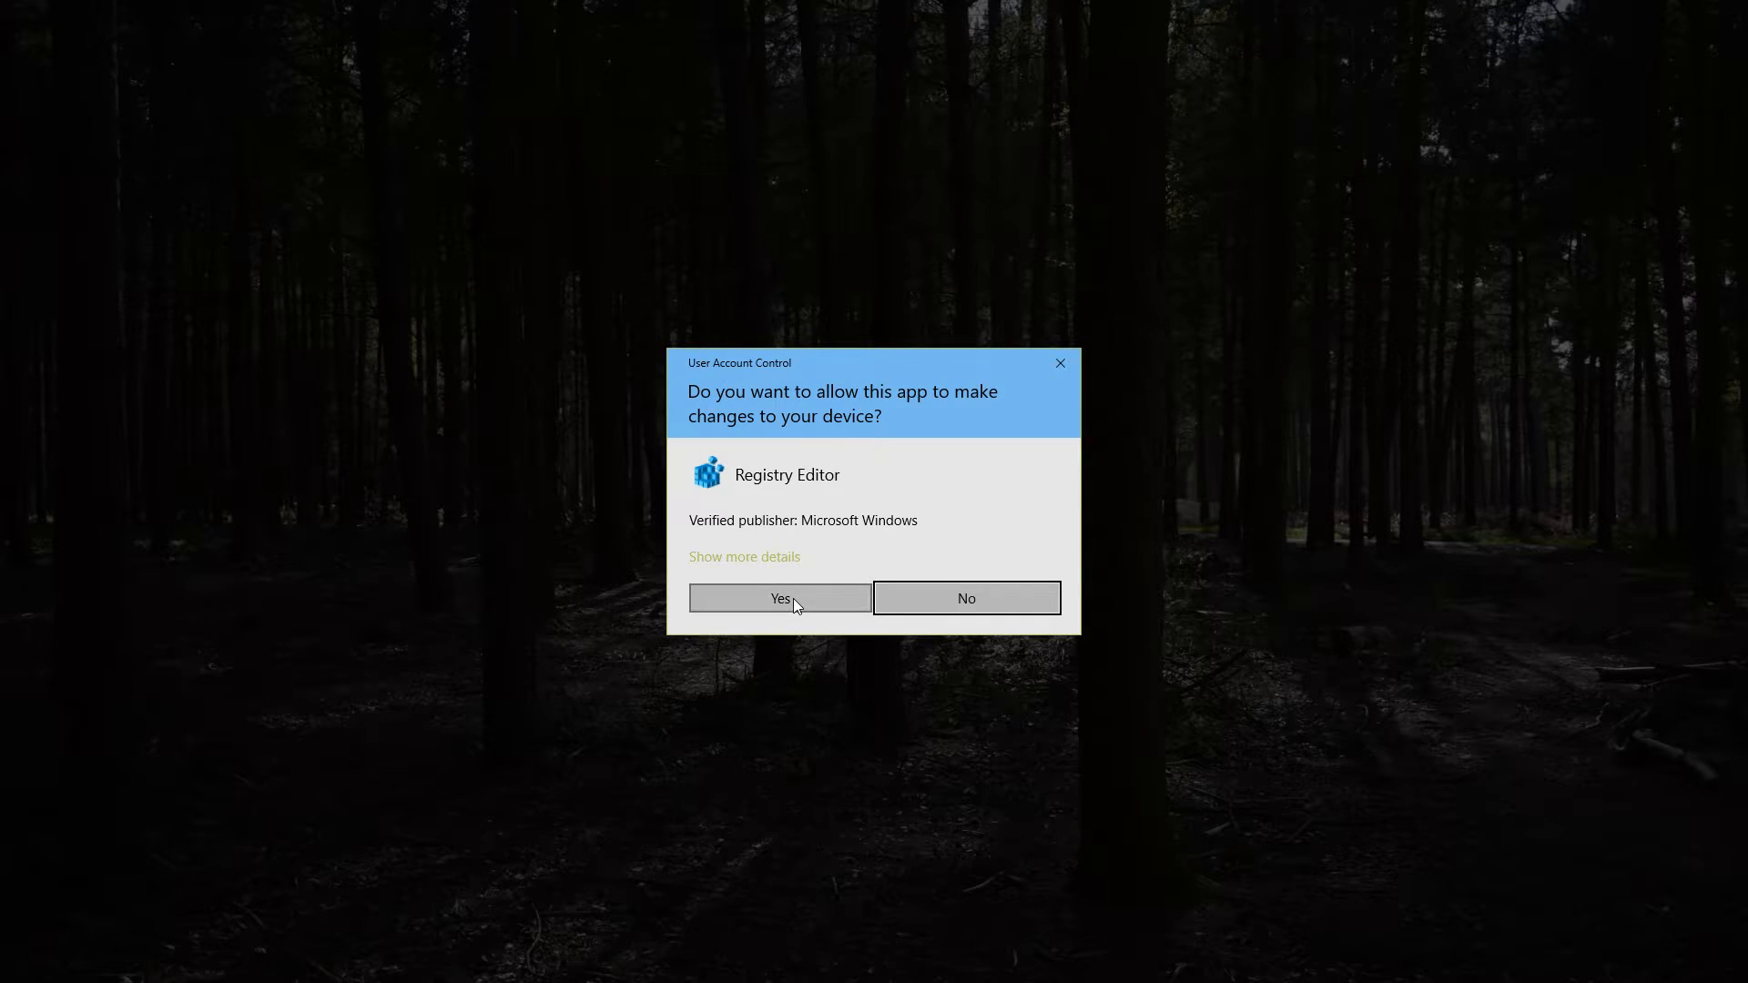
Allow Registry Editor through UAC and navigate to the ShadowPlay NVSPCAPS key
click(778, 600)
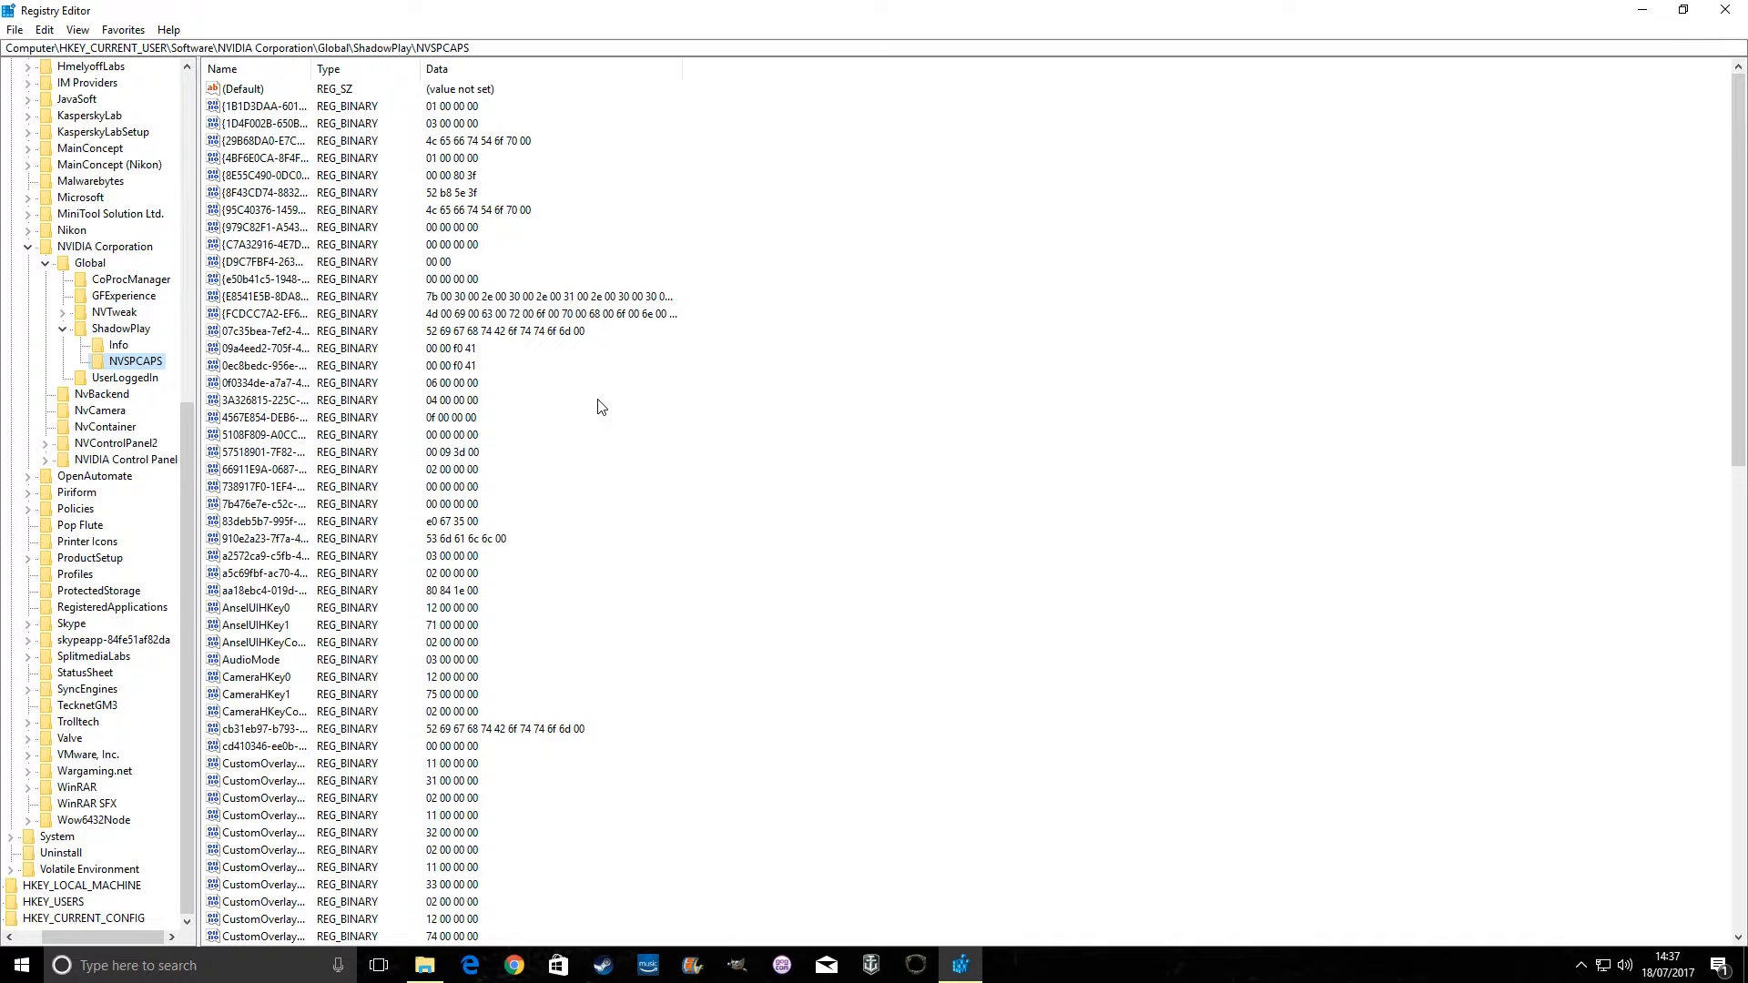
mouse_move(378, 347)
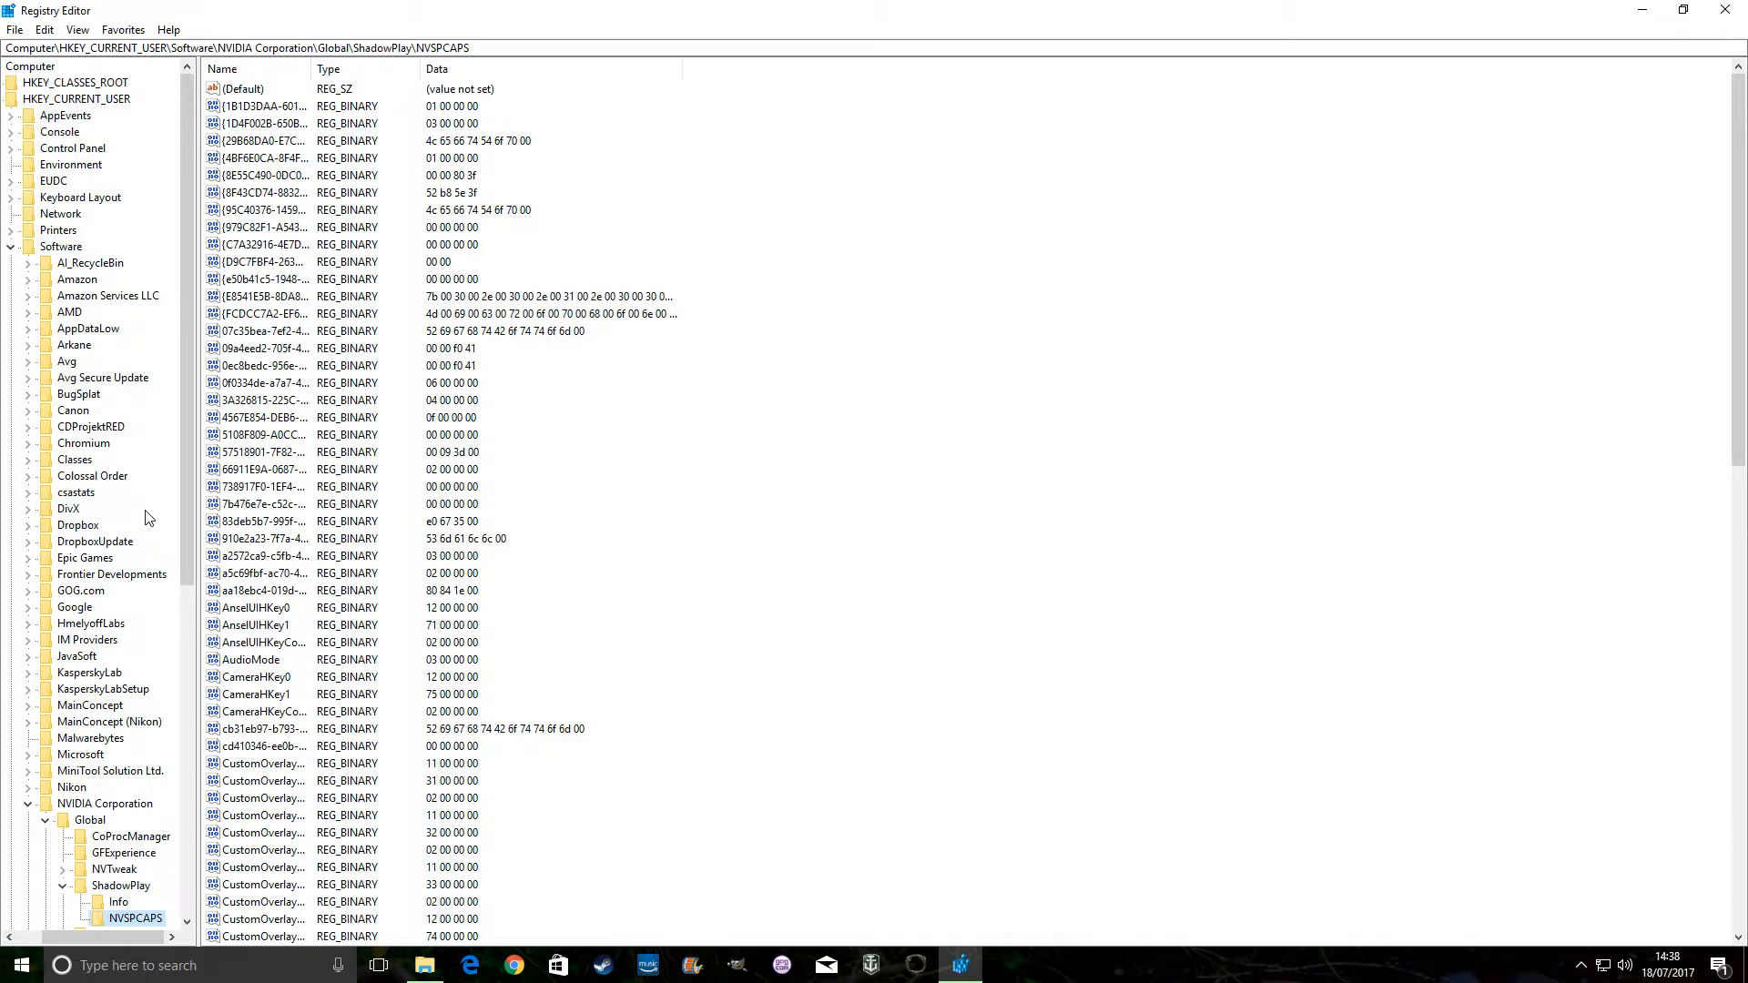
mouse_move(56, 442)
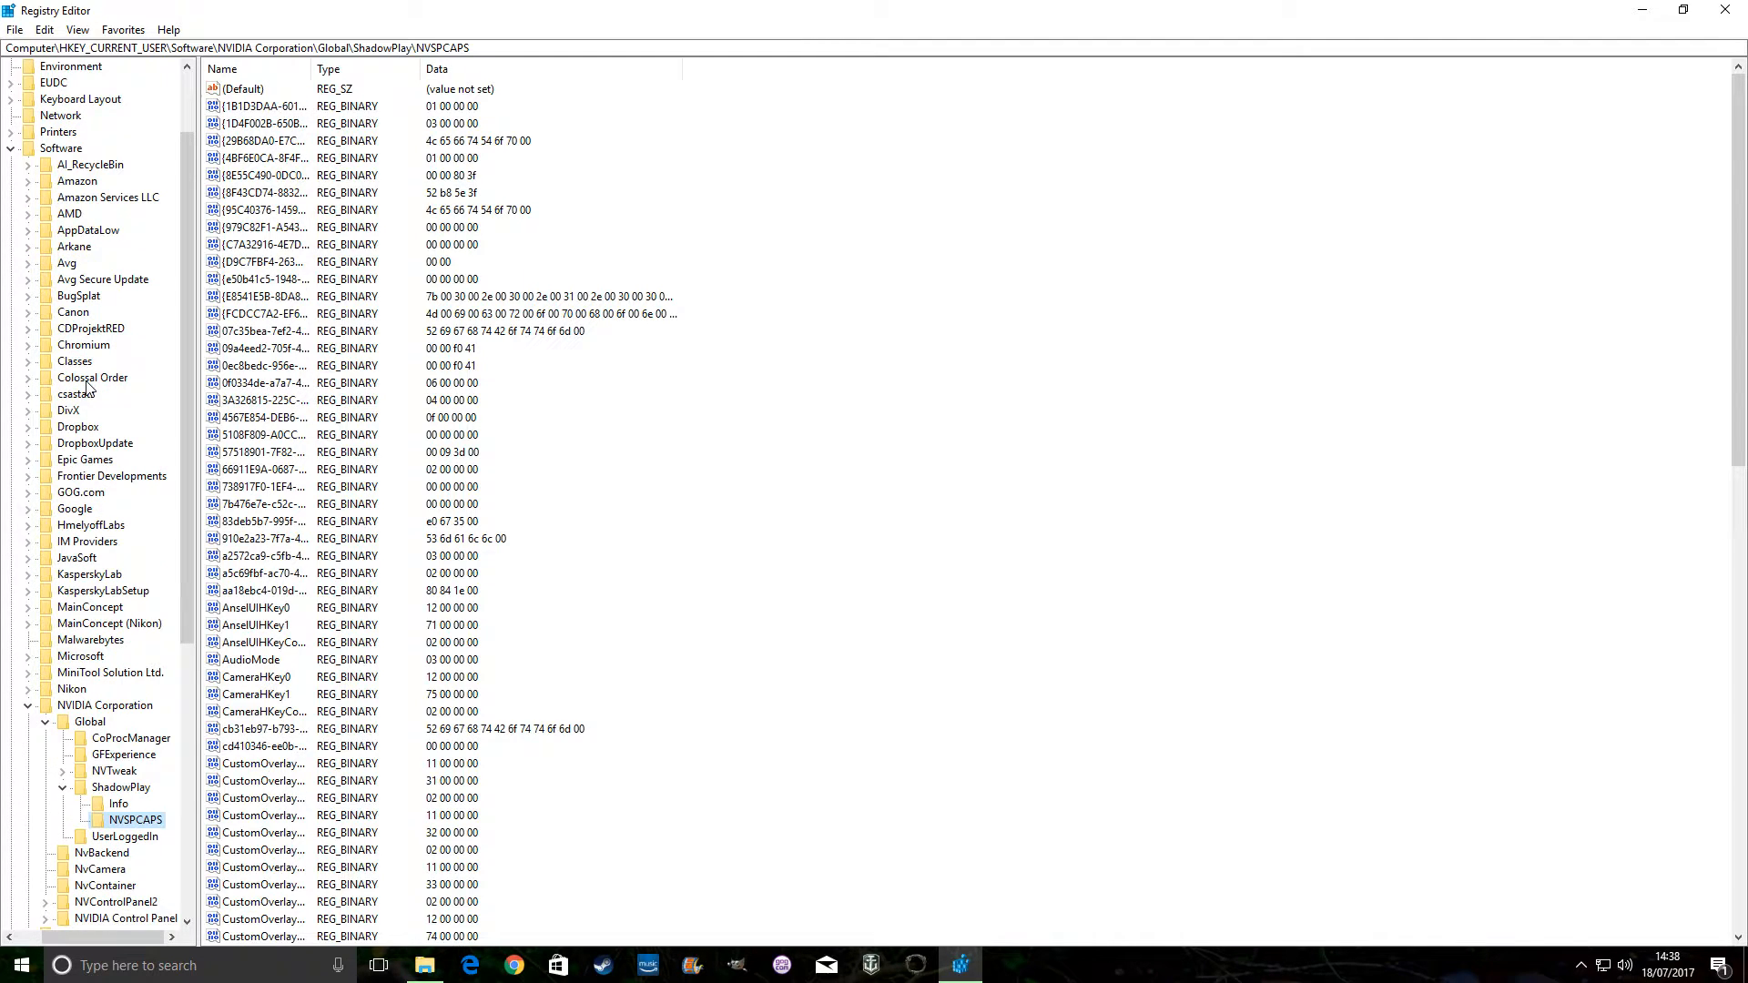
mouse_move(109, 472)
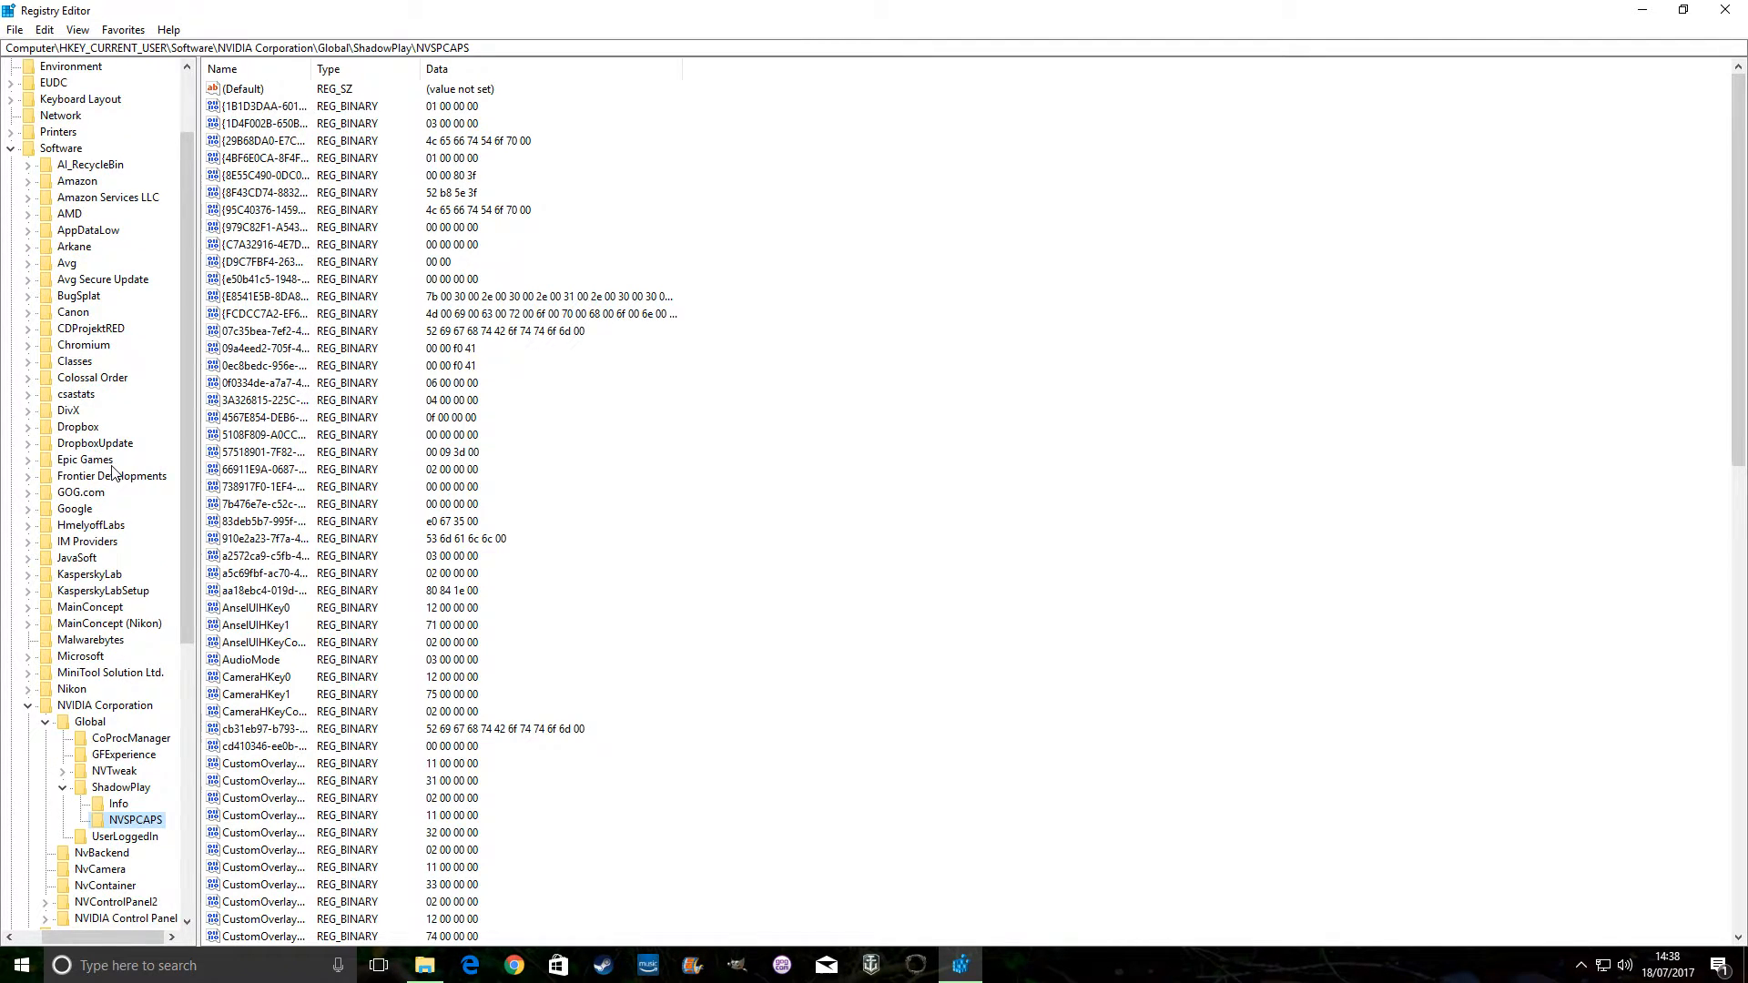
scroll(down, 3)
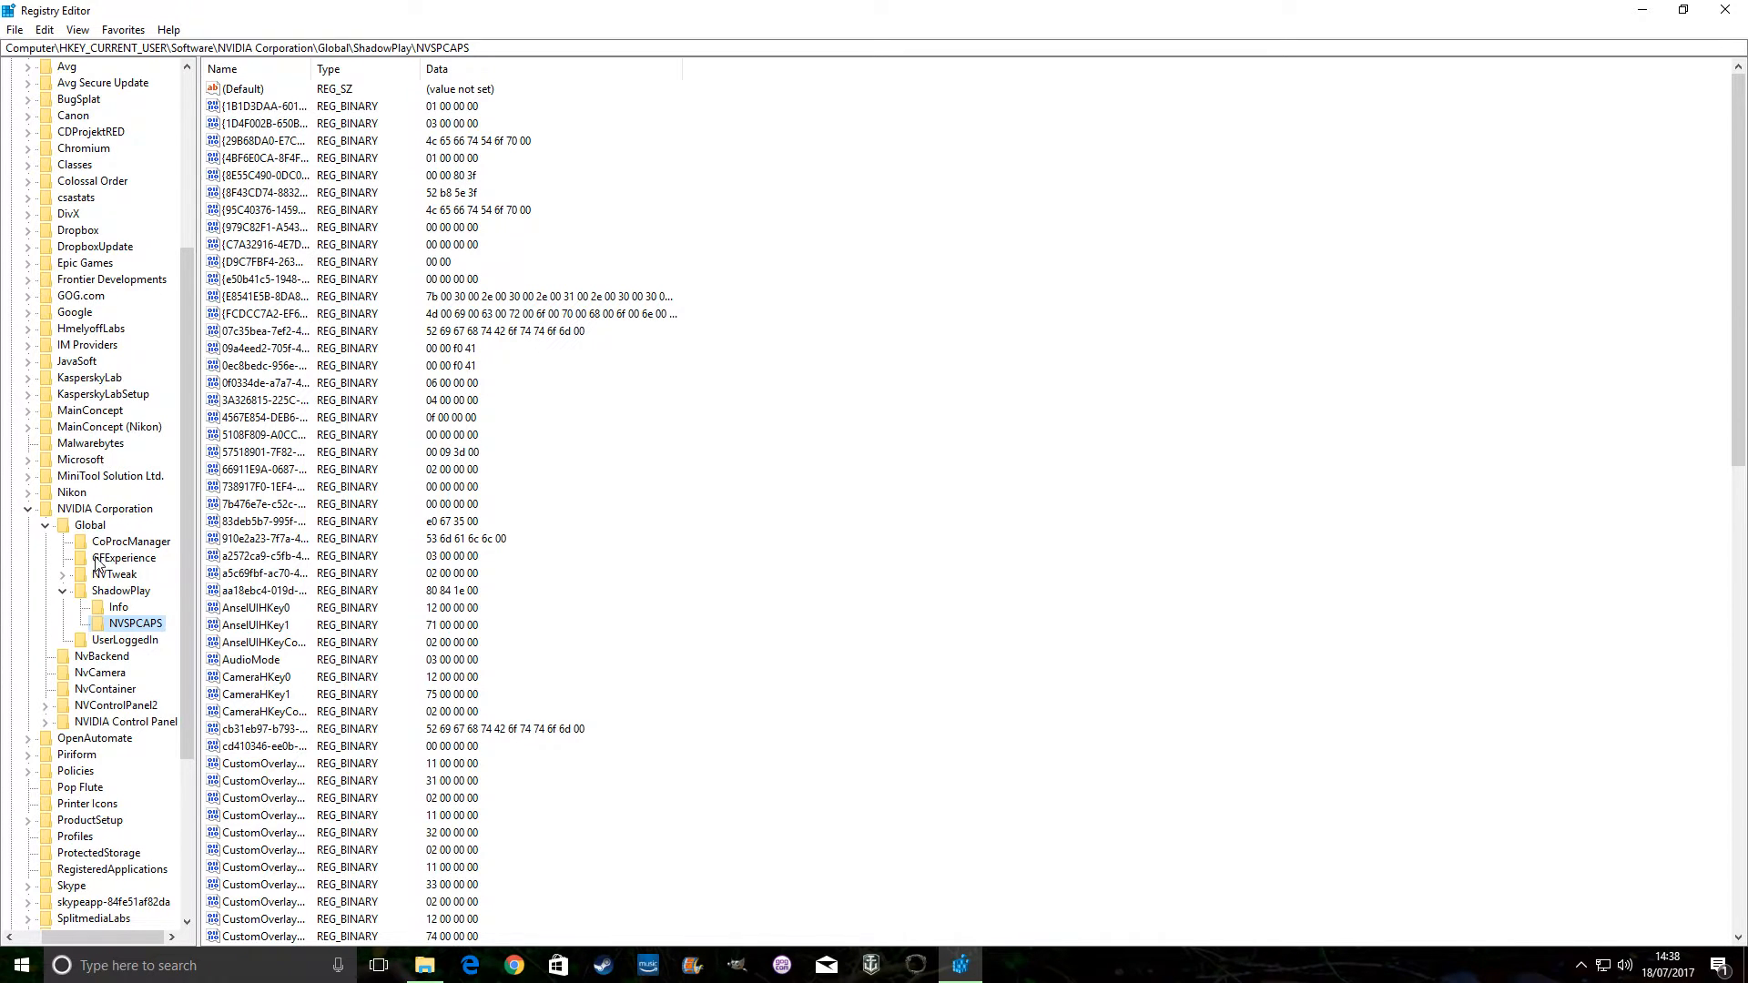
mouse_move(85, 486)
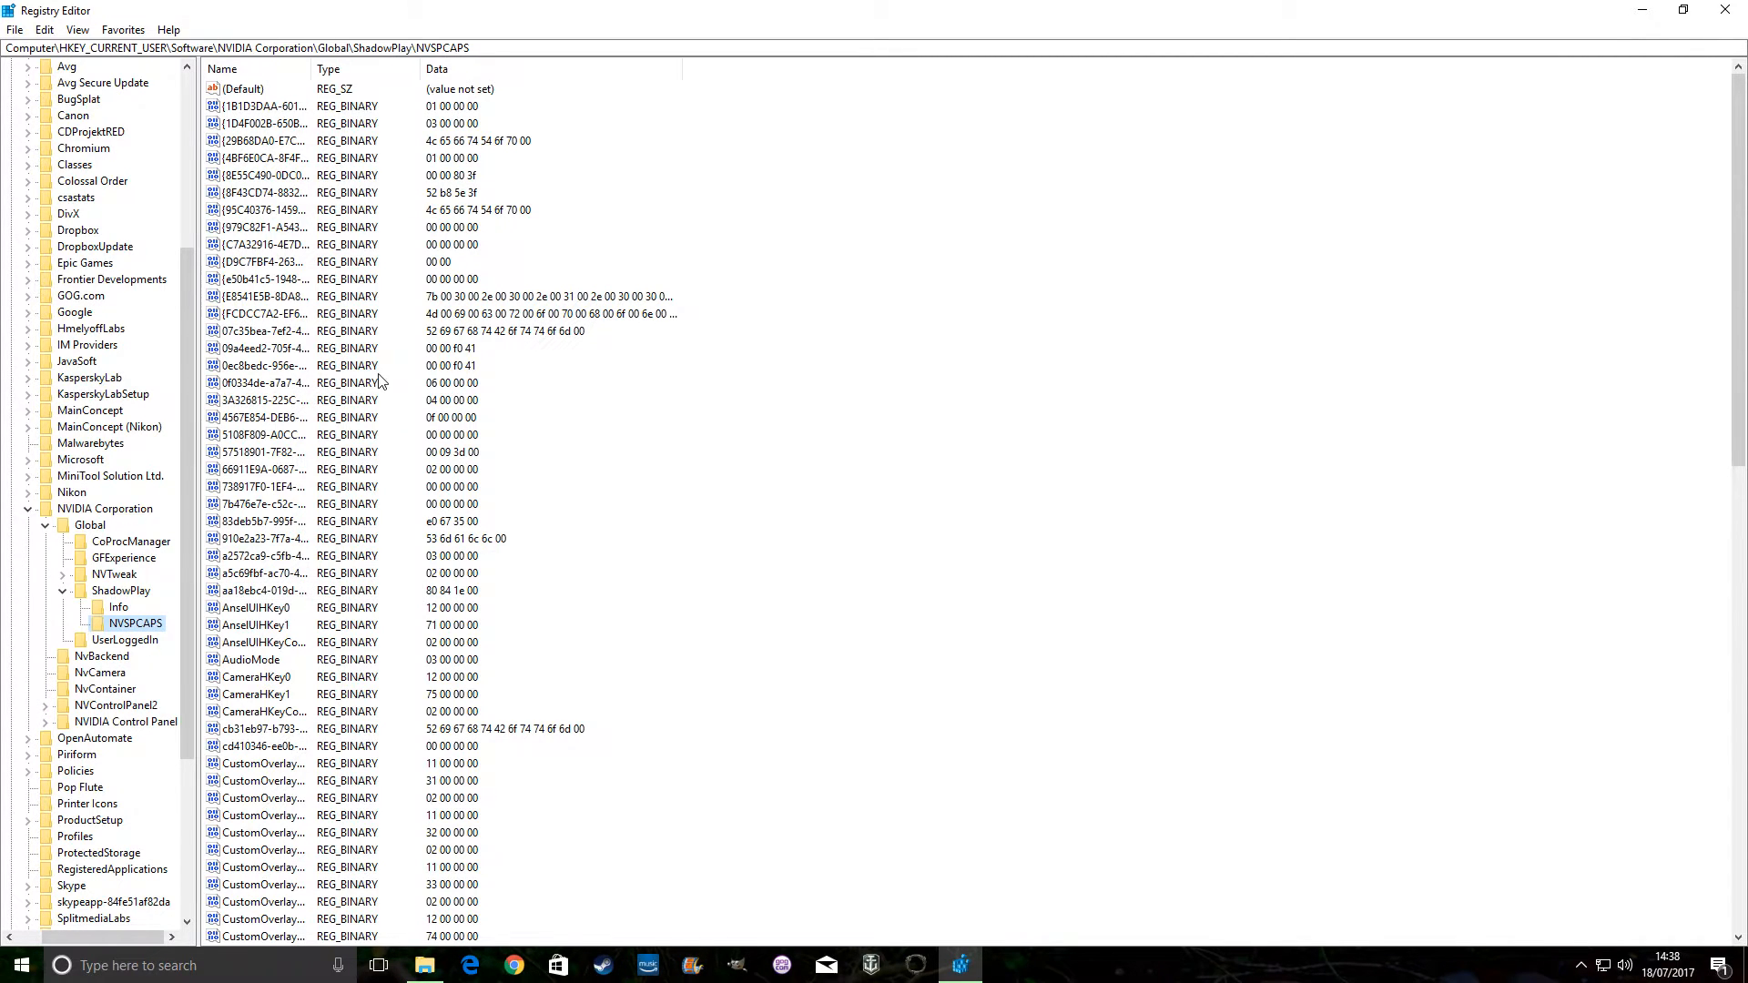
scroll(down, 3)
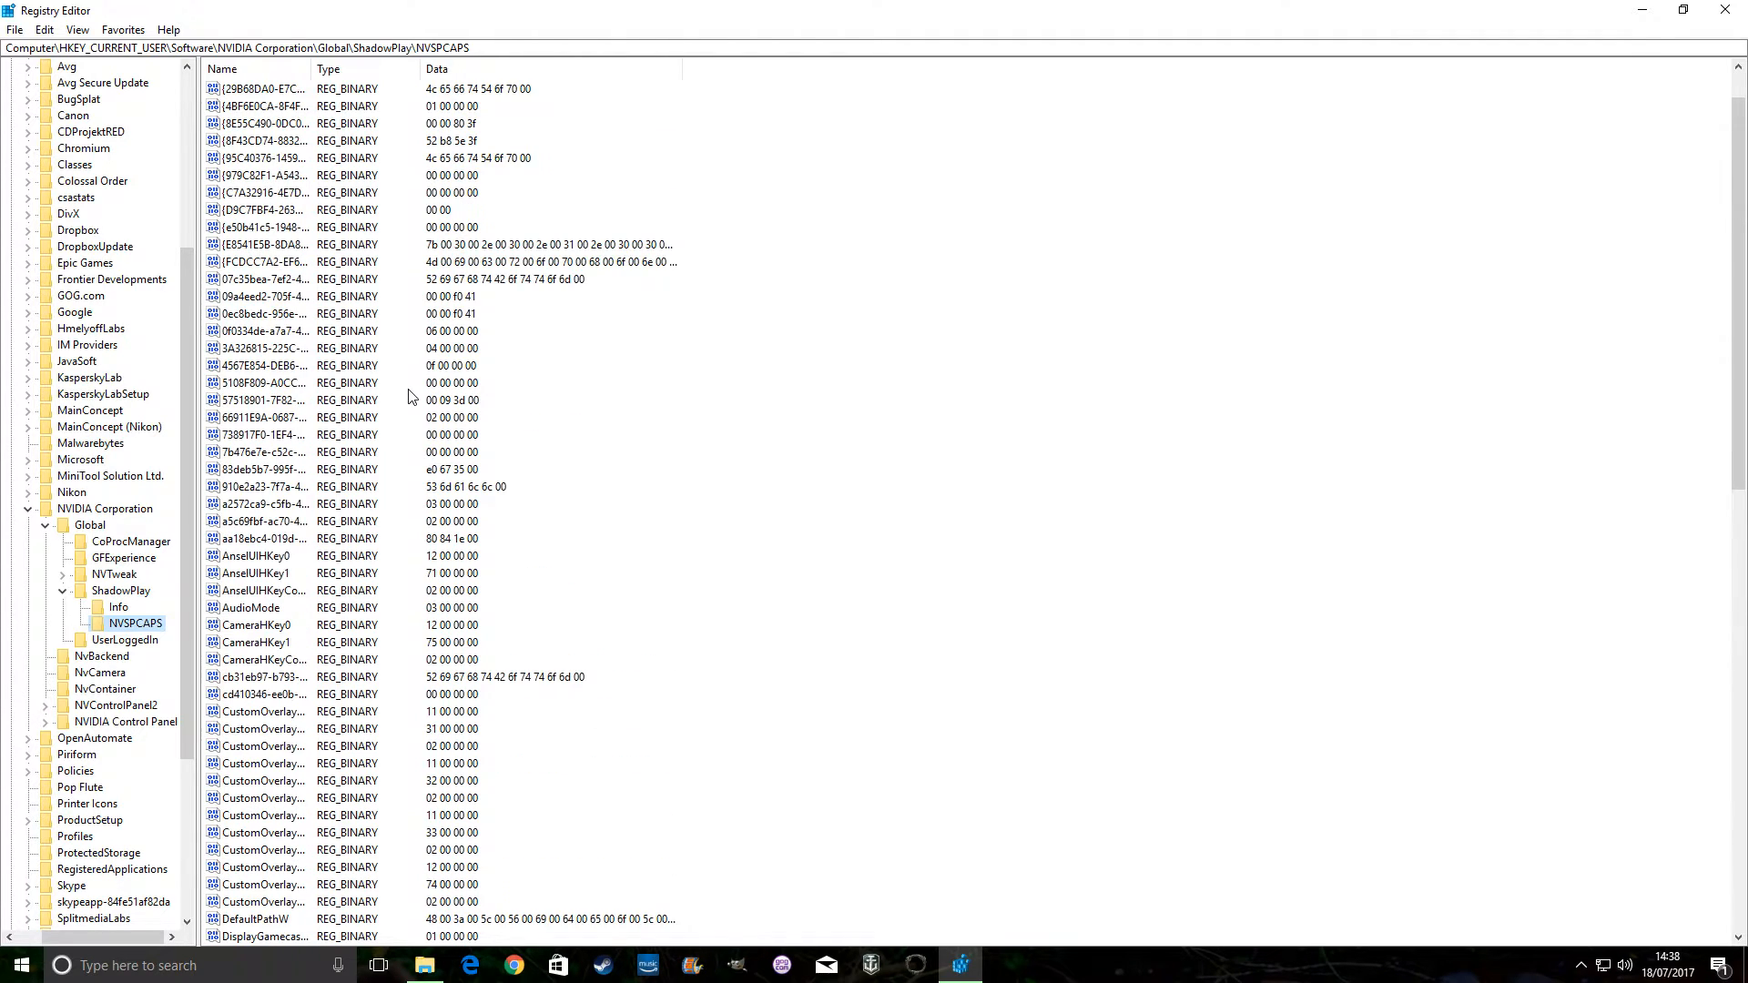
scroll(down, 3)
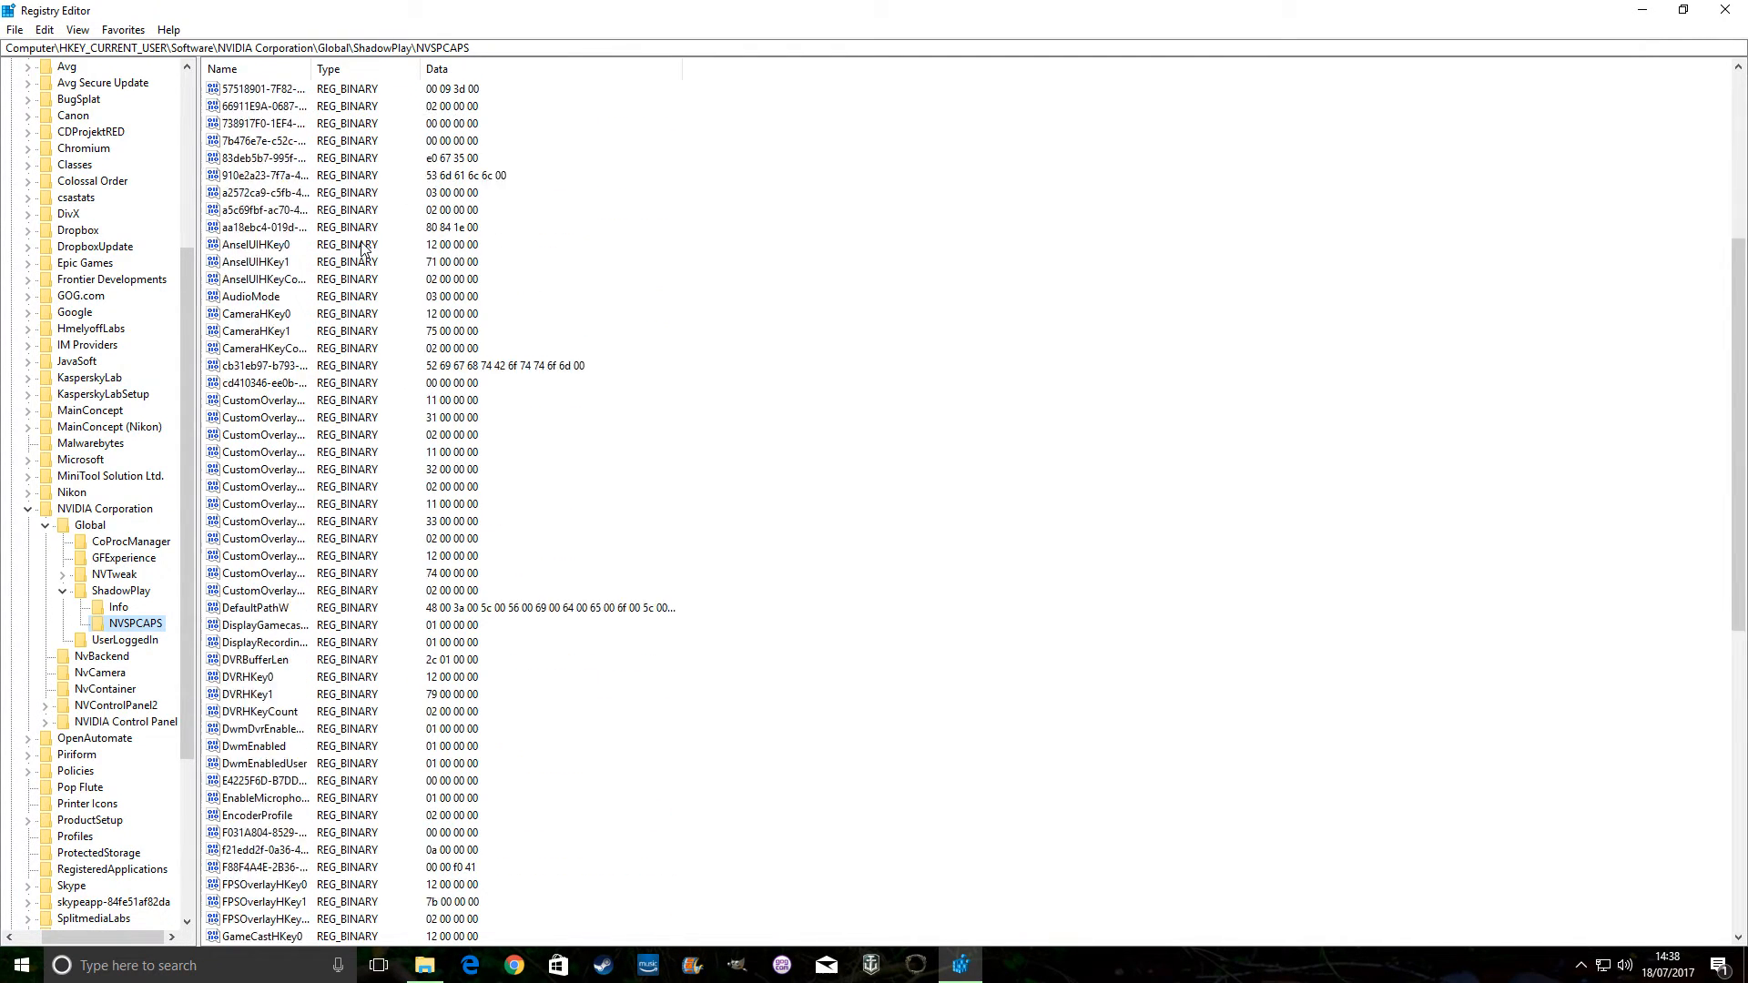
scroll(down, 3)
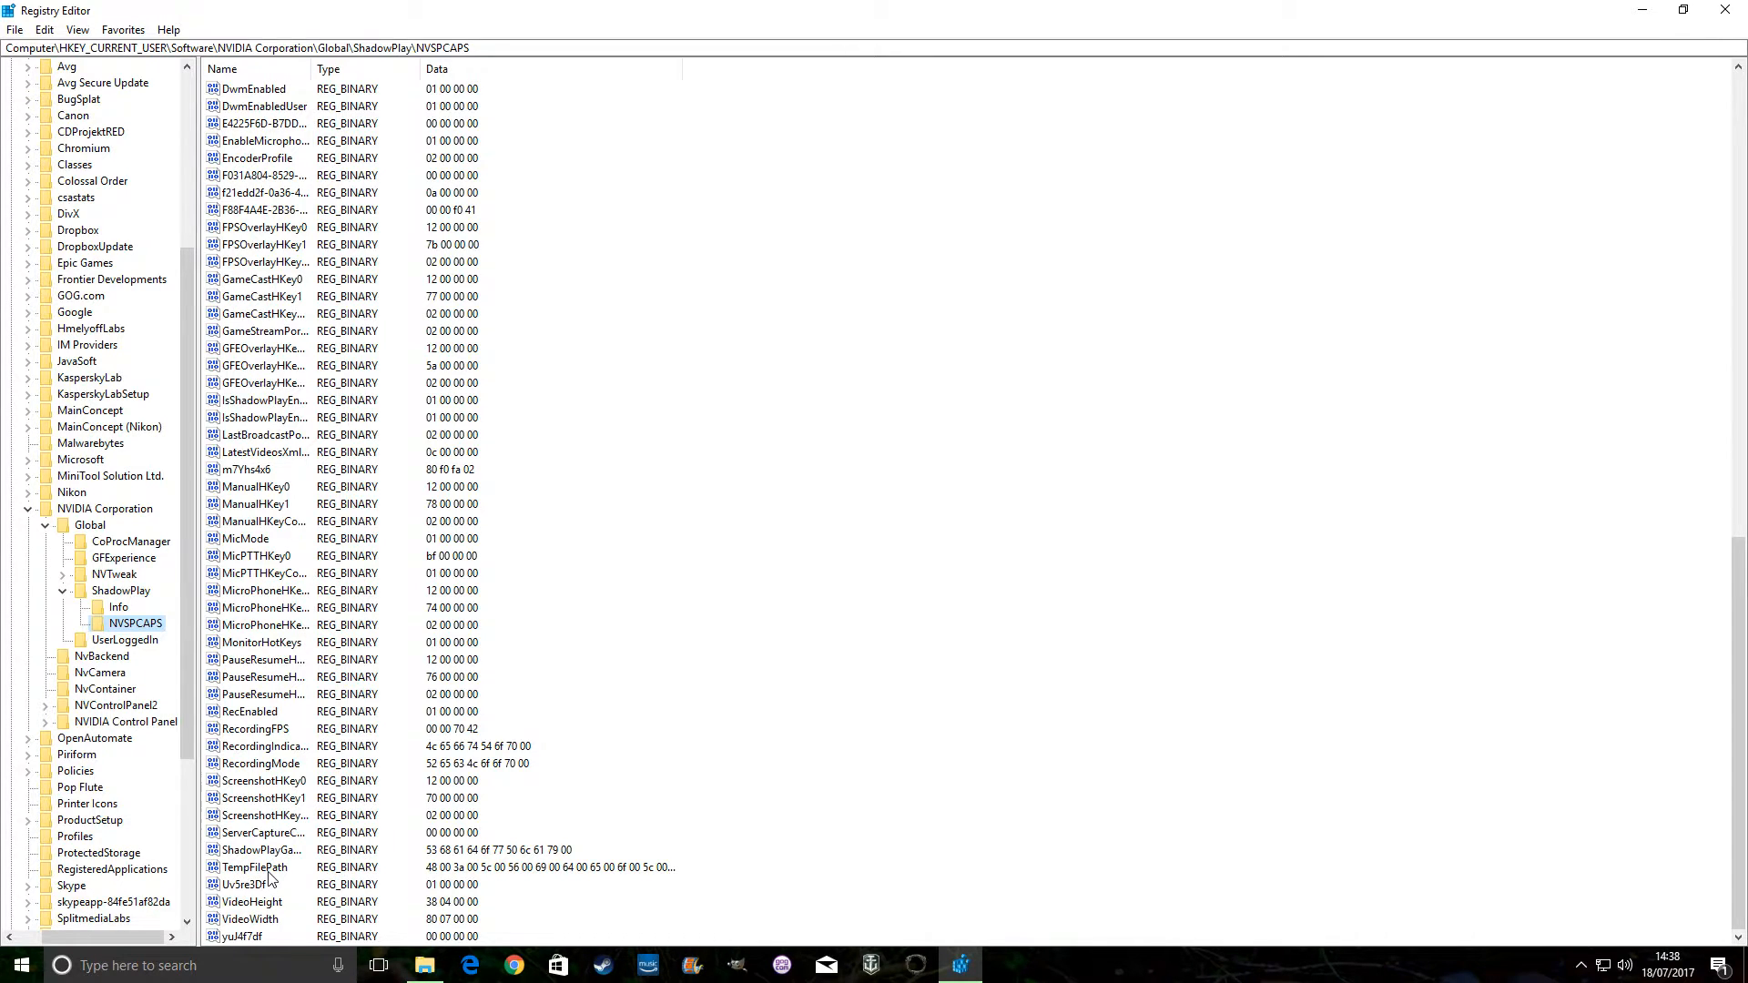
click(257, 868)
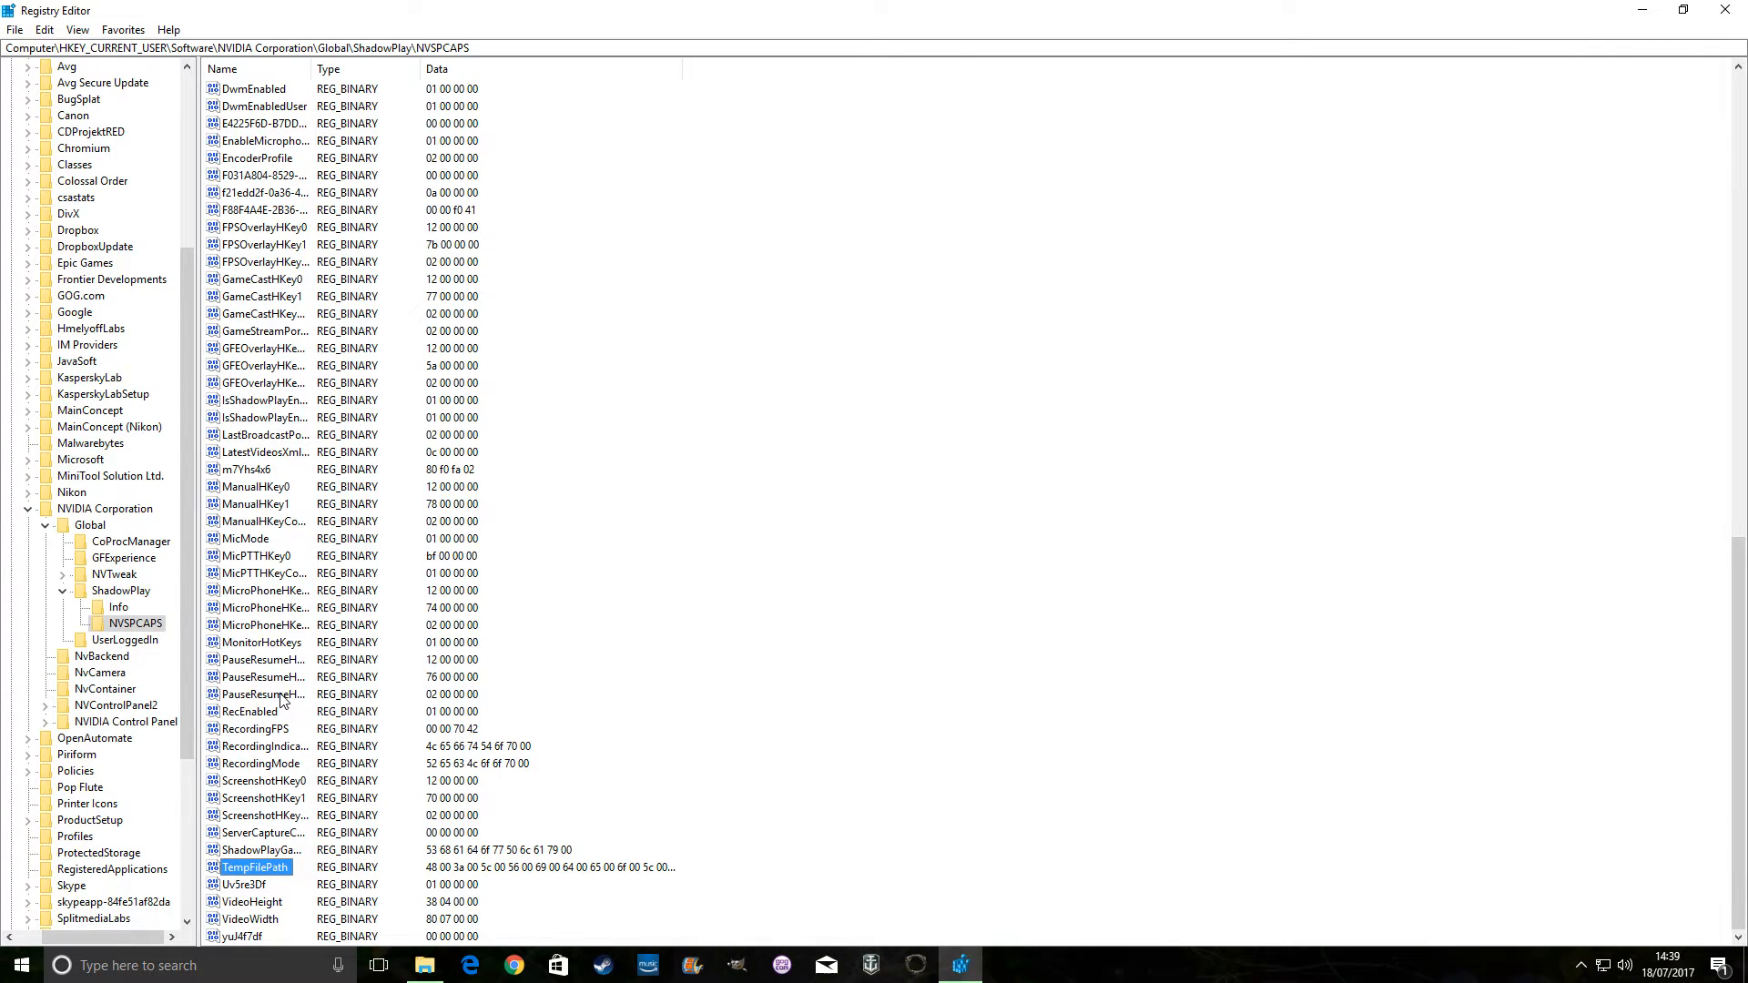
mouse_move(362, 438)
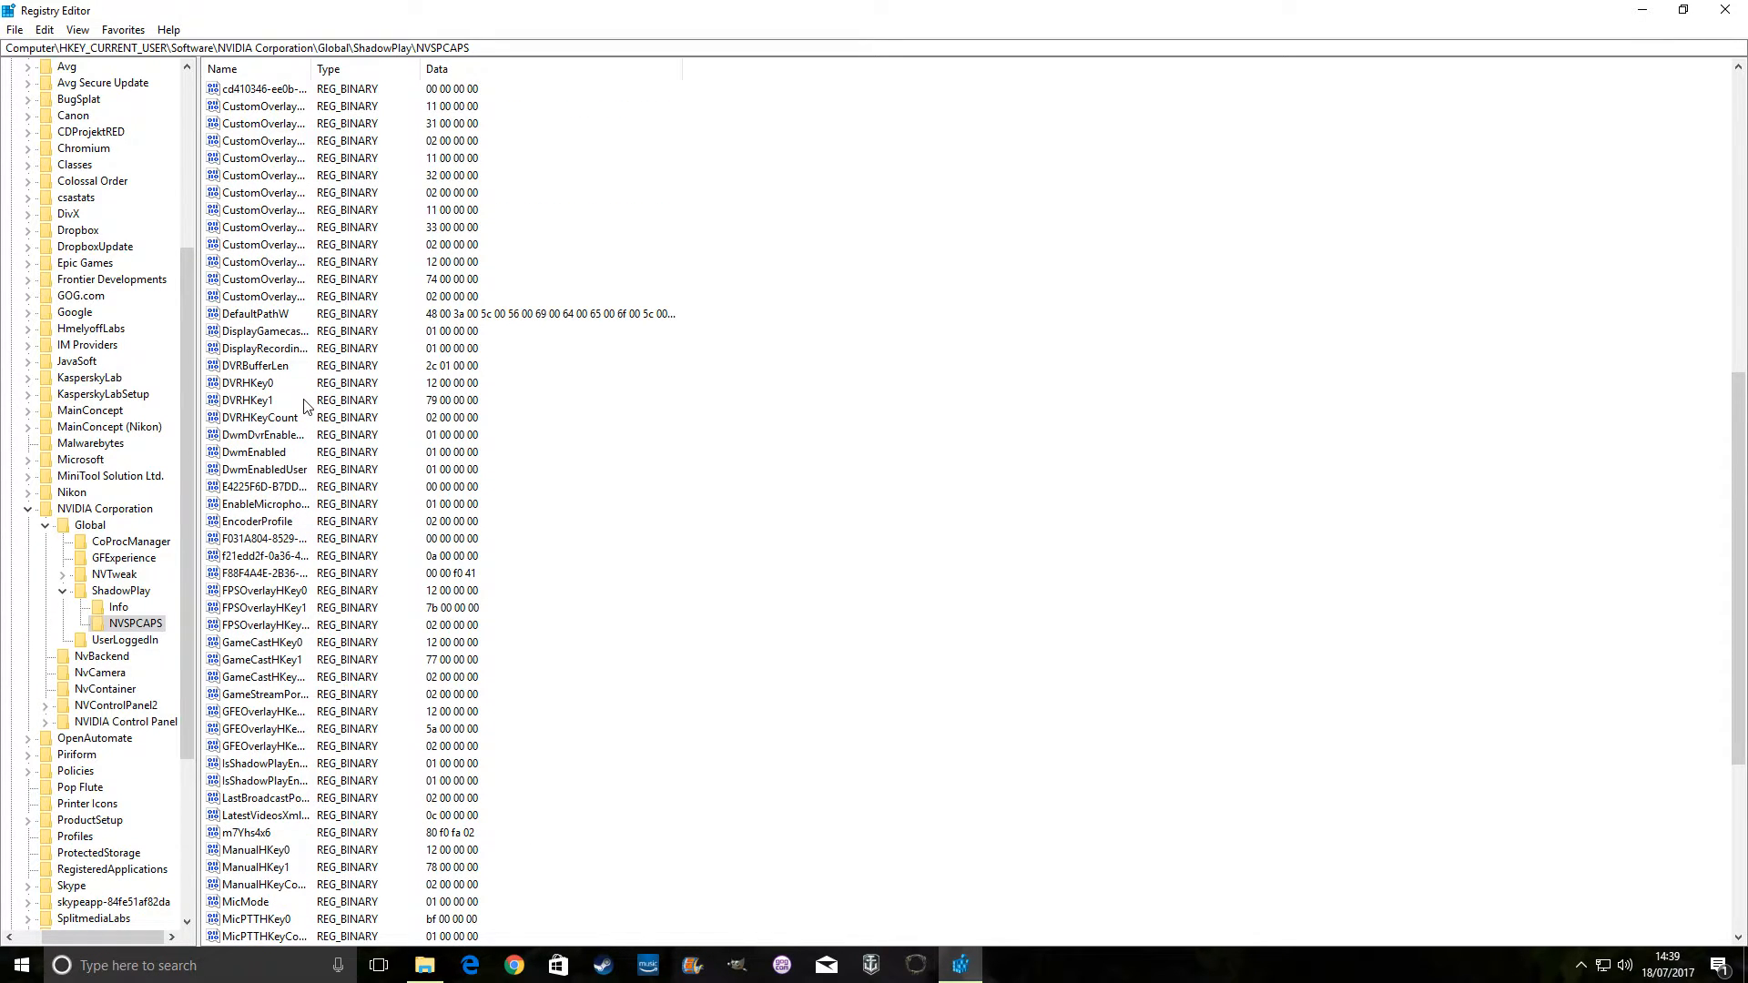
click(254, 313)
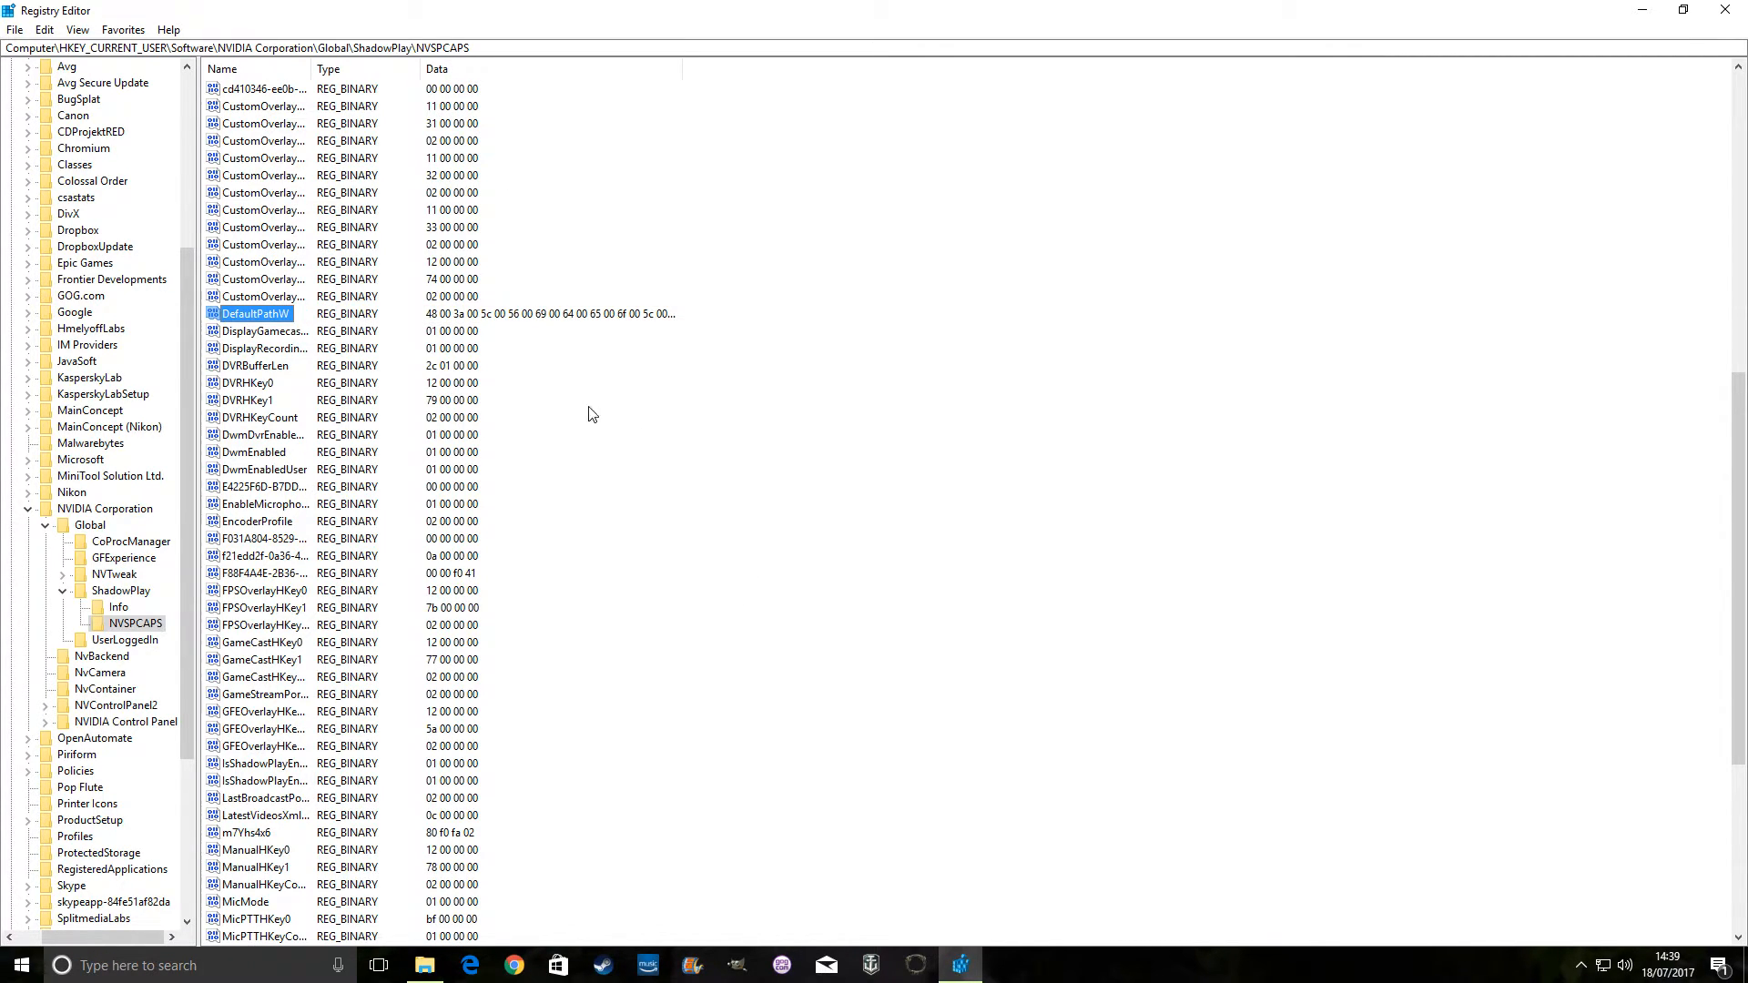
mouse_move(780, 293)
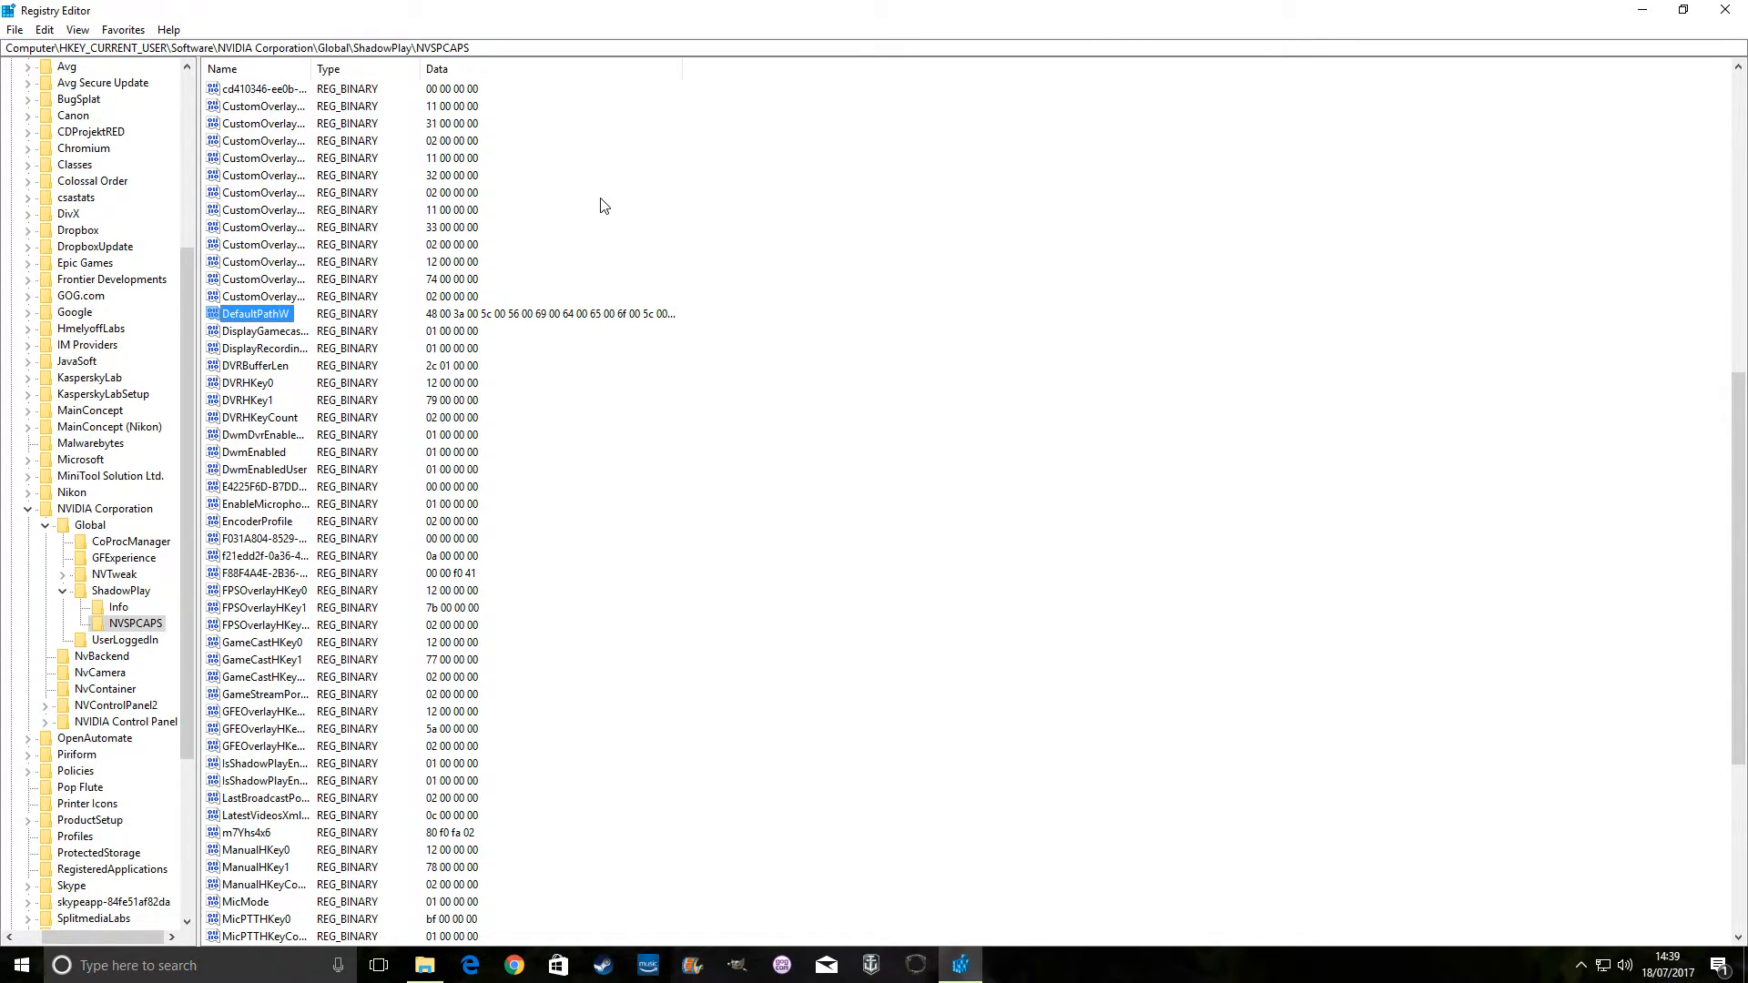
mouse_move(593, 246)
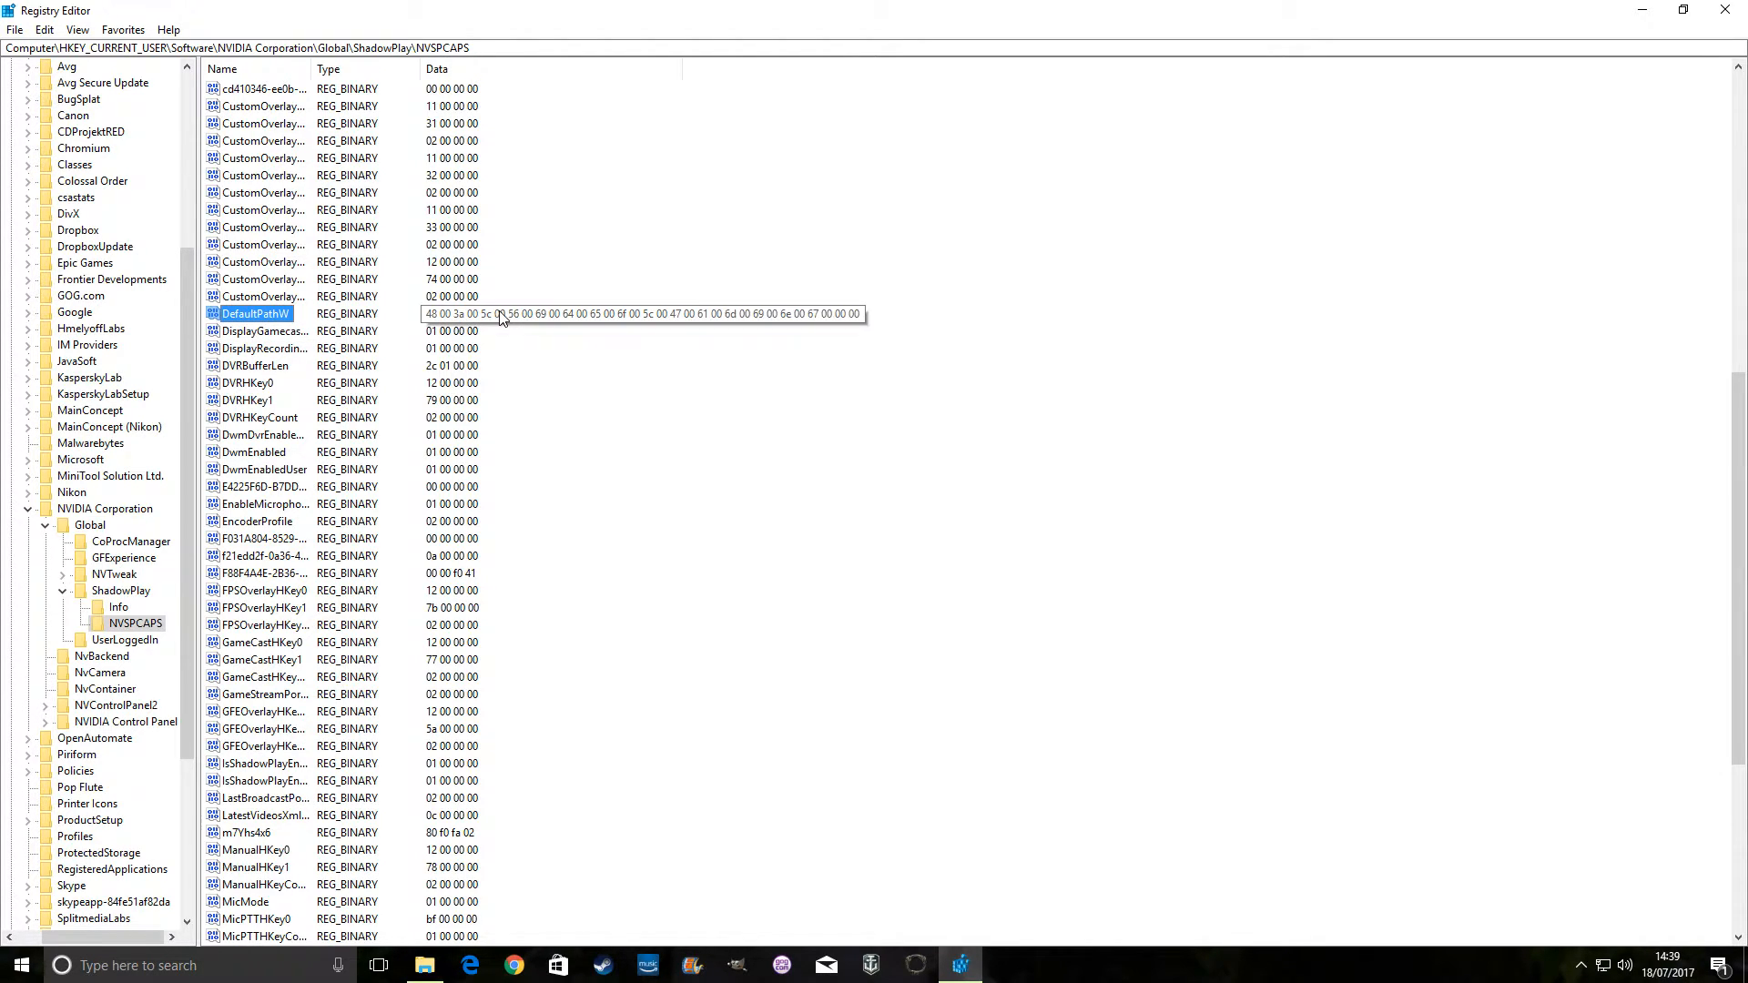
mouse_move(557, 314)
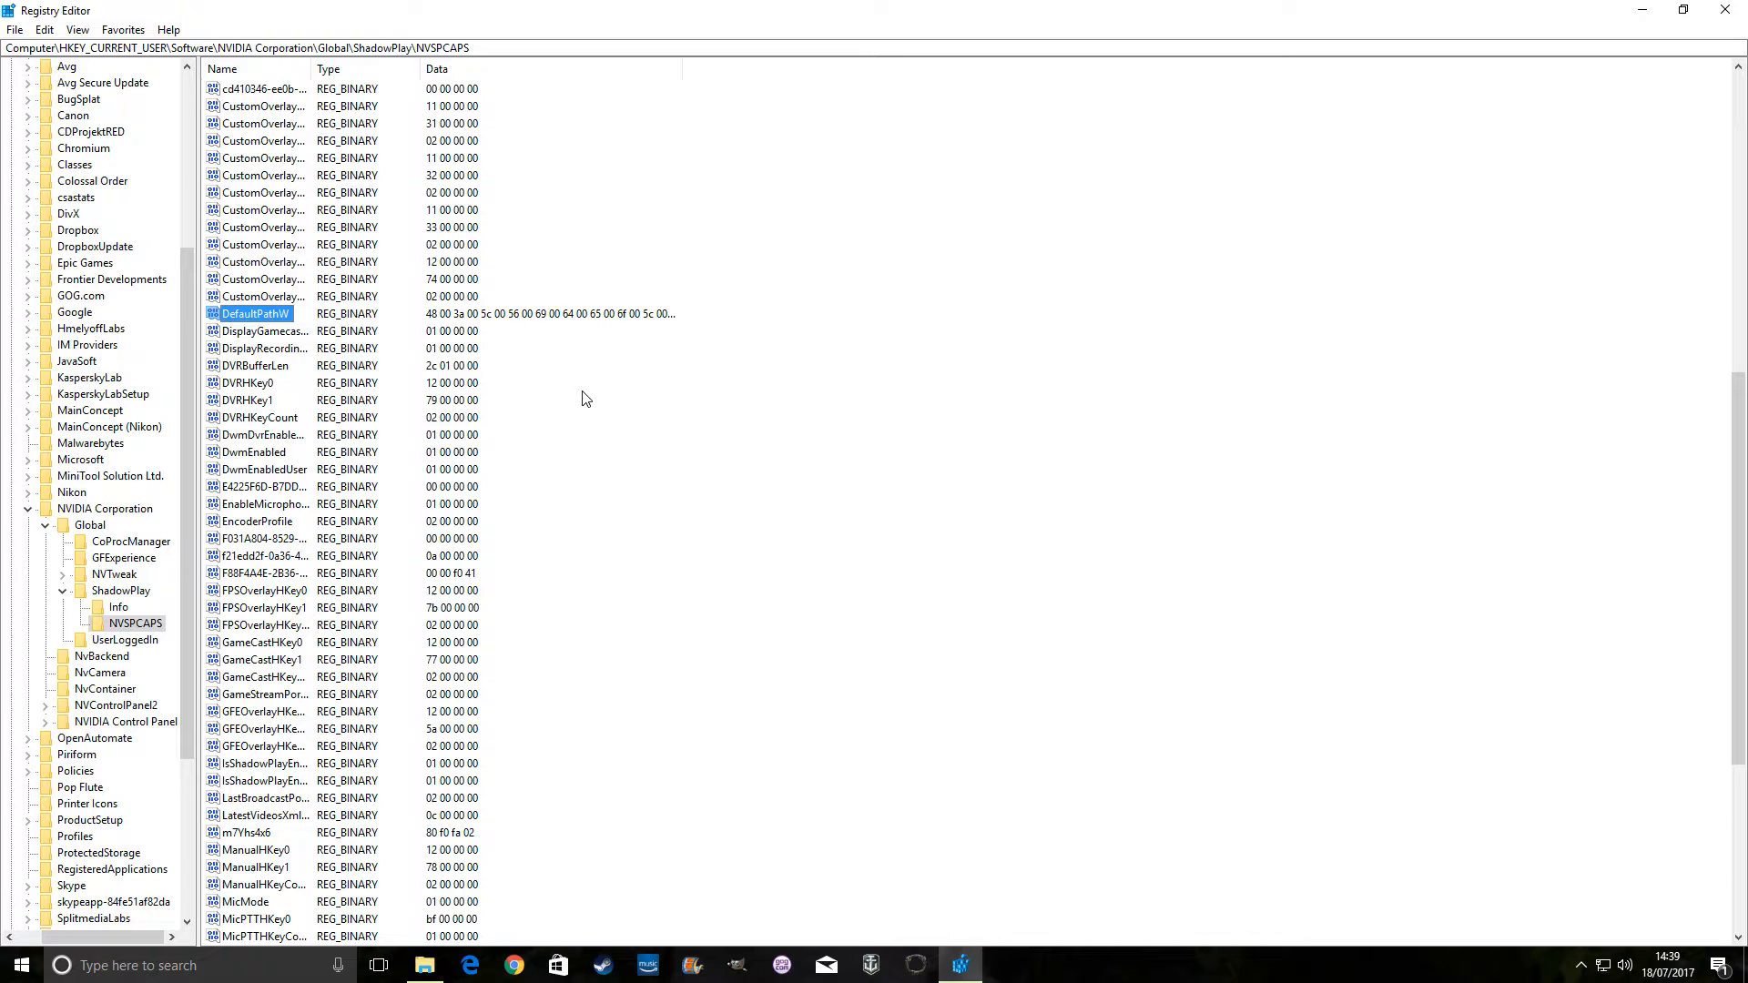
mouse_move(485, 417)
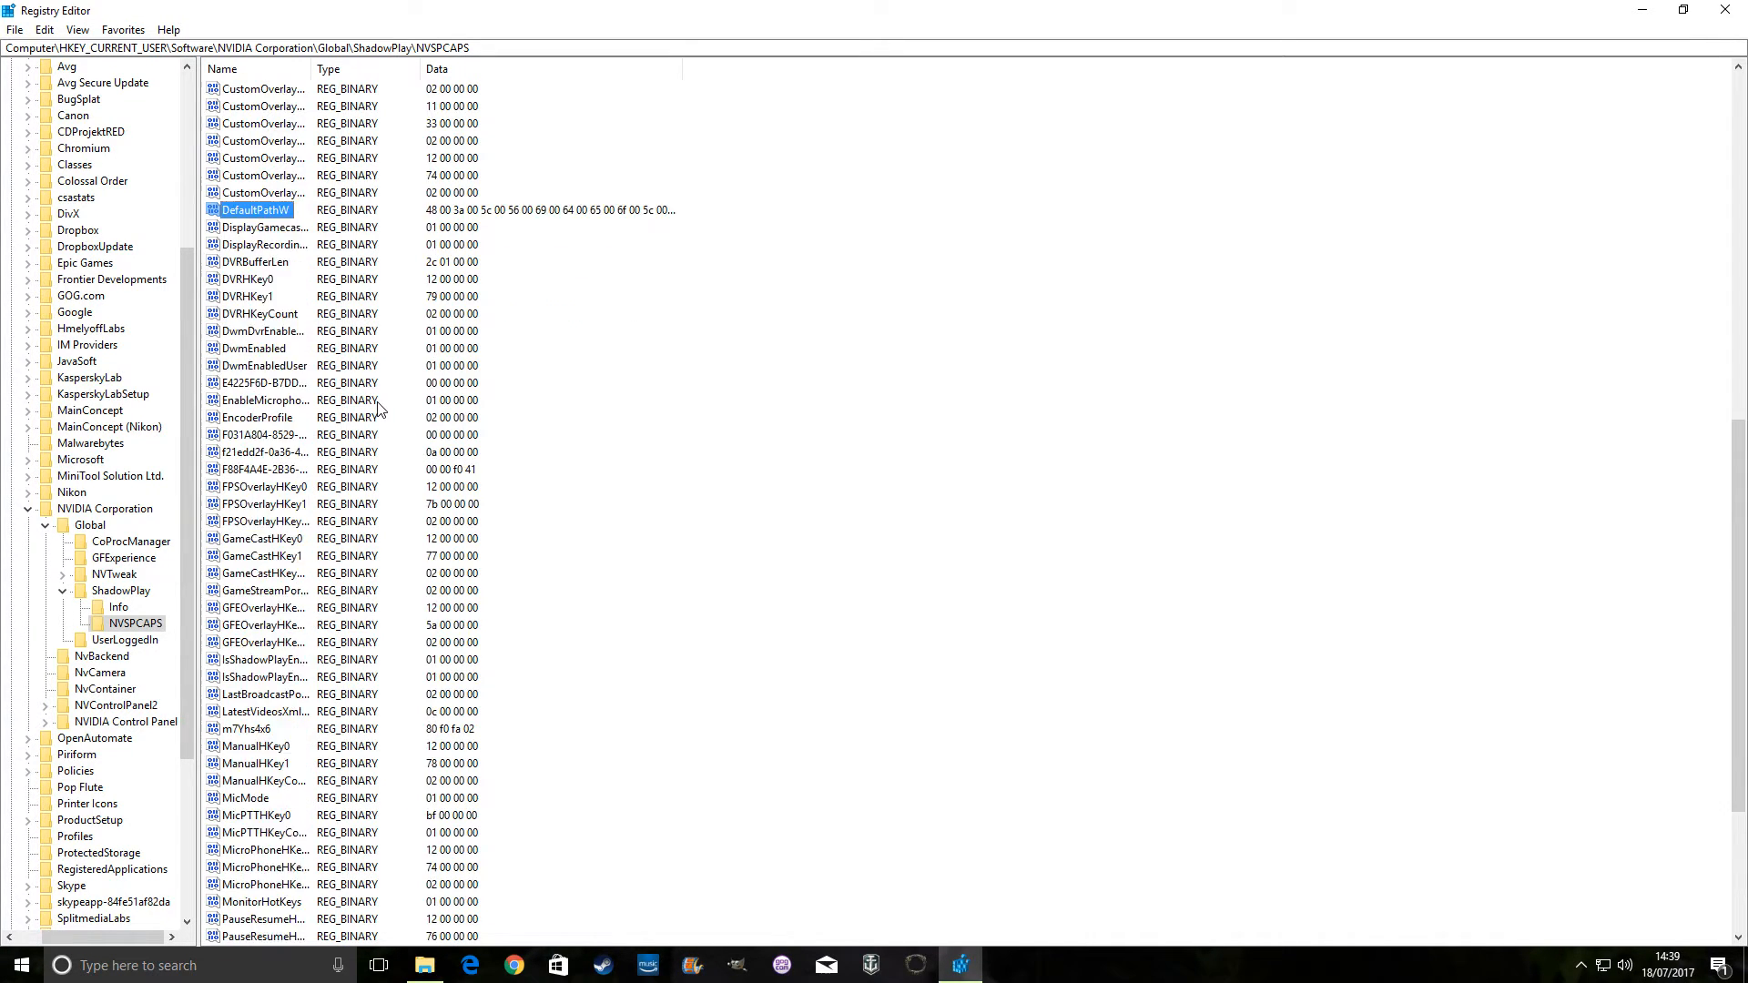
scroll(down, 3)
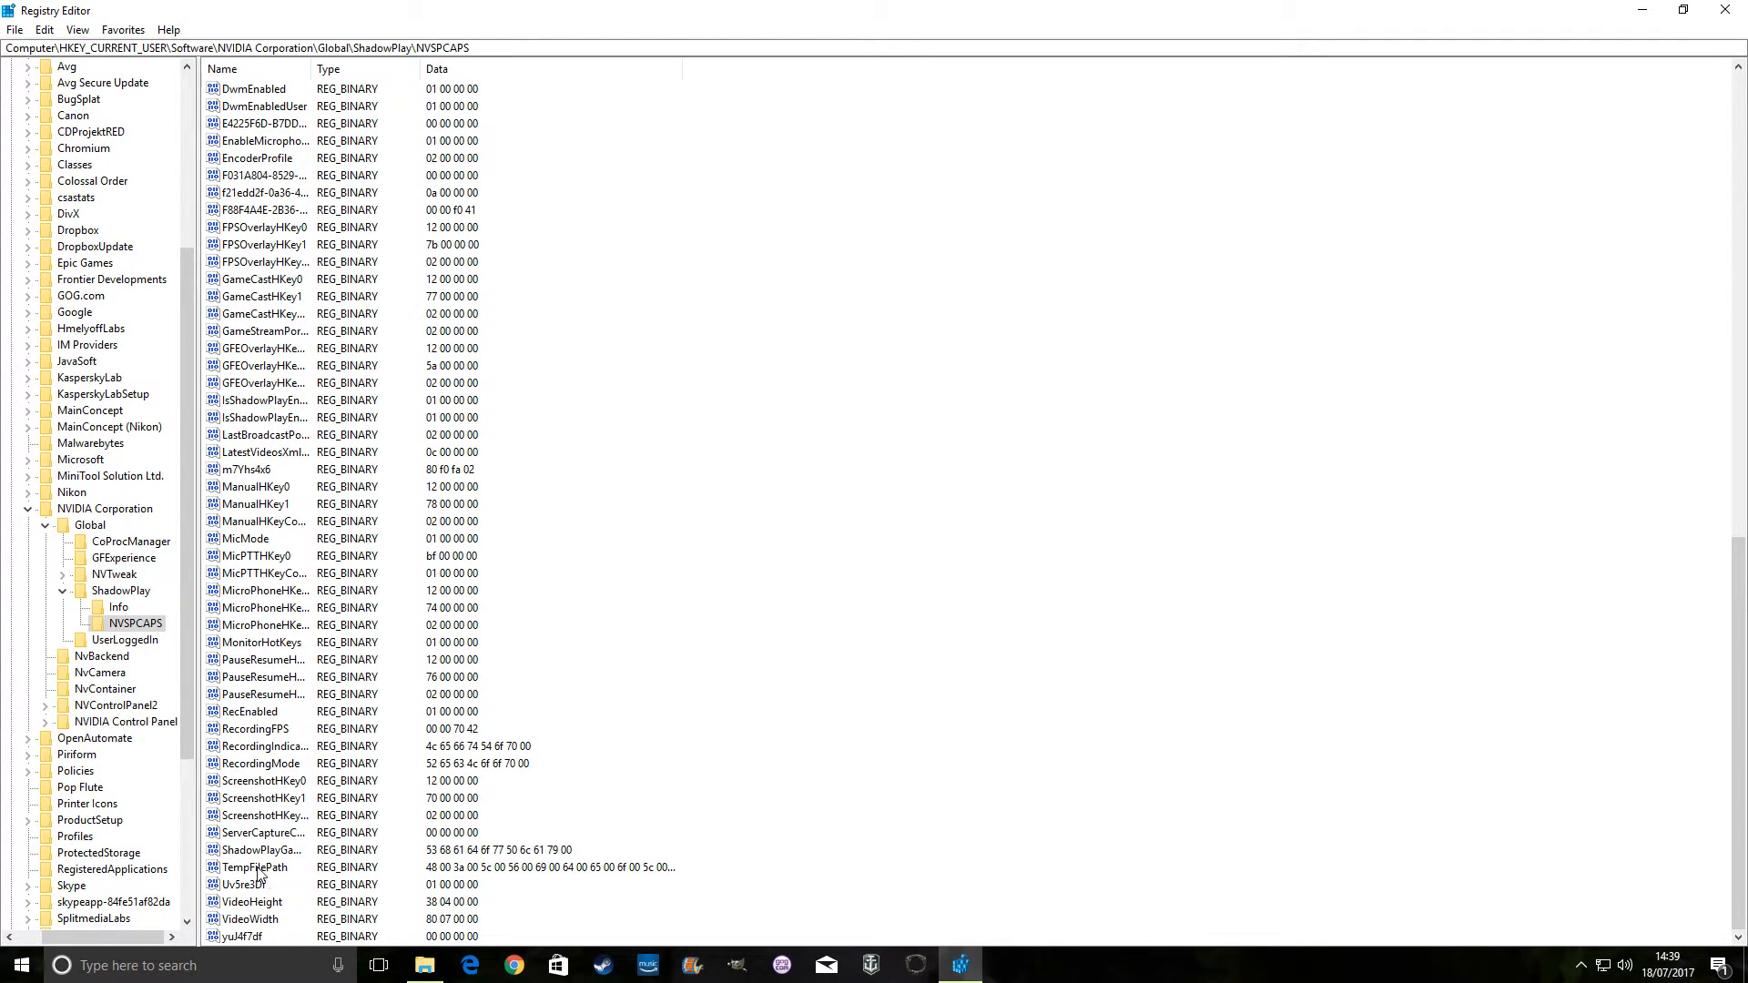
right_click(255, 868)
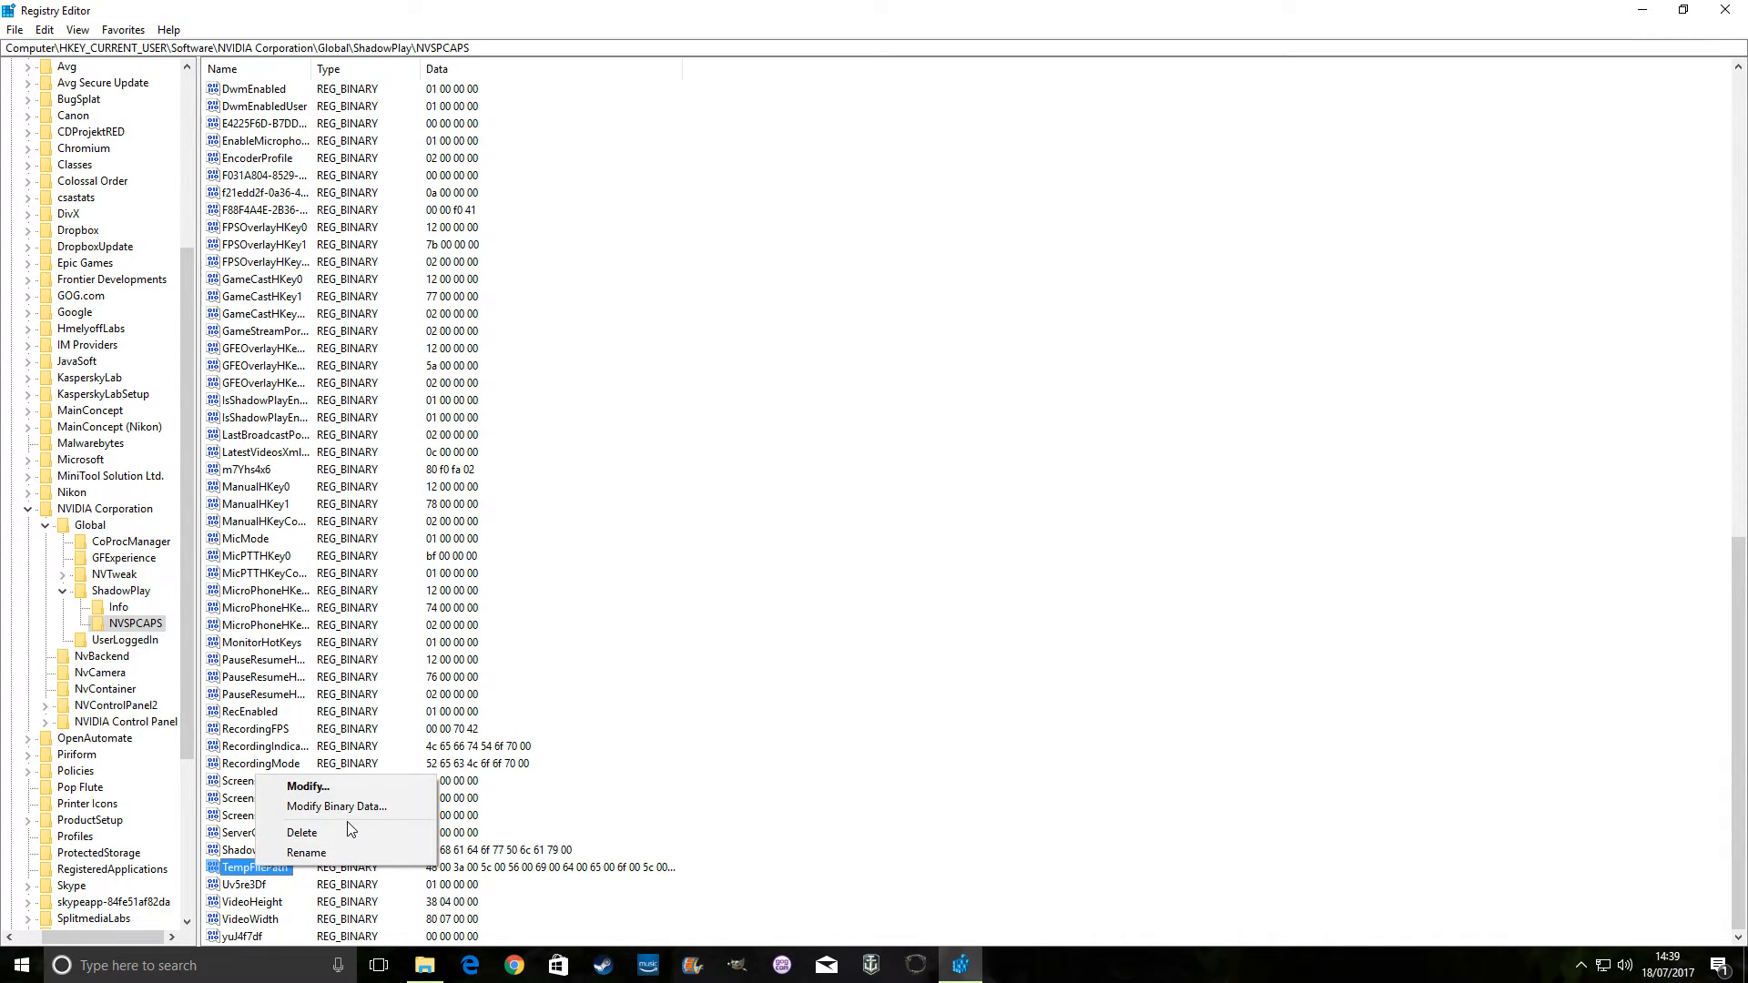
Copy TempFilePath's binary path data (H:\Video\Gaming\Temp\), then cancel the editor unchanged
click(337, 806)
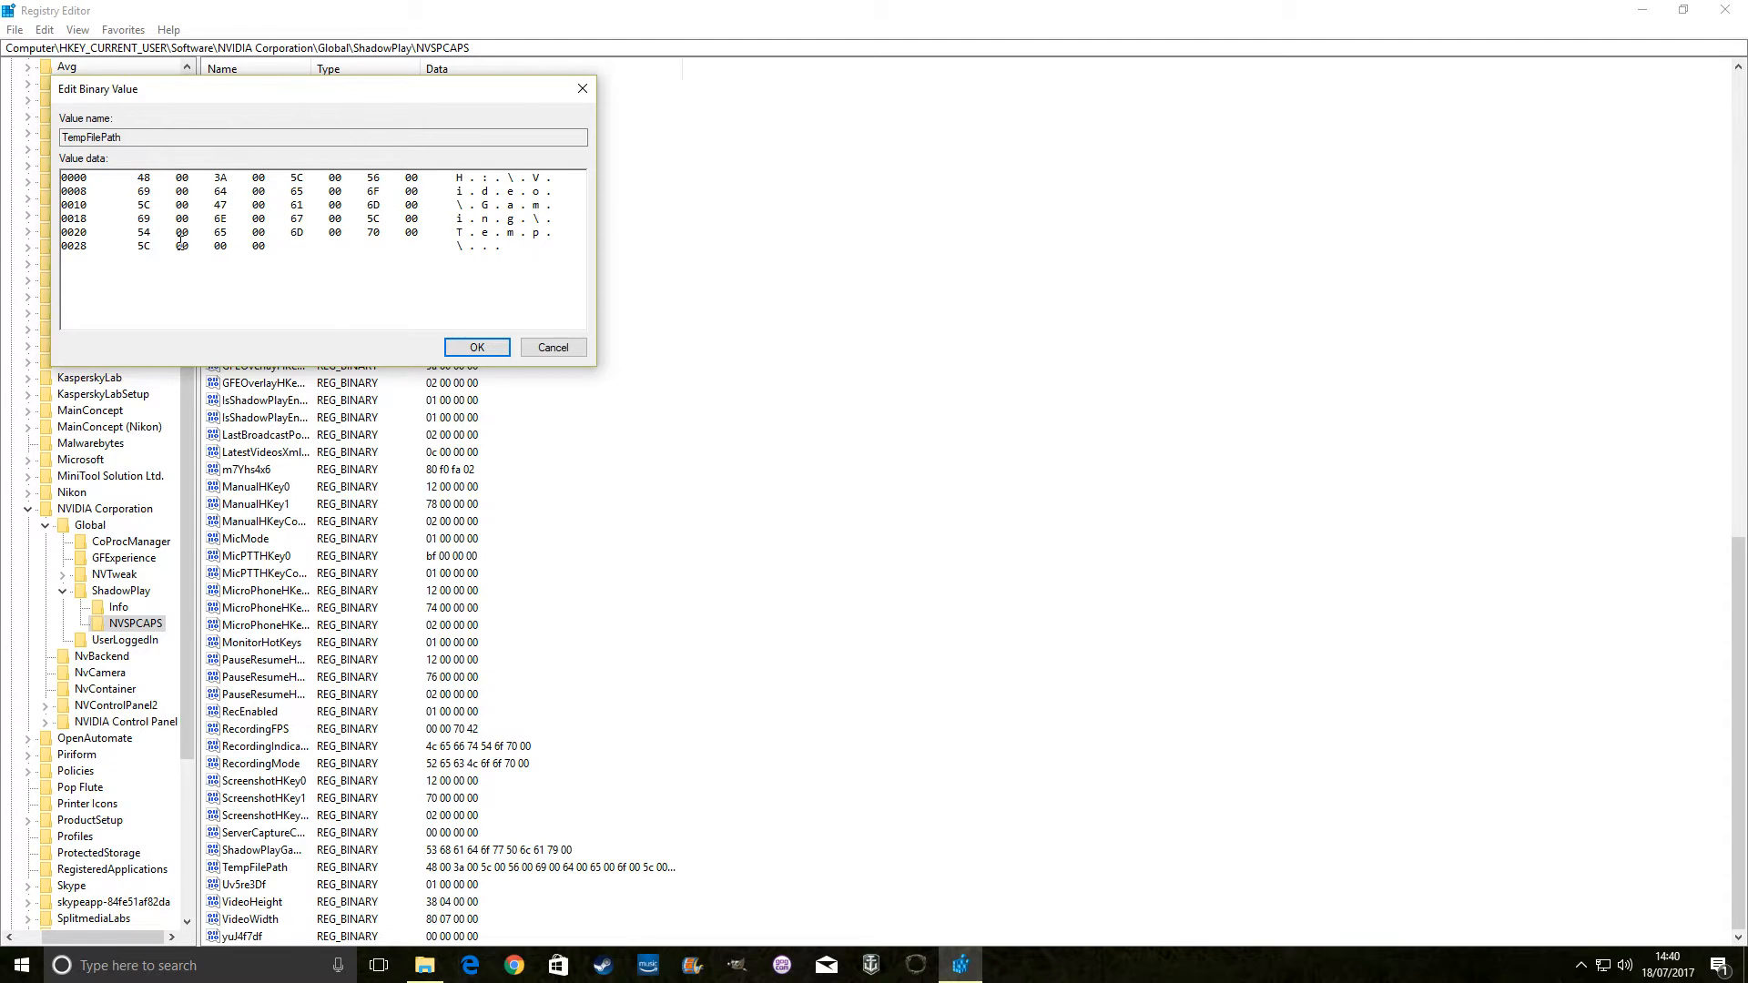
mouse_move(137, 188)
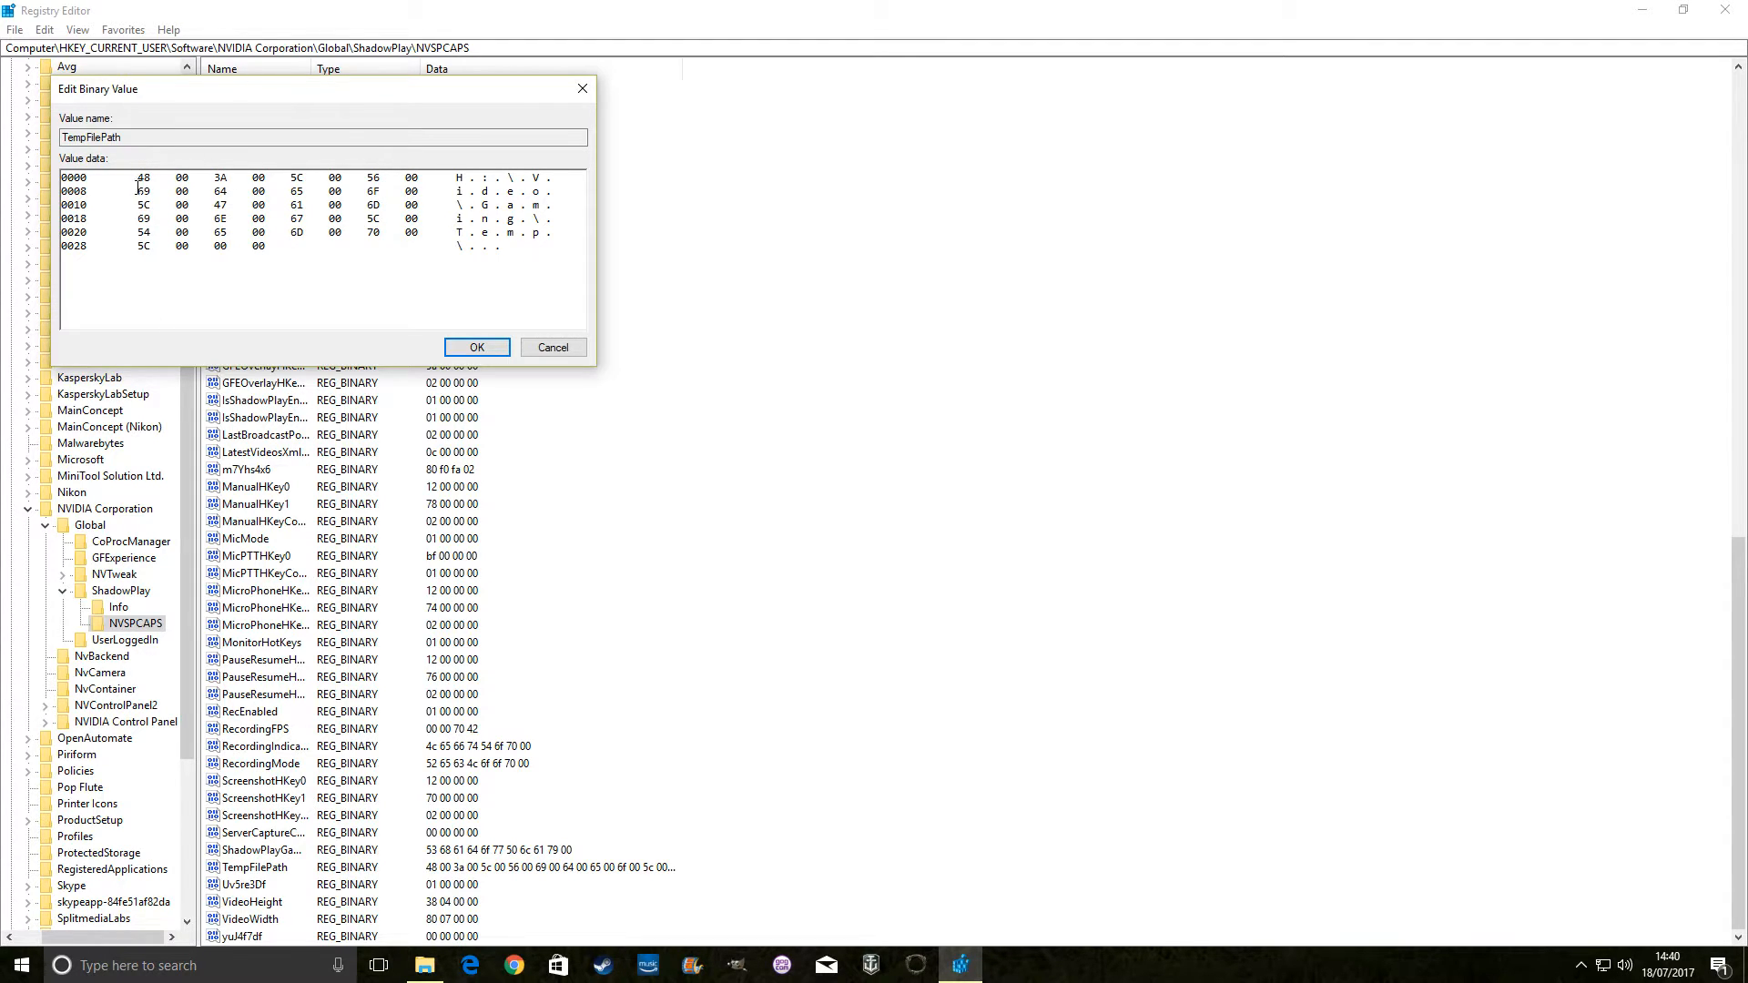
drag(137, 177, 316, 220)
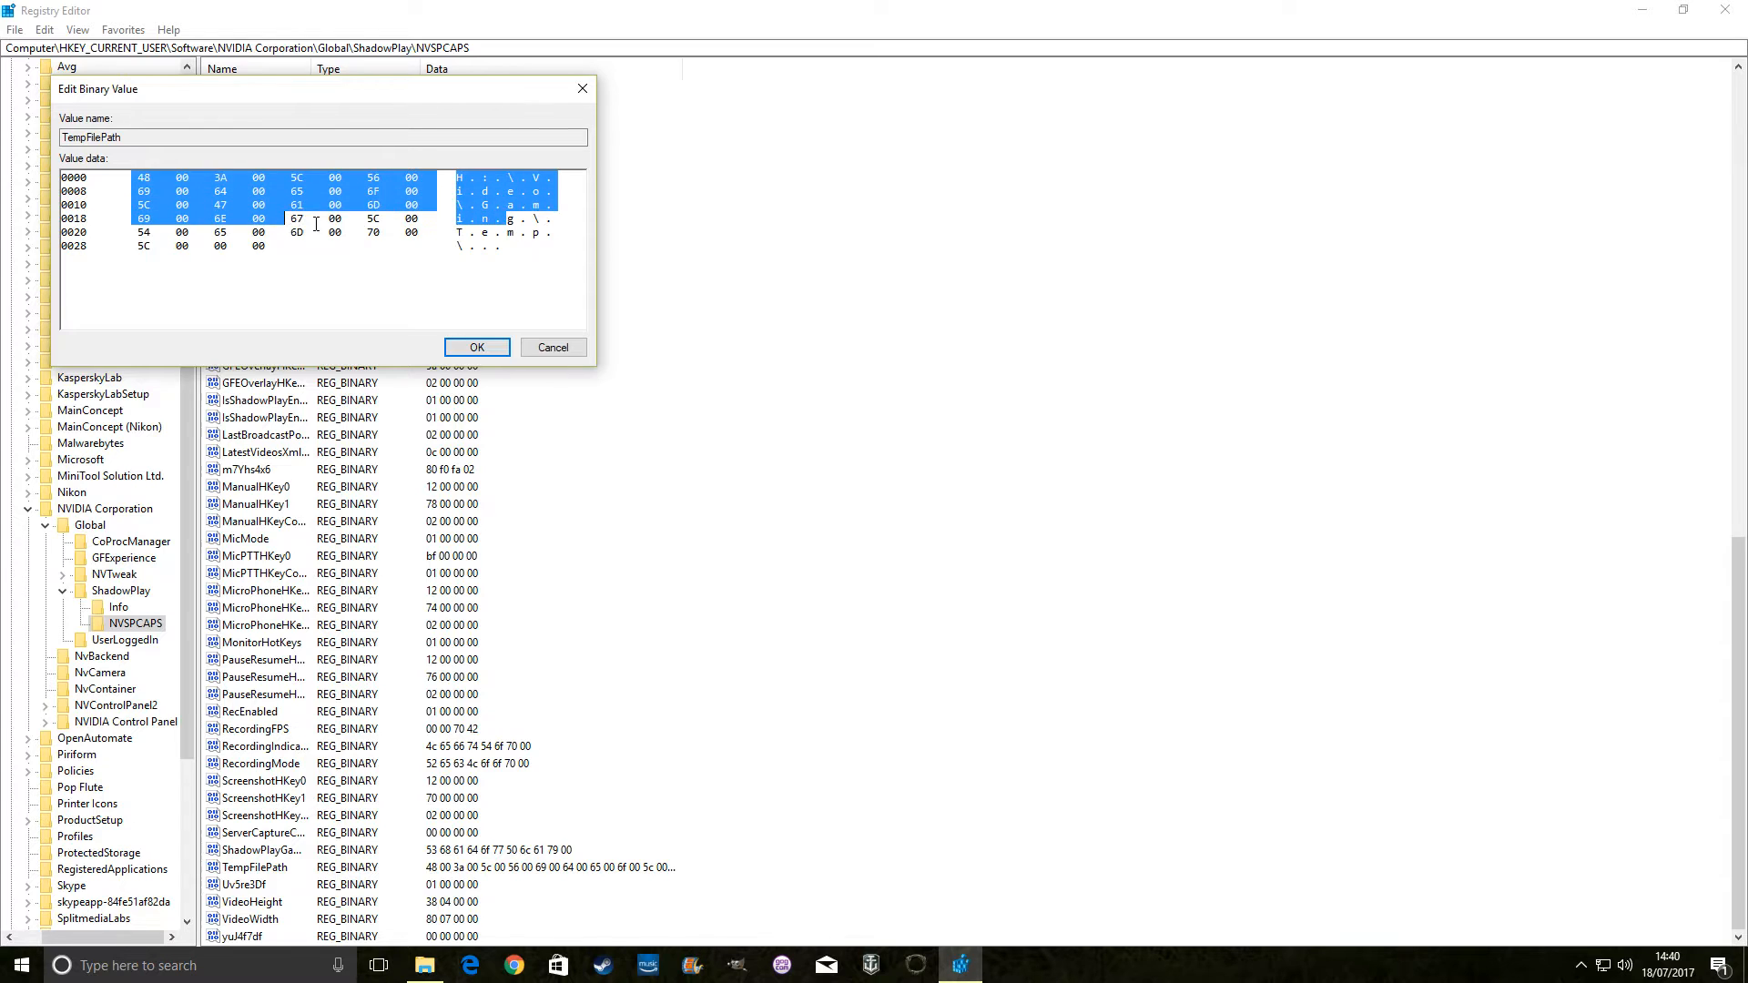
right_click(316, 224)
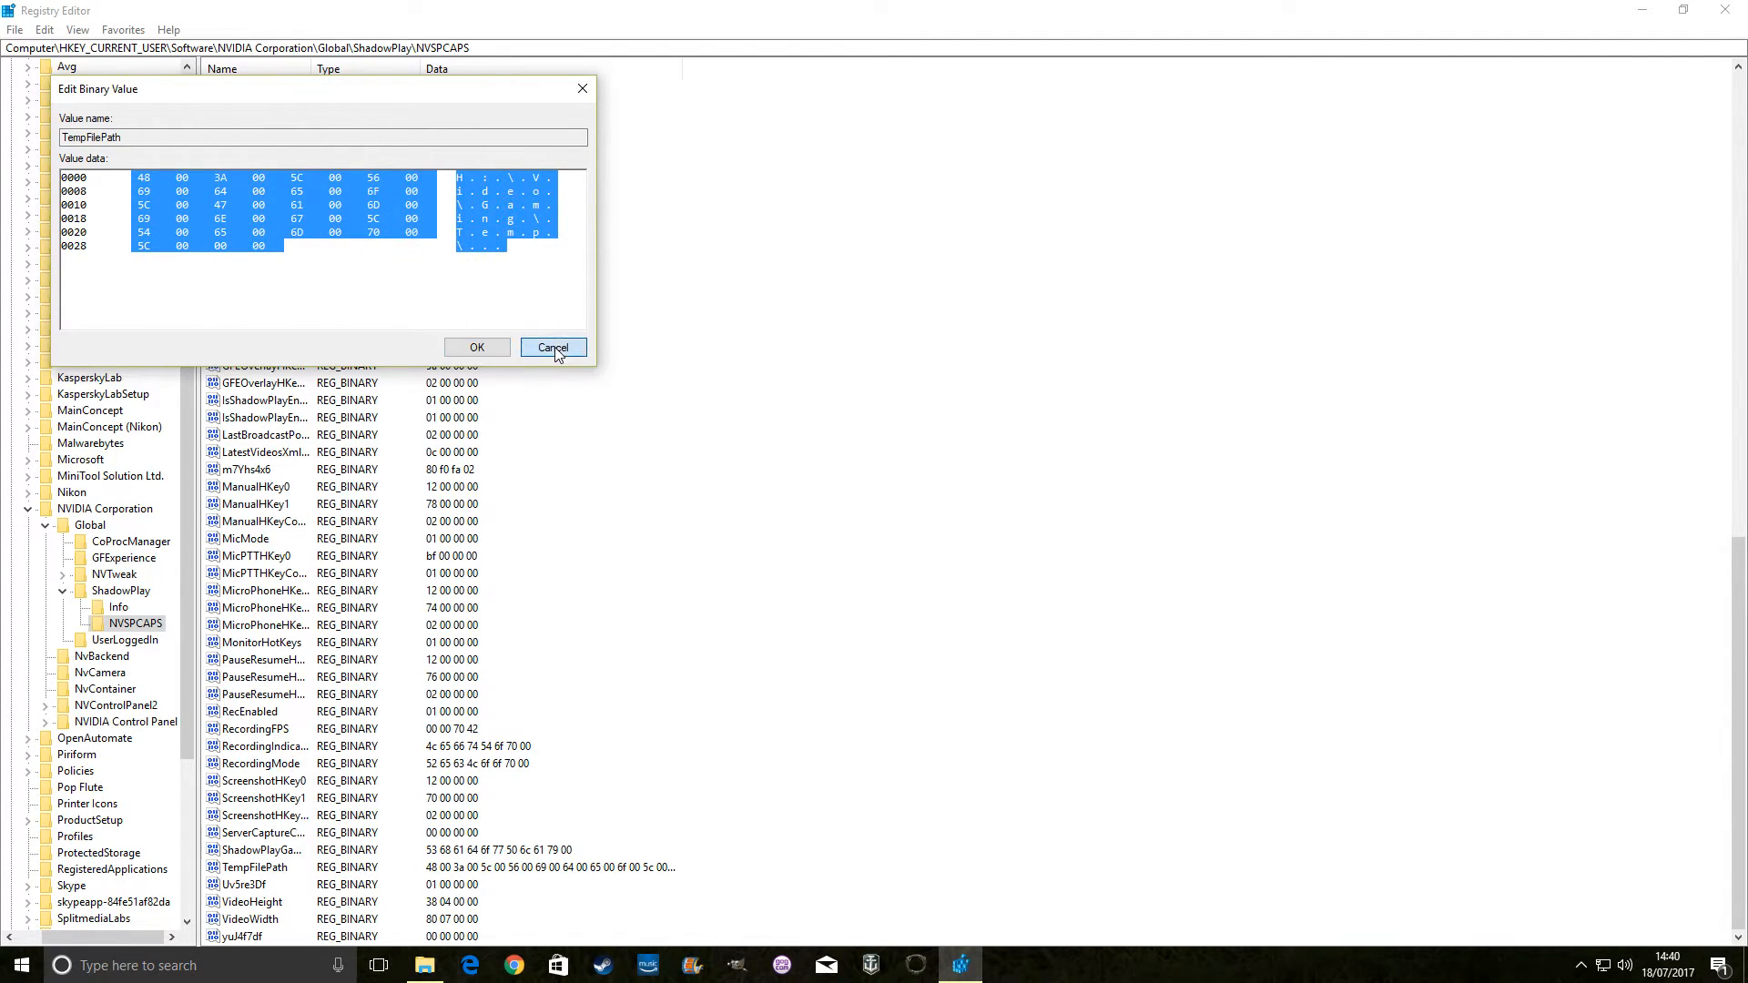
click(552, 347)
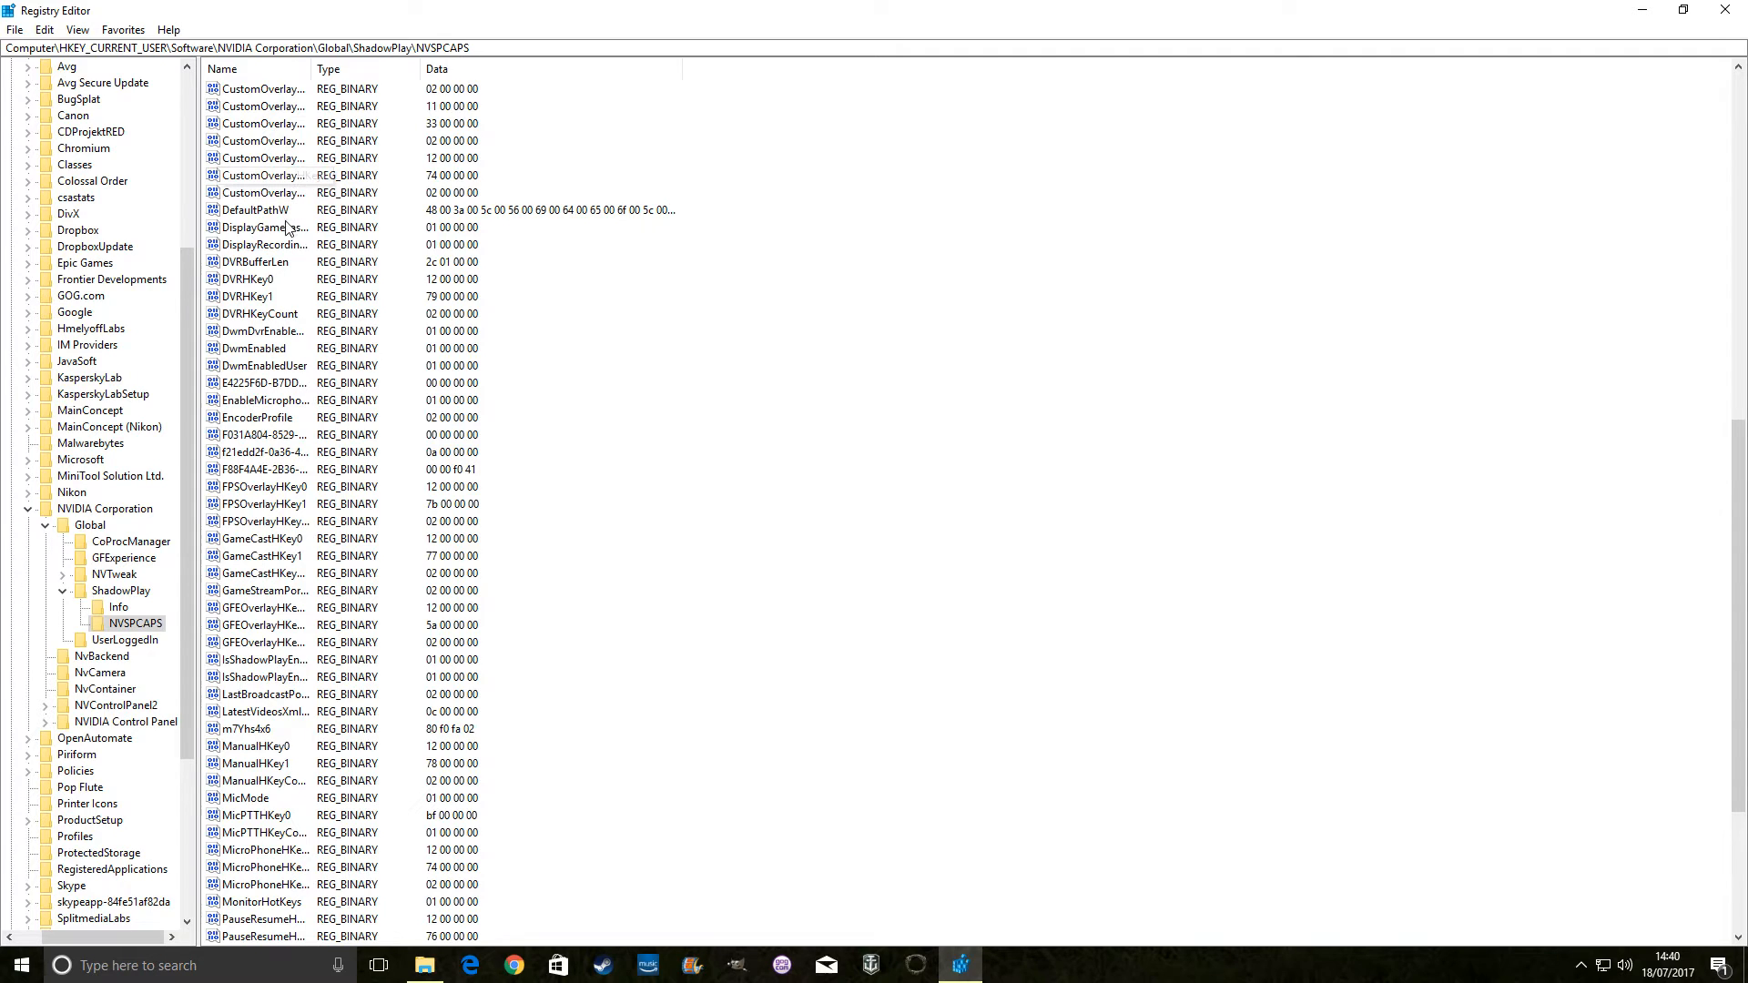
click(254, 209)
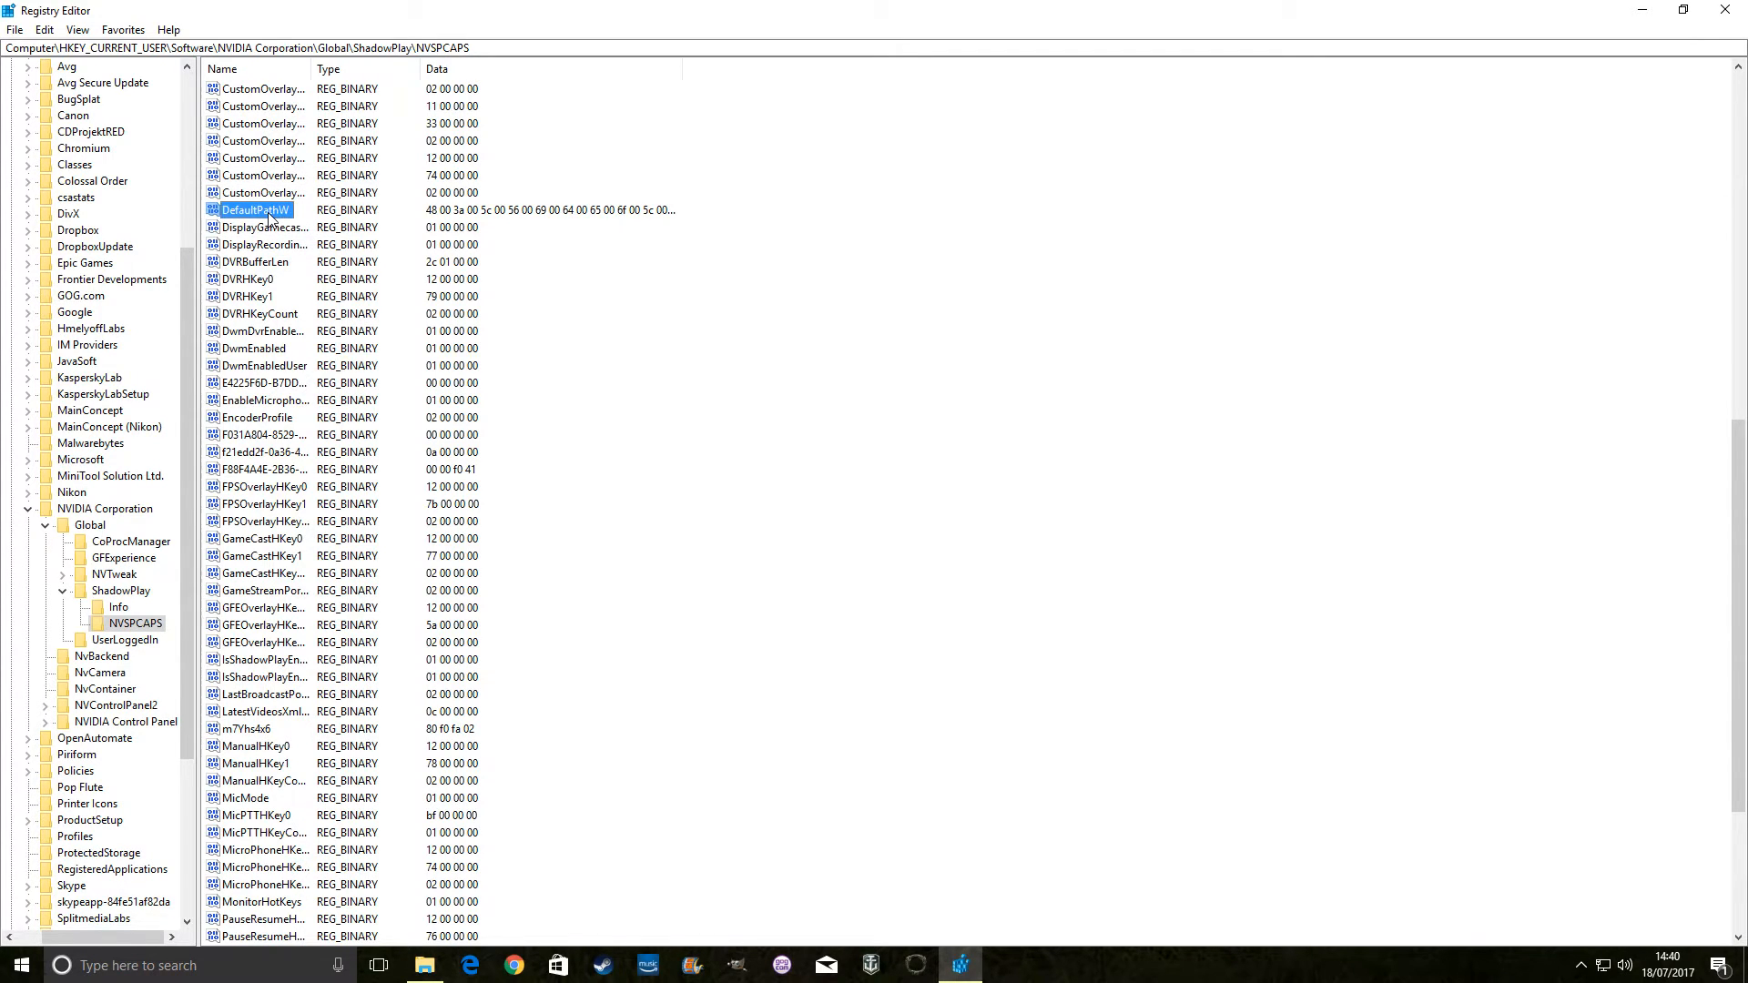
right_click(253, 210)
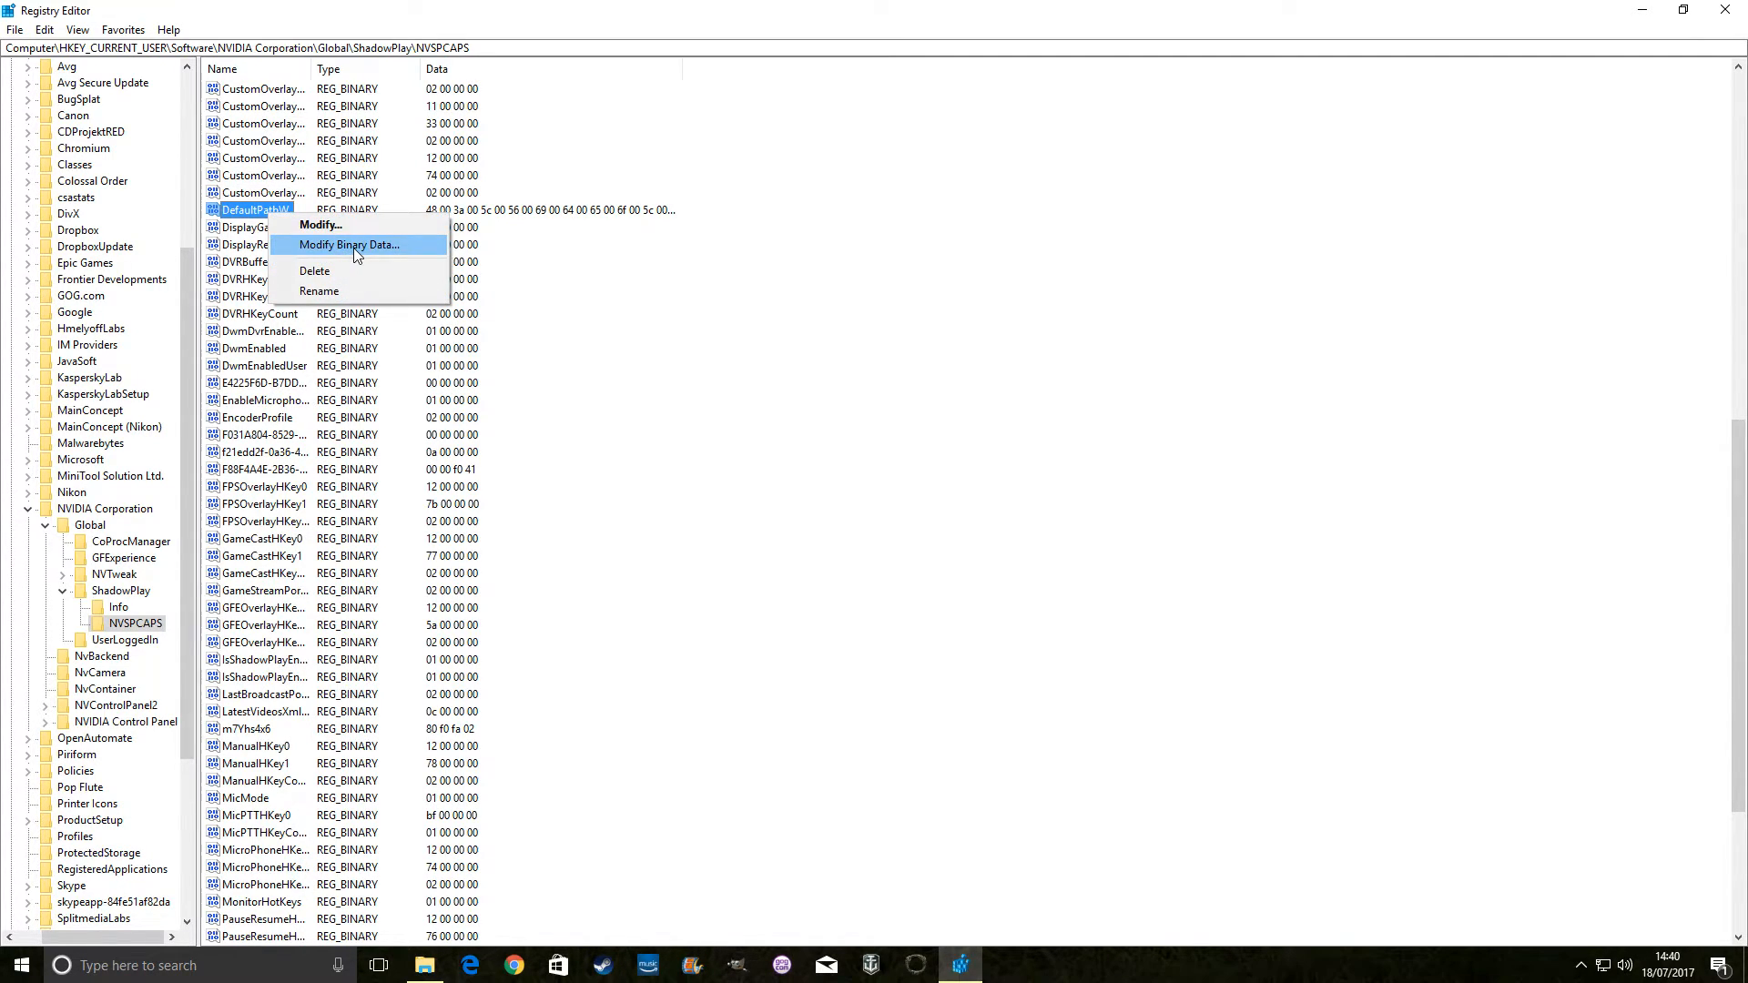
click(347, 244)
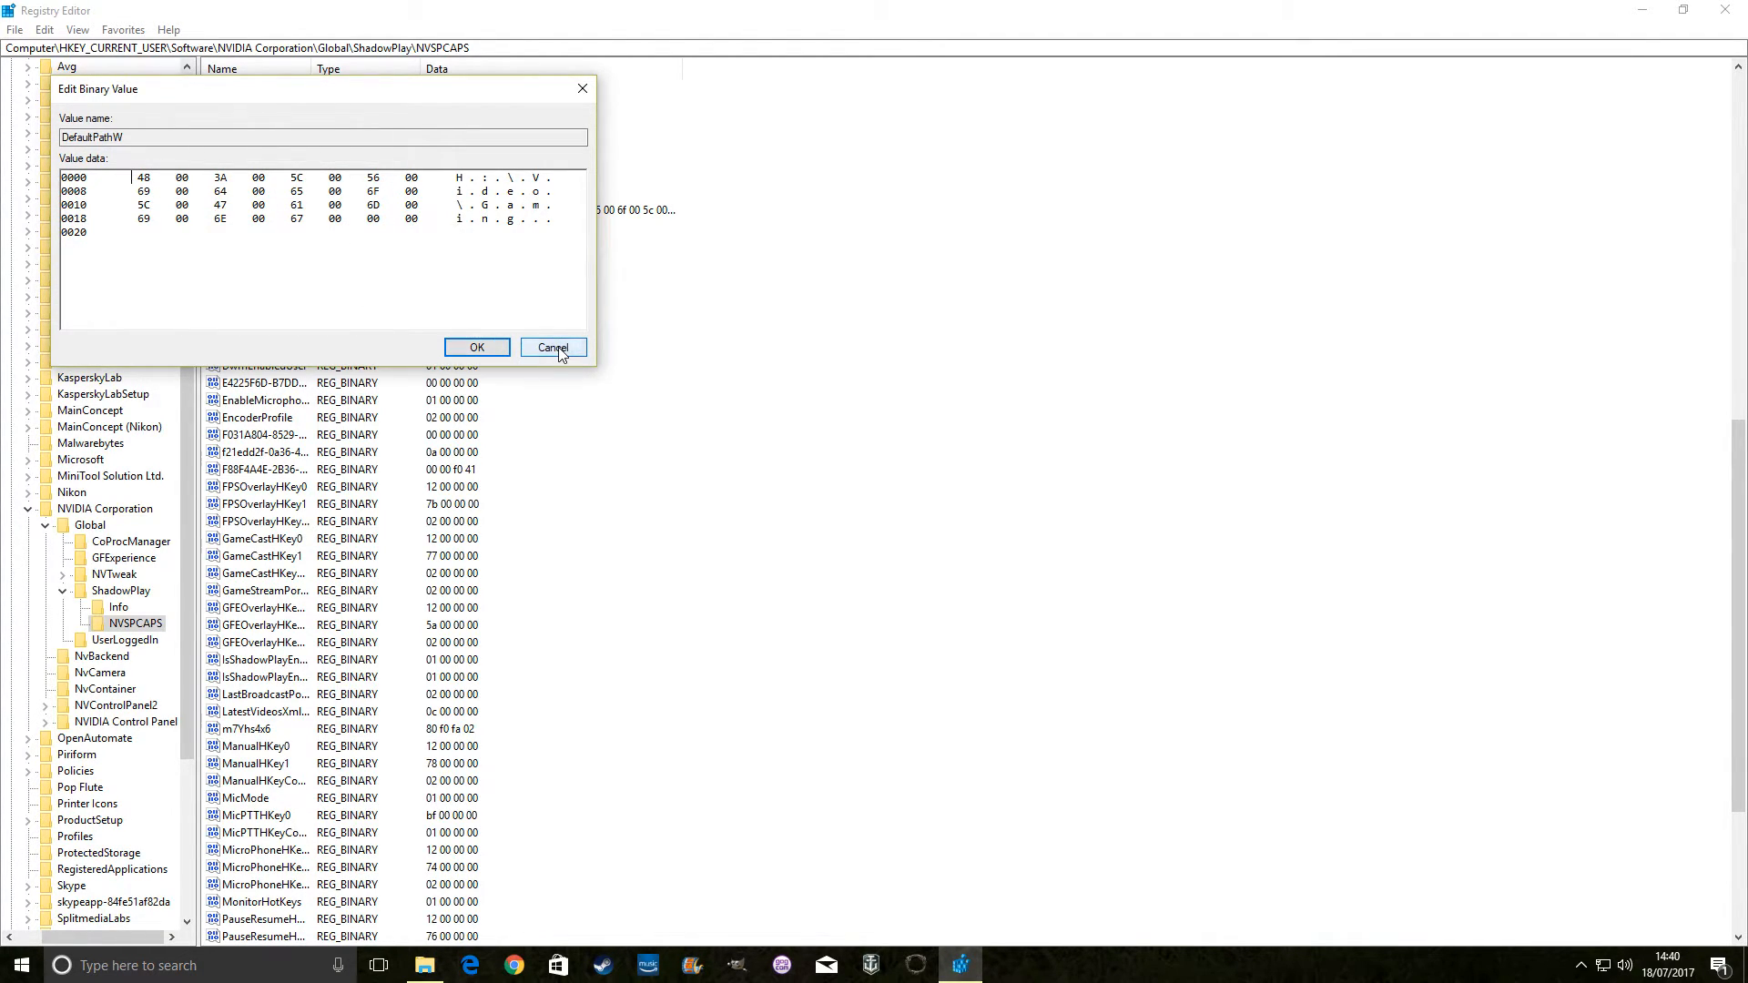
click(552, 347)
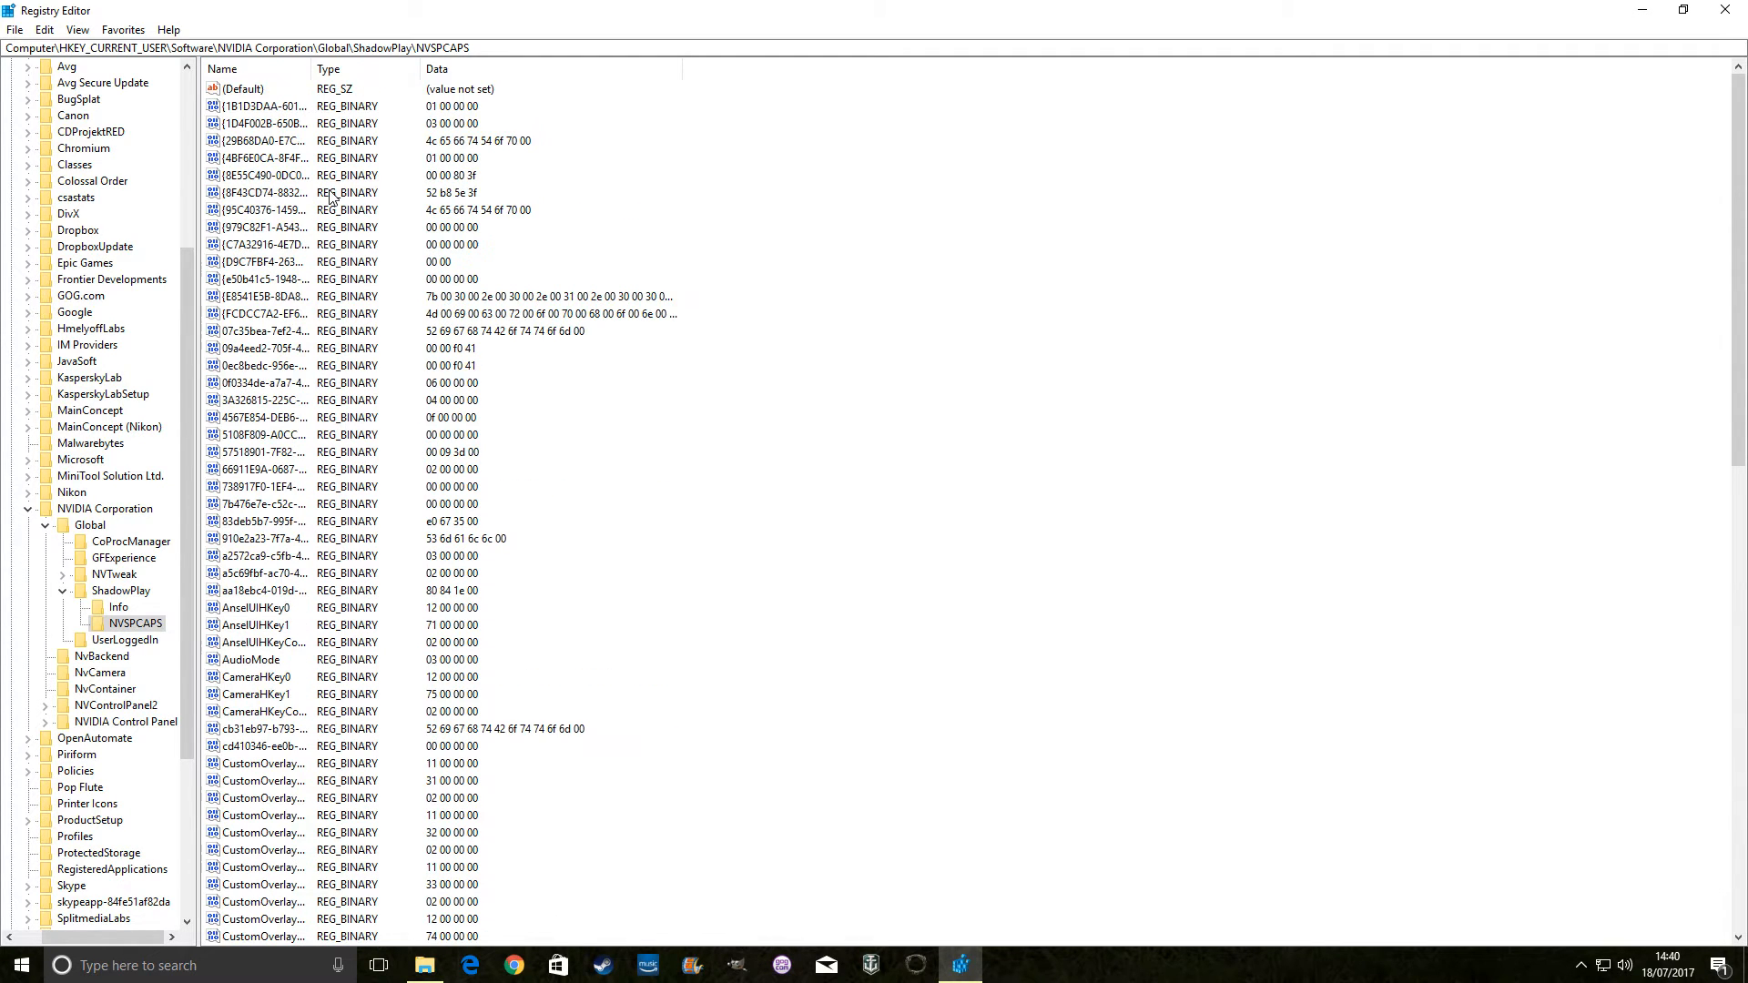
mouse_move(363, 130)
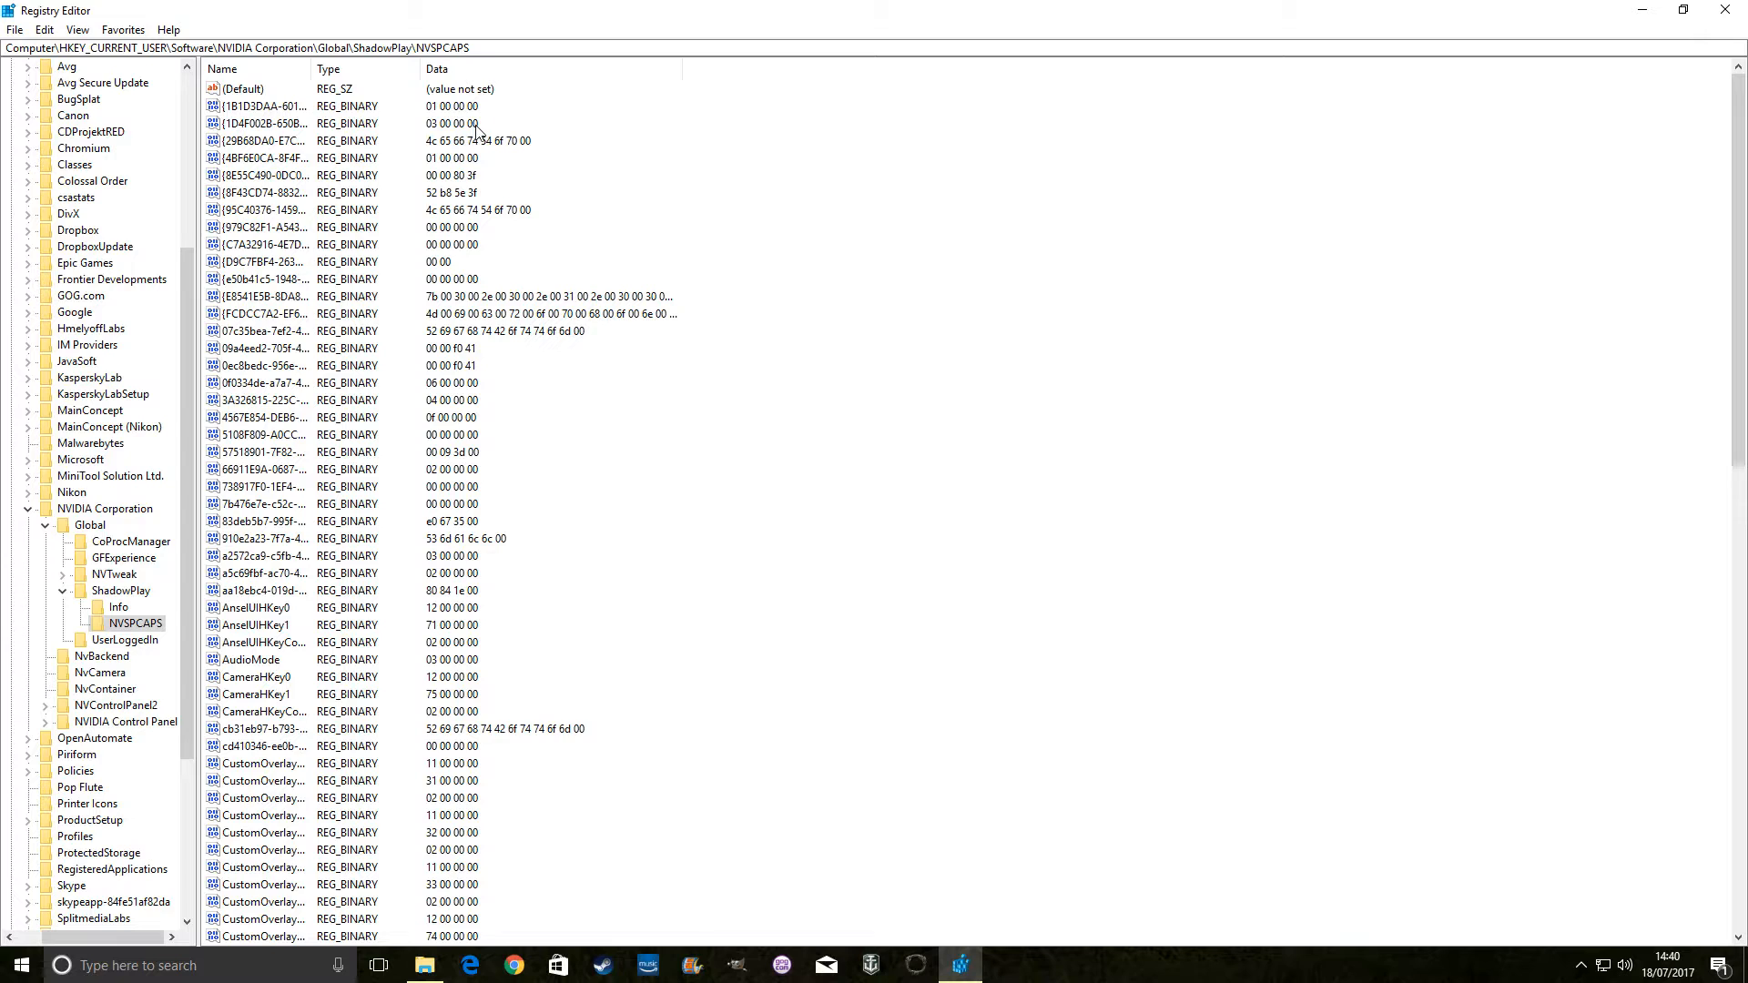
right_click(452, 227)
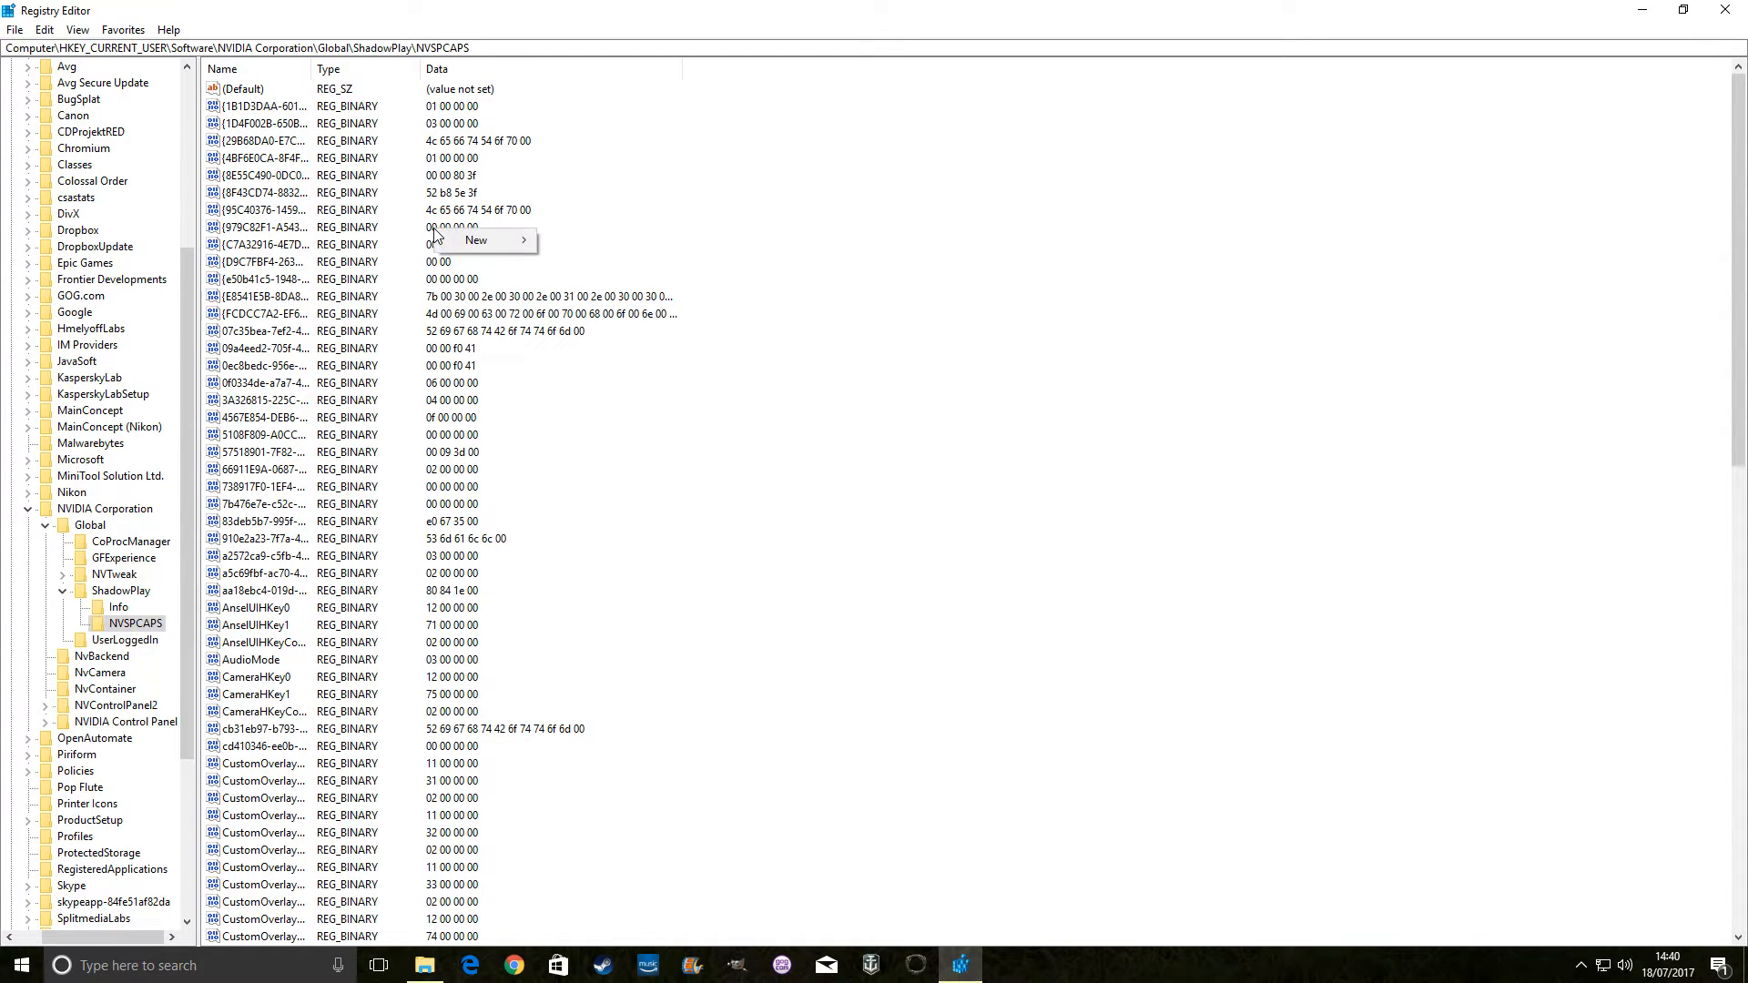
click(268, 227)
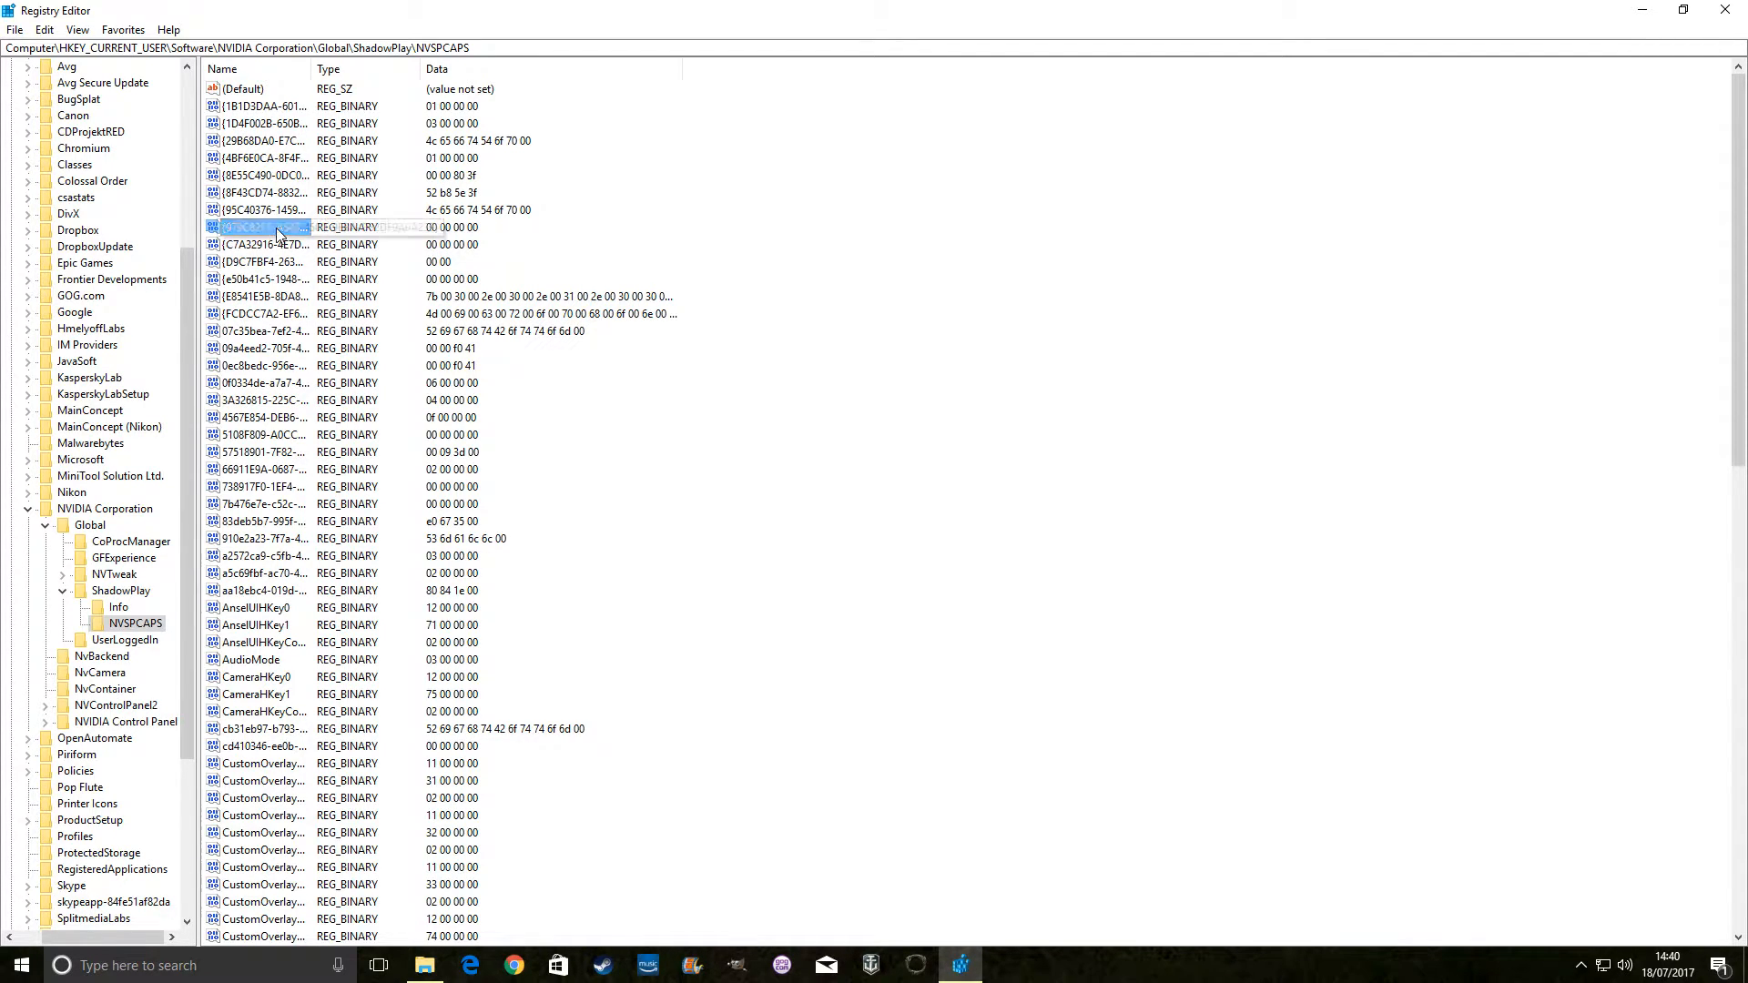
double_click(279, 228)
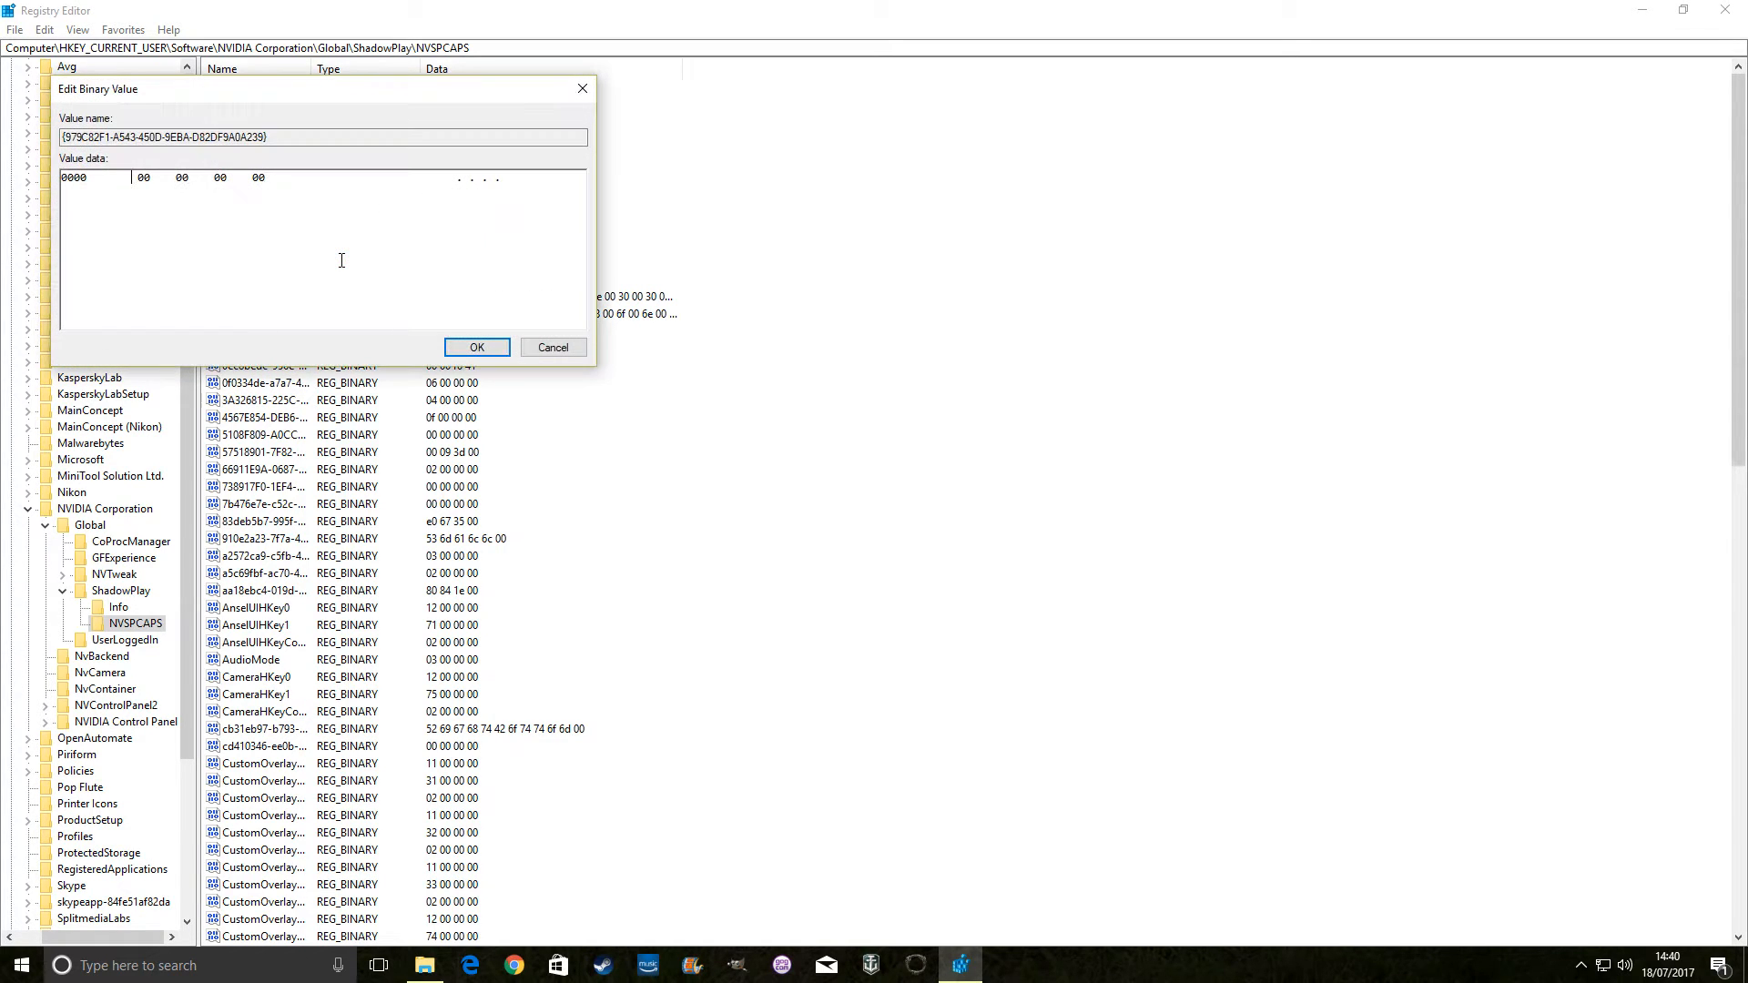
mouse_move(93, 198)
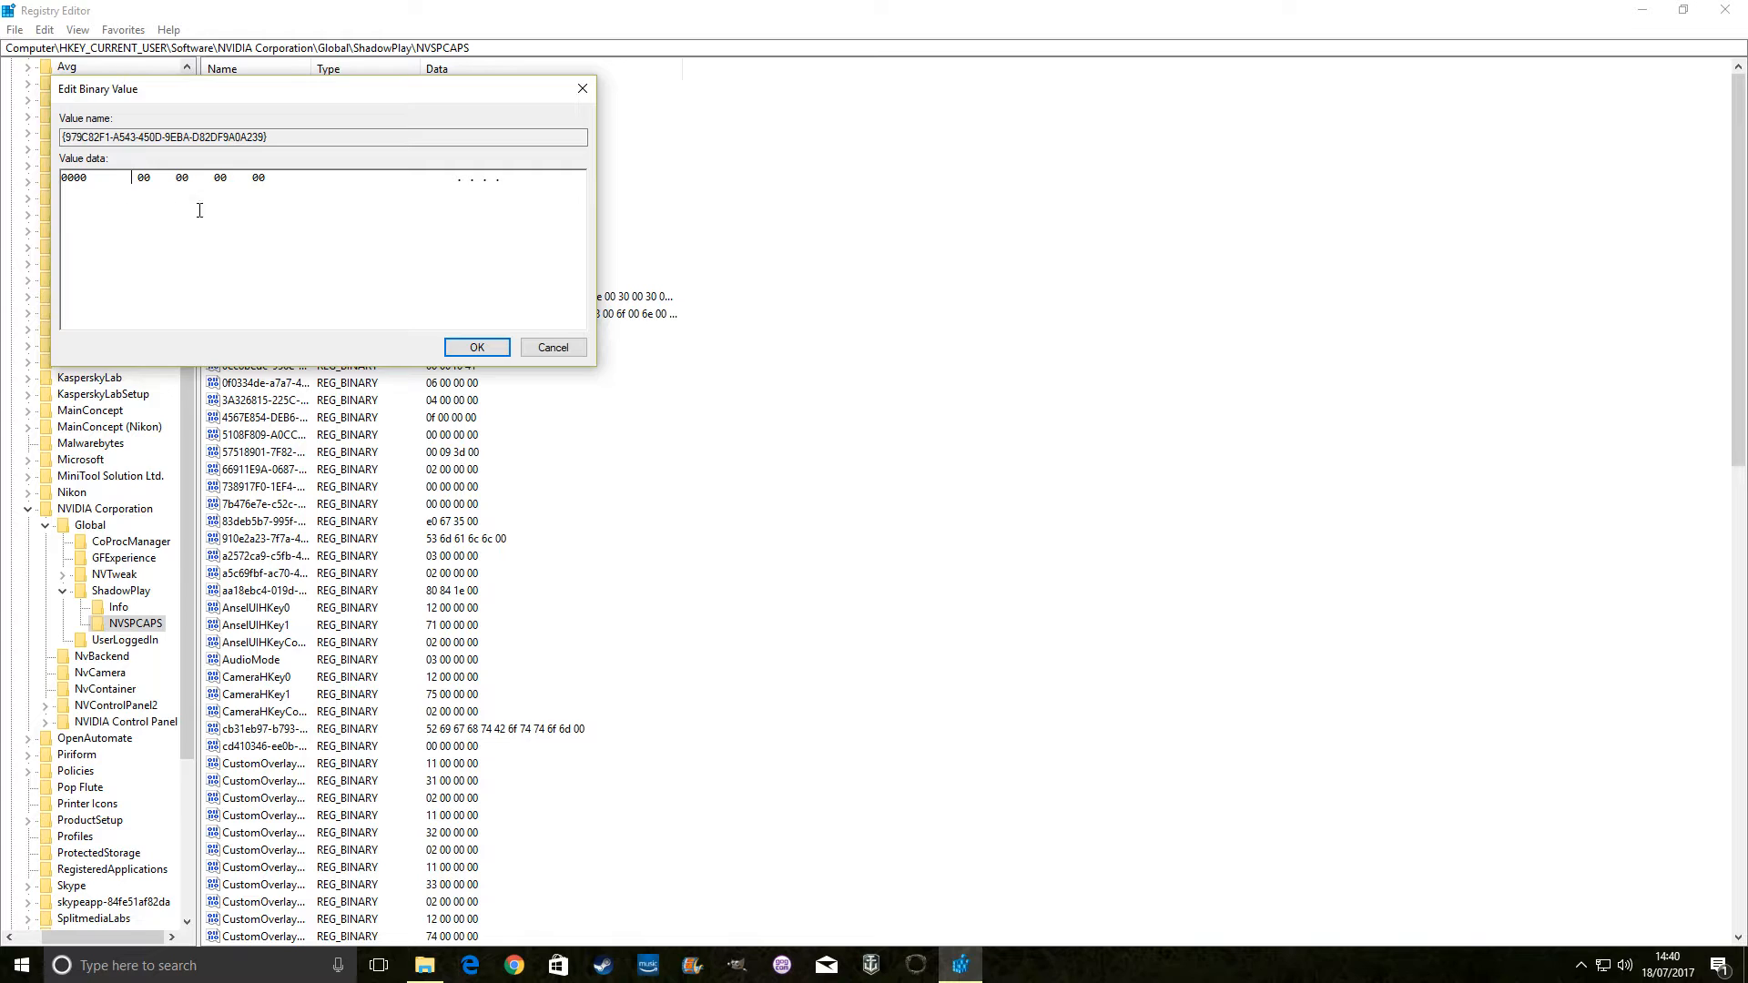
mouse_move(367, 280)
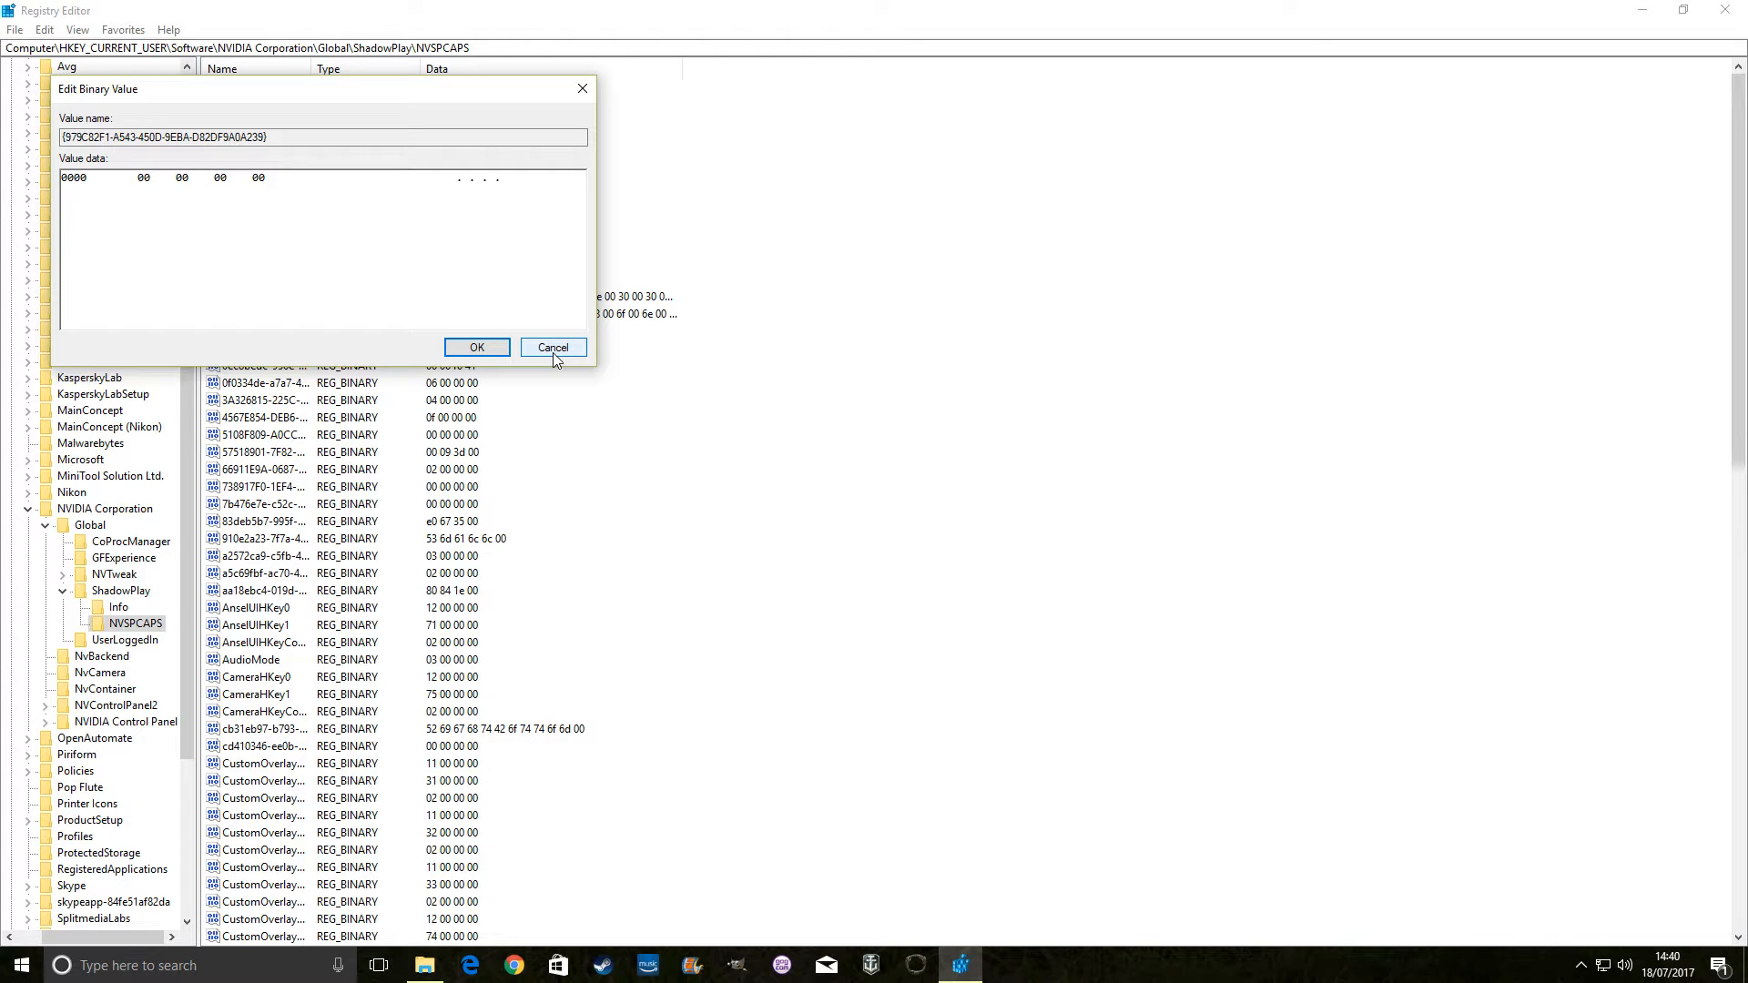
click(552, 347)
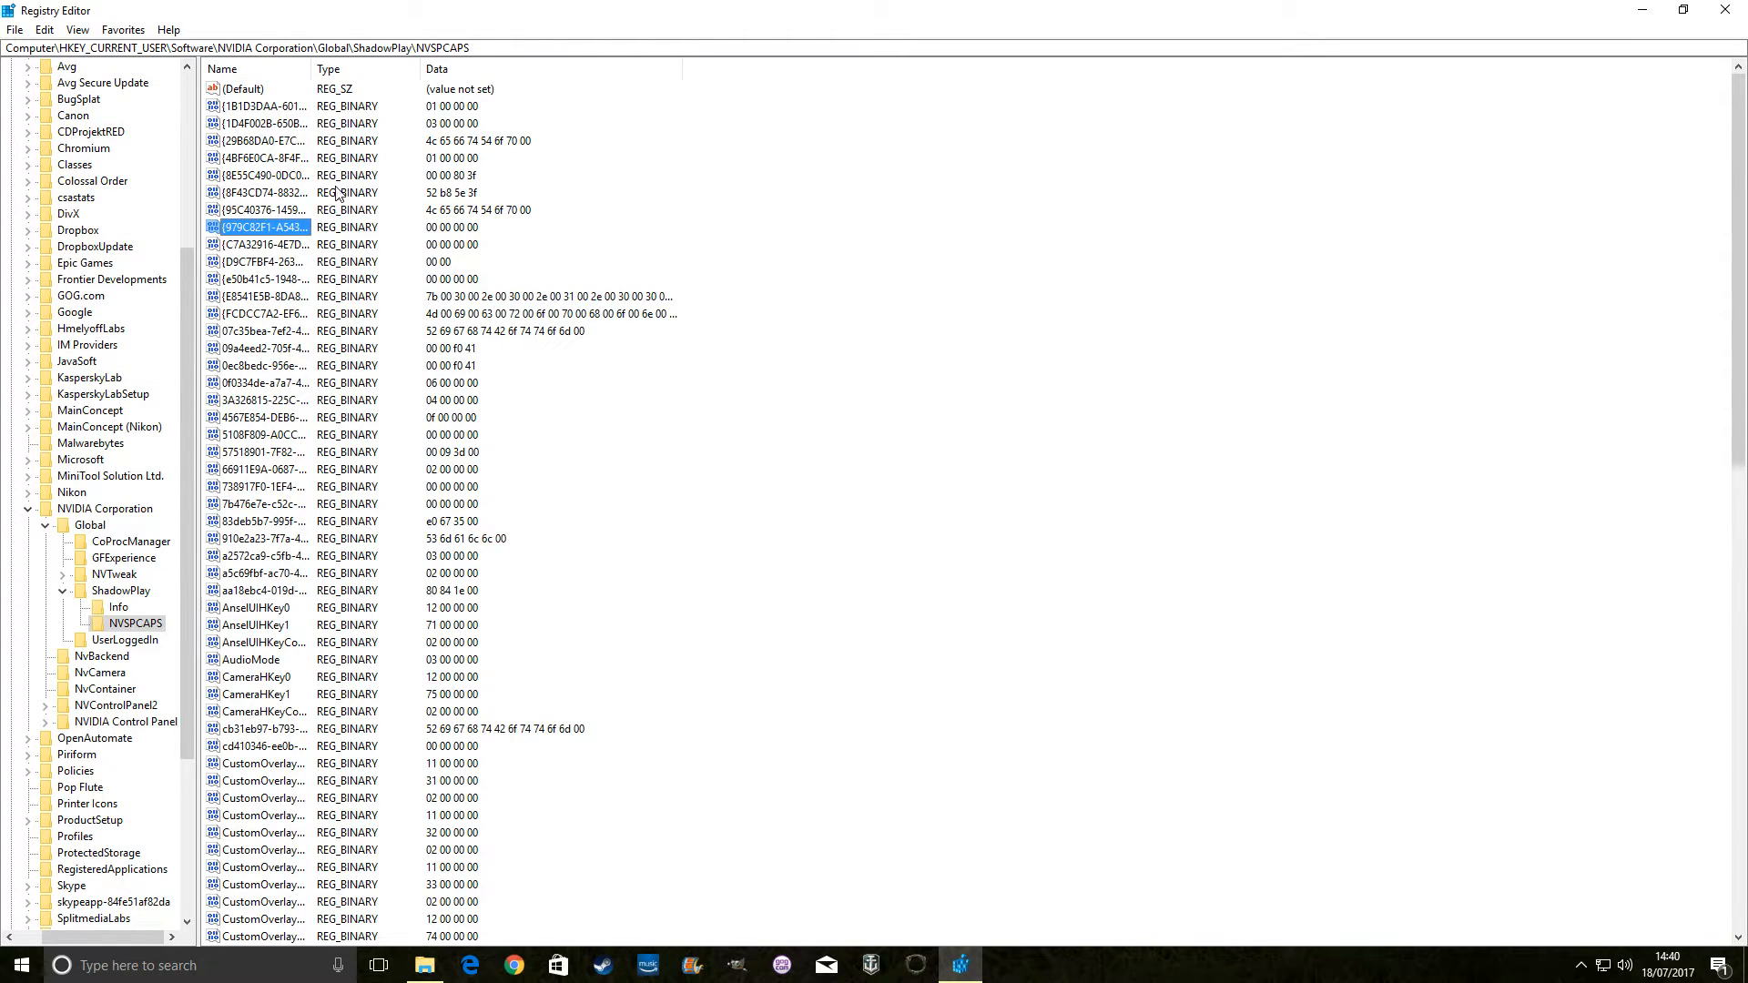
scroll(down, 3)
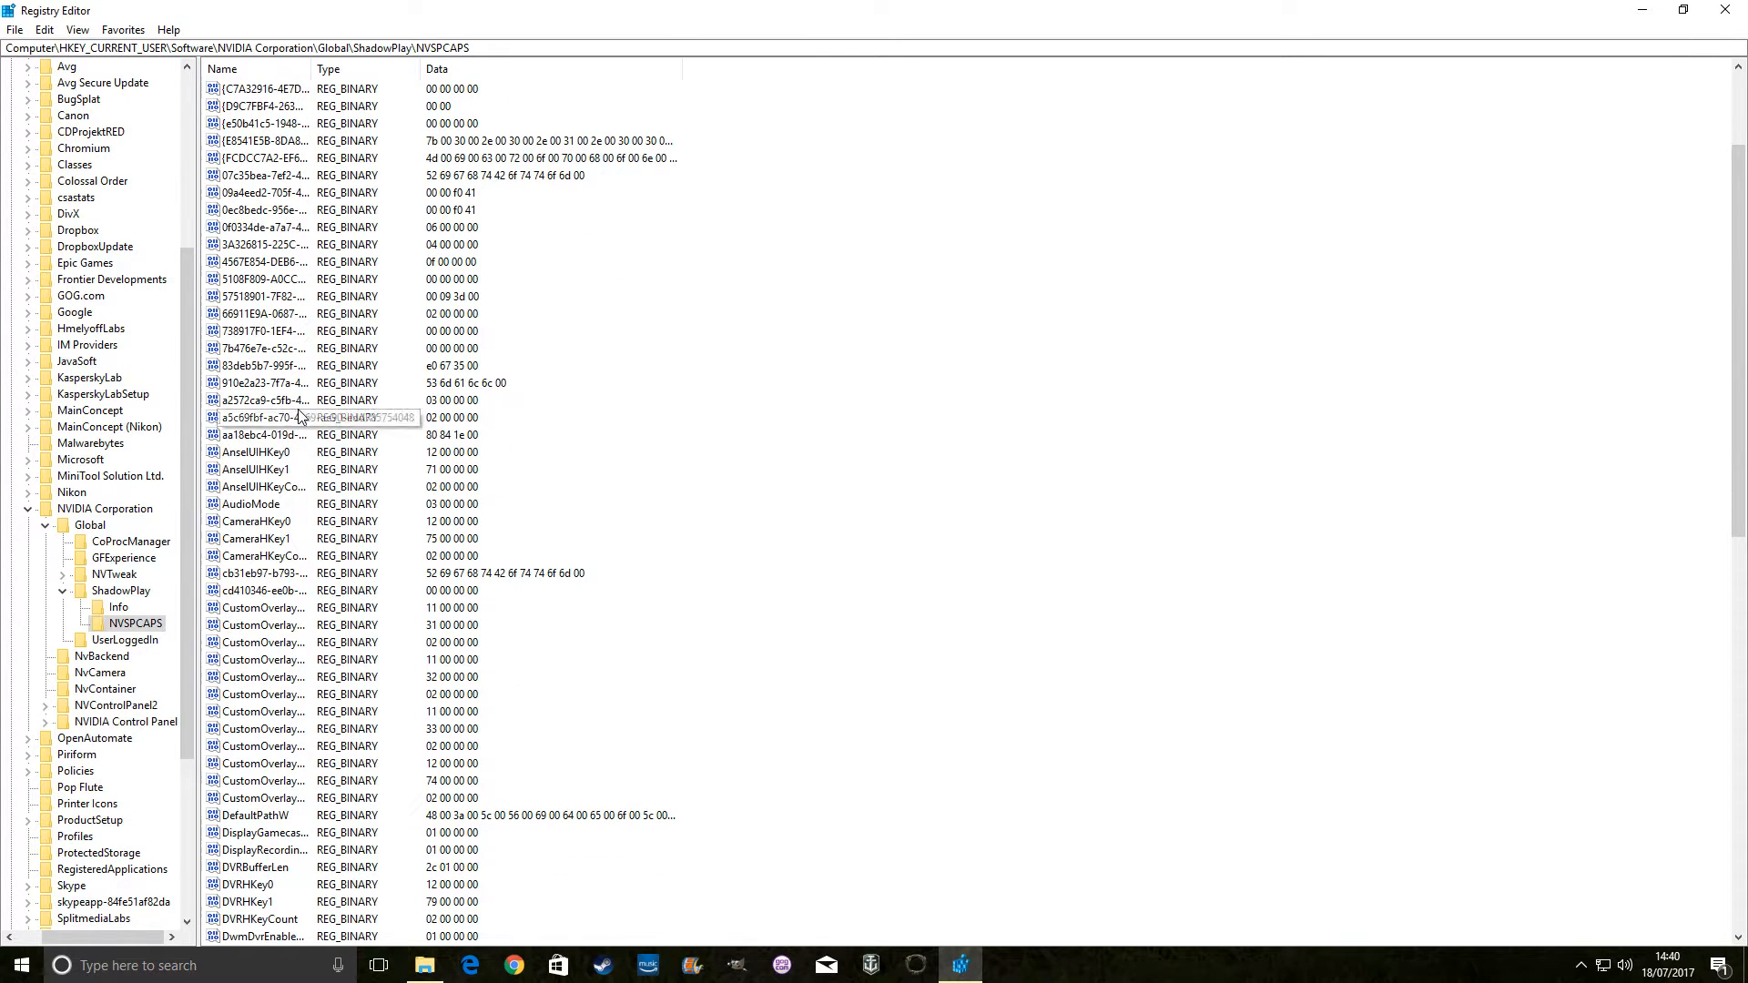
scroll(down, 3)
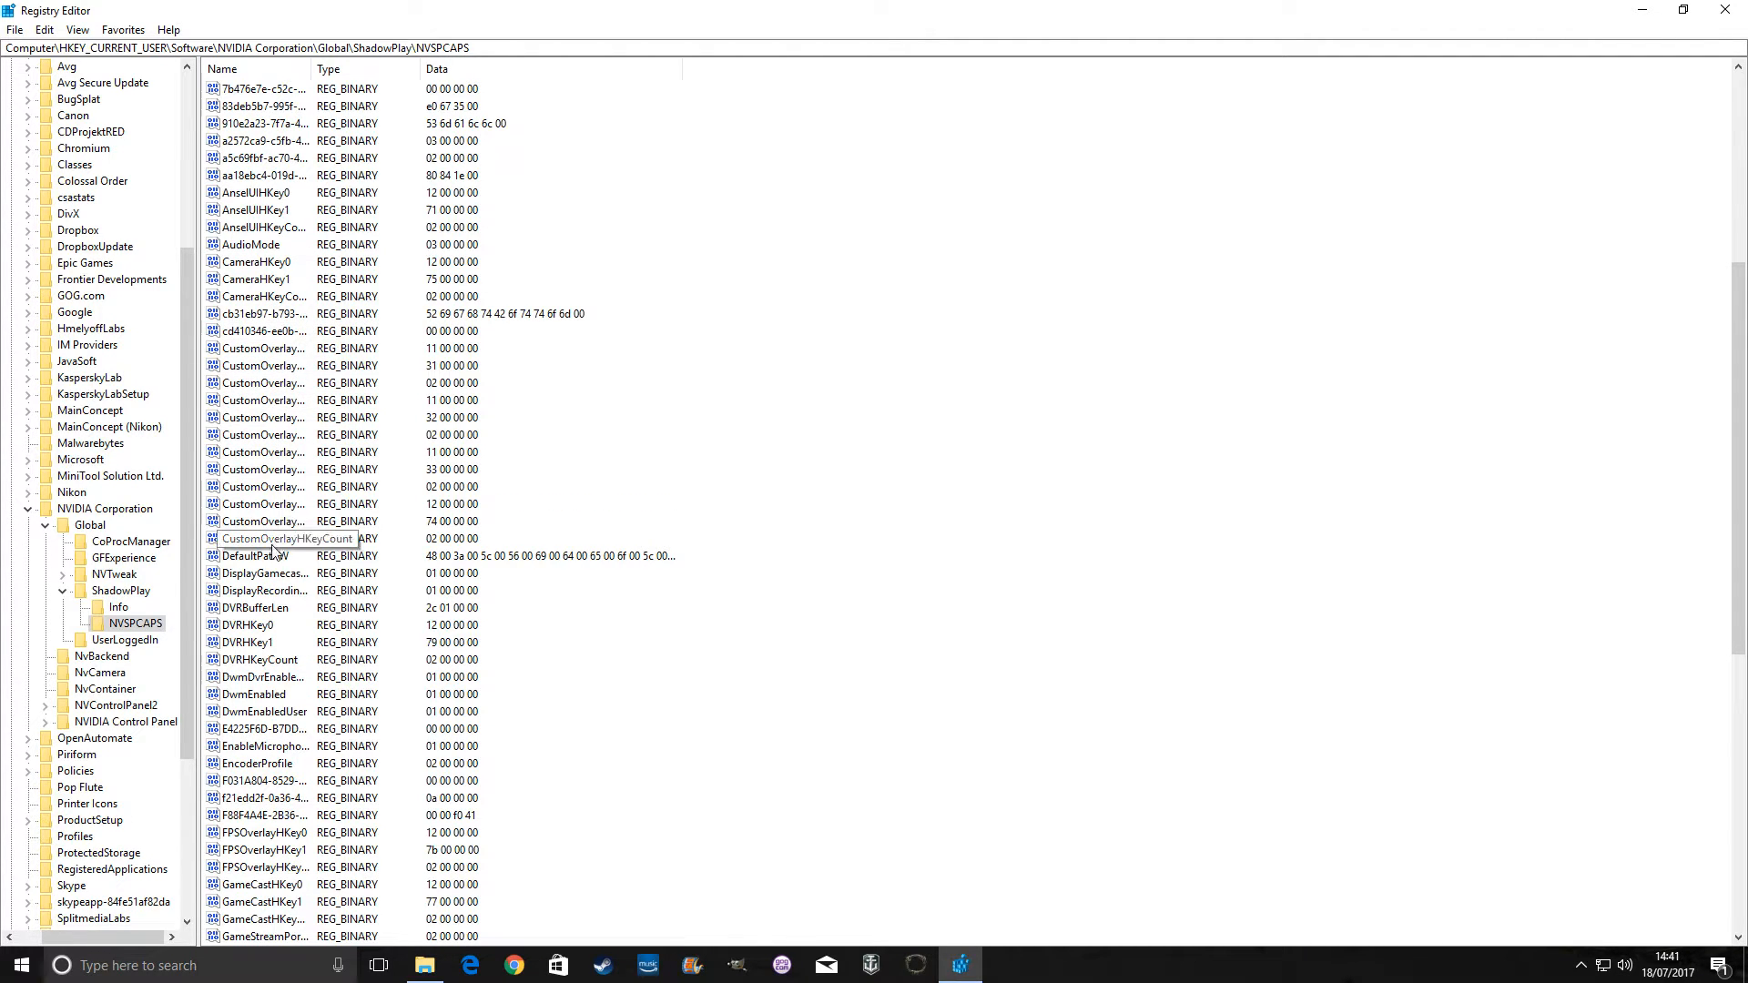
Inspect DefaultPathW's binary data (H:\Video\Gaming), cancel unchanged, and scroll the NVSPCAPS values
right_click(254, 556)
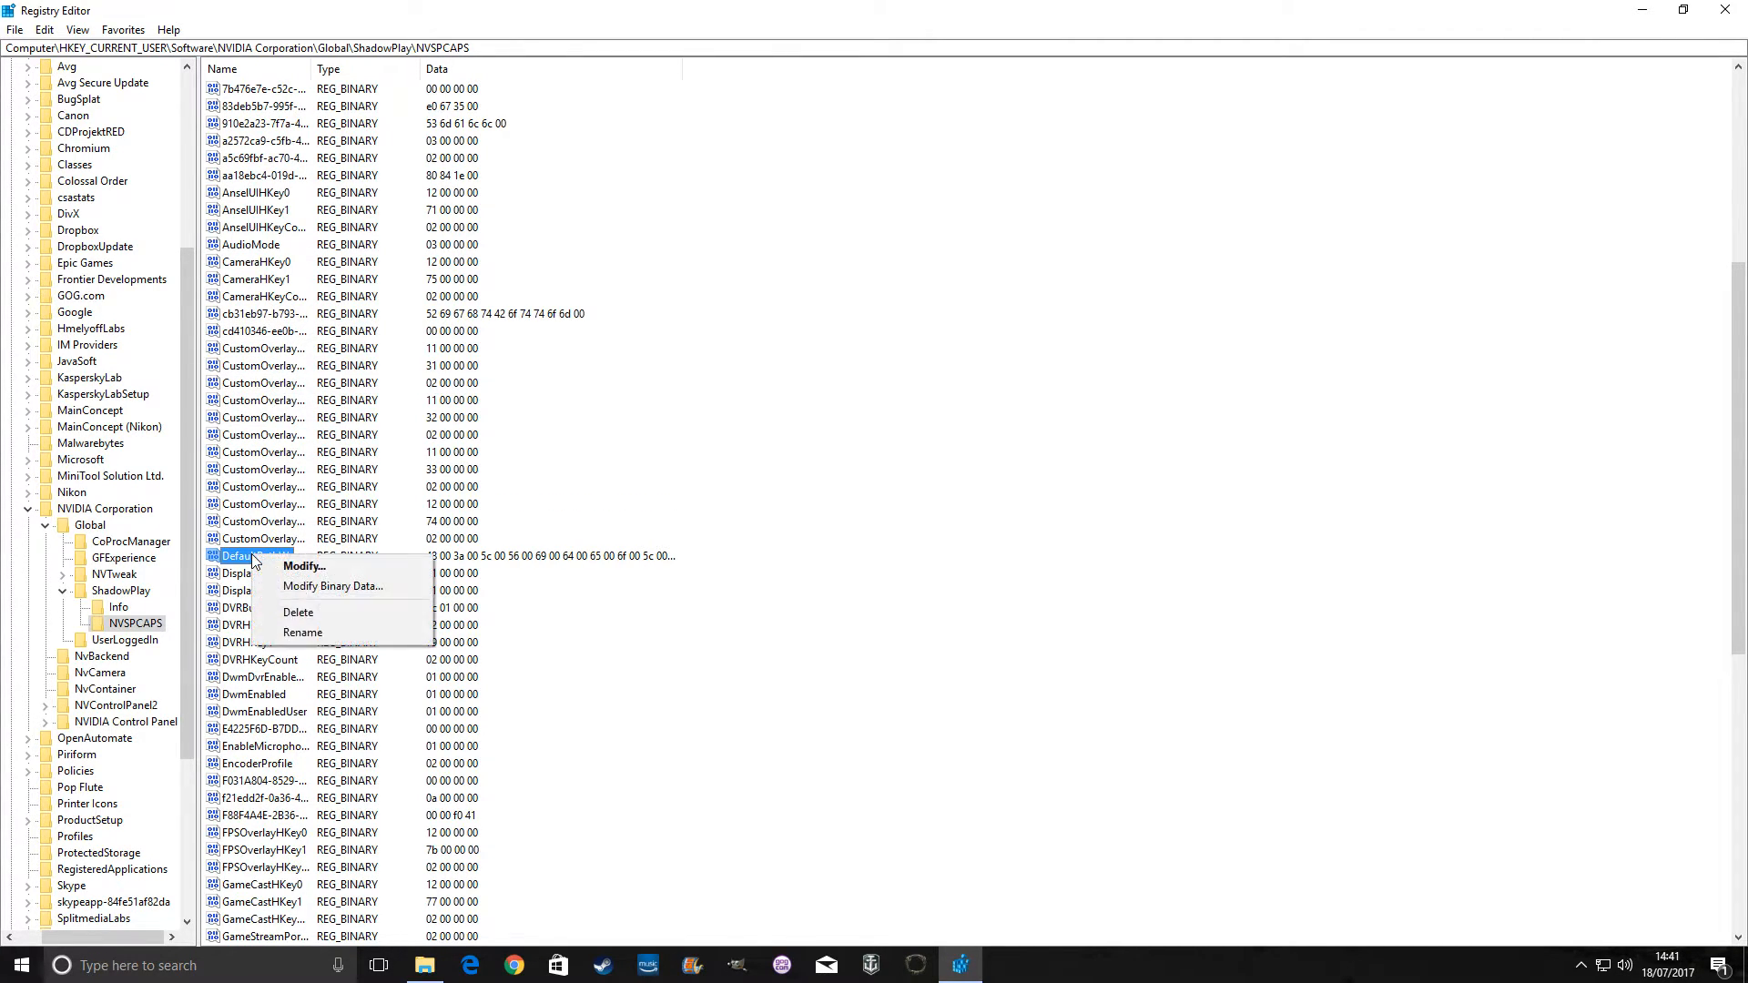
click(303, 566)
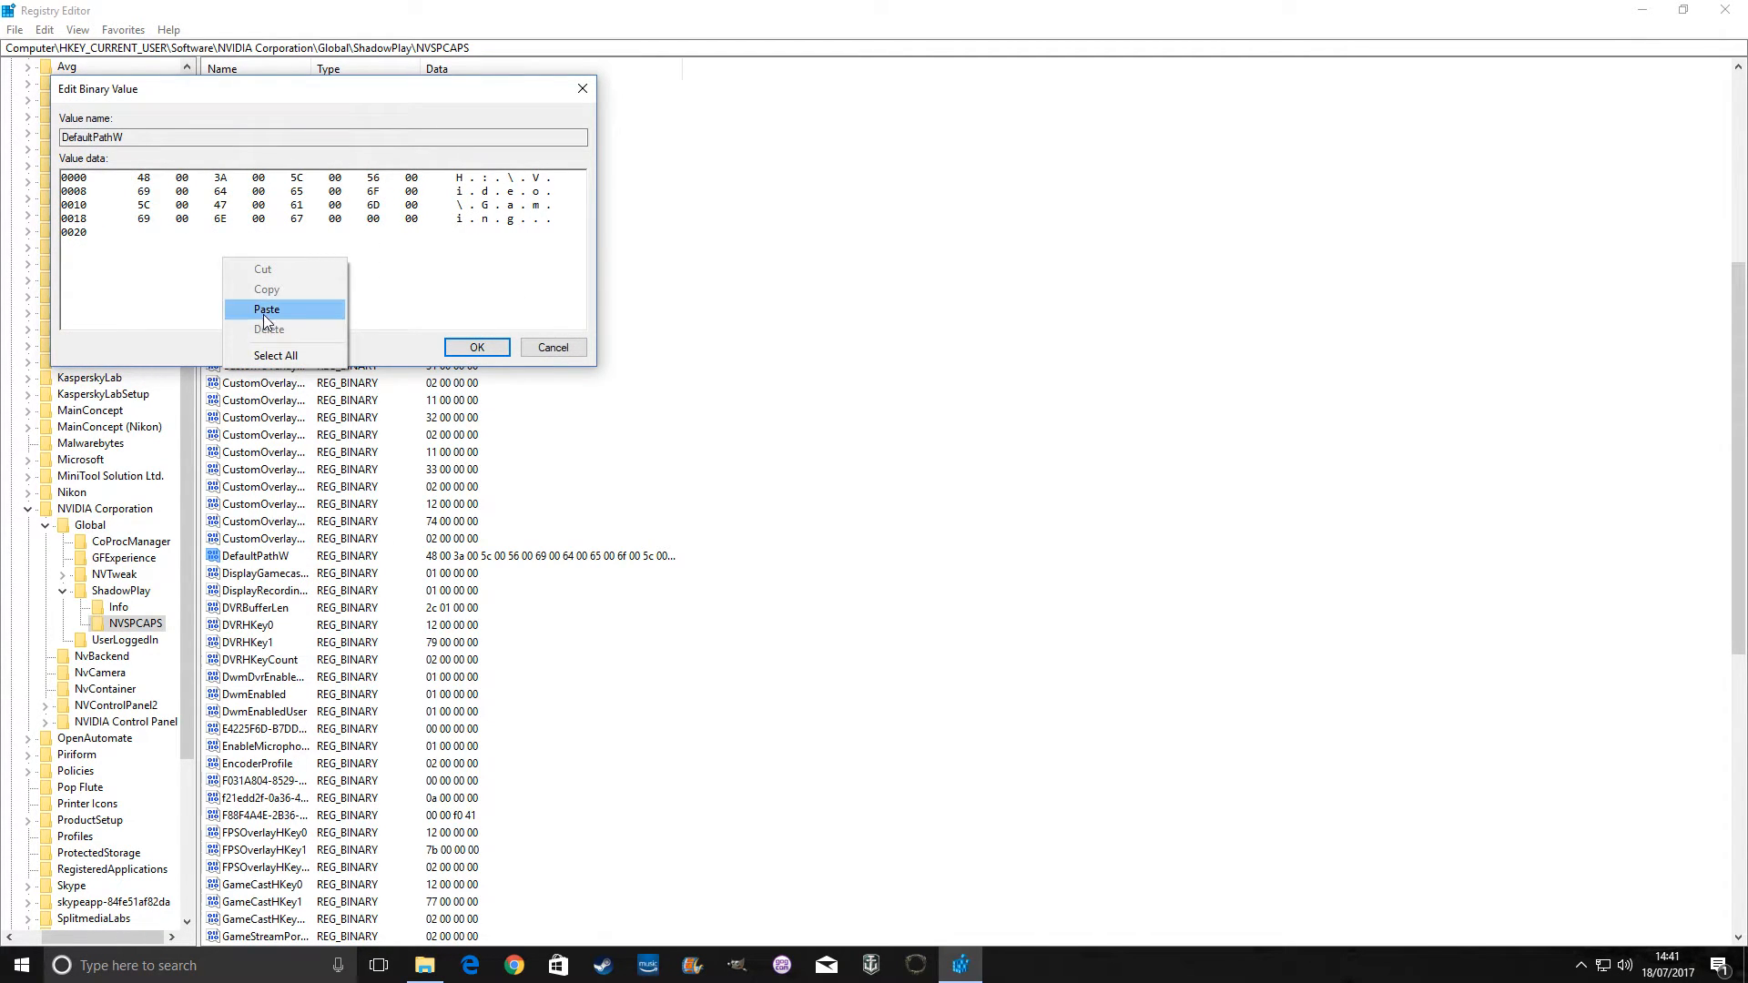
click(551, 346)
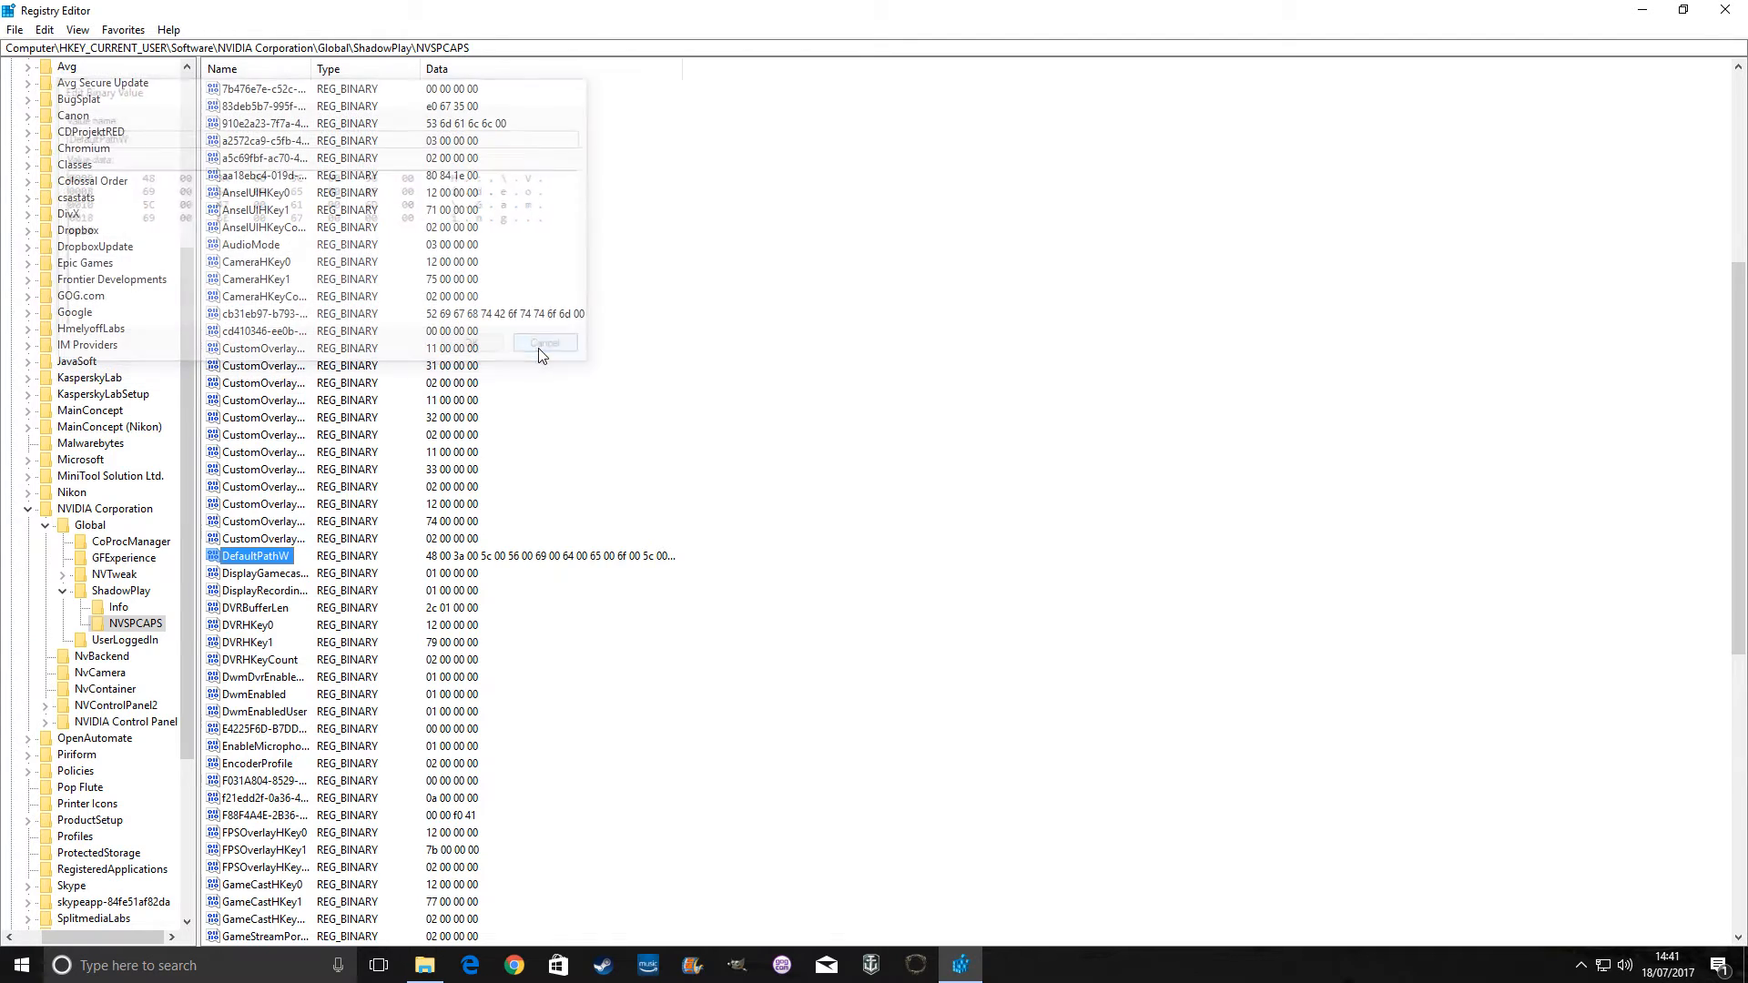
click(545, 342)
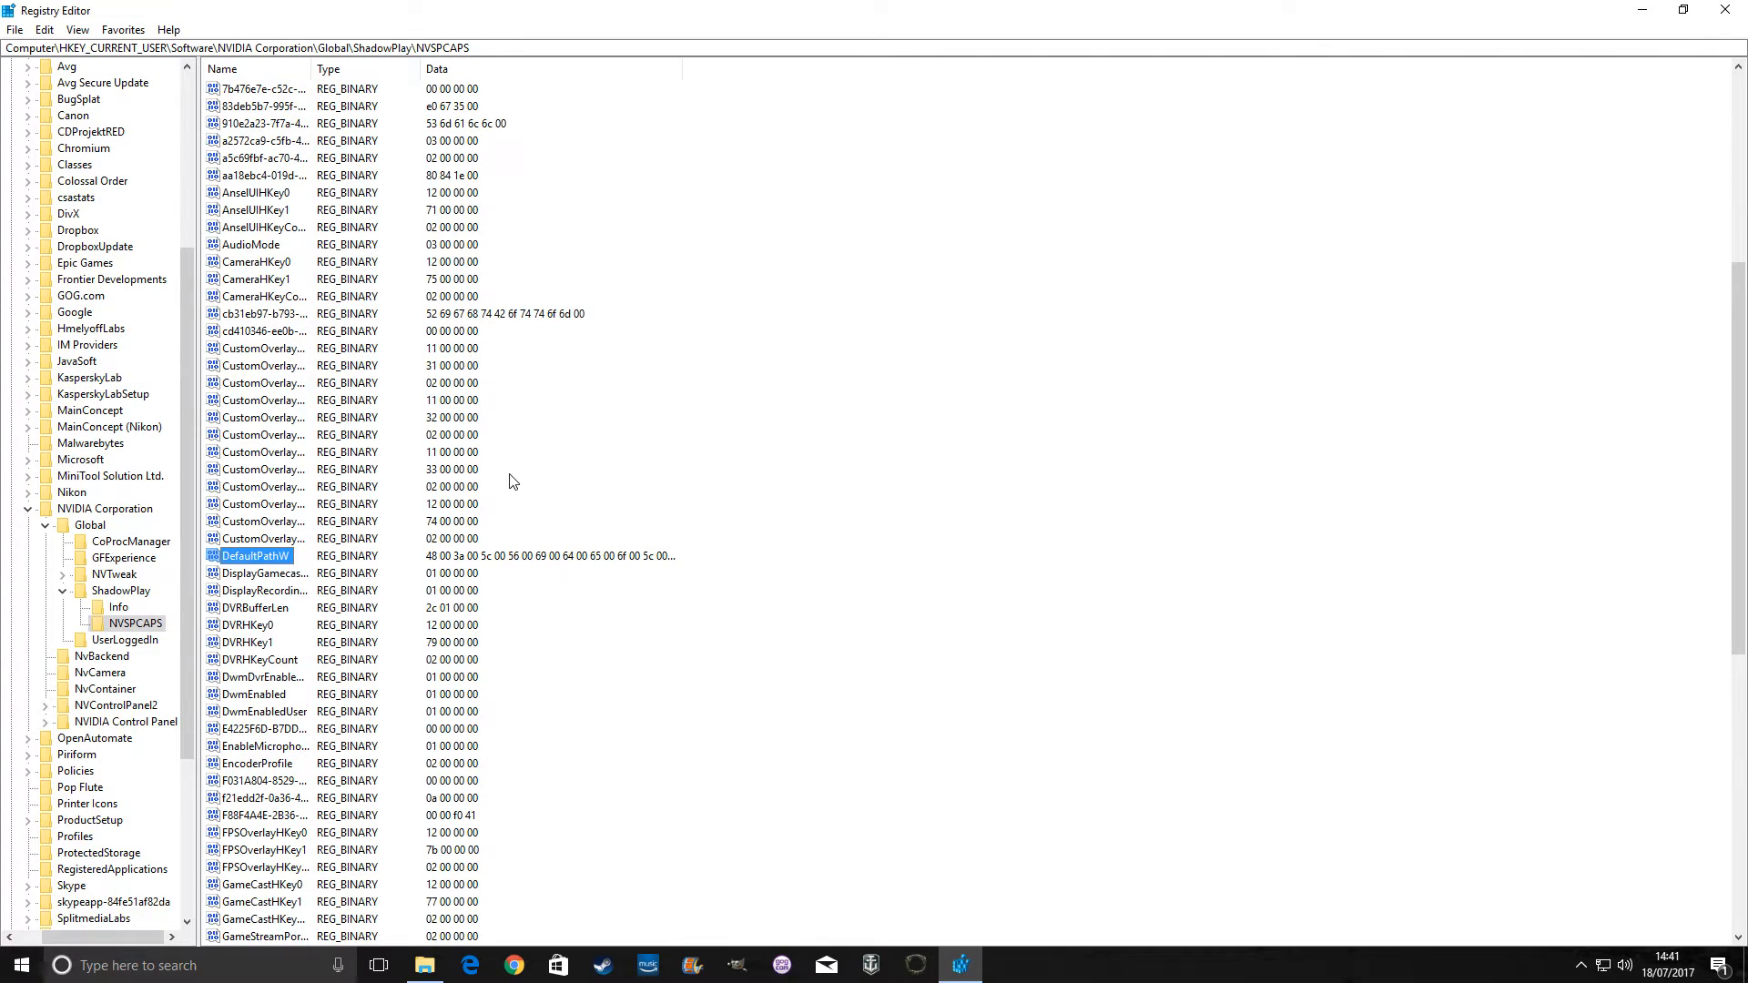
scroll(down, 3)
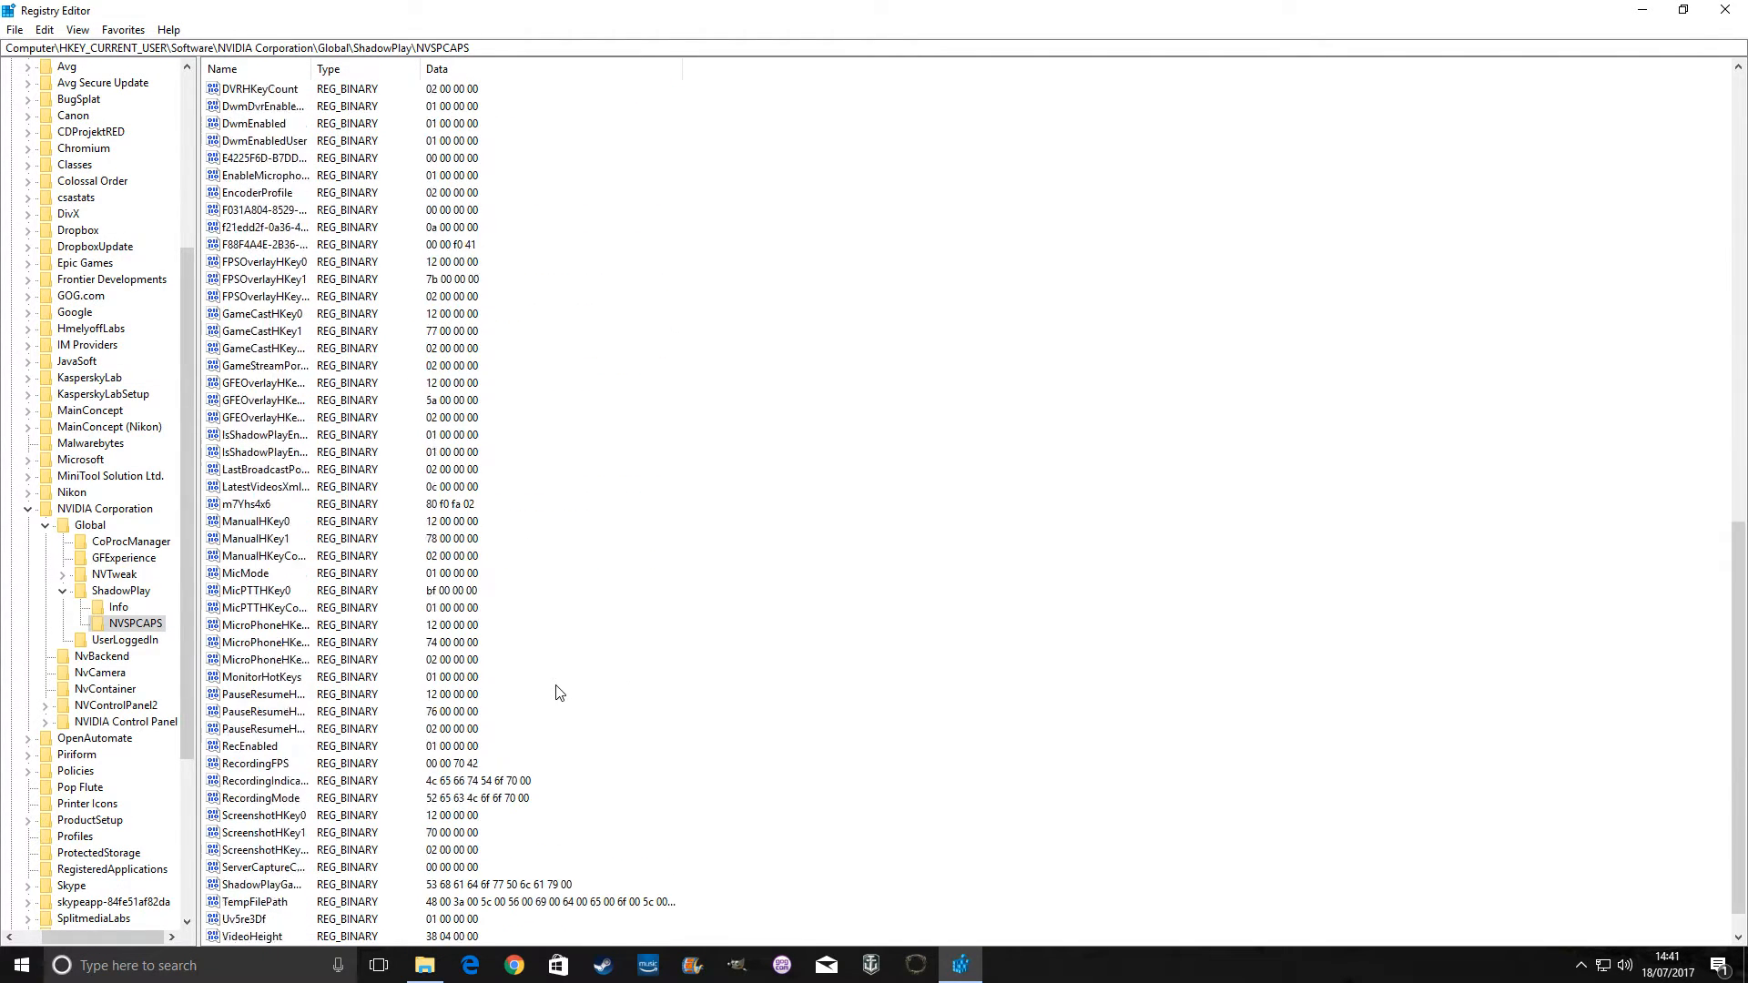
scroll(down, 3)
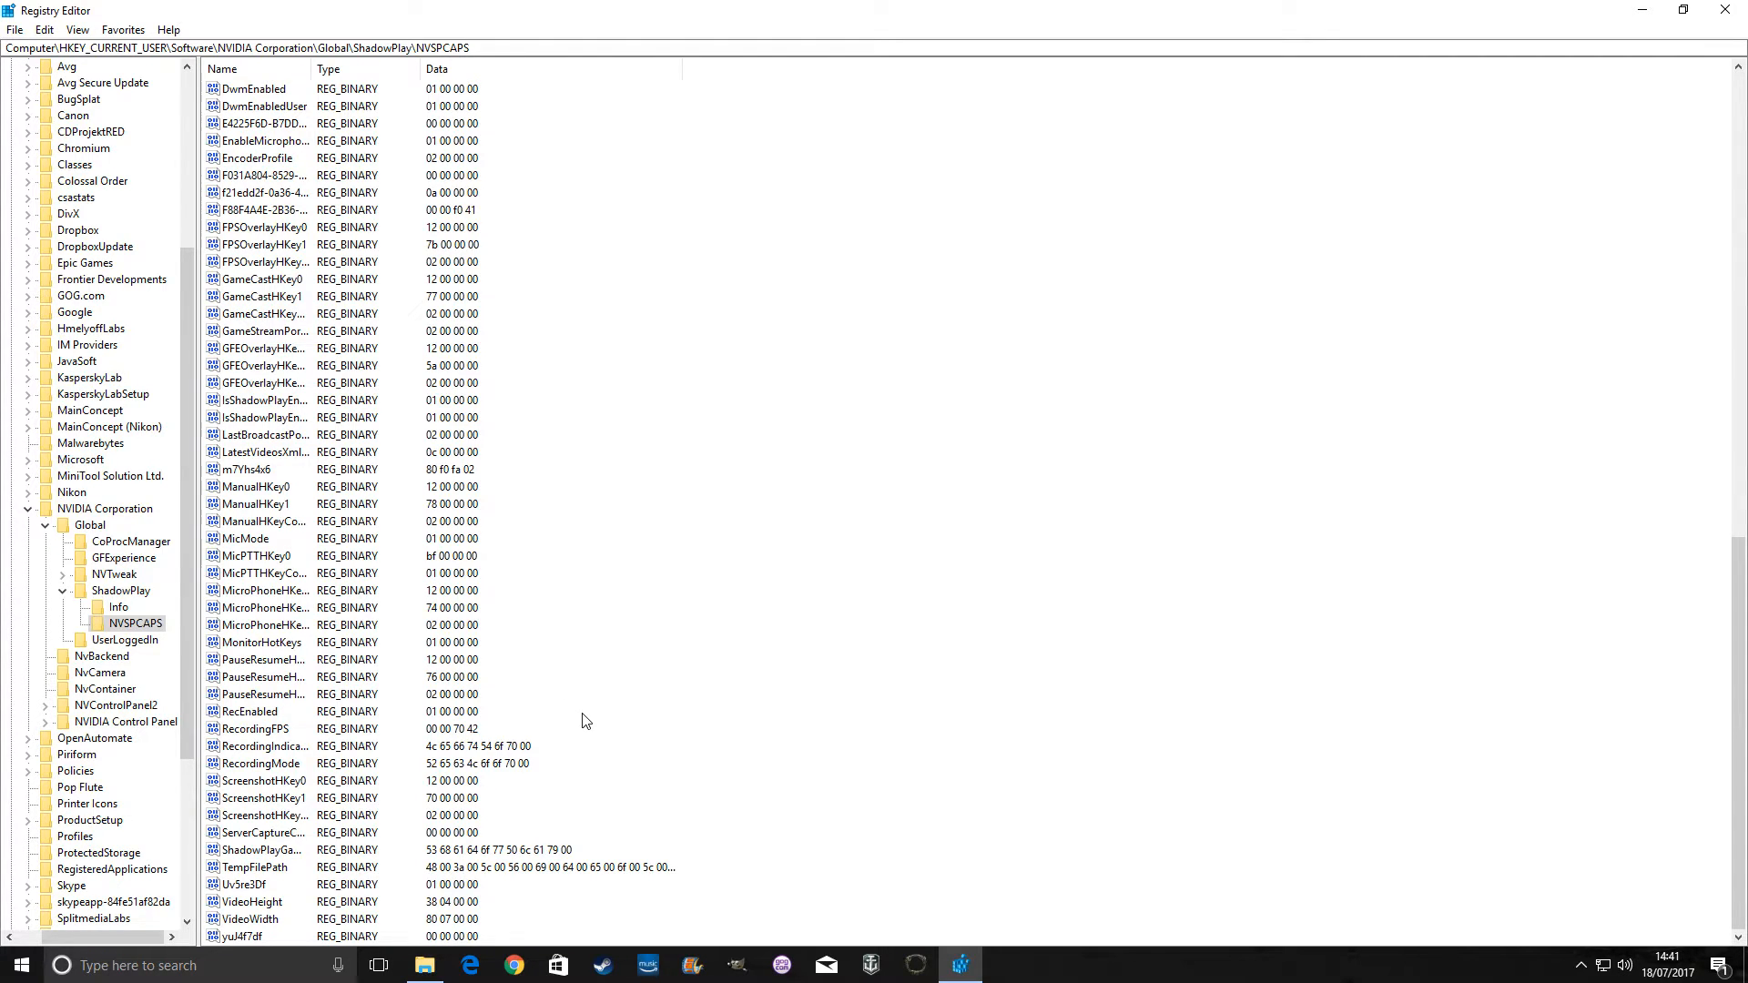
mouse_move(932, 514)
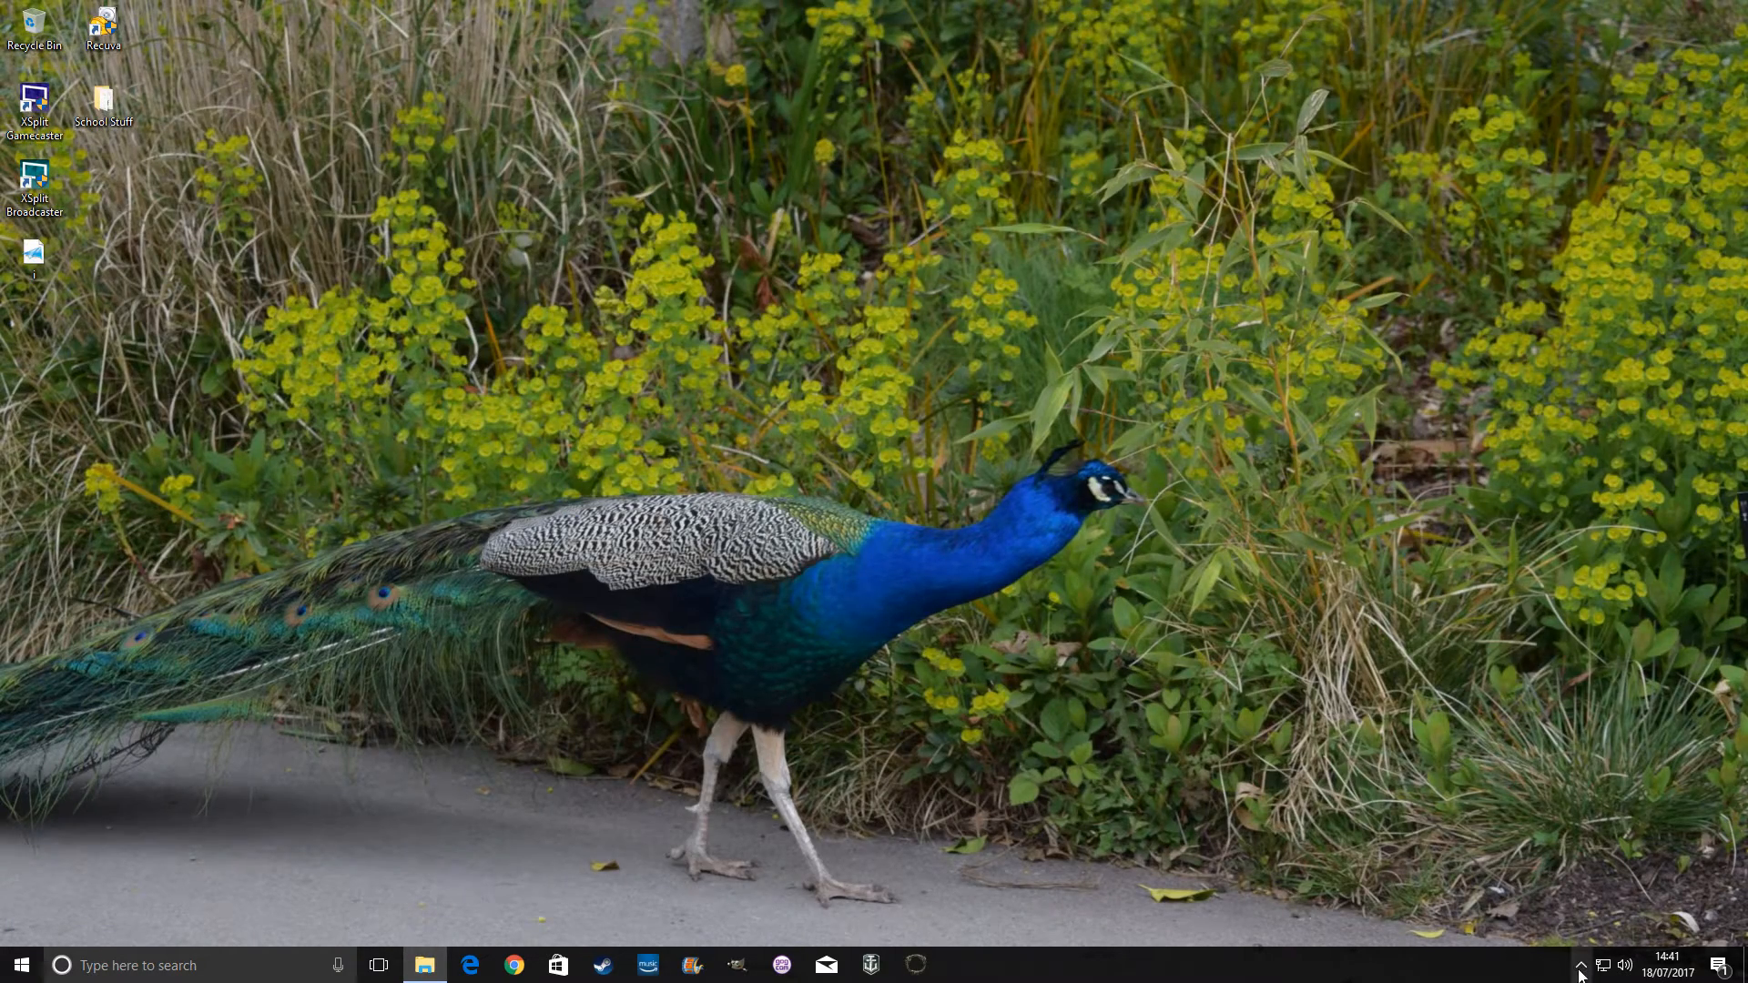
Reopen GeForce Experience from the NVIDIA tray icon and go to General settings
click(1580, 965)
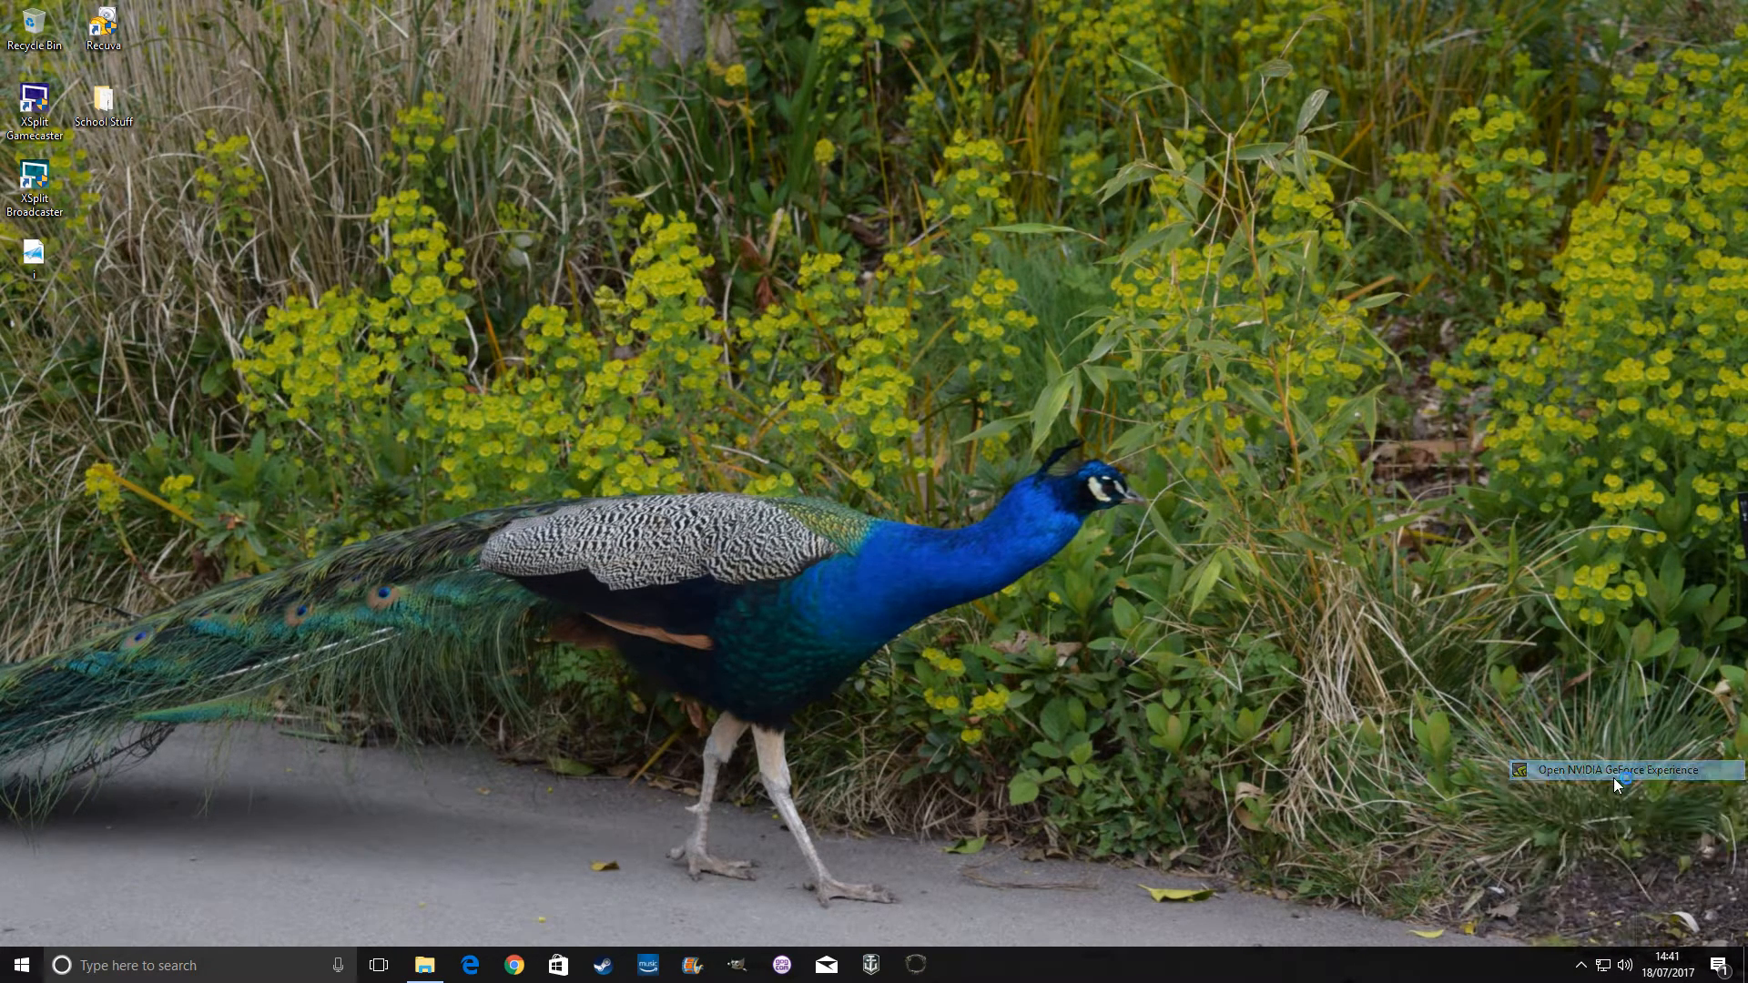
click(1619, 770)
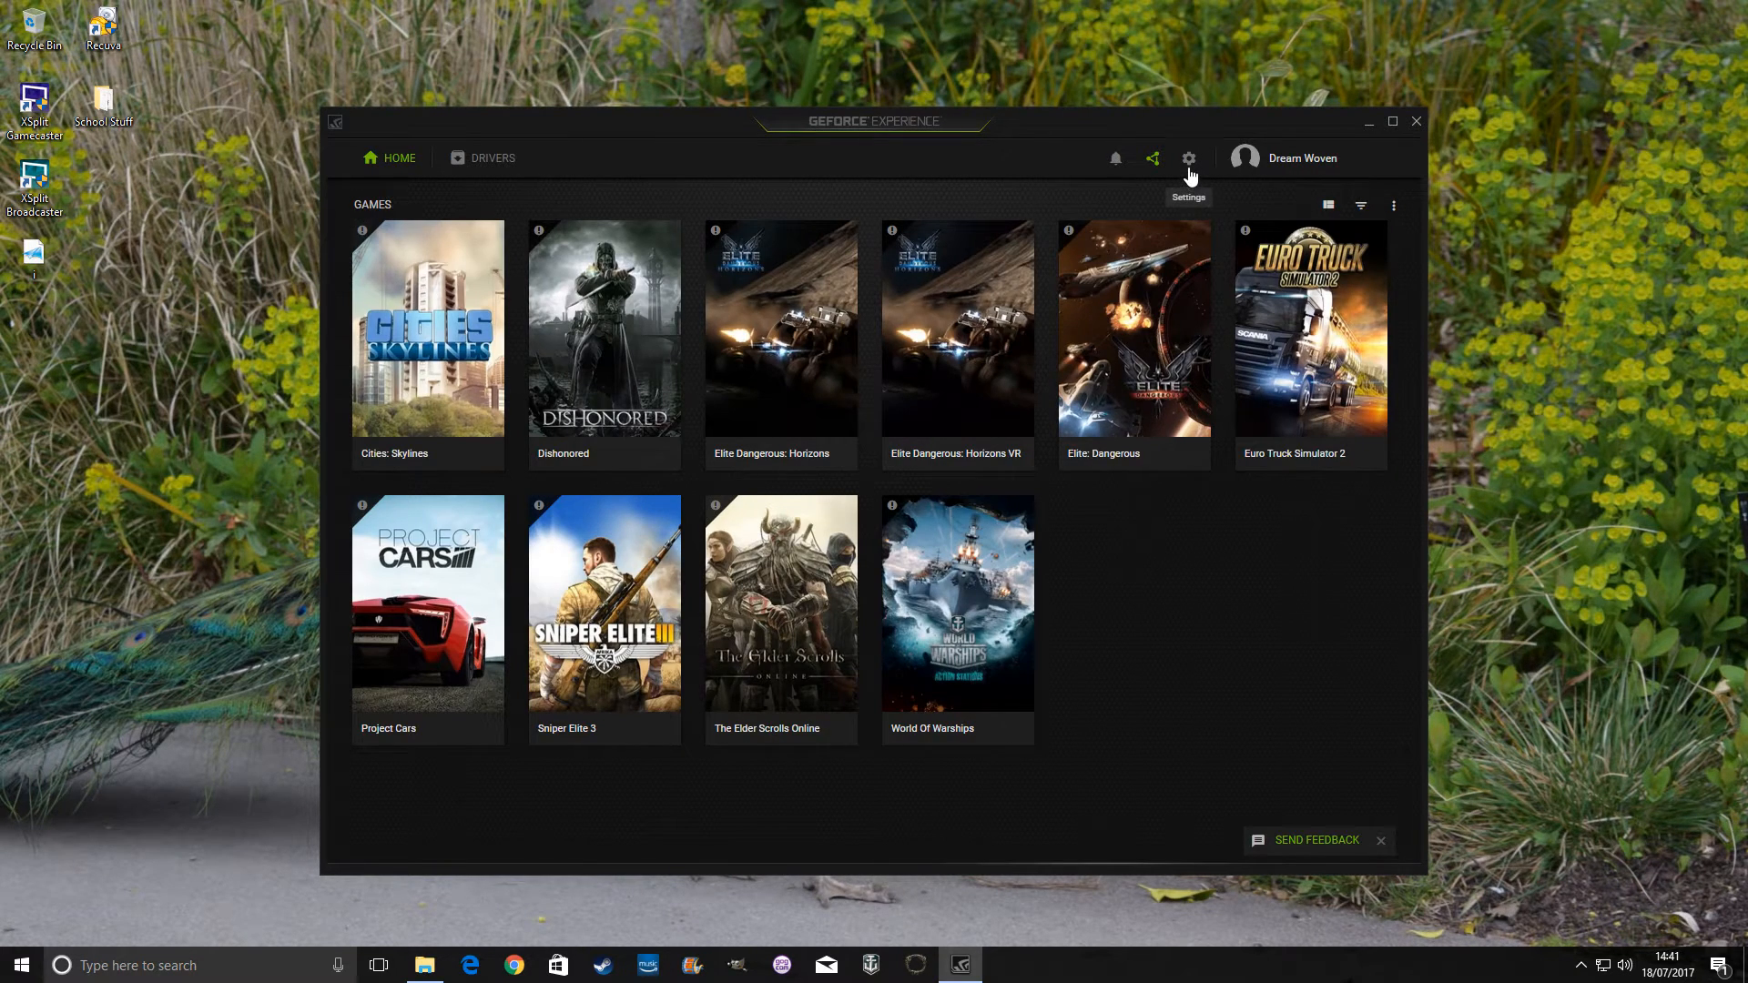
click(1187, 158)
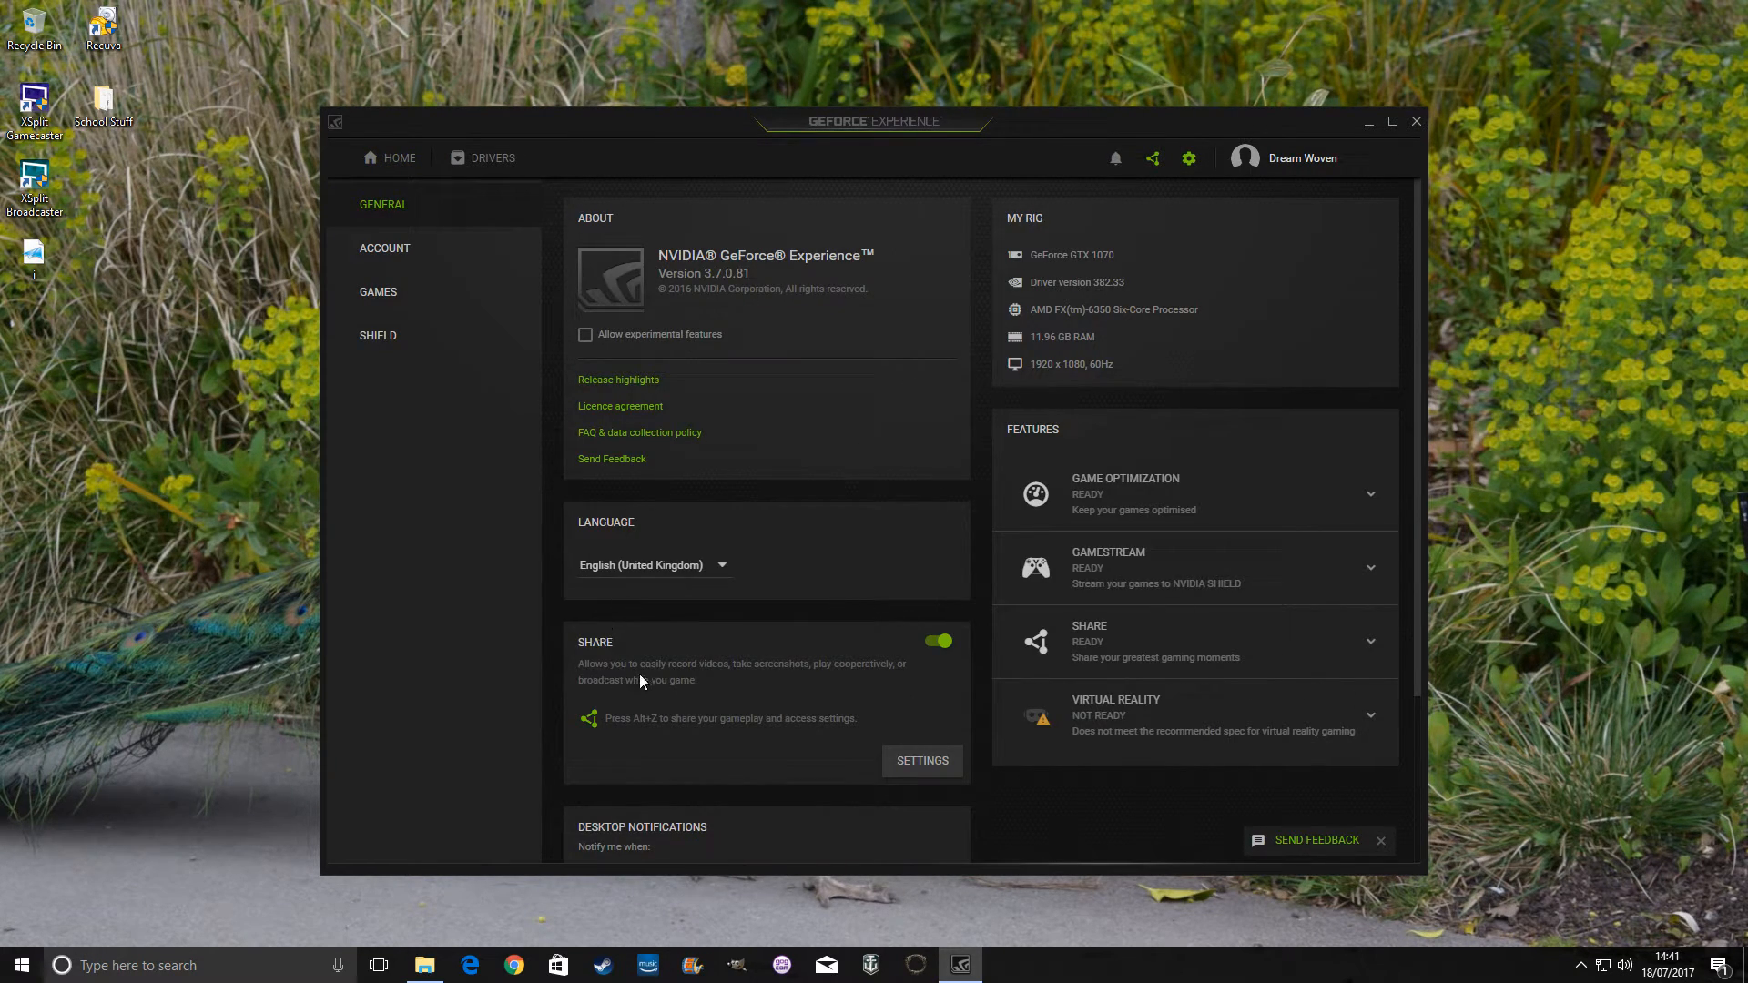
mouse_move(947, 658)
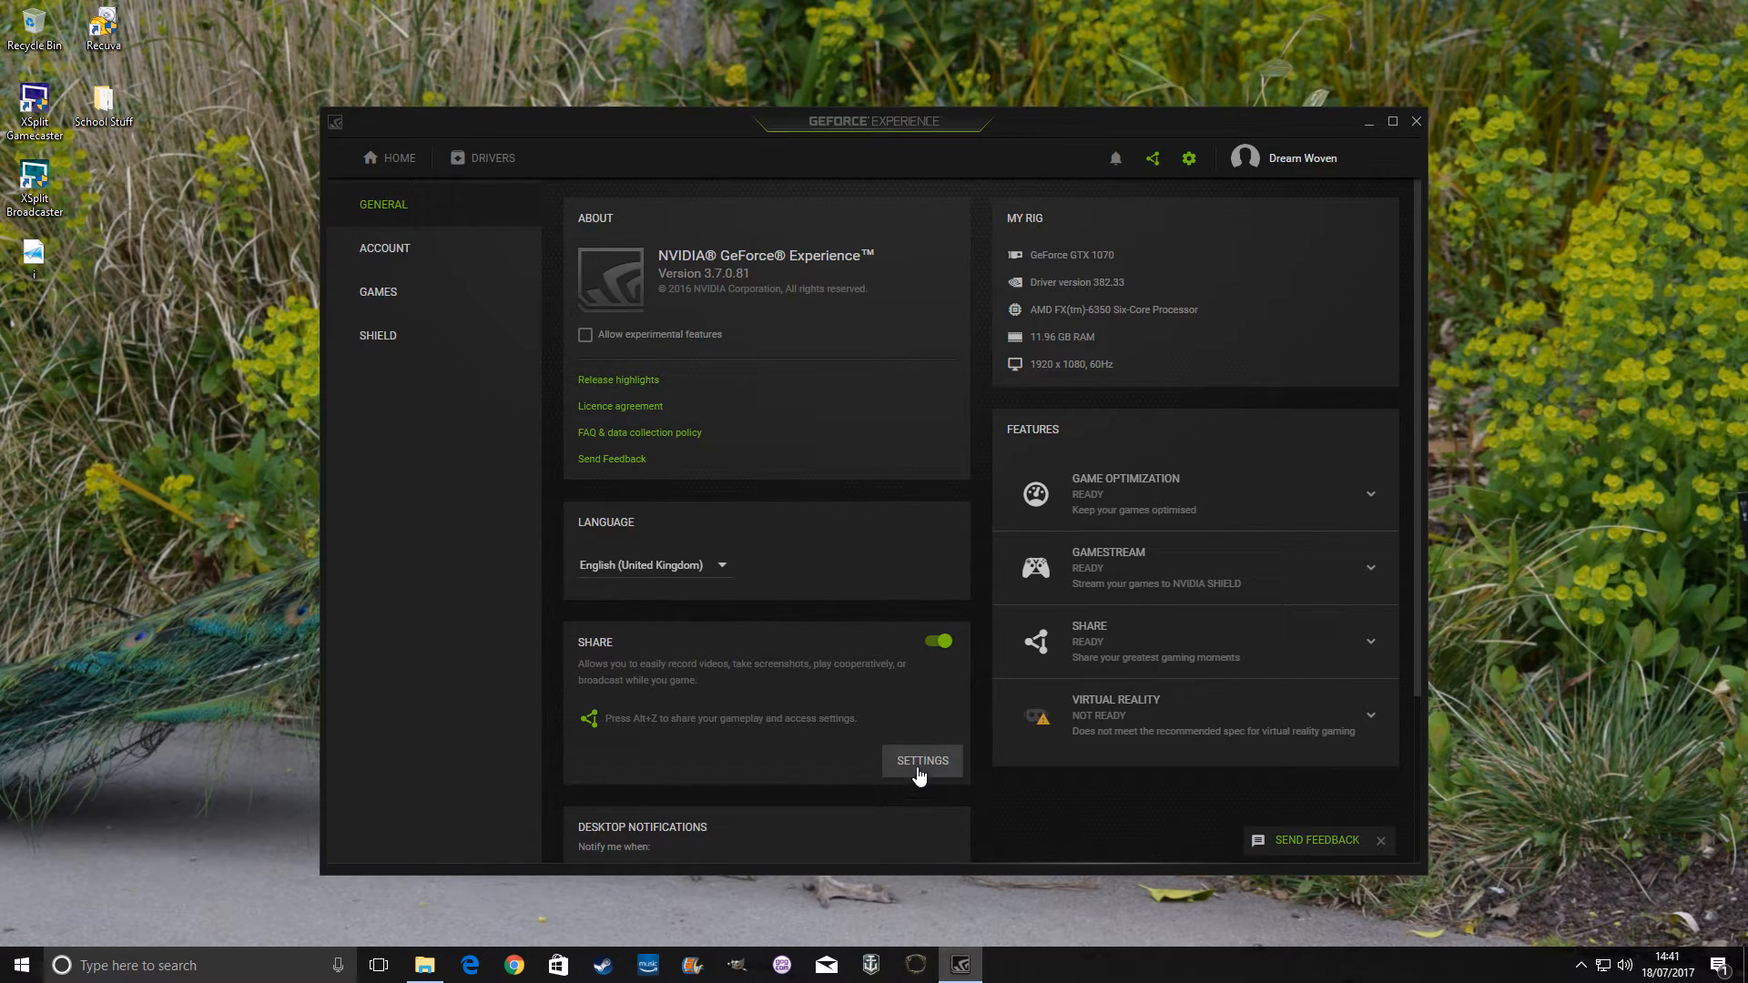
Open Share settings and view Recordings: Temporary files H:\Video\Gaming\Temp\, Videos H:\Video\Gaming
click(921, 761)
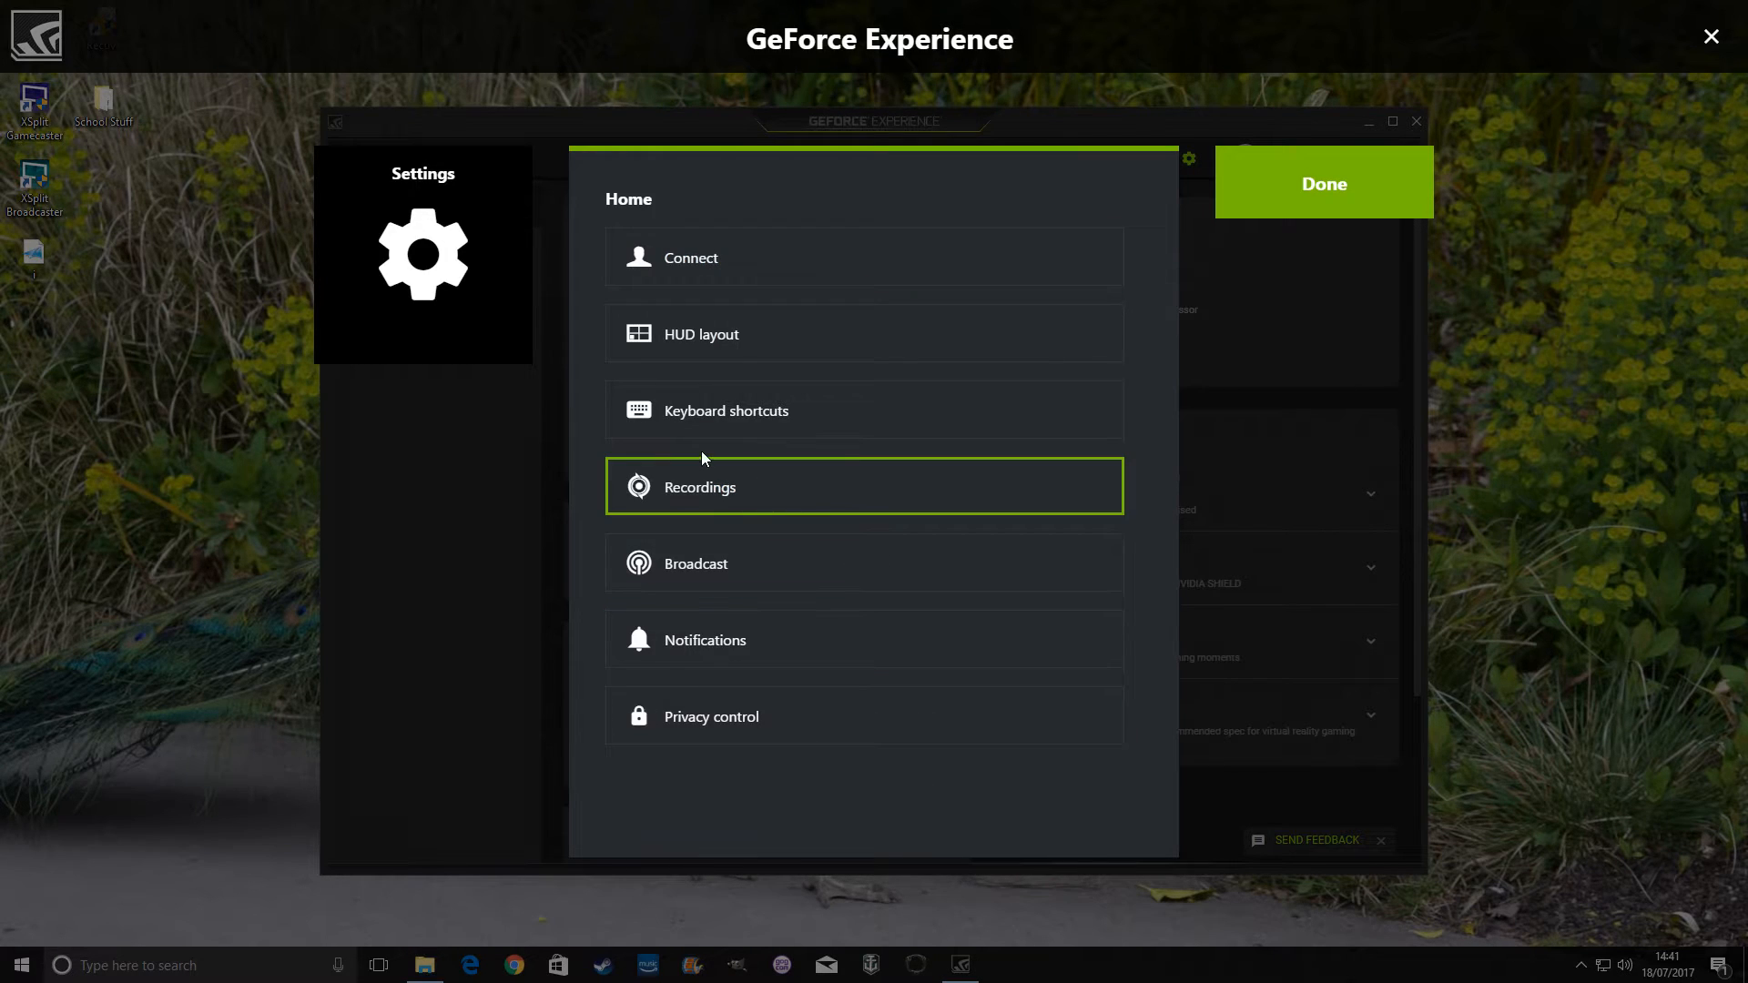
click(863, 487)
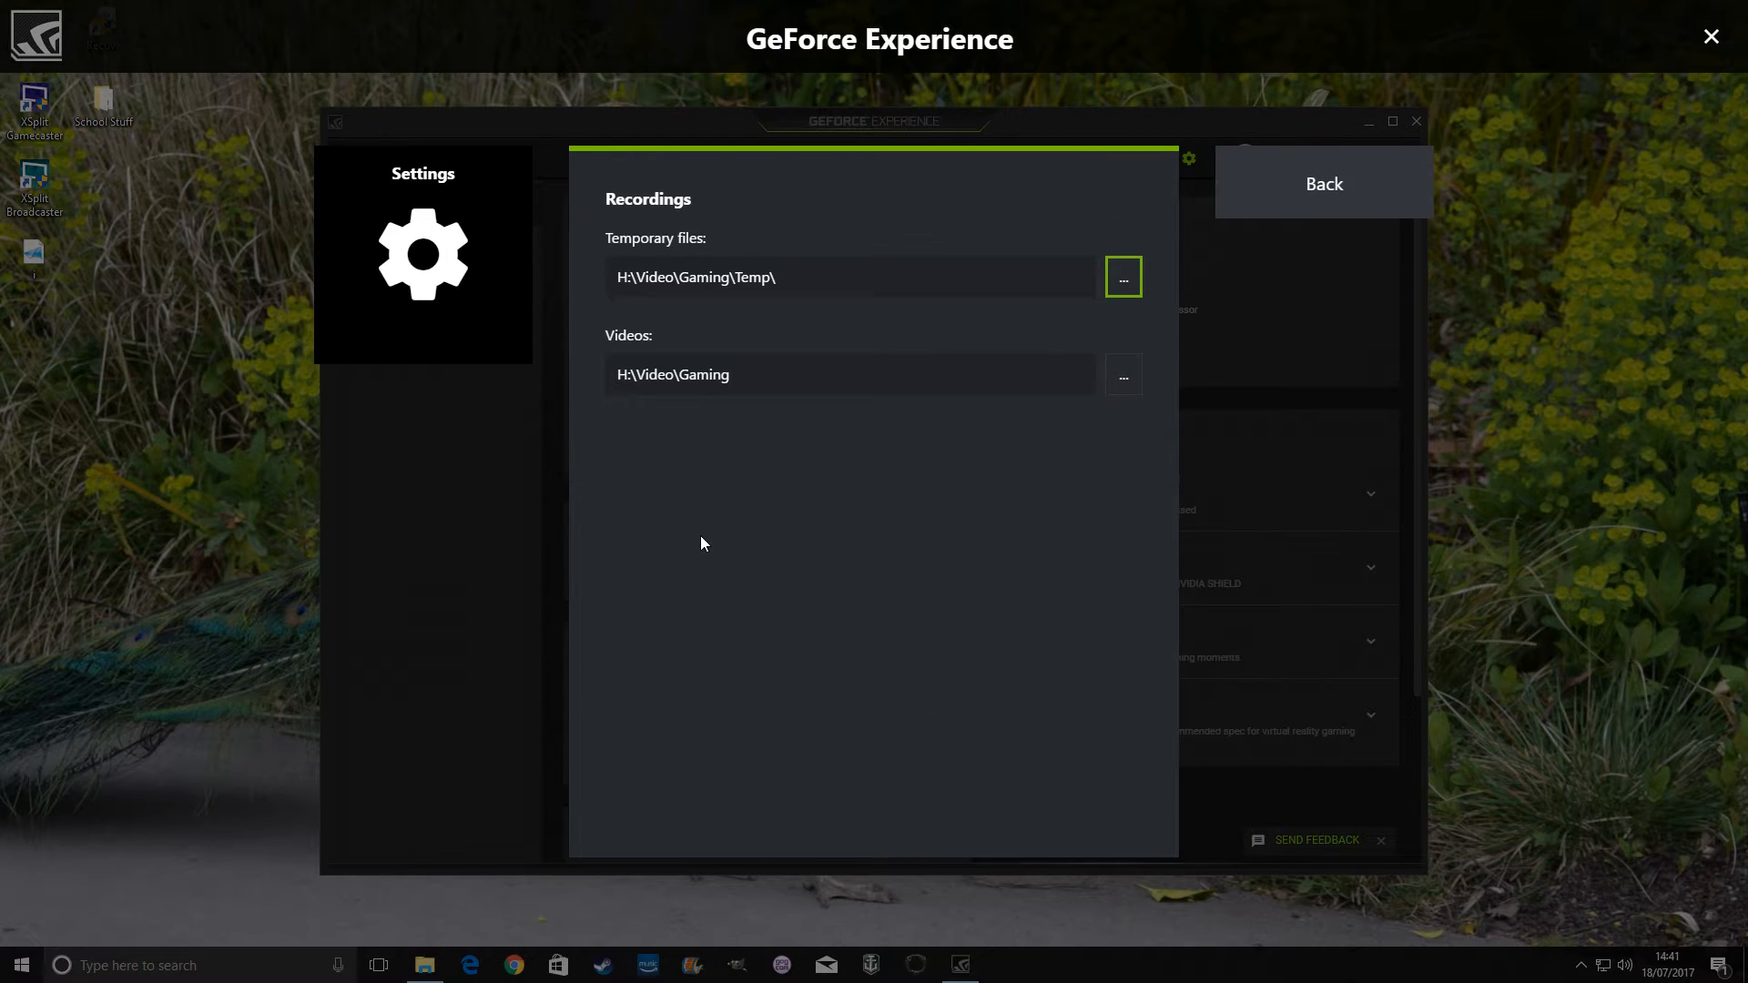
mouse_move(766, 373)
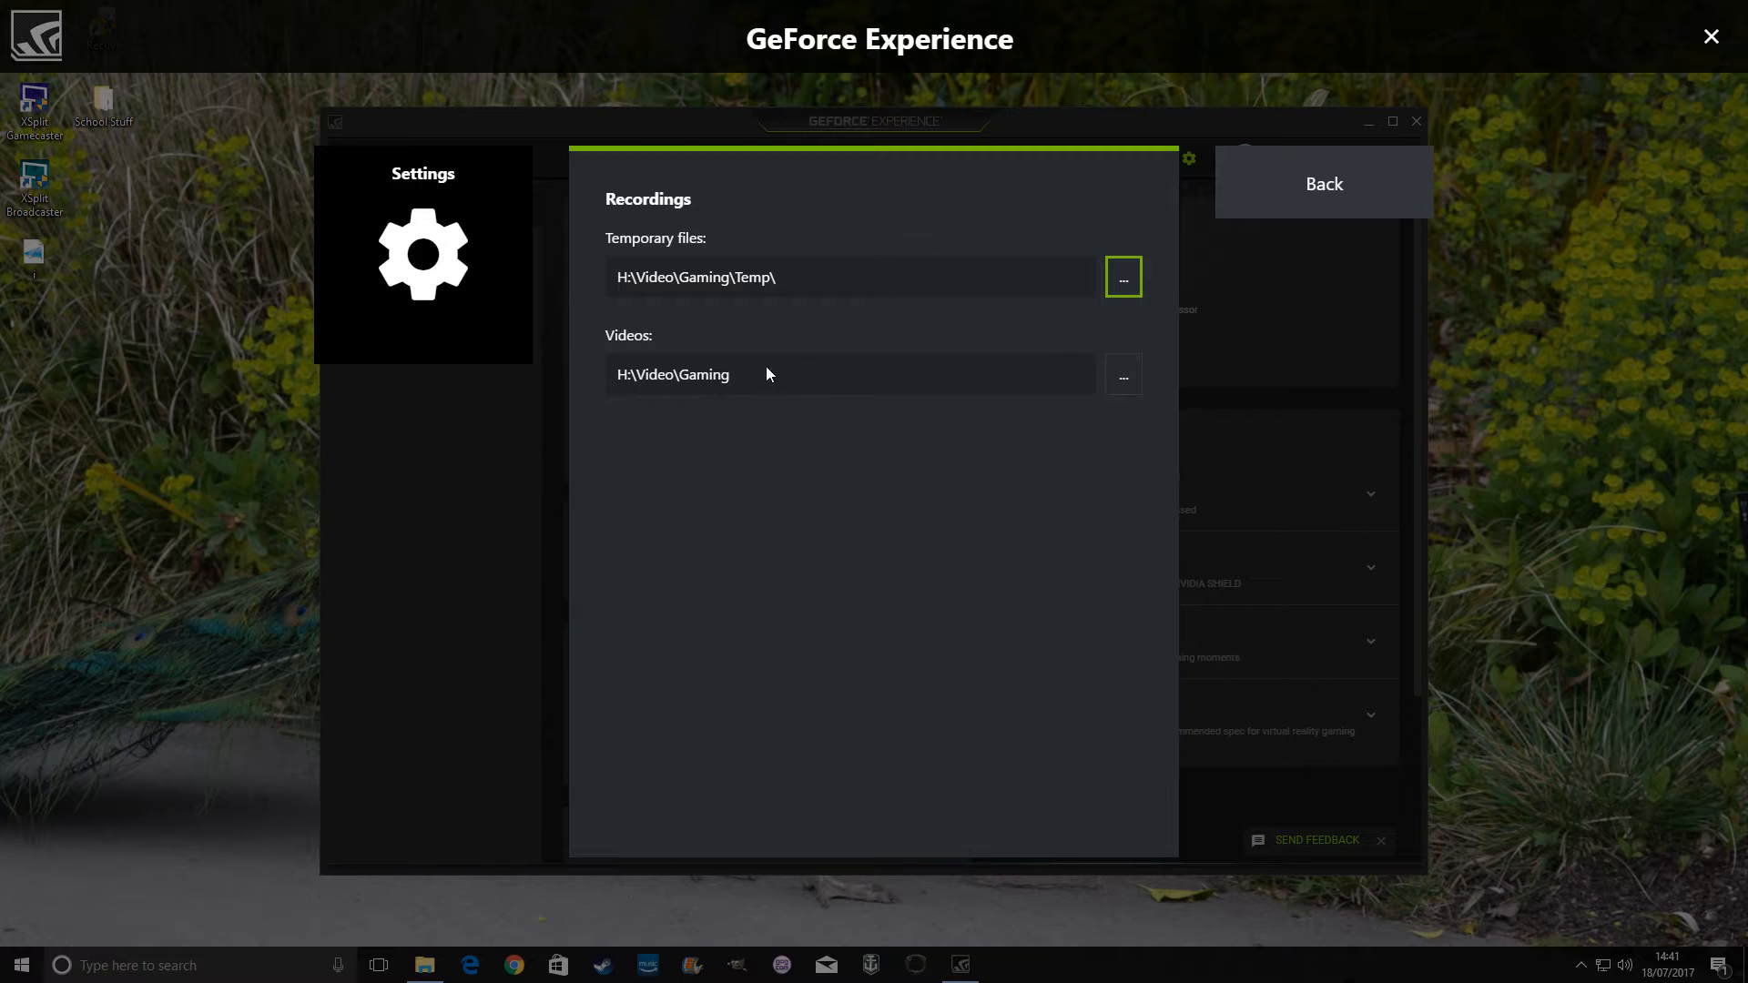
mouse_move(822, 312)
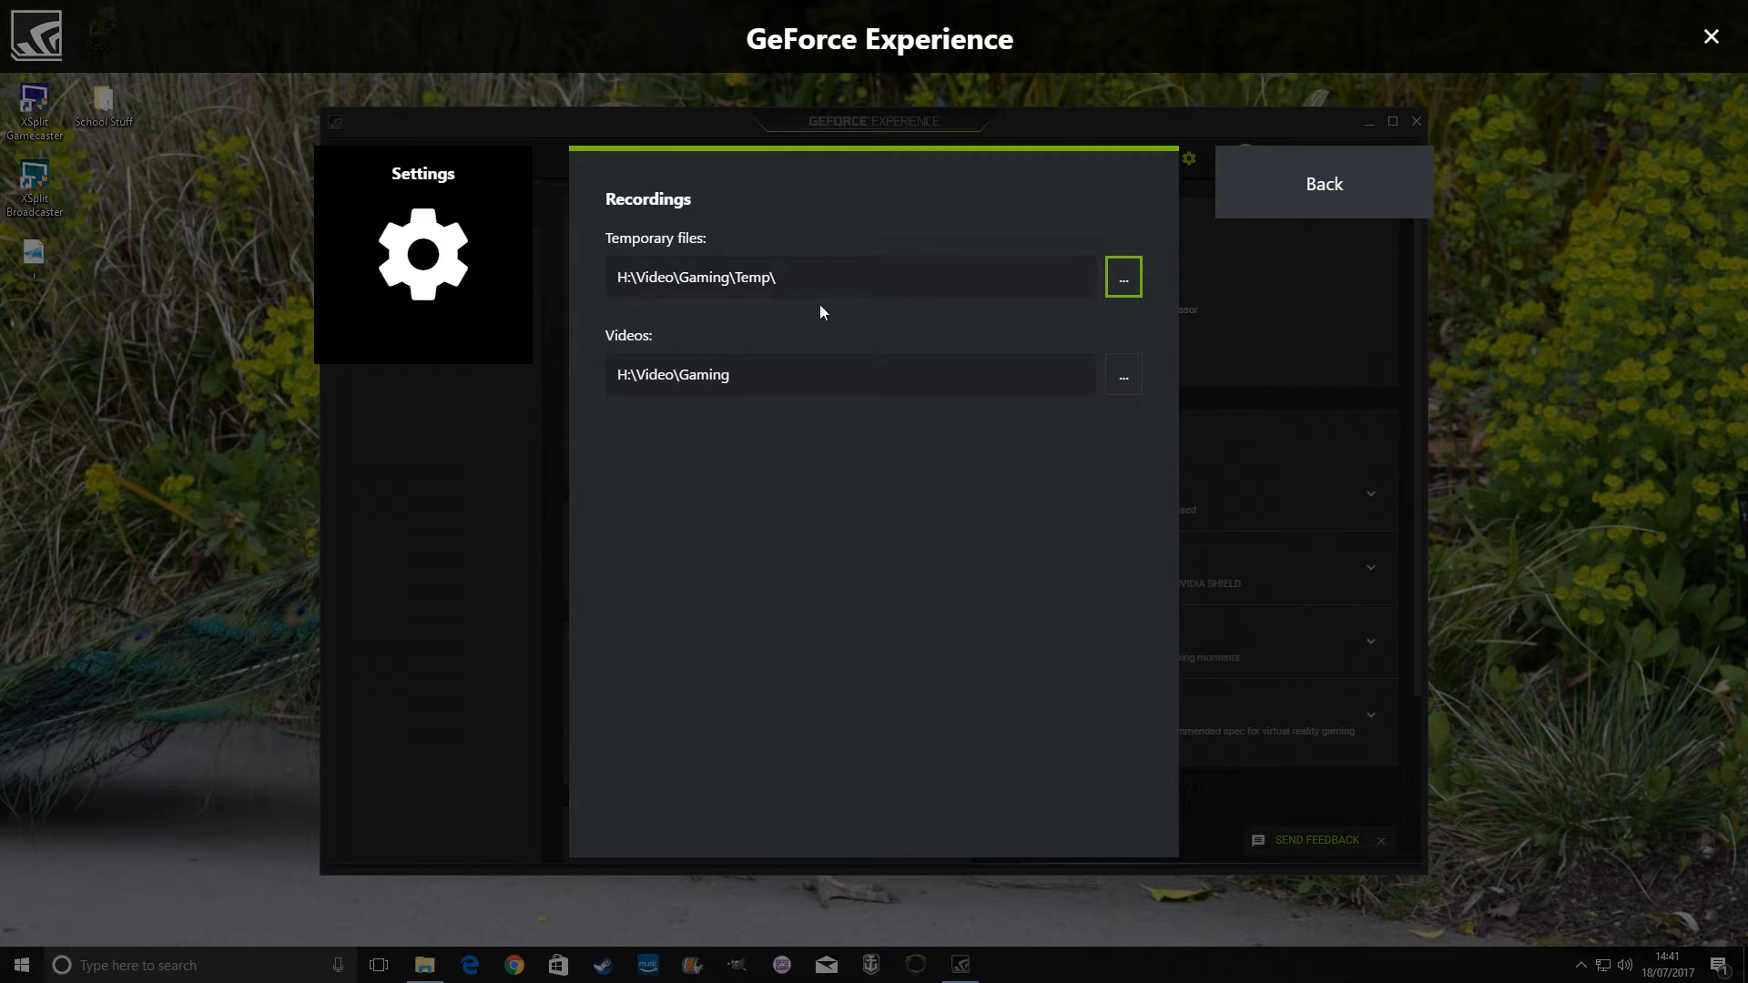
mouse_move(737, 385)
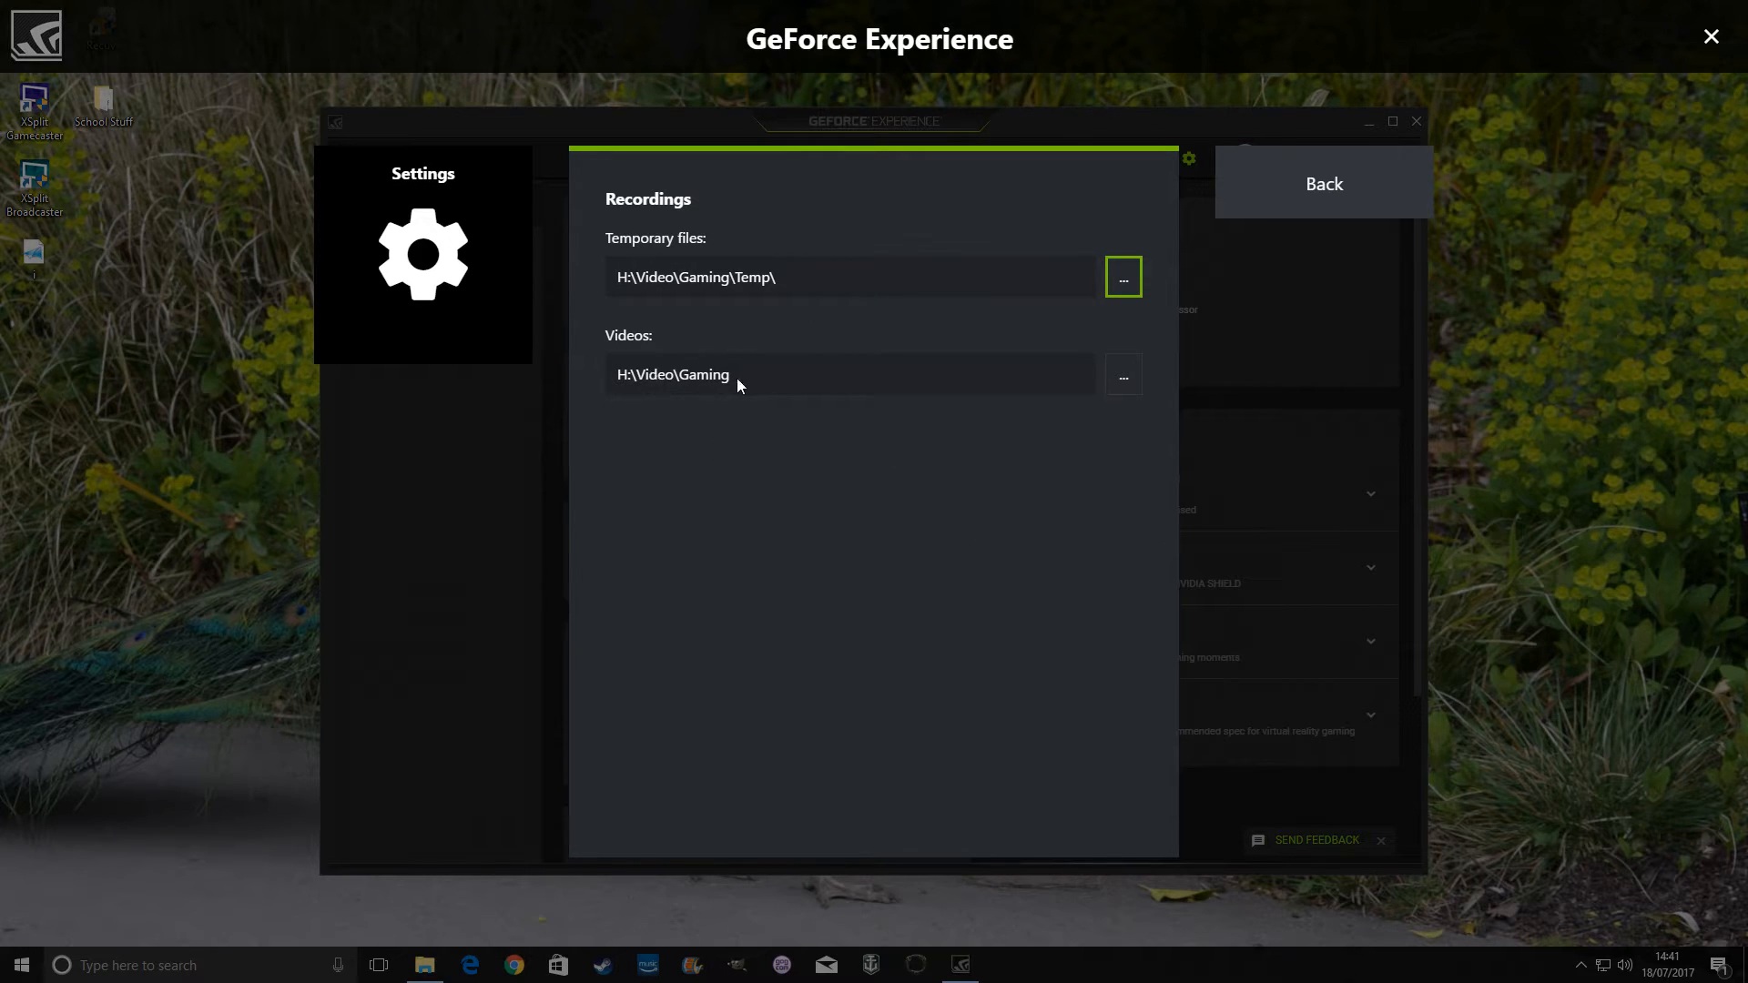
mouse_move(686, 436)
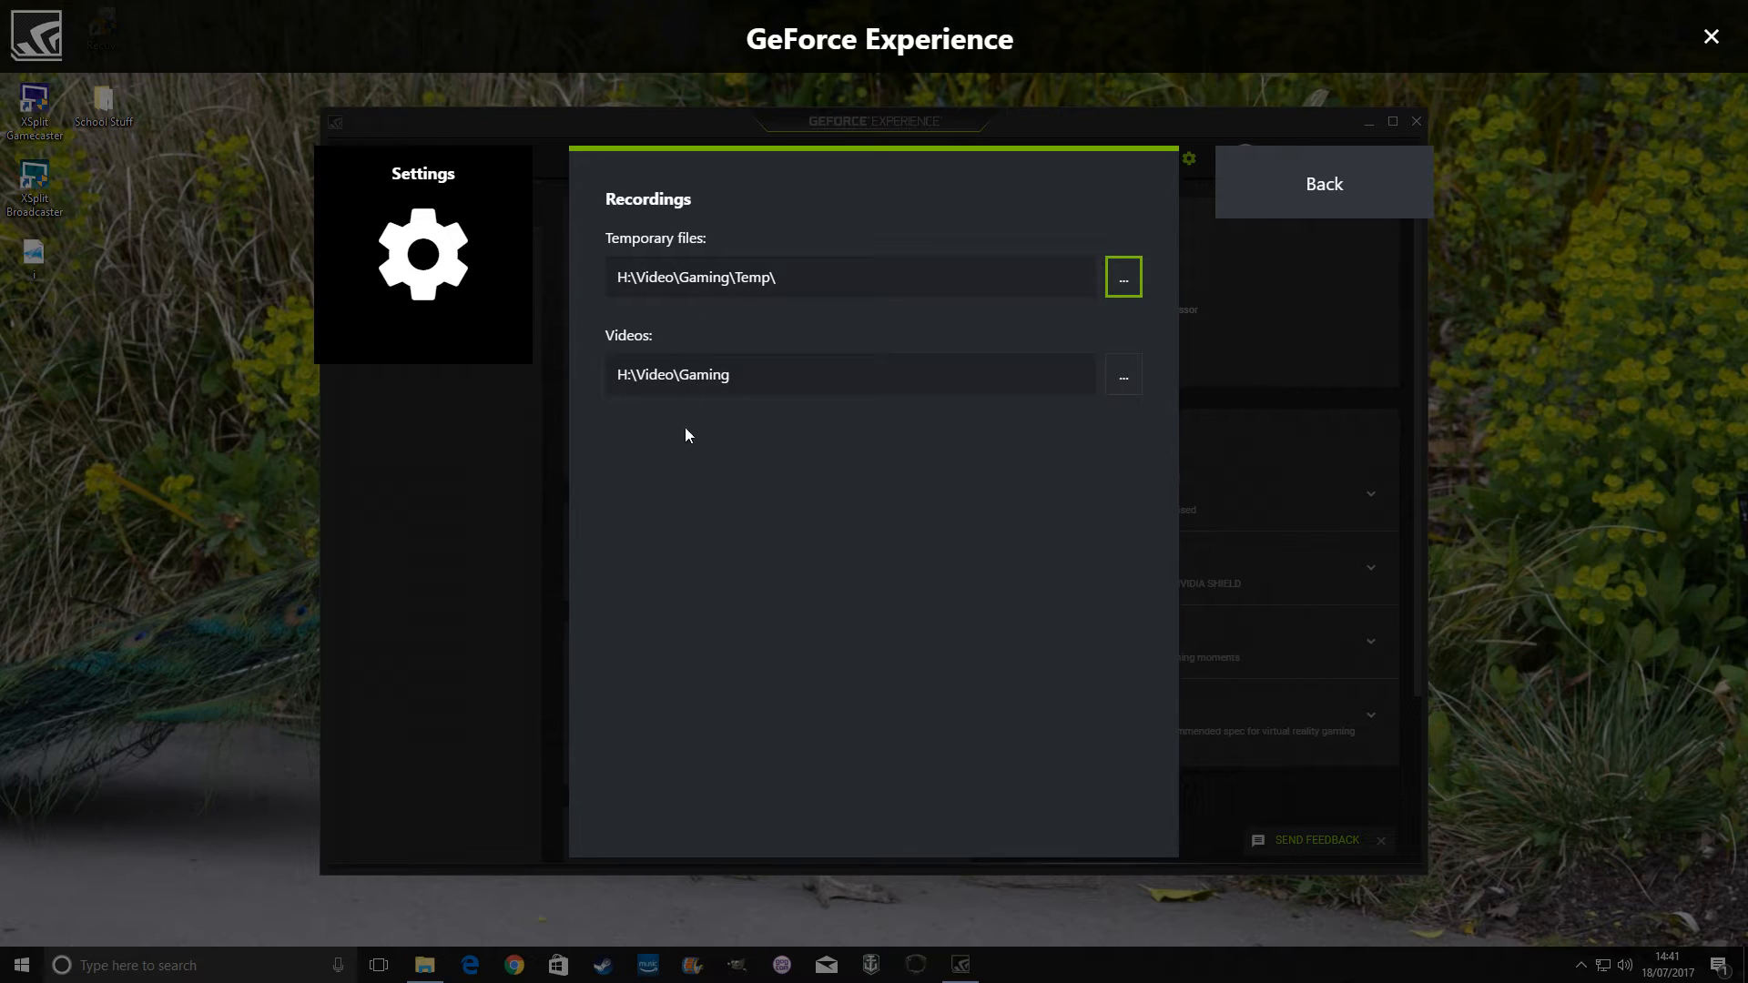
mouse_move(712, 382)
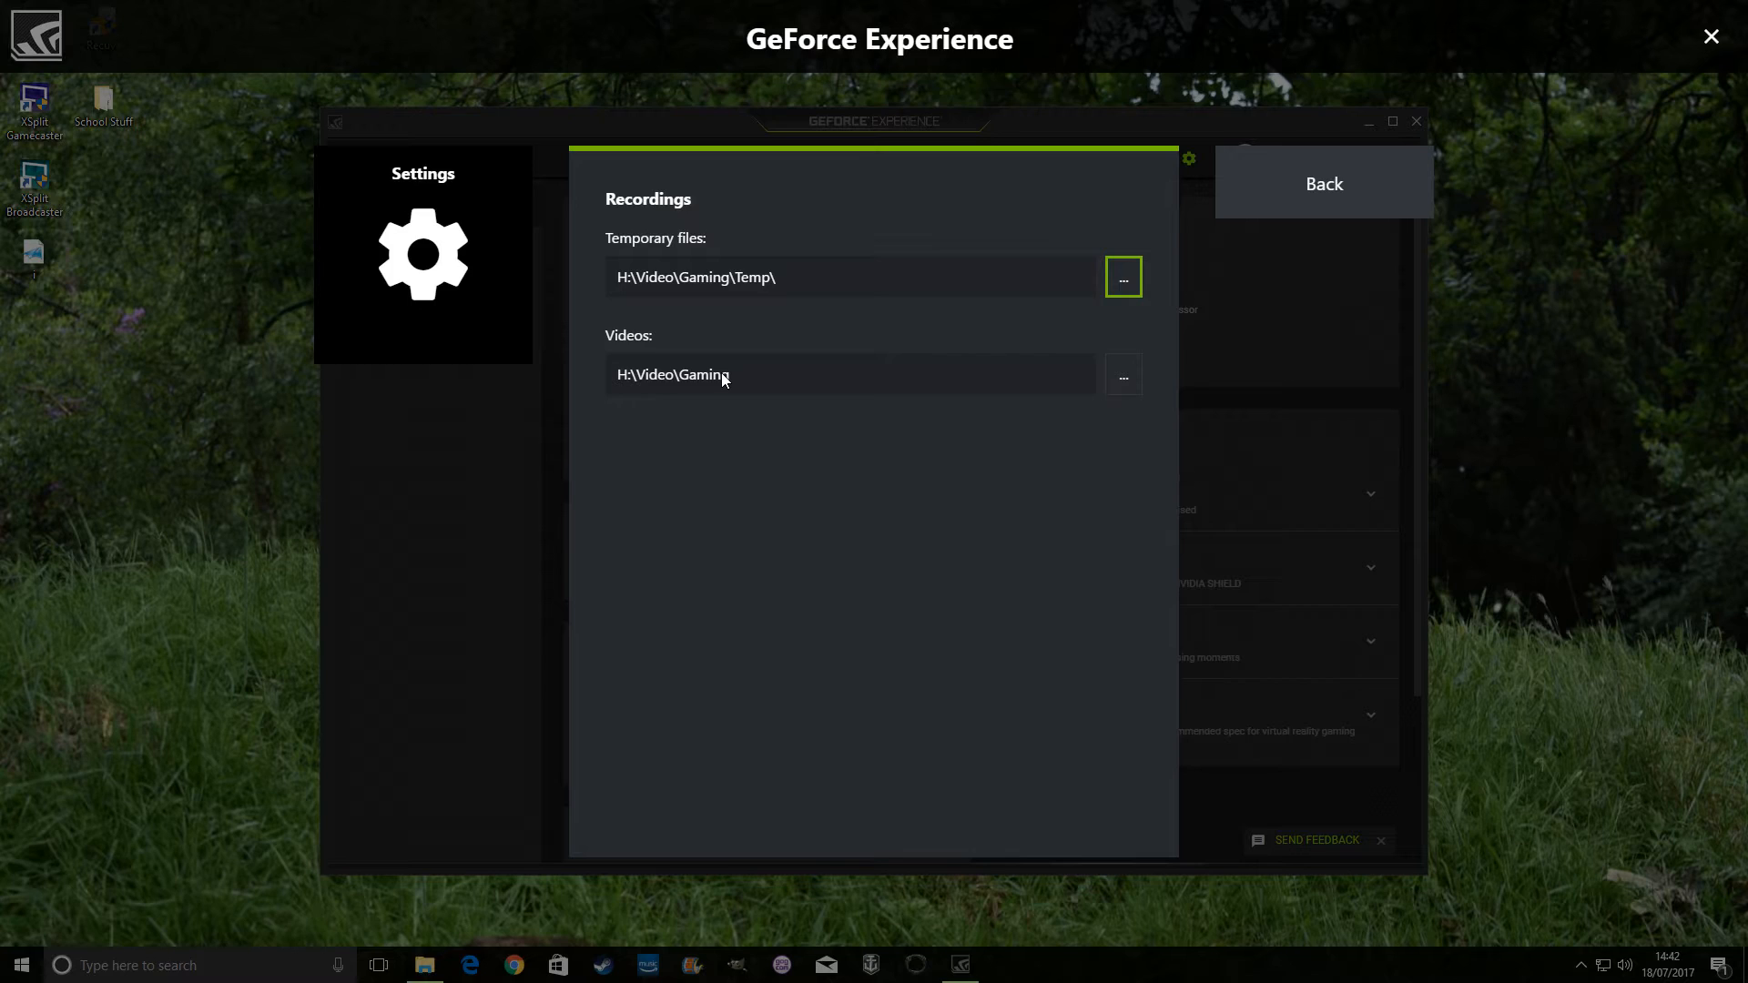
mouse_move(821, 302)
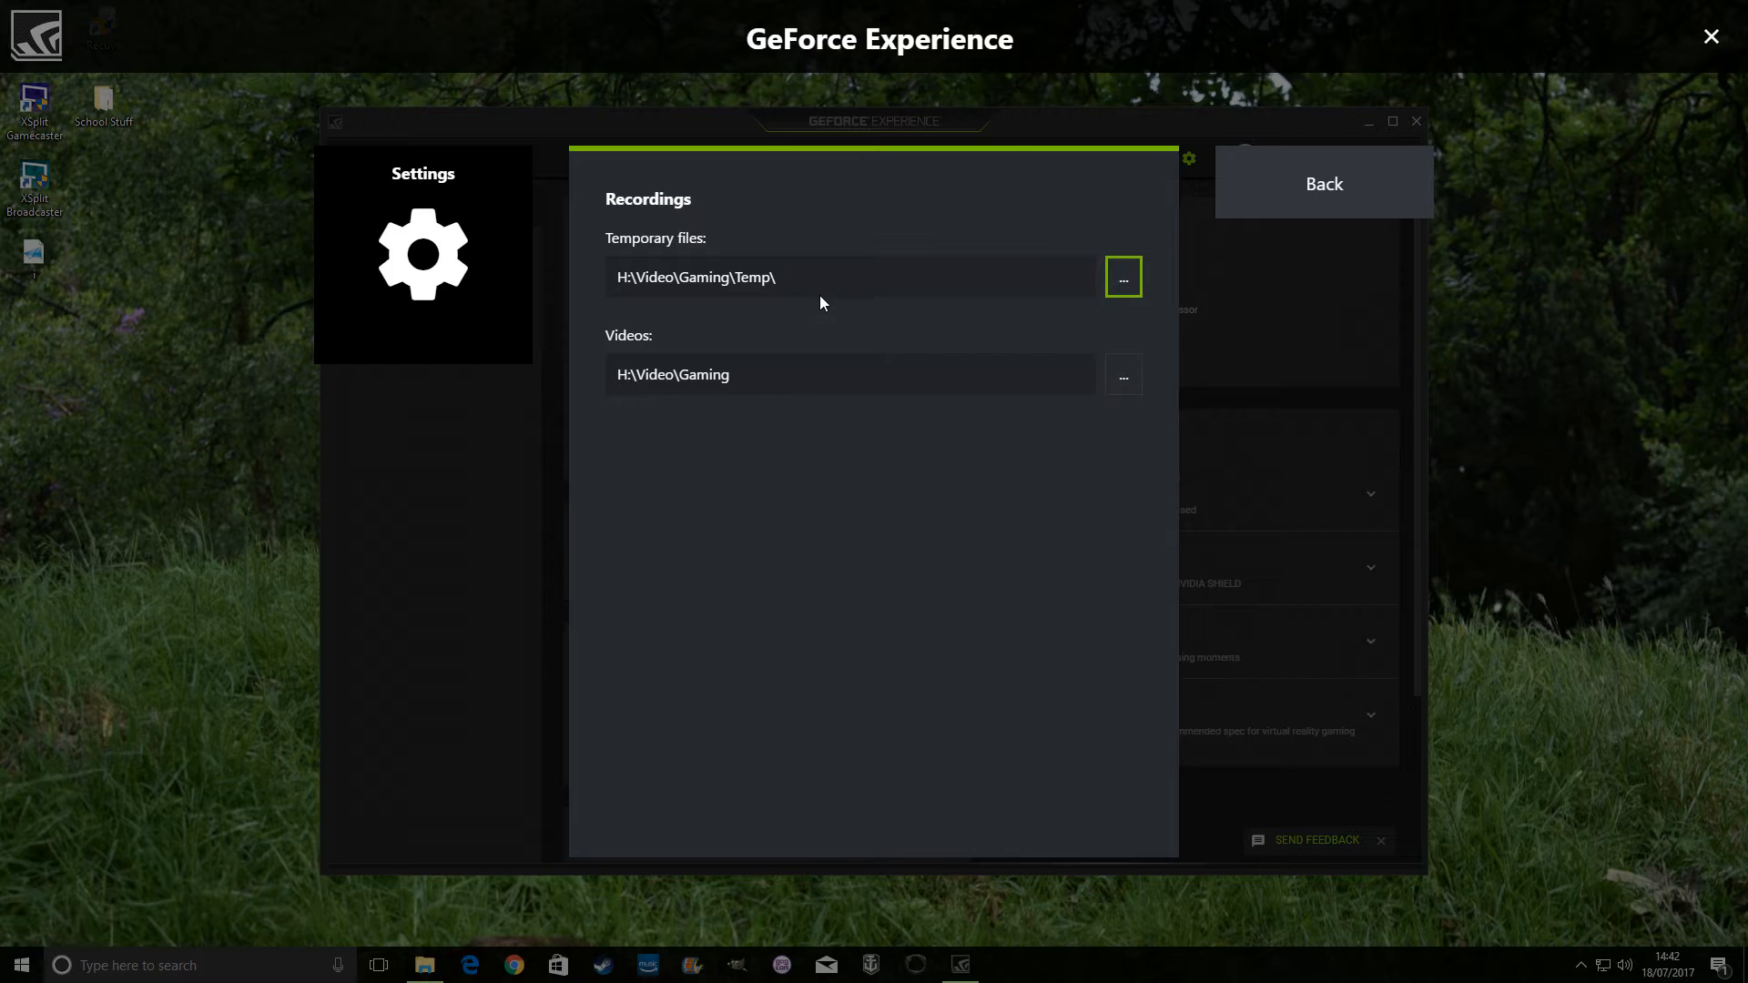
mouse_move(731, 414)
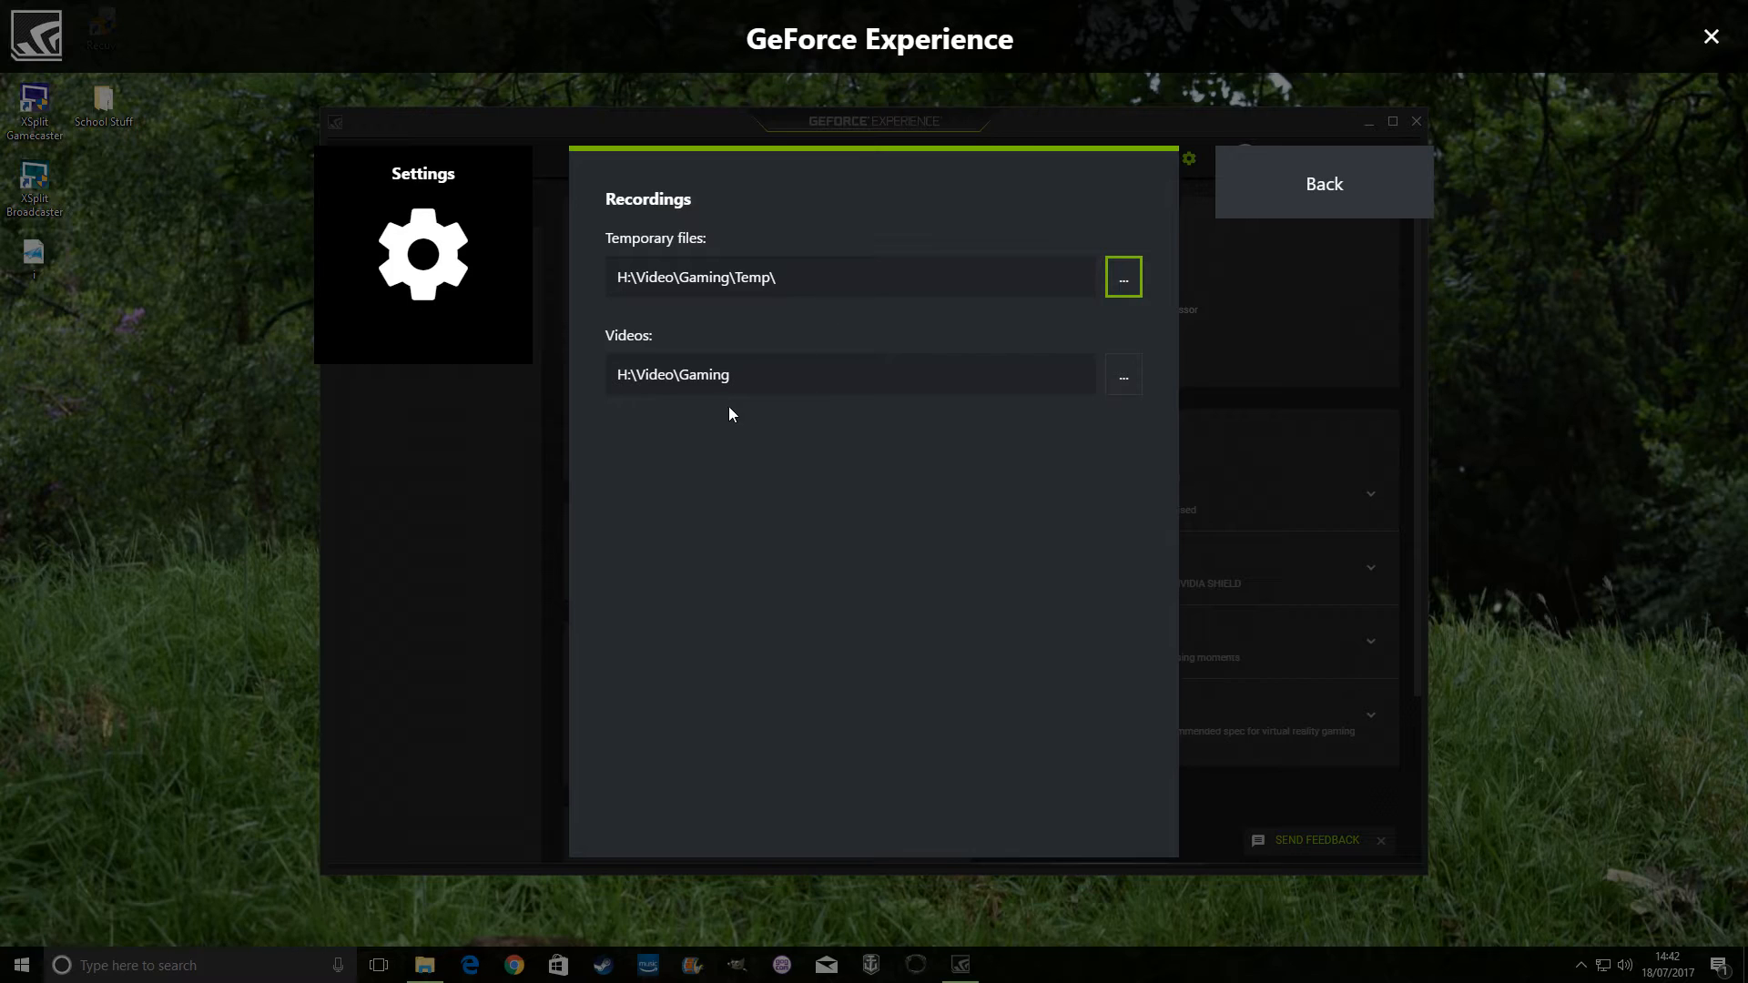
mouse_move(746, 444)
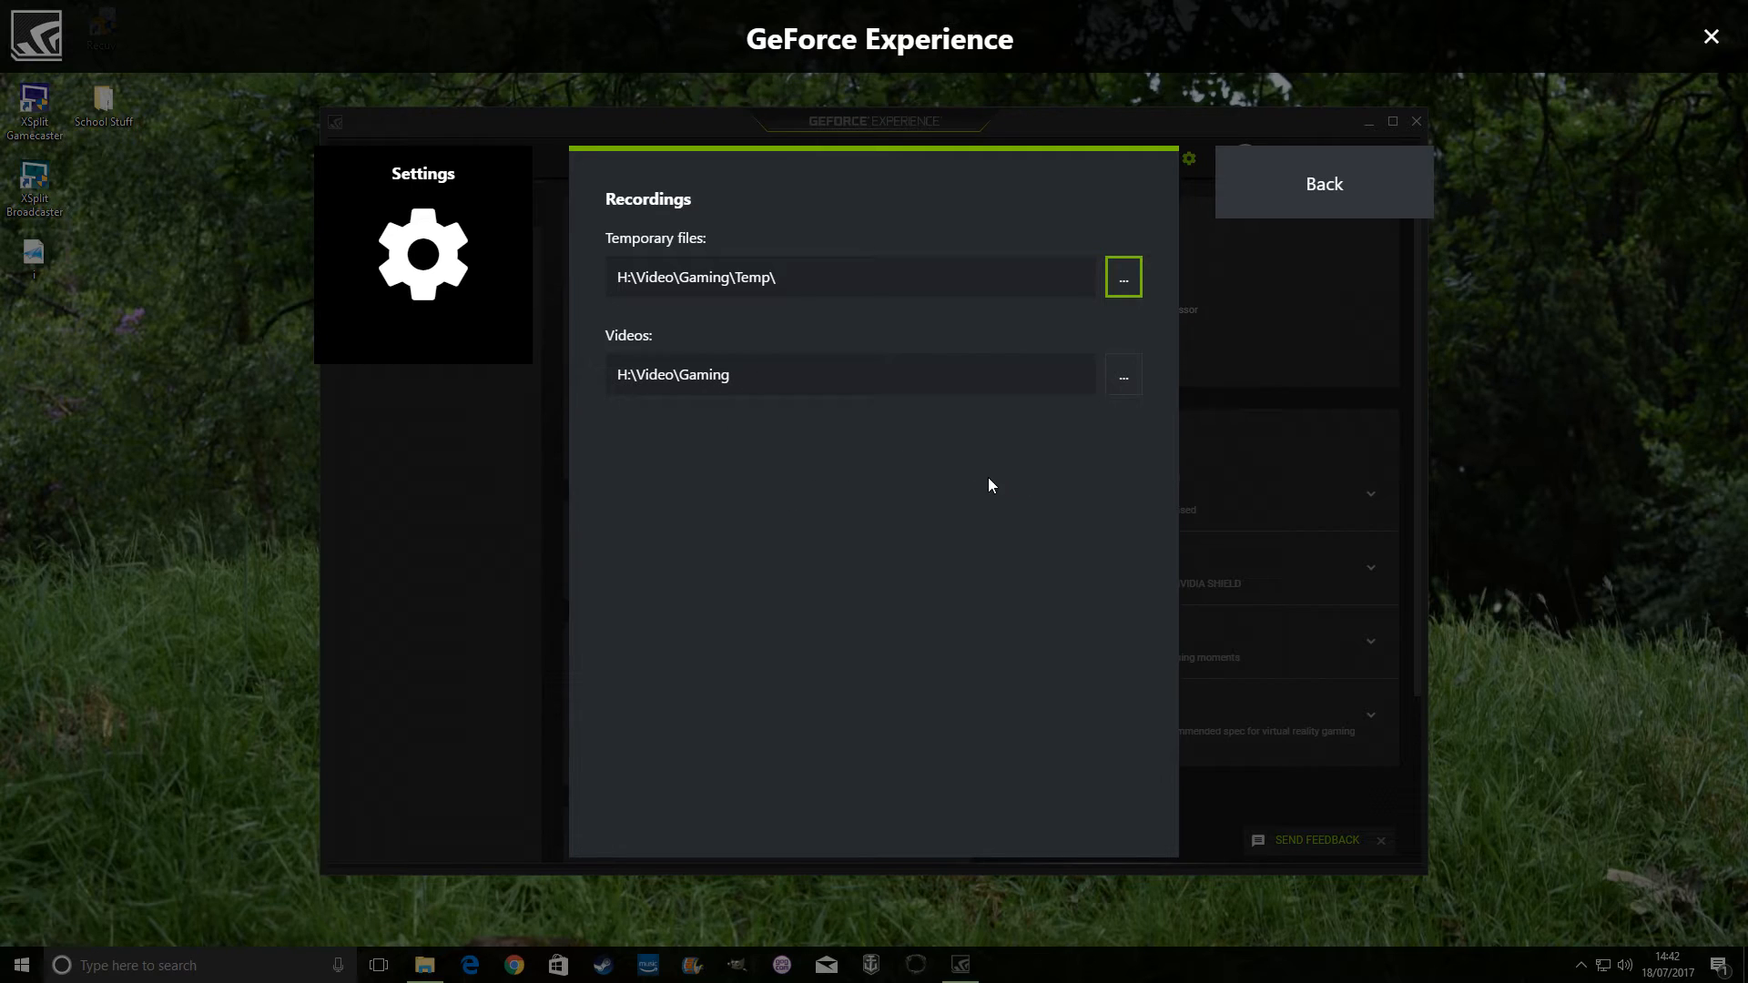
mouse_move(995, 483)
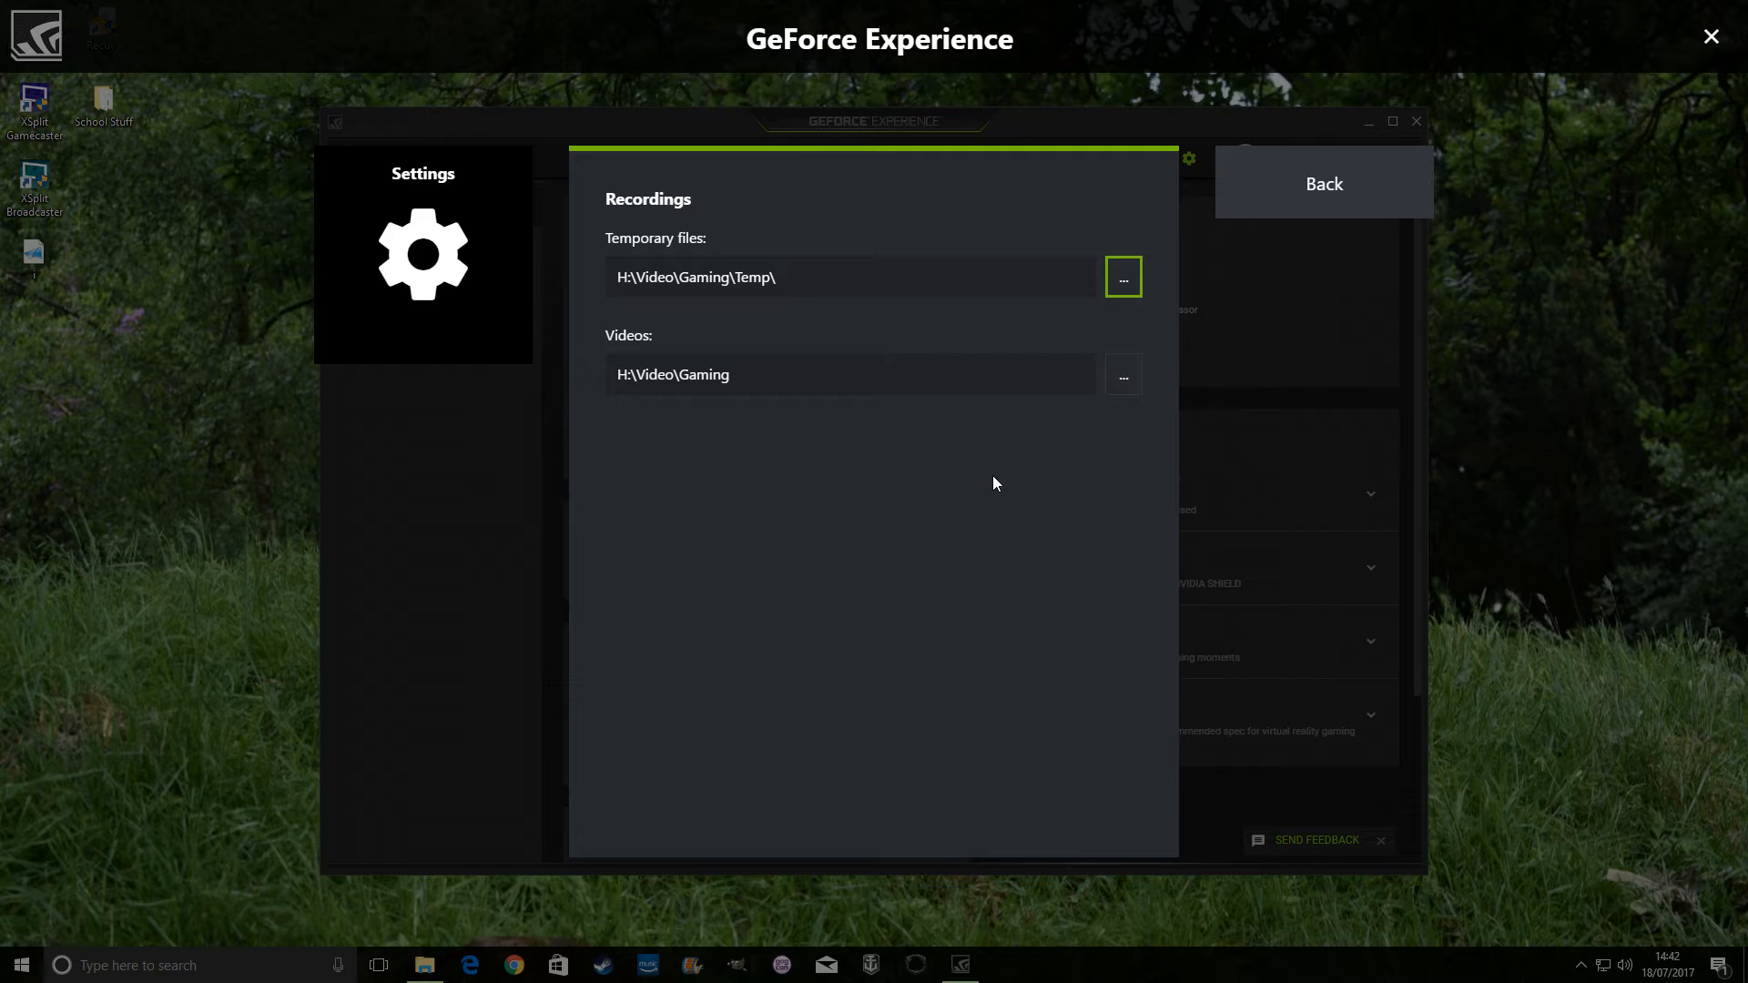
mouse_move(1013, 482)
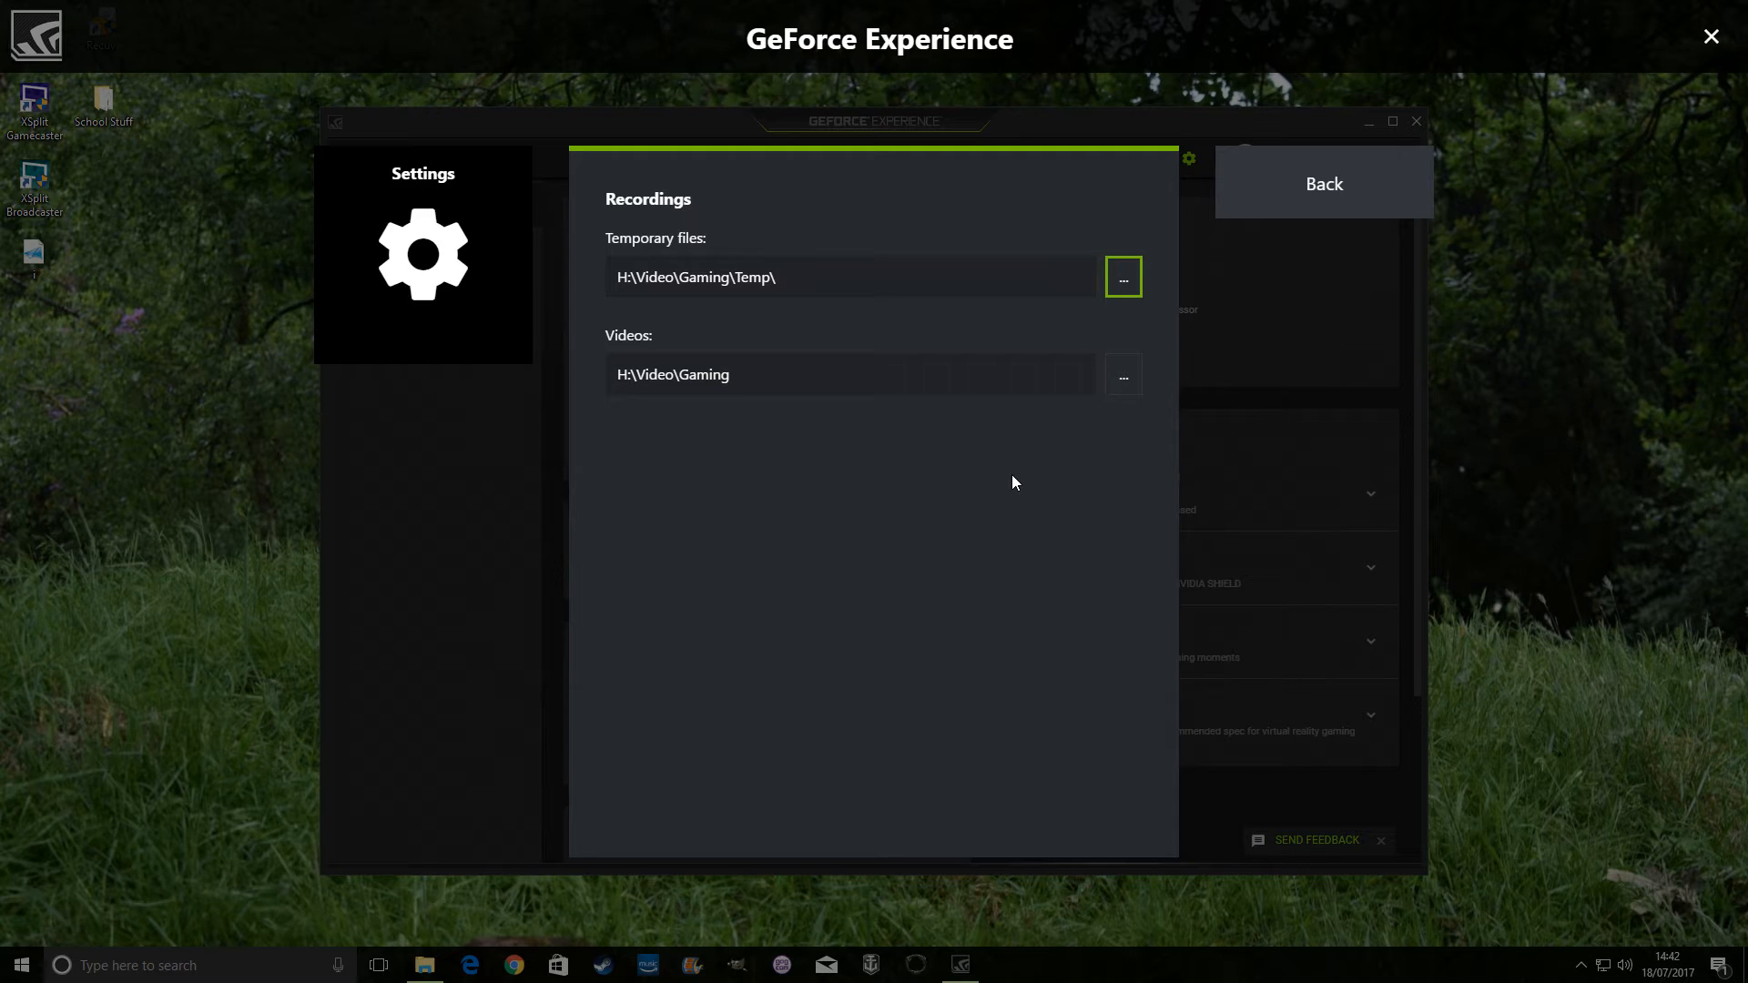
mouse_move(1127, 412)
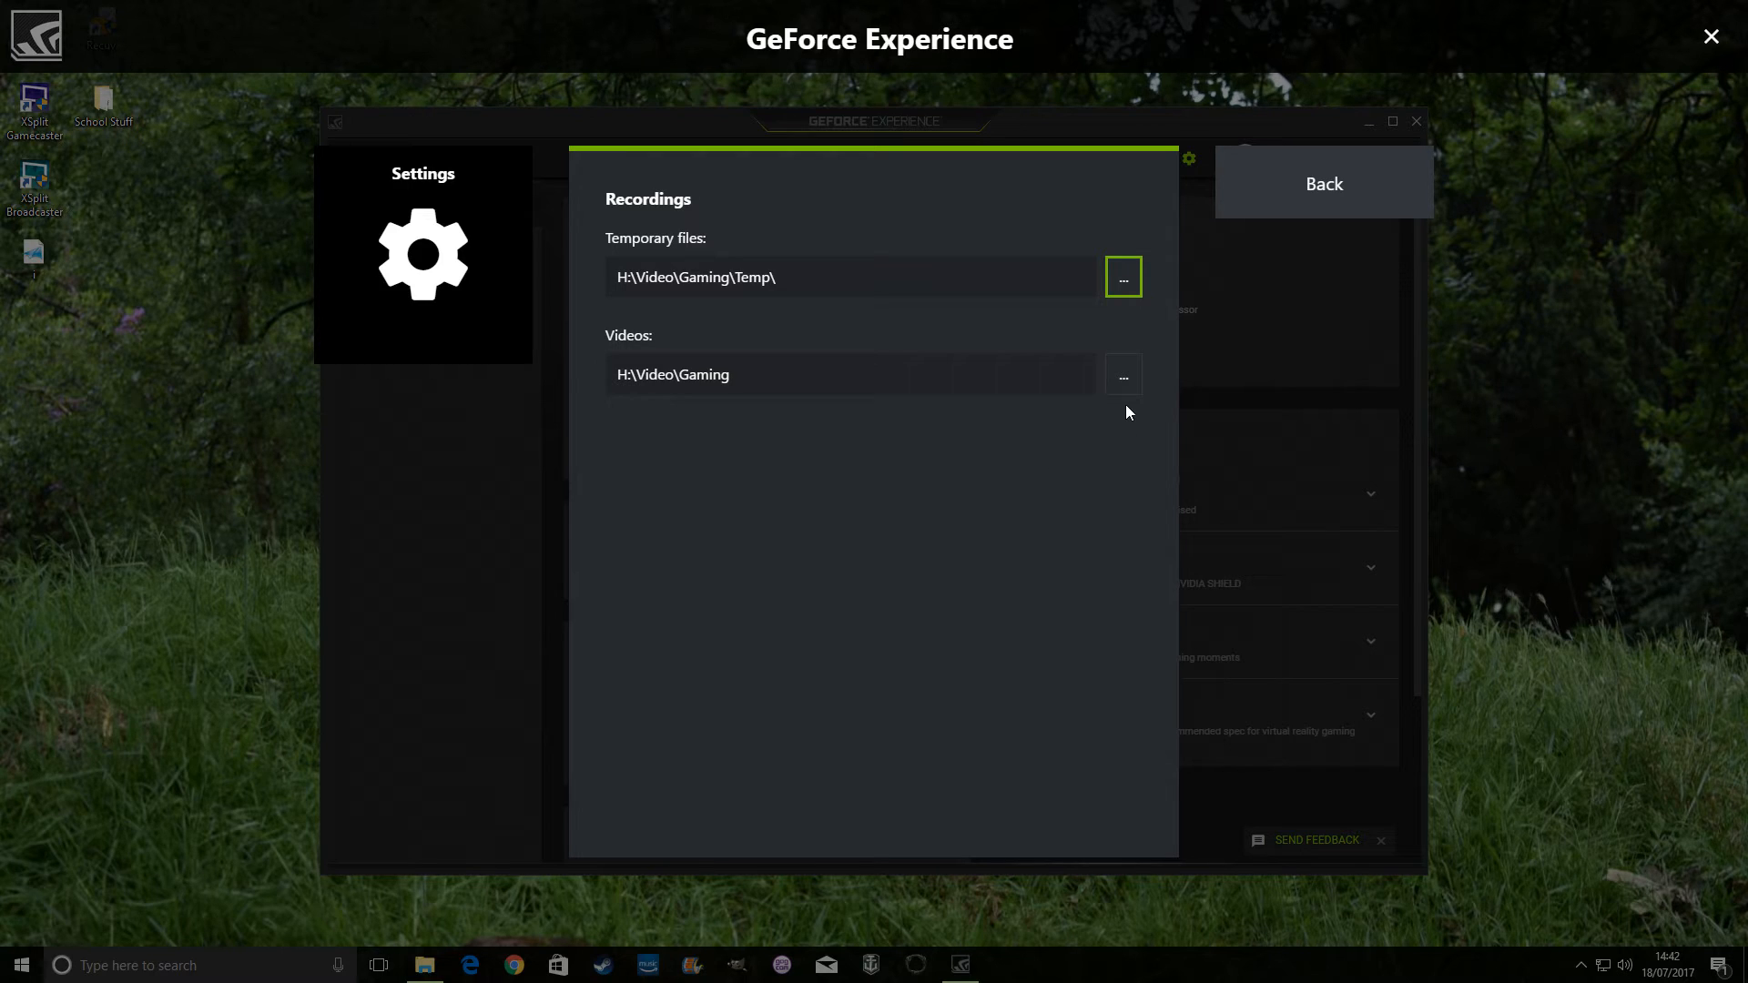
Confirm the Videos folder browser opens, then back out and close the overlay
click(1123, 373)
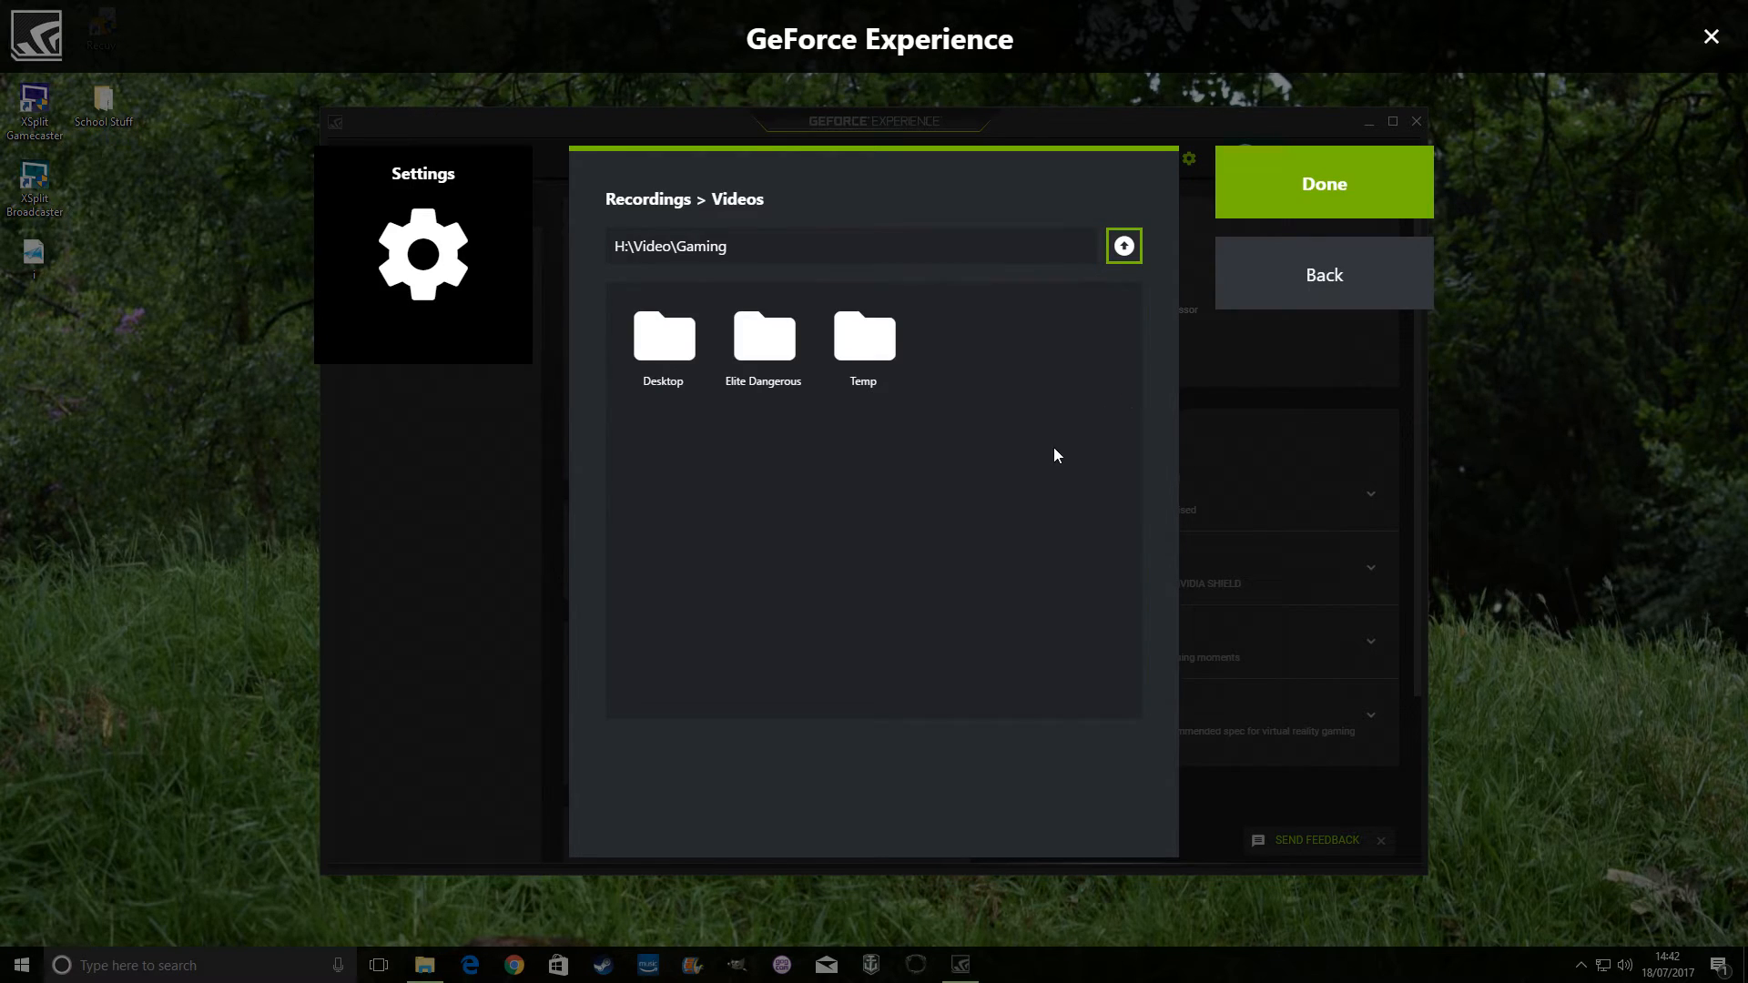
click(662, 338)
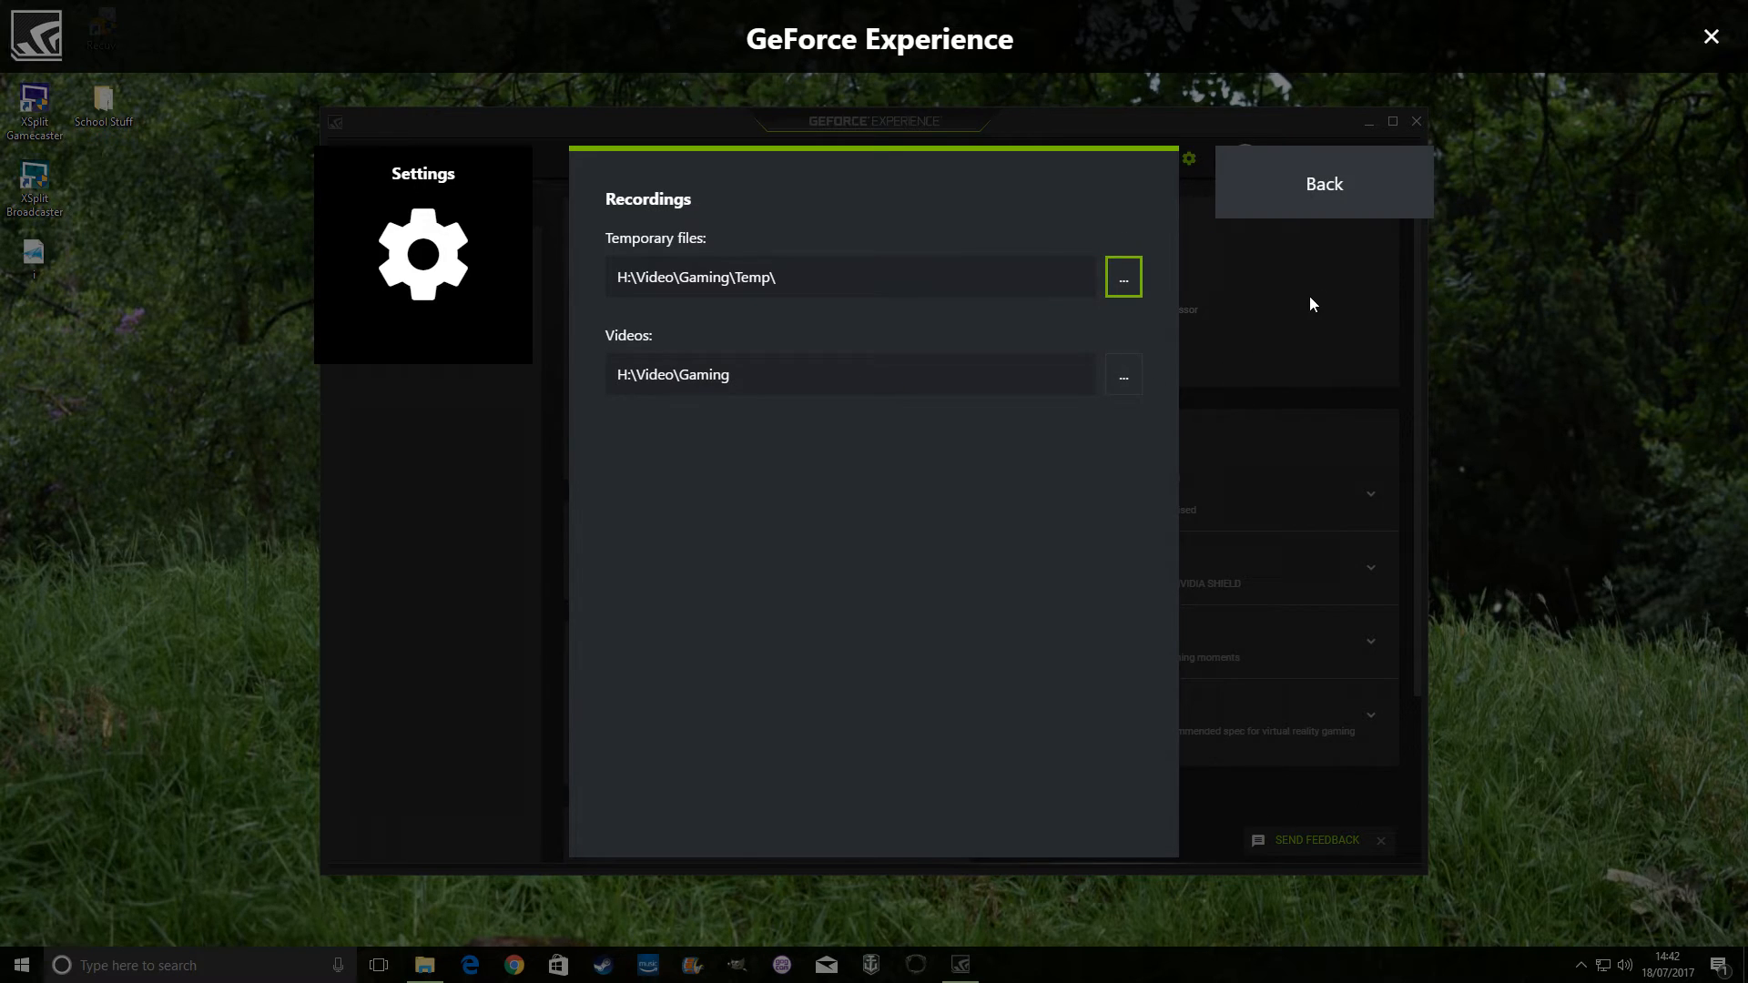
click(1323, 183)
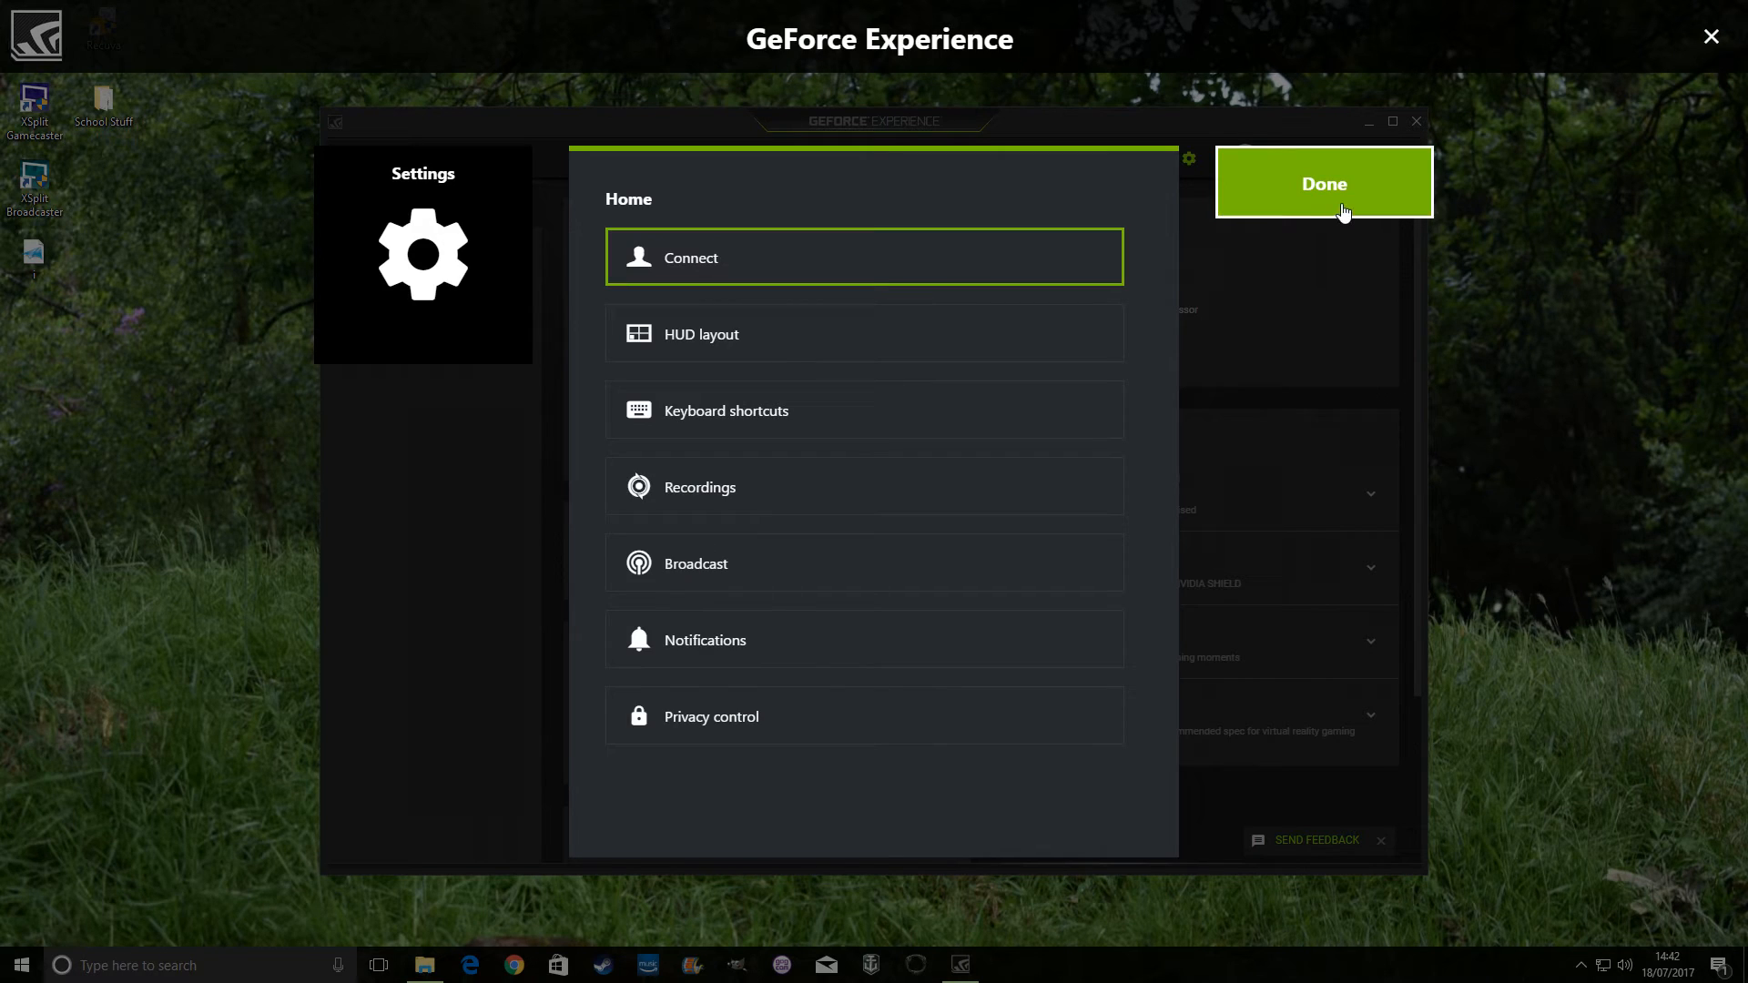
click(1323, 182)
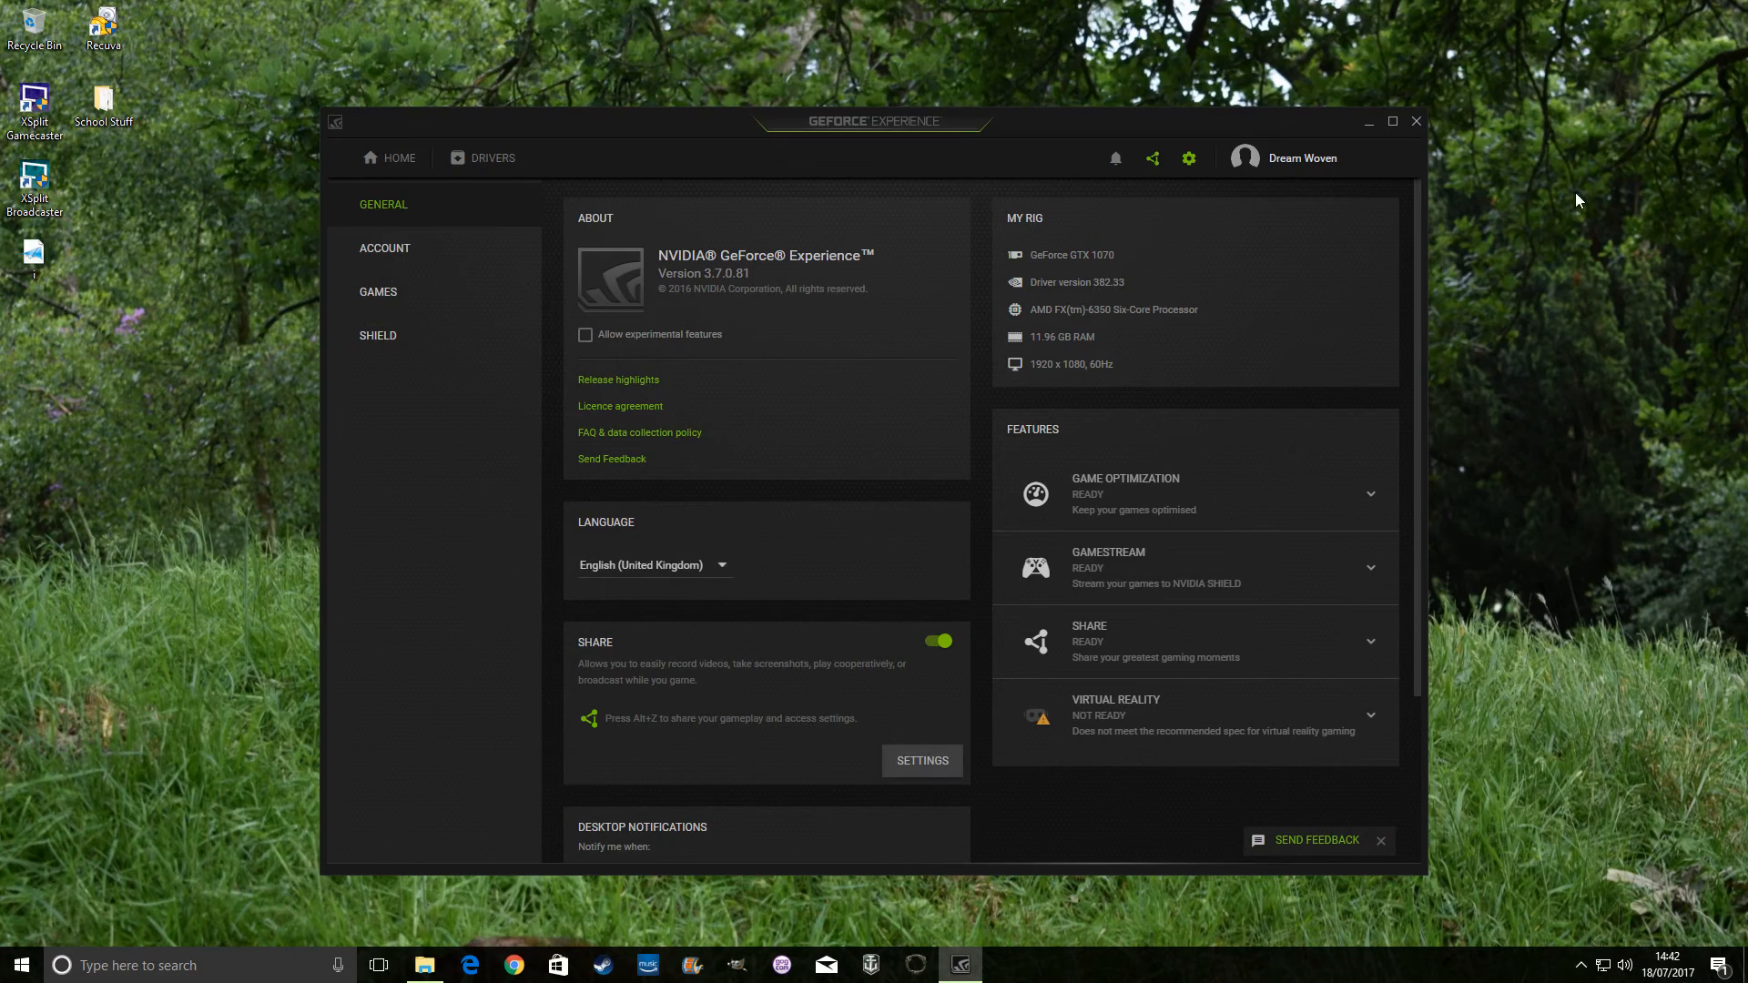
mouse_move(1541, 225)
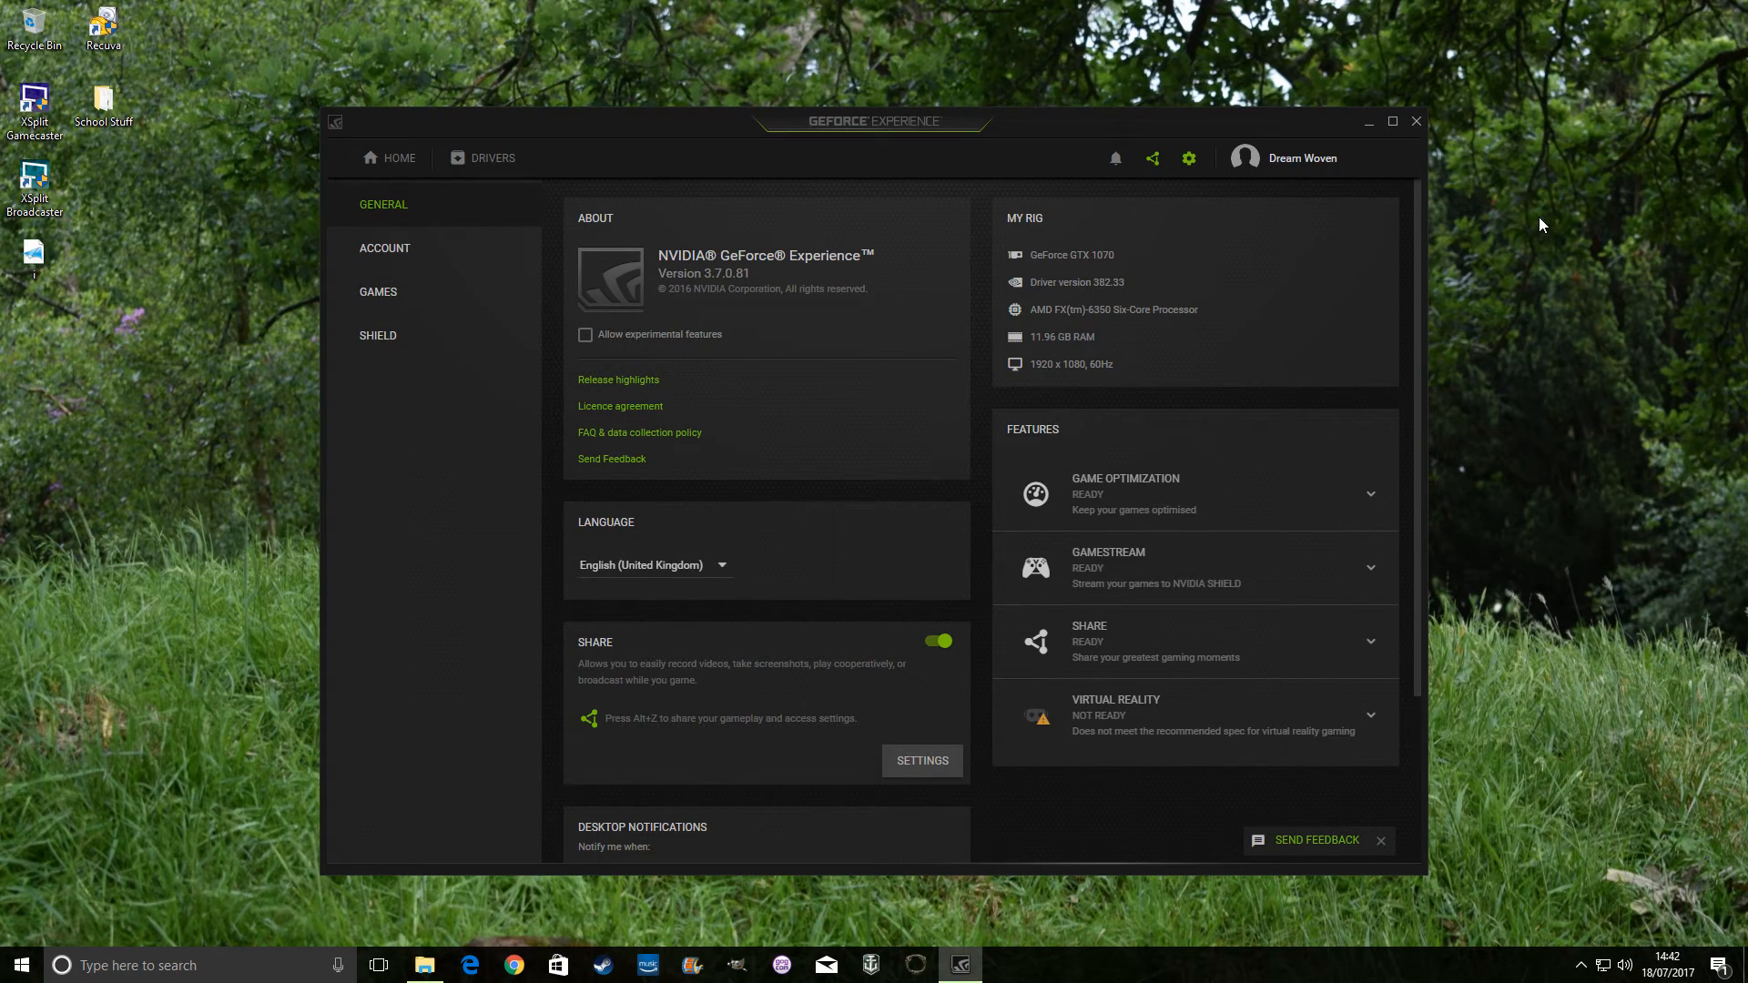